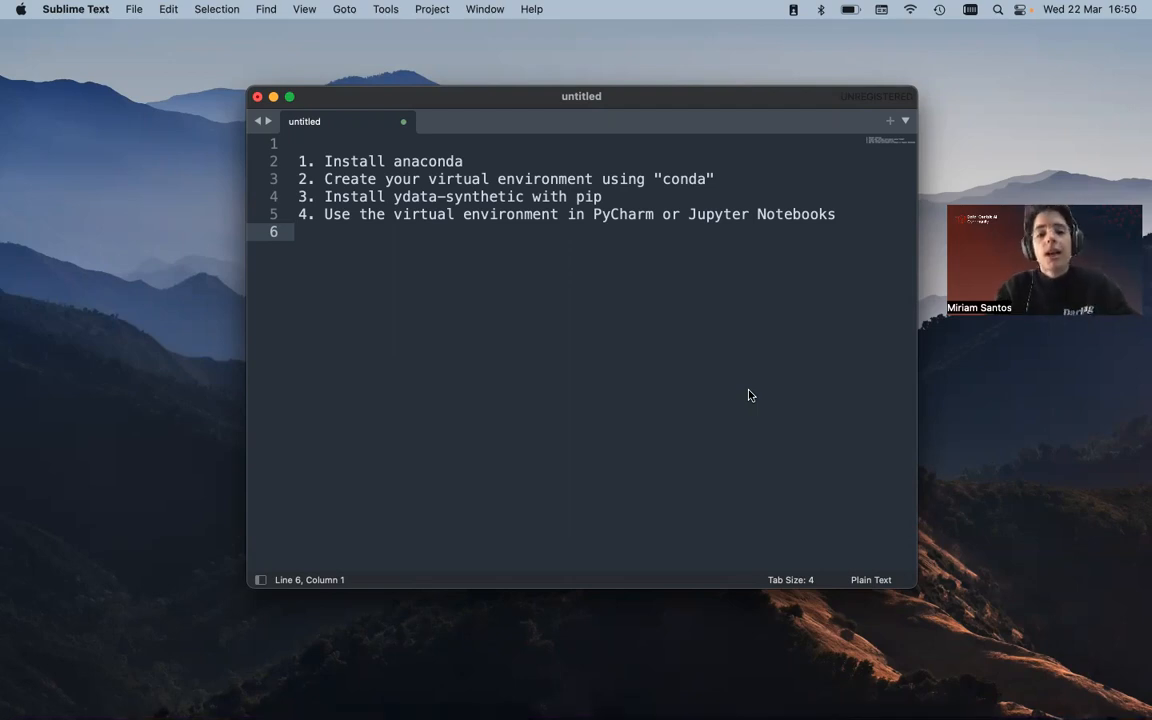
pyautogui.moveTo(659, 164)
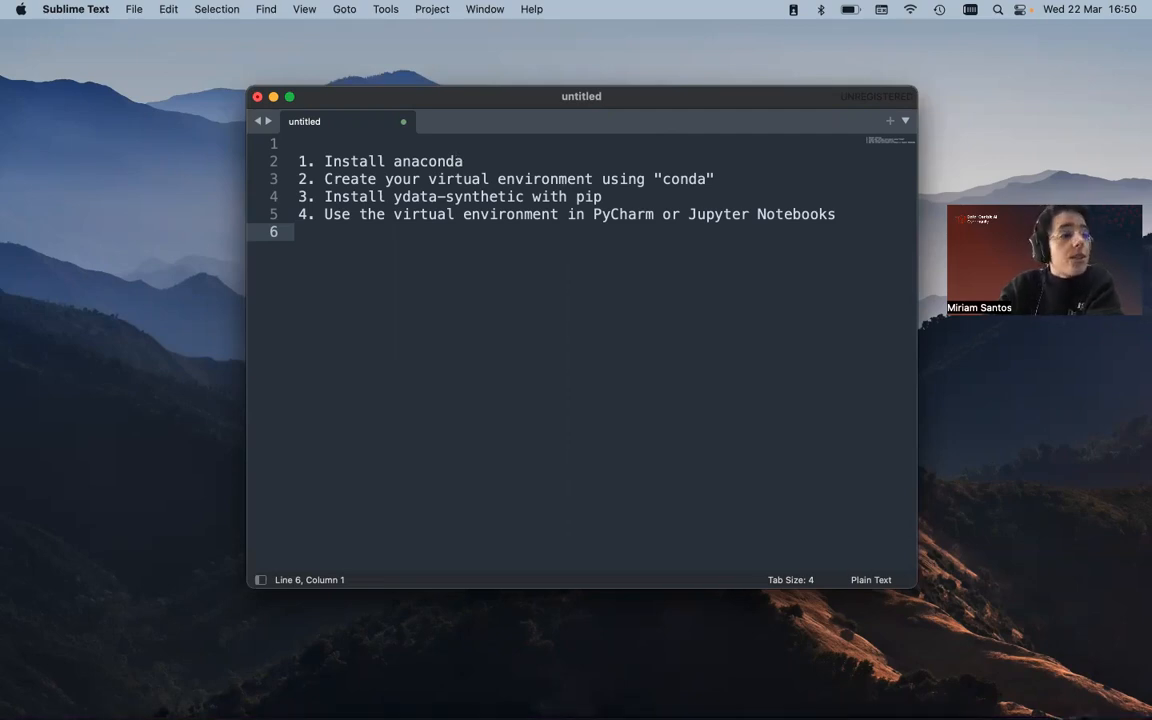
pyautogui.moveTo(540, 446)
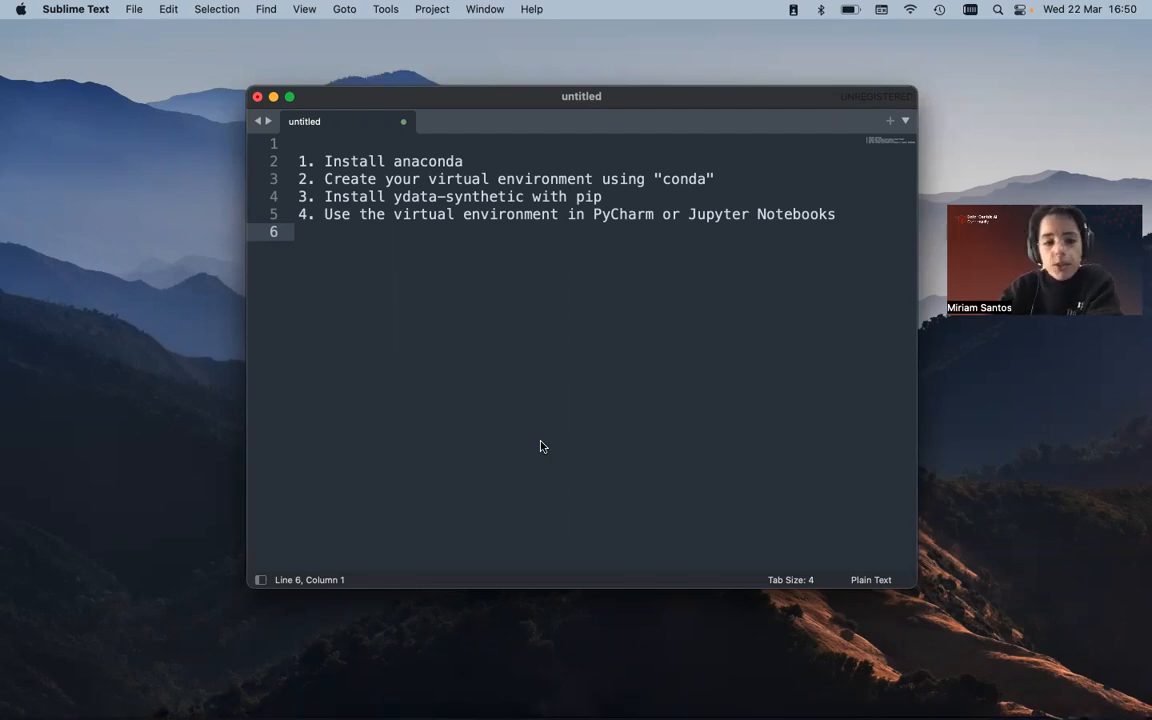
pyautogui.moveTo(685, 254)
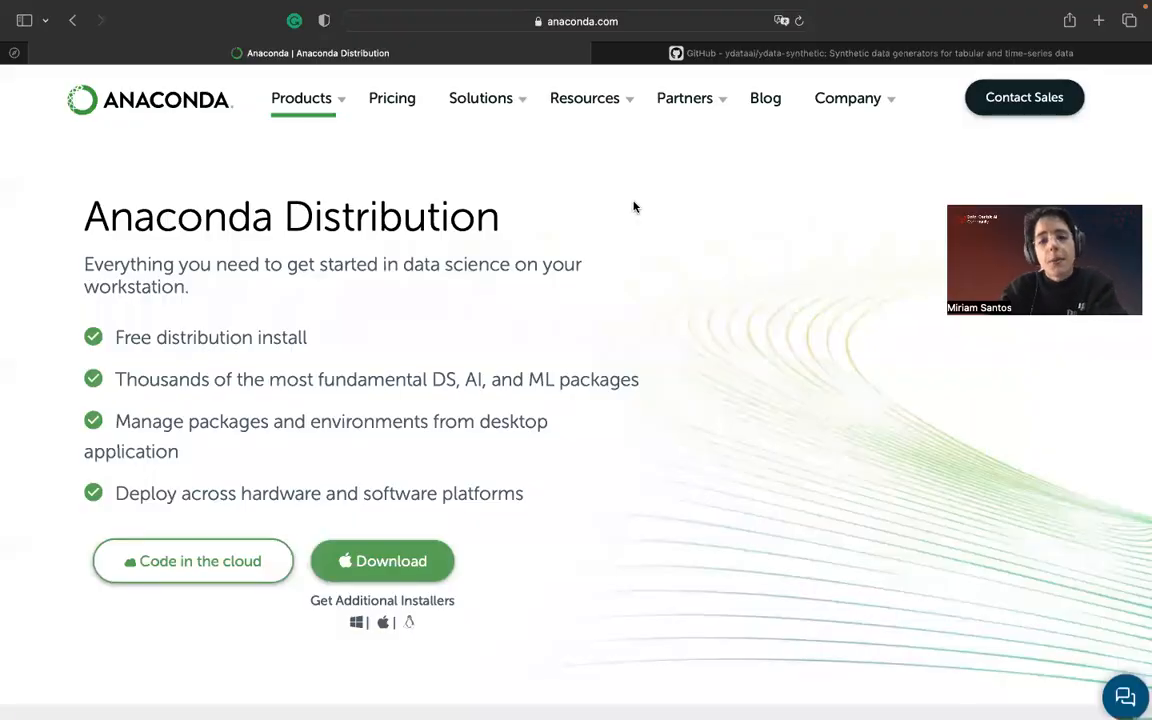
# - Browse down through the page and highlight the Conda heading
pyautogui.click(585, 97)
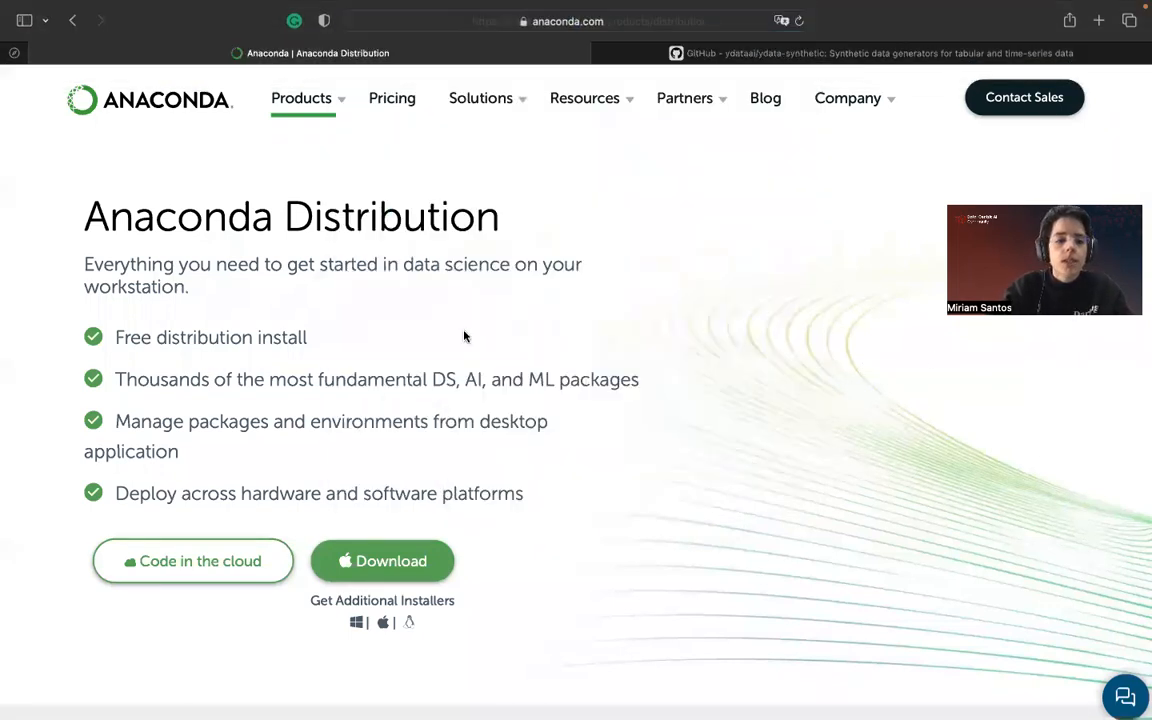
pyautogui.click(301, 98)
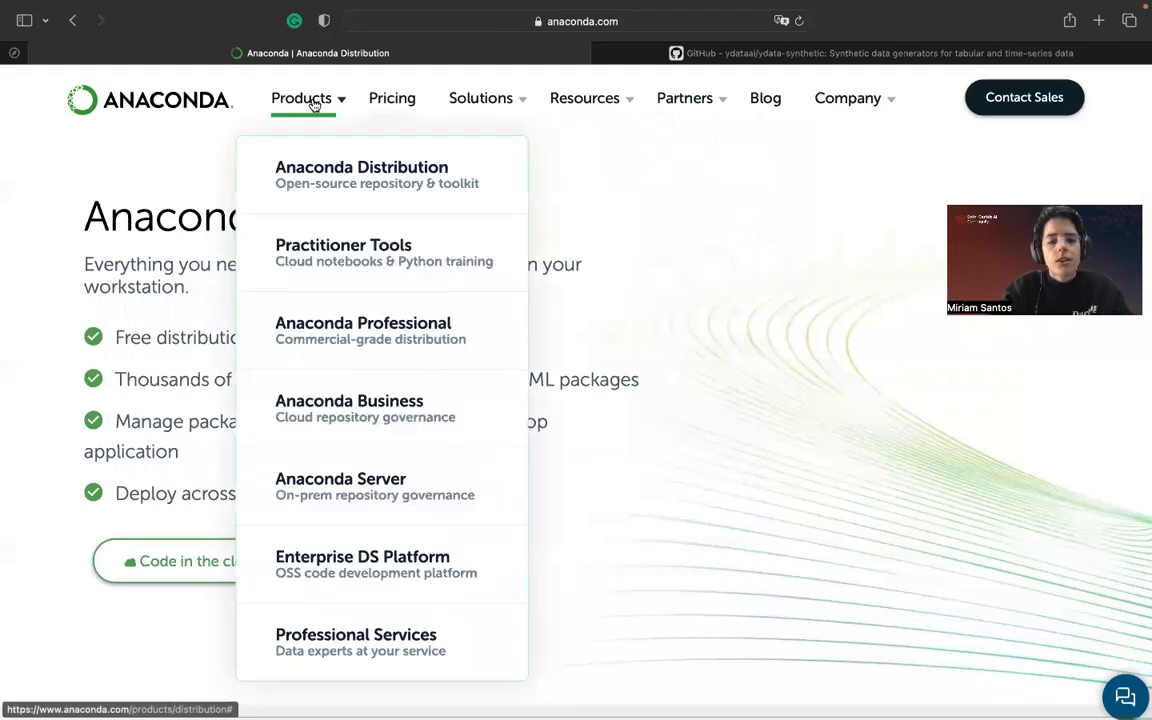
pyautogui.click(362, 174)
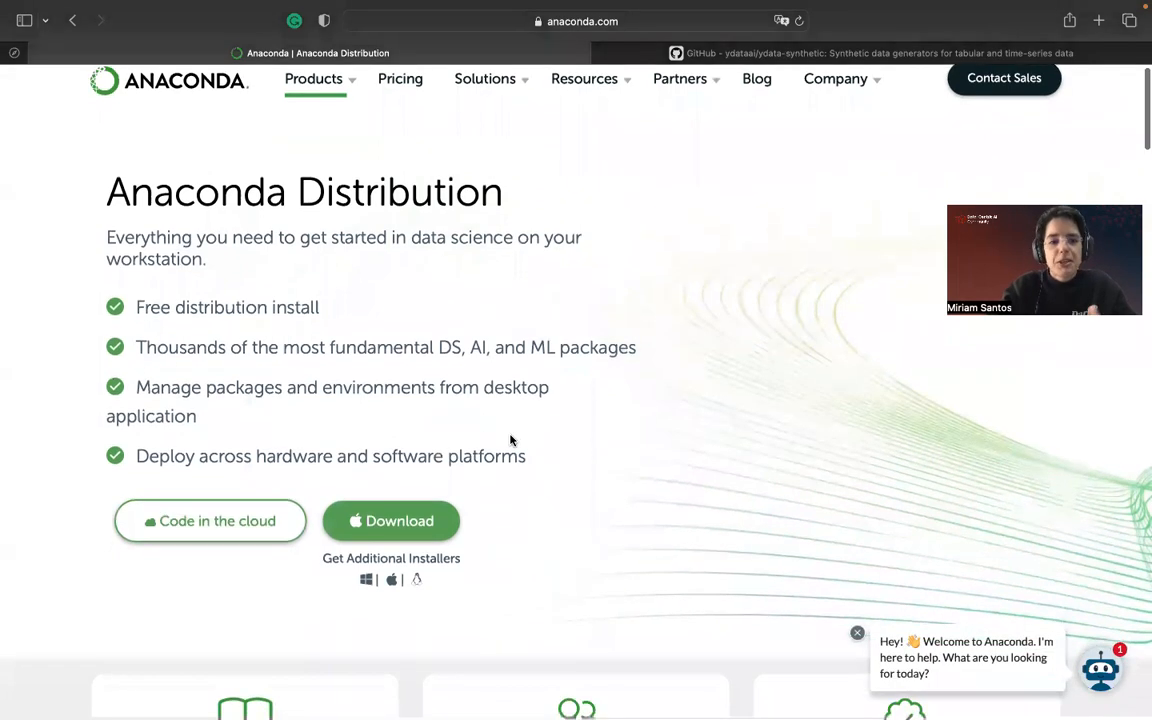
pyautogui.scroll(-3)
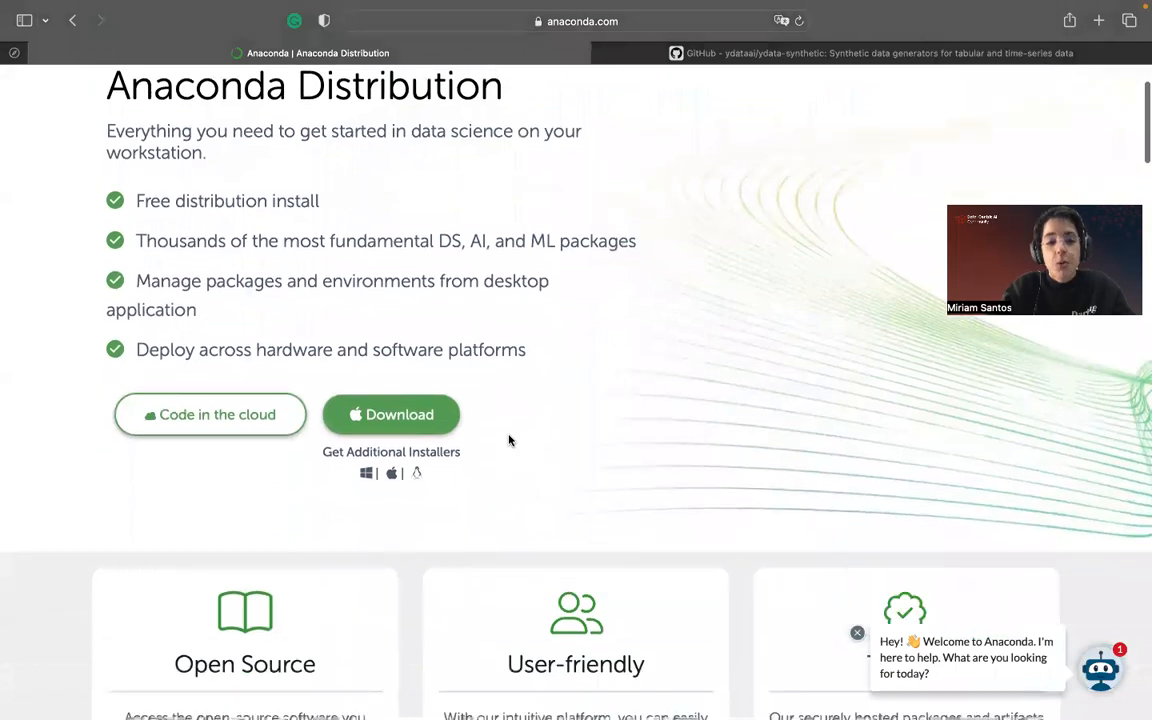
pyautogui.scroll(-3)
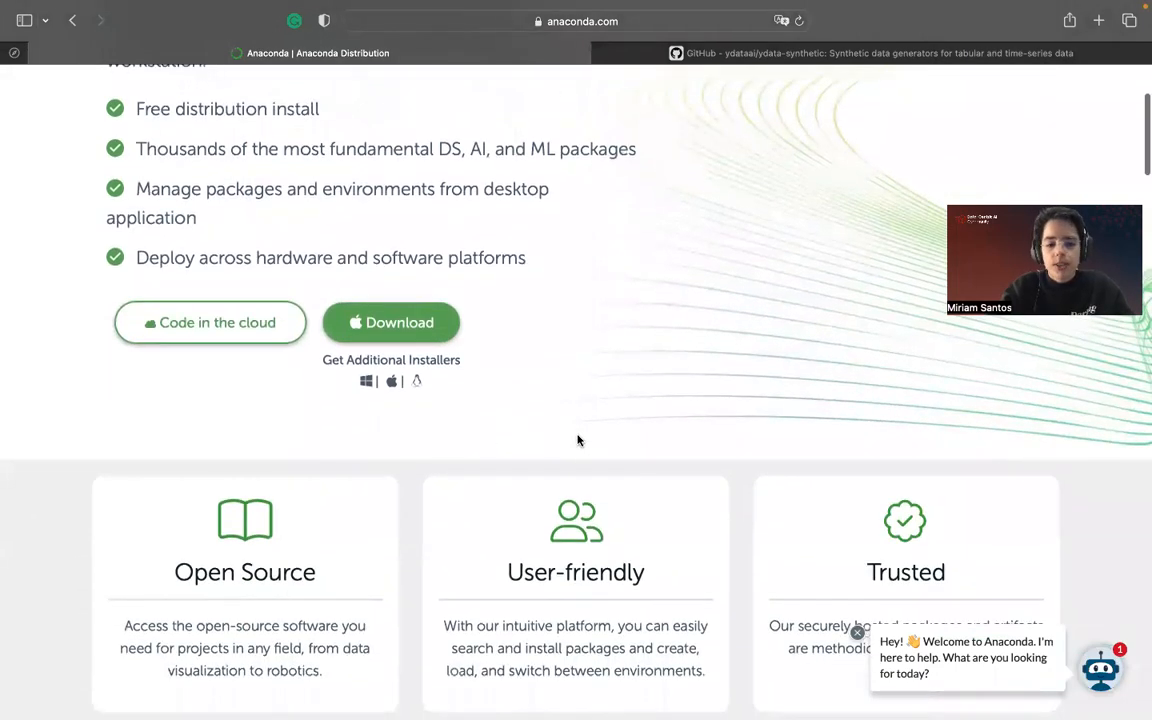
pyautogui.scroll(-3)
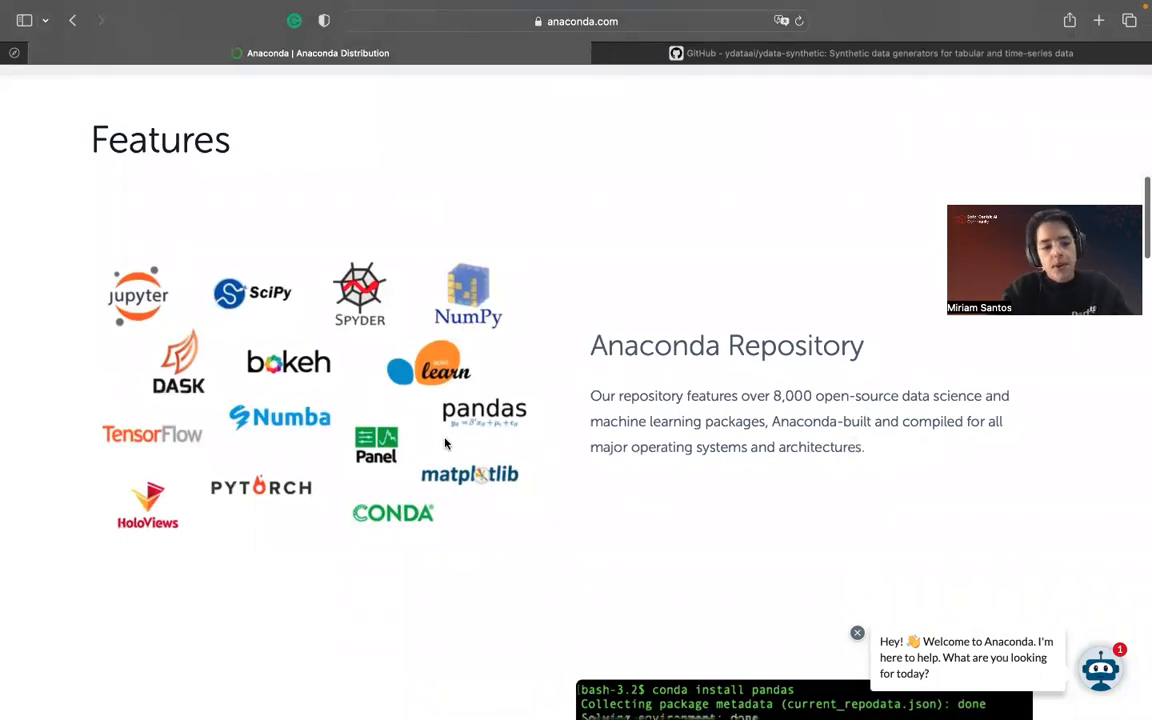
pyautogui.scroll(-3)
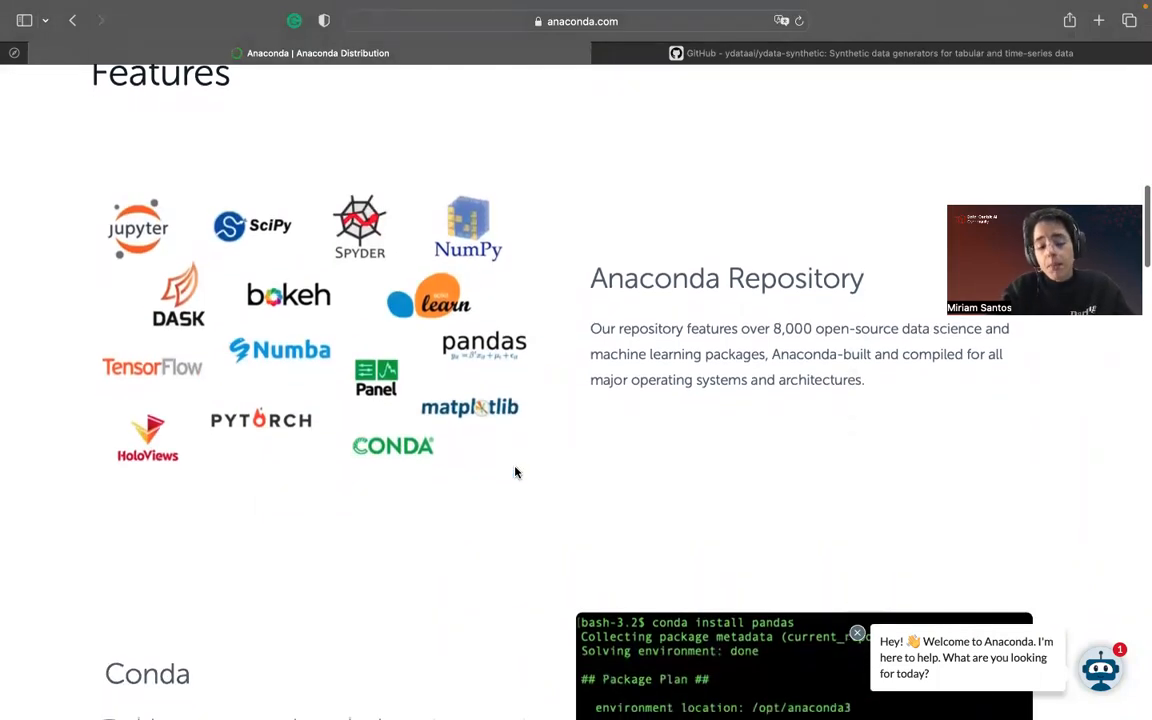
pyautogui.moveTo(473, 474)
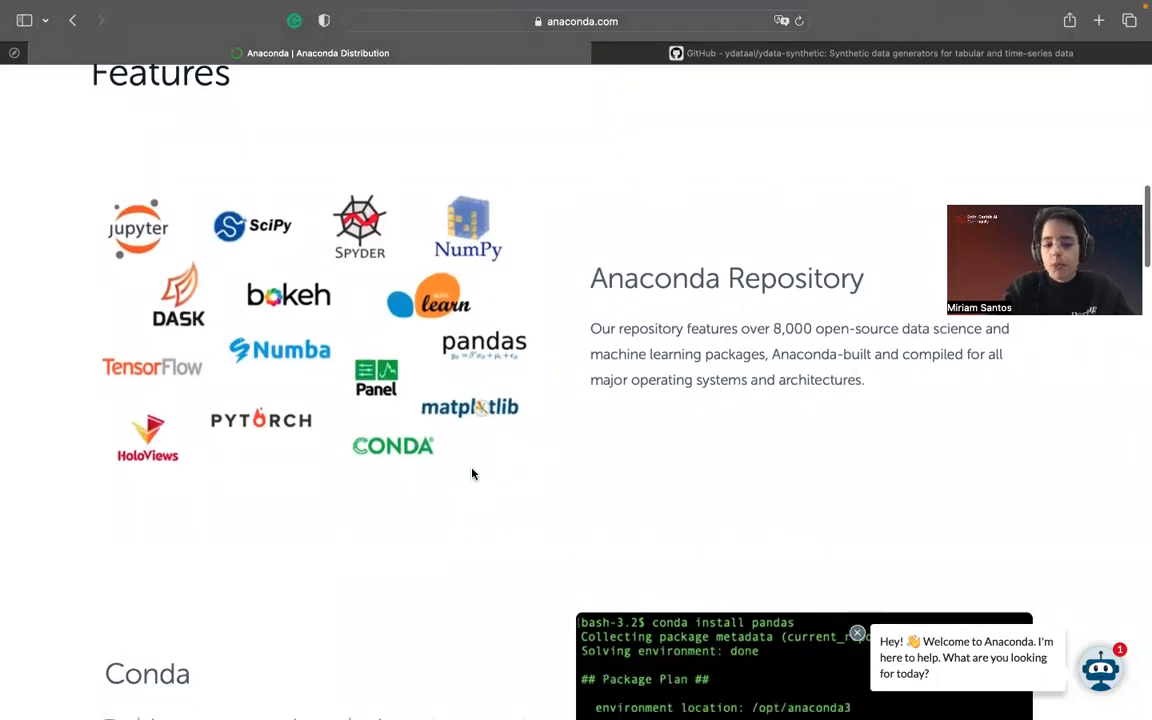
pyautogui.scroll(-3)
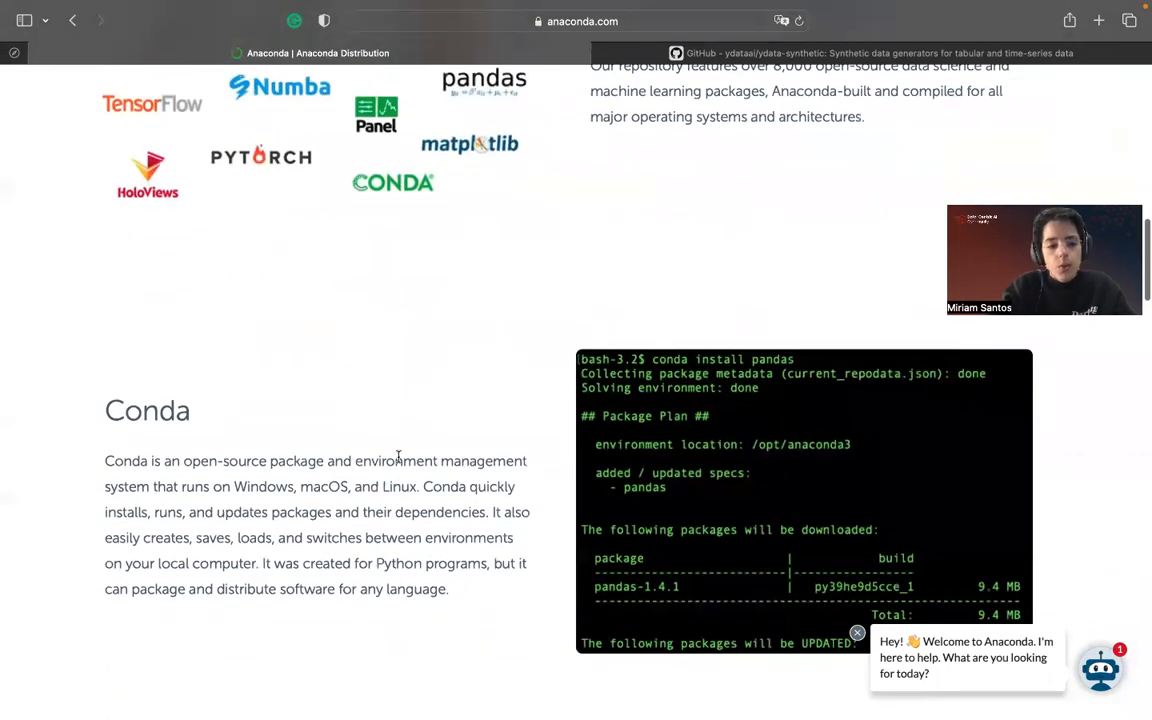
pyautogui.scroll(-3)
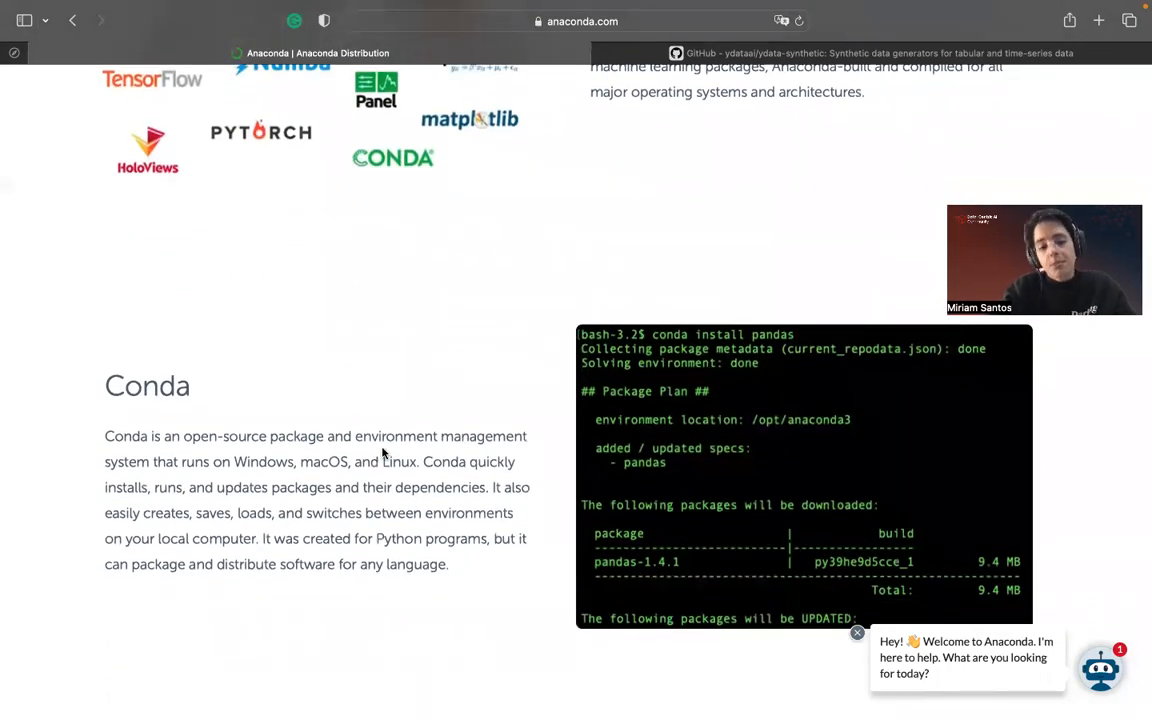
pyautogui.scroll(-3)
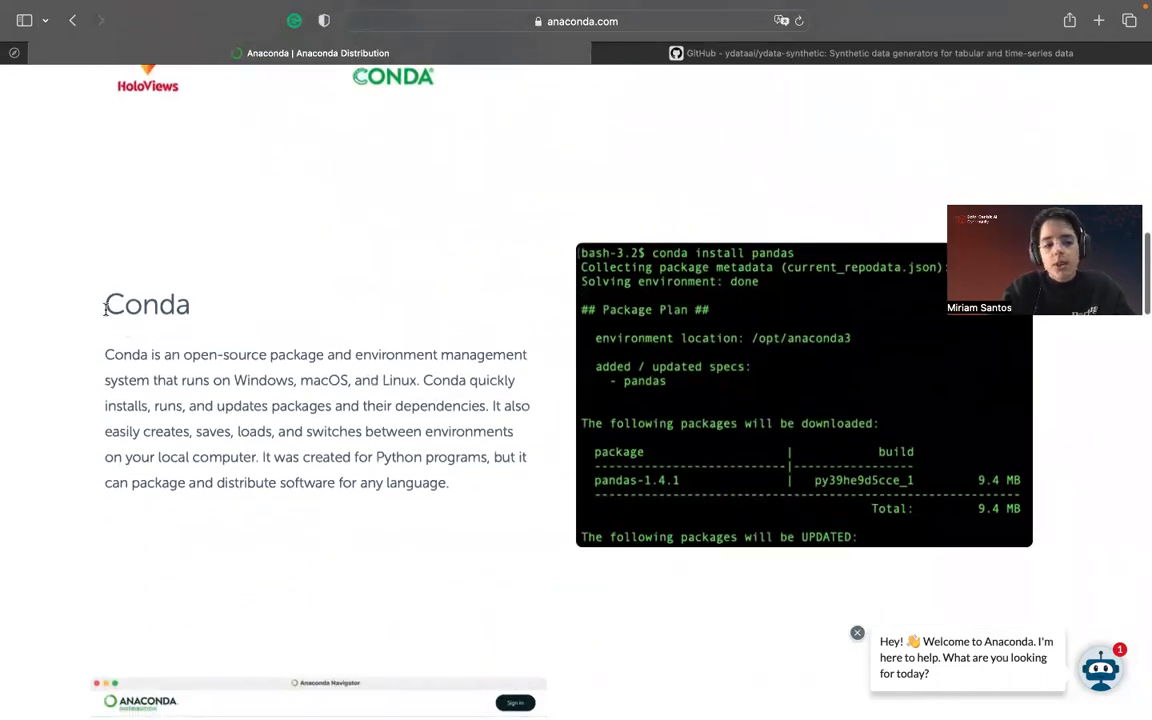
pyautogui.doubleClick(146, 304)
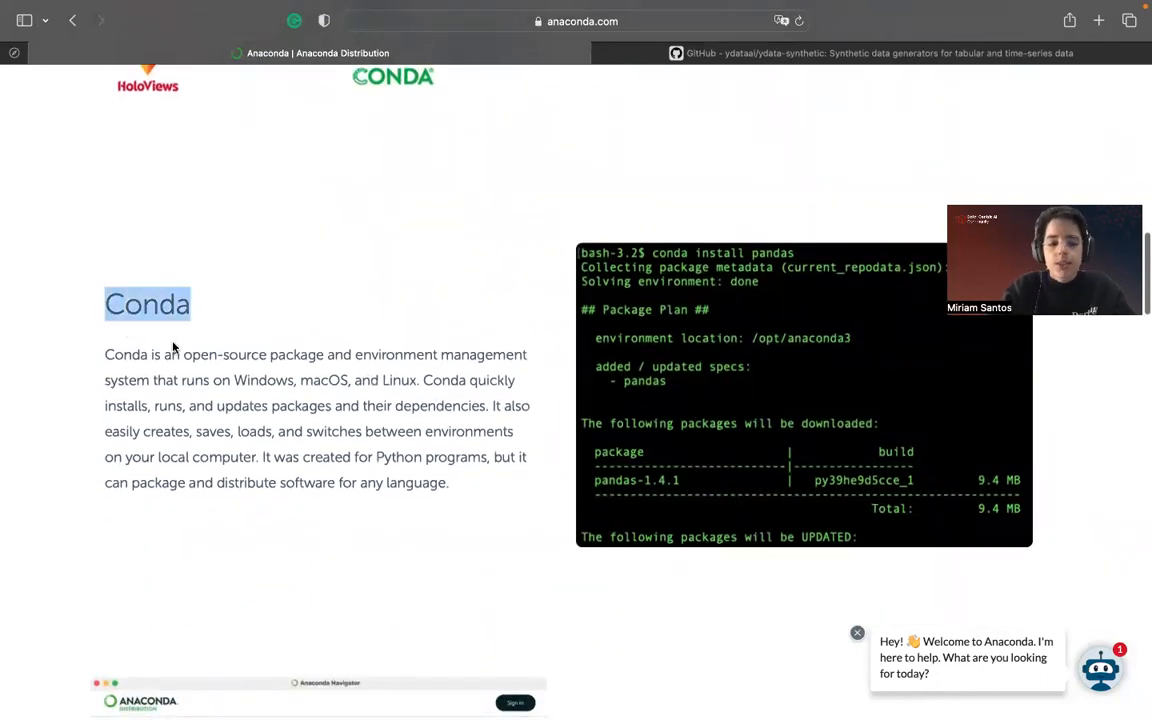
# - Show the base (root) environment's 458 installed packages on Navigator's Environments page
pyautogui.scroll(-3)
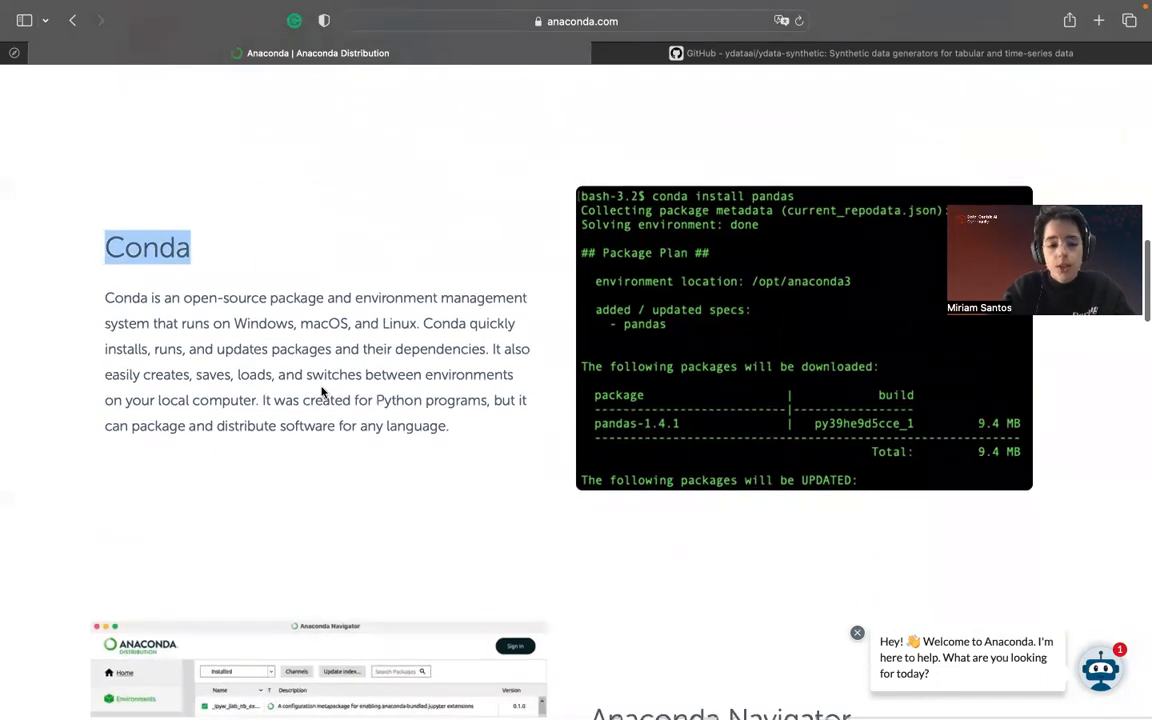
pyautogui.moveTo(345, 390)
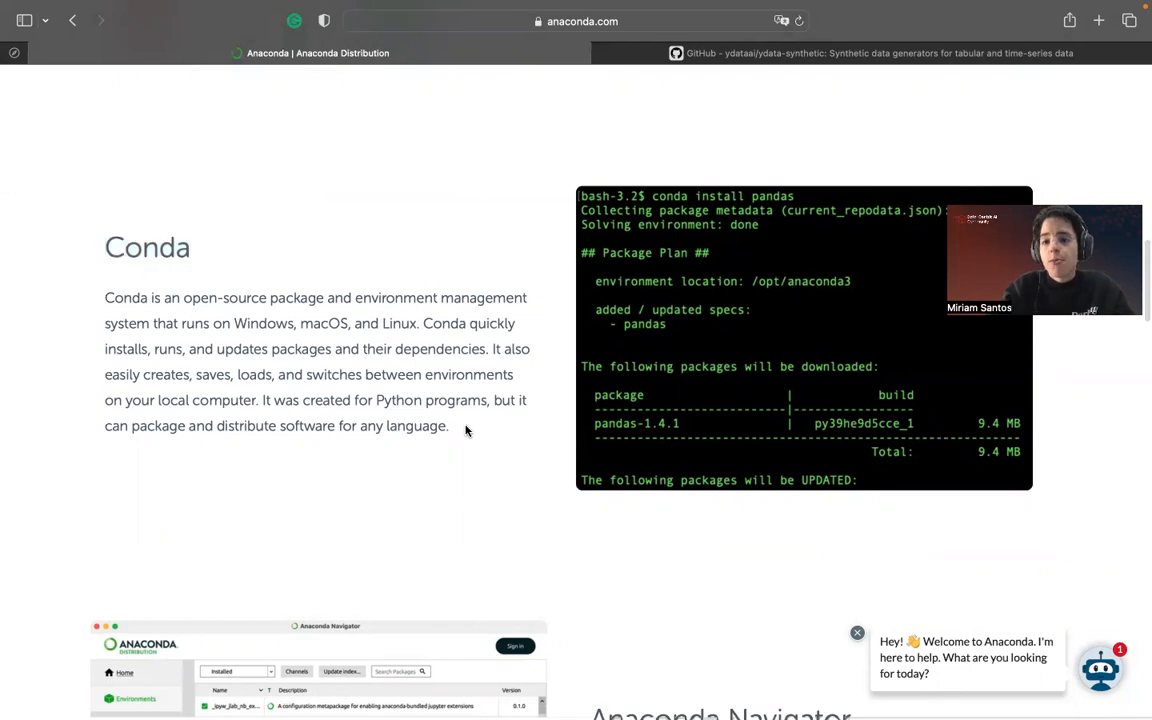
pyautogui.moveTo(465, 482)
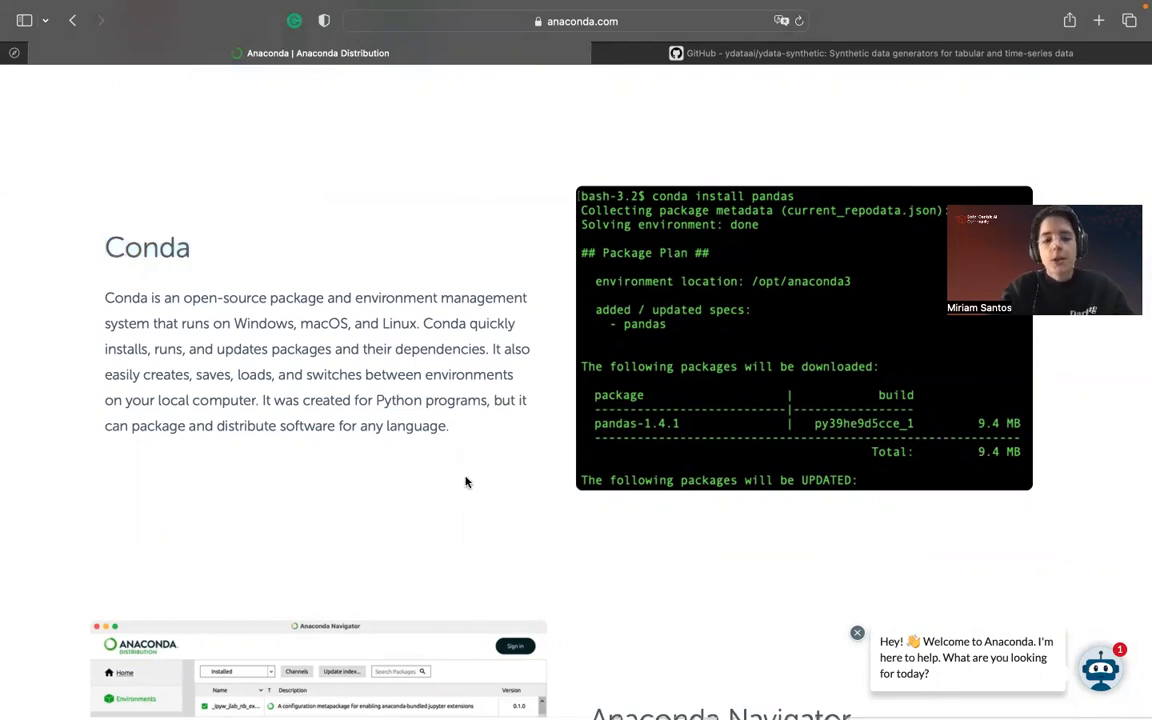
pyautogui.scroll(-3)
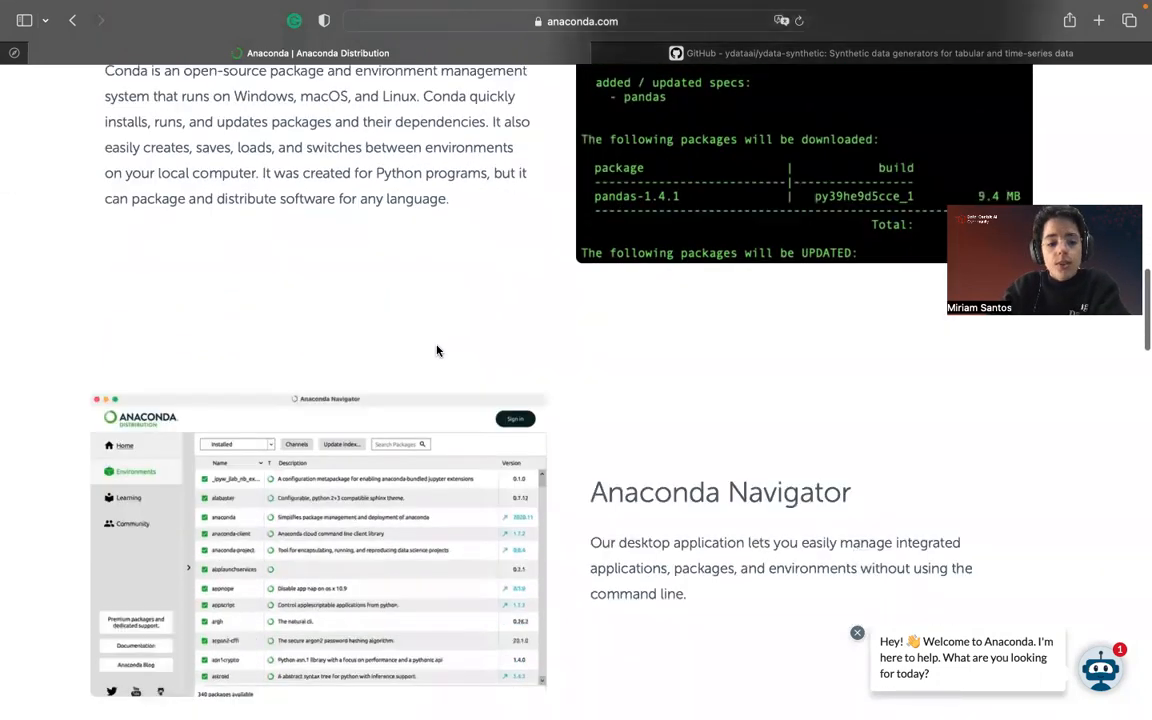
pyautogui.scroll(-3)
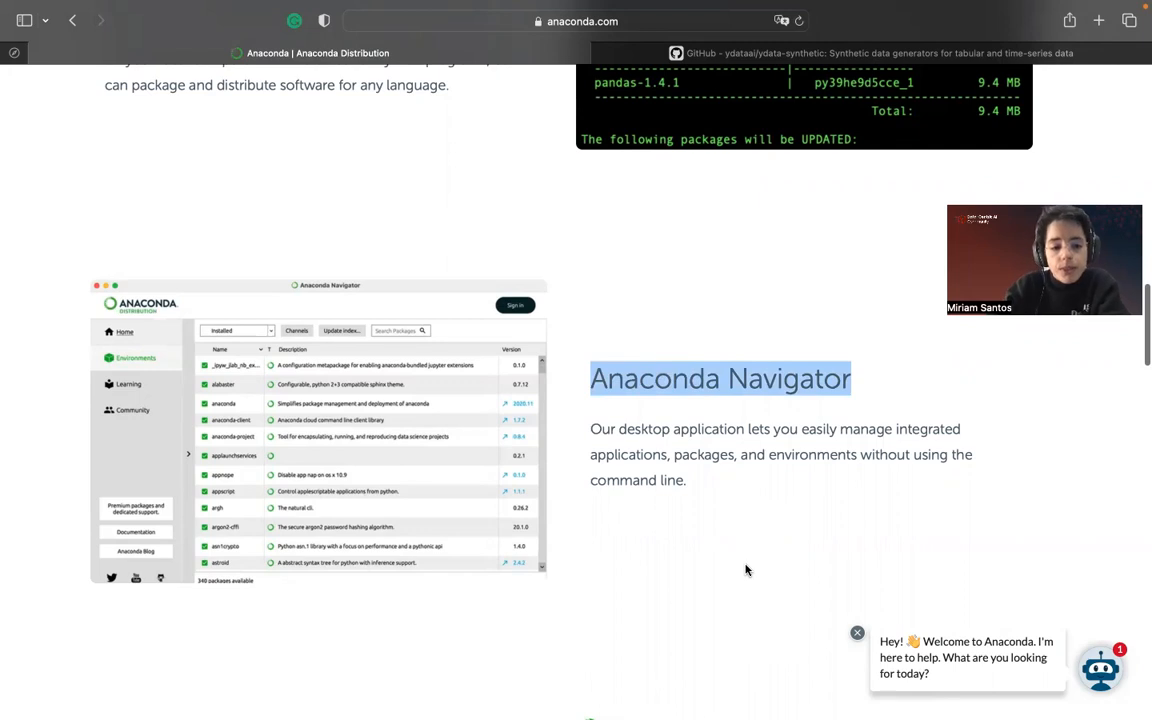
pyautogui.moveTo(256, 458)
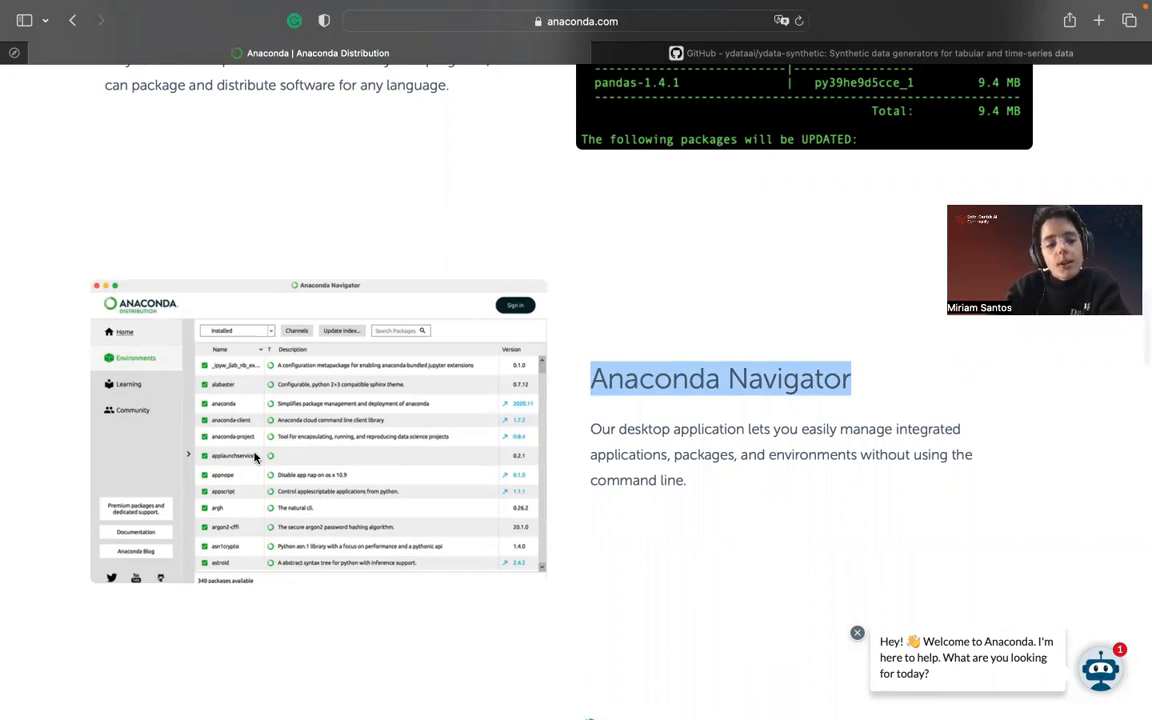
pyautogui.moveTo(247, 455)
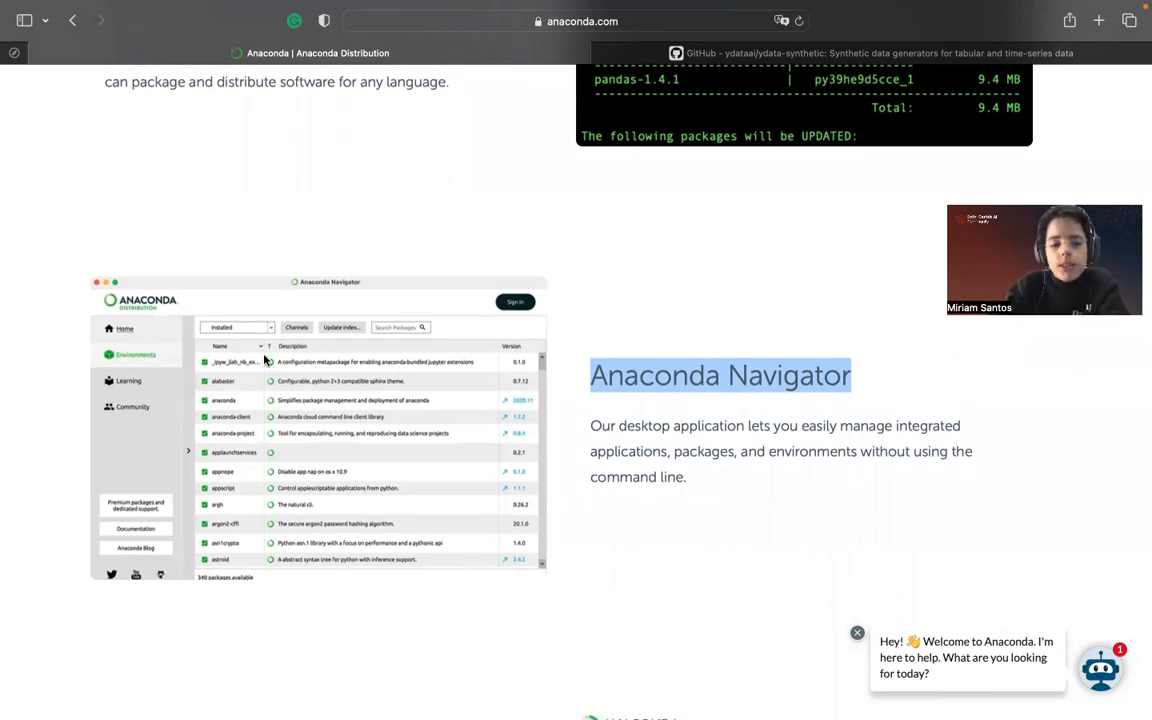
pyautogui.moveTo(520, 358)
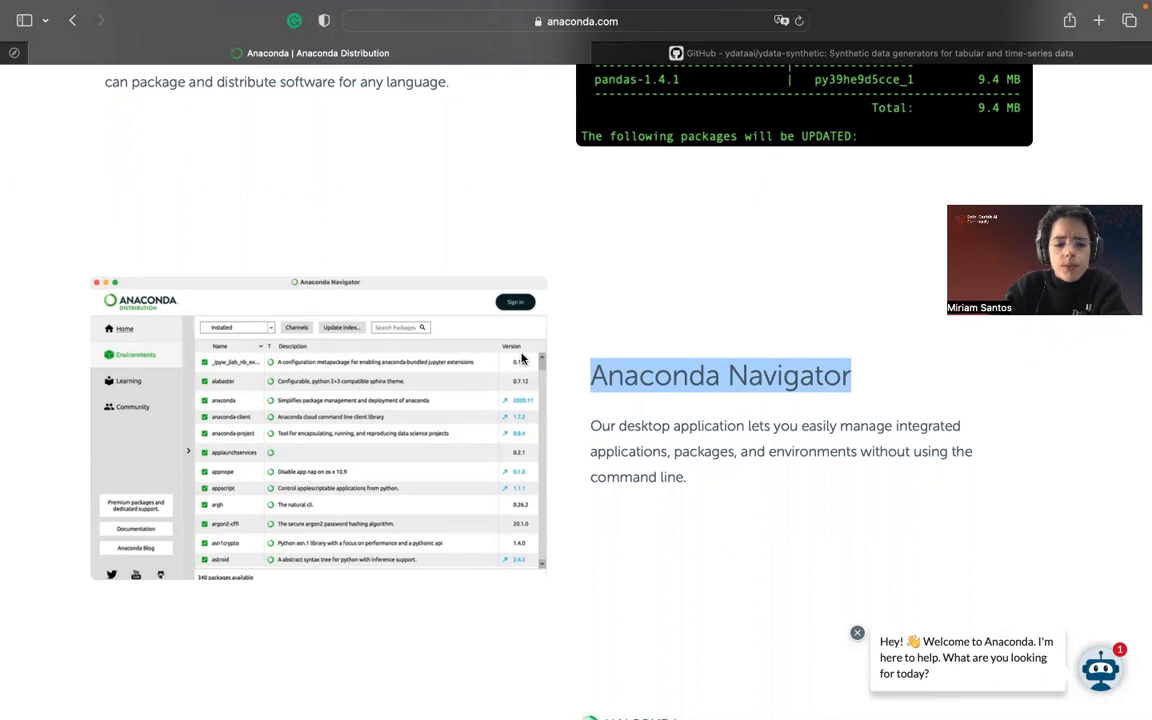
pyautogui.moveTo(295, 363)
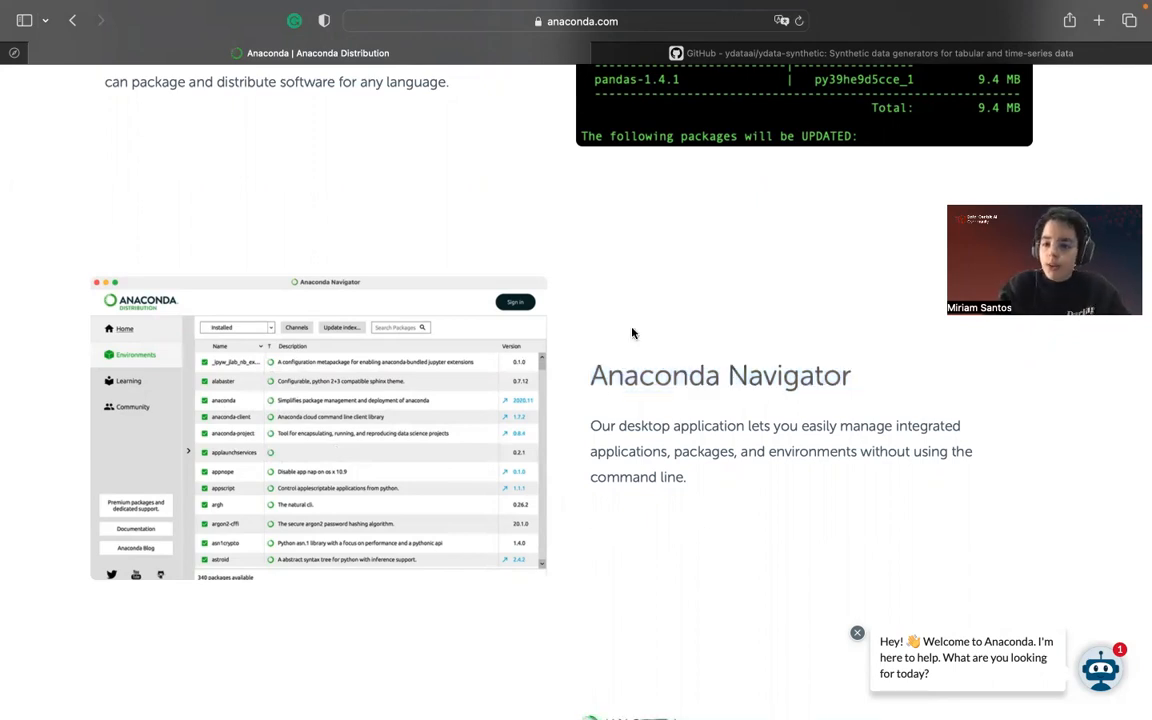
pyautogui.moveTo(313, 165)
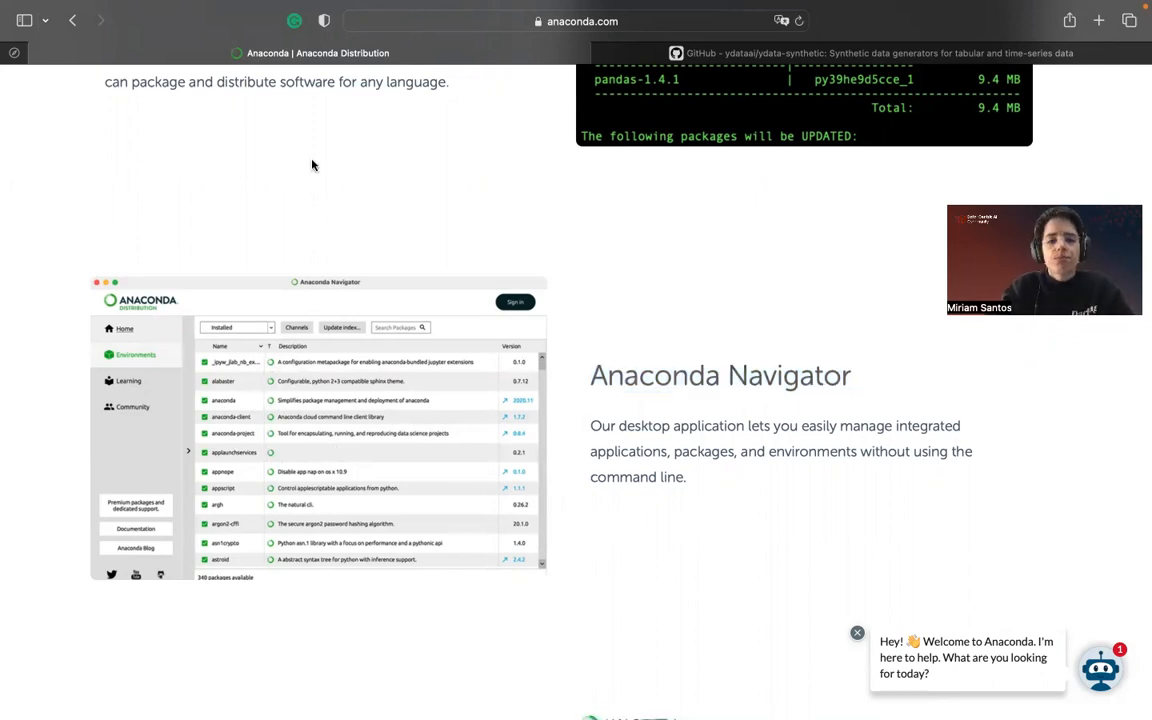
pyautogui.scroll(3)
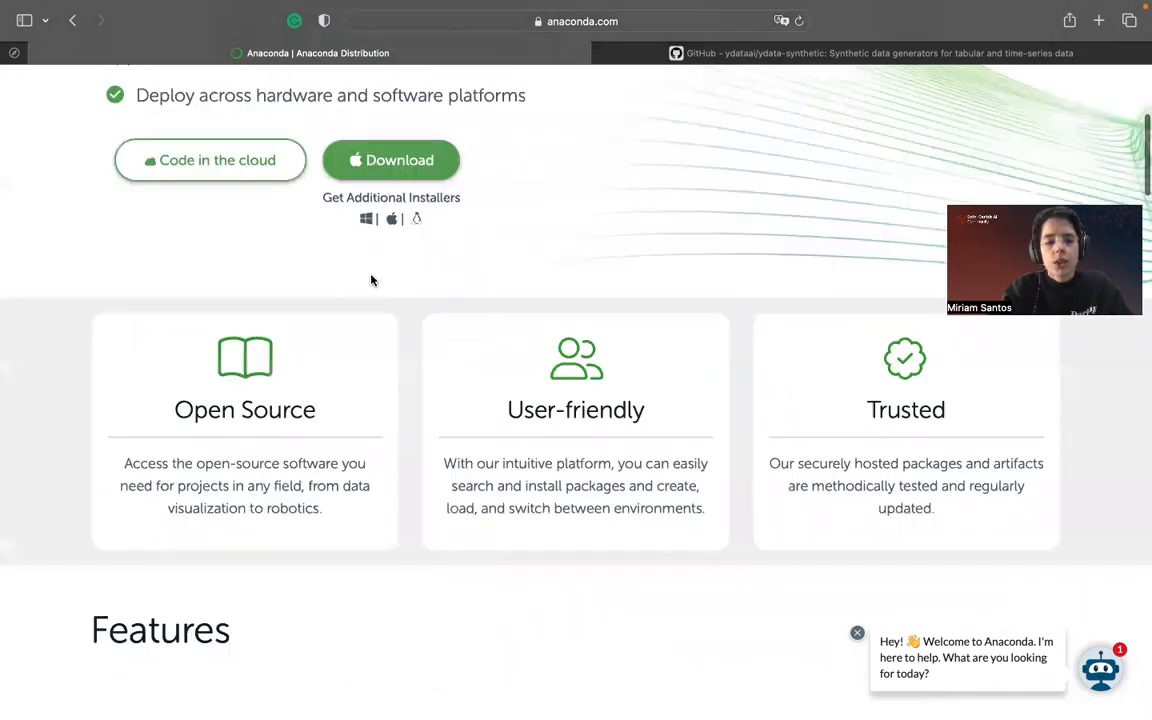
pyautogui.scroll(3)
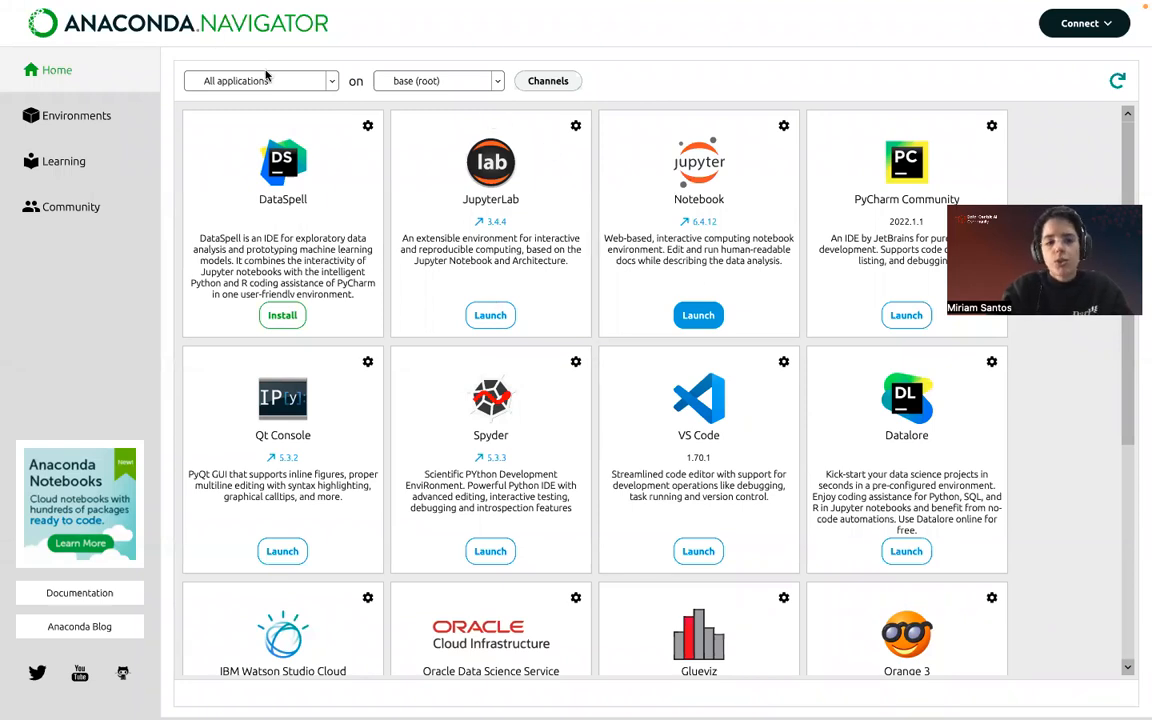
pyautogui.scroll(-3)
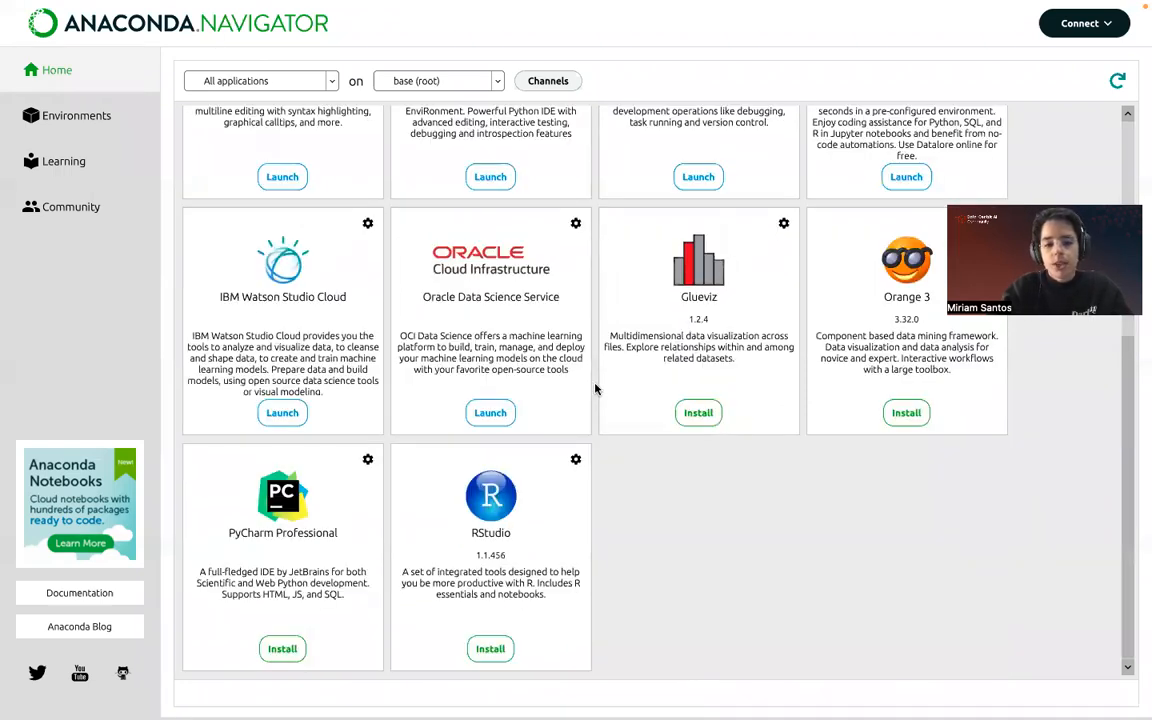
pyautogui.scroll(3)
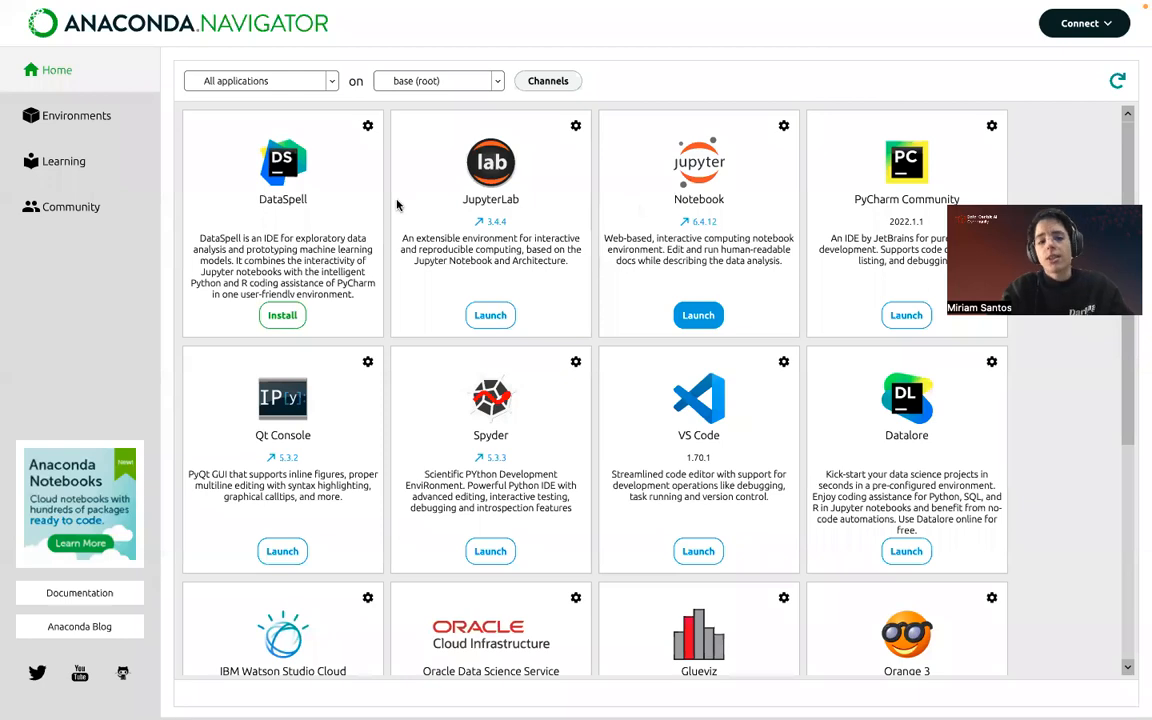
pyautogui.moveTo(918, 205)
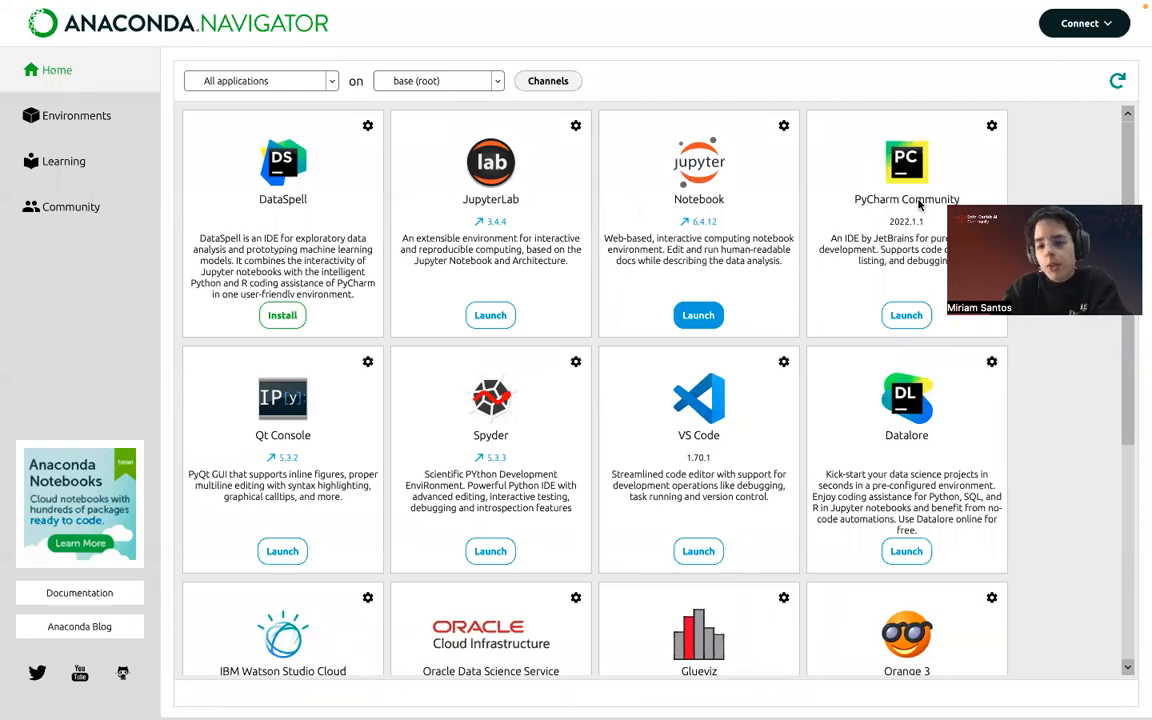
pyautogui.moveTo(708, 275)
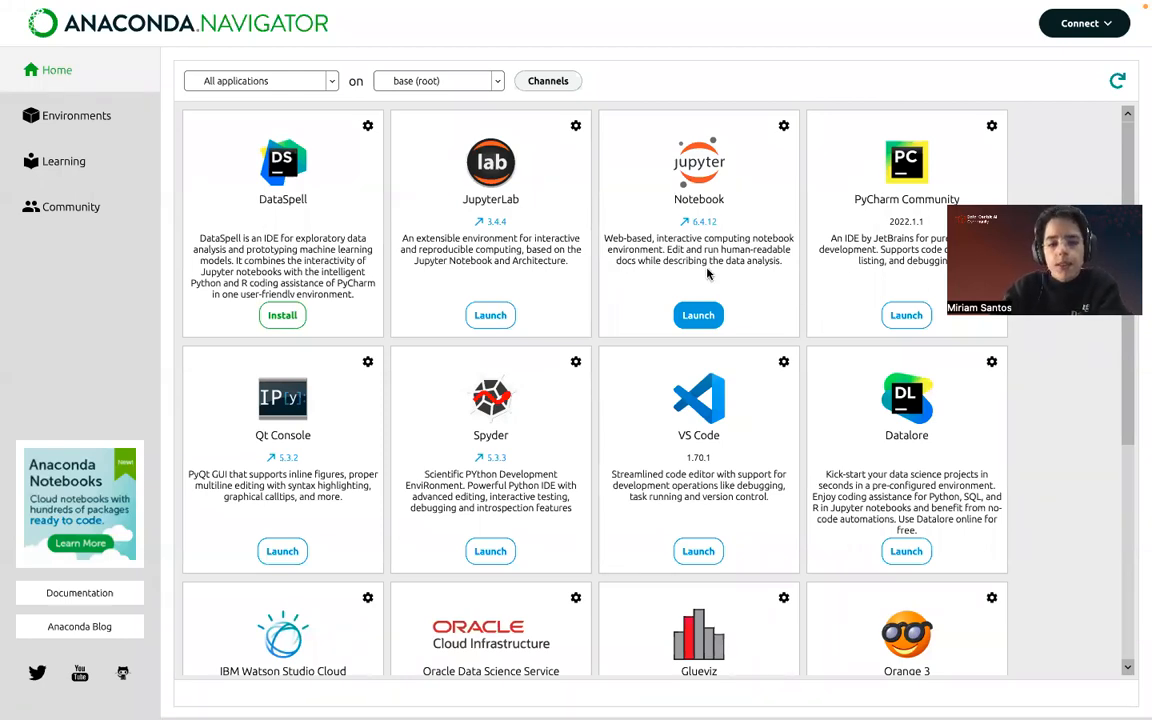
pyautogui.moveTo(377, 294)
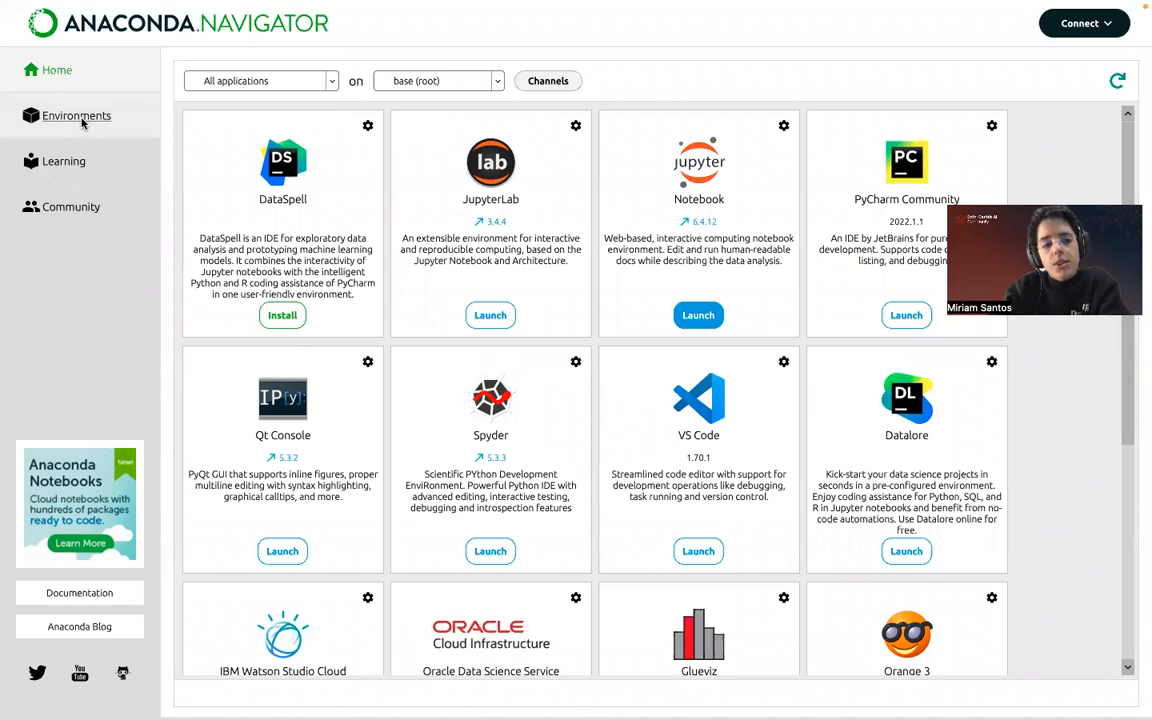
pyautogui.click(76, 115)
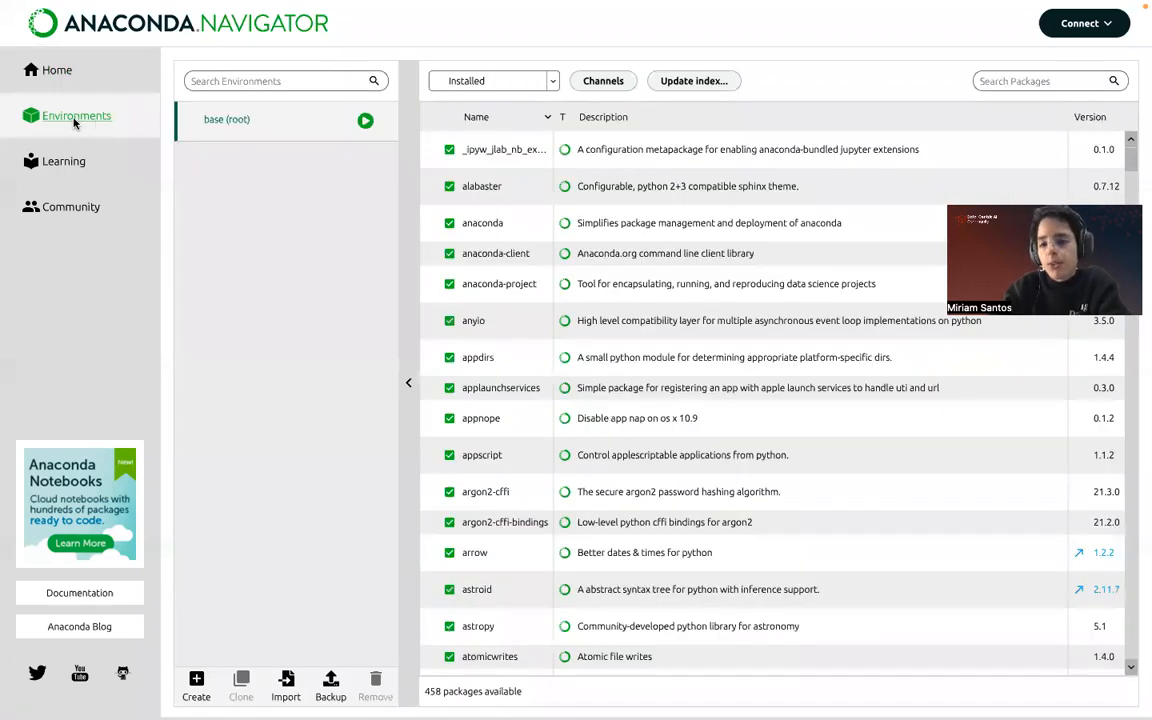
pyautogui.moveTo(98, 128)
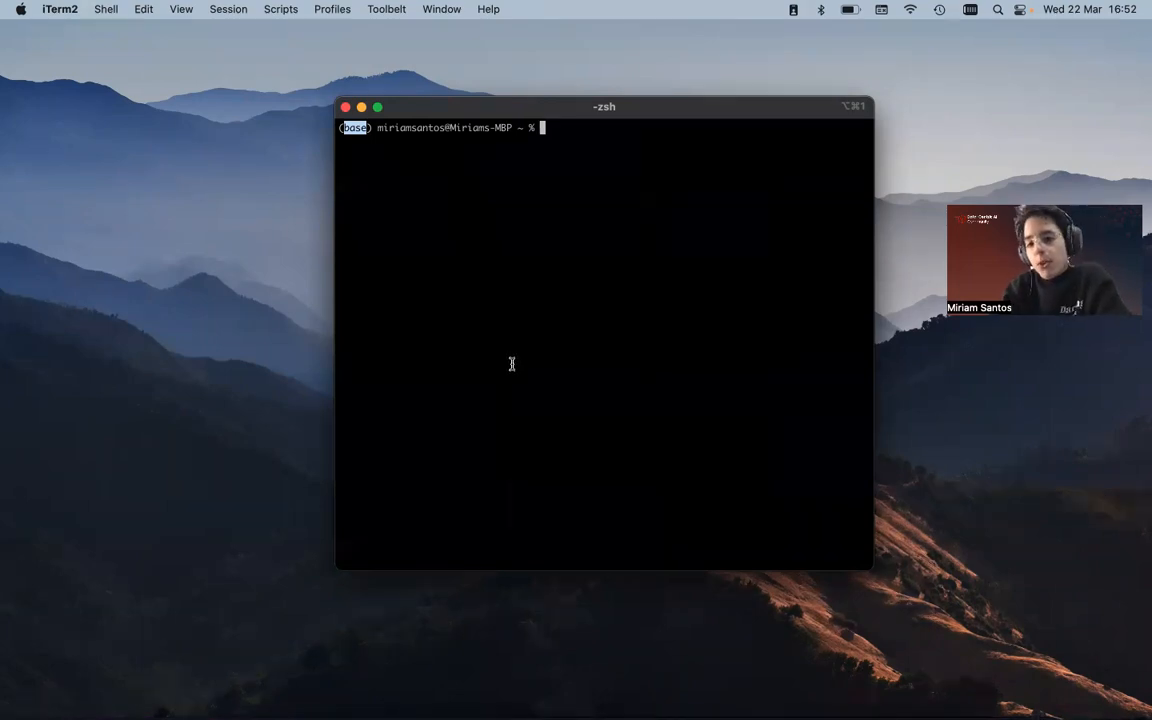
pyautogui.moveTo(150, 324)
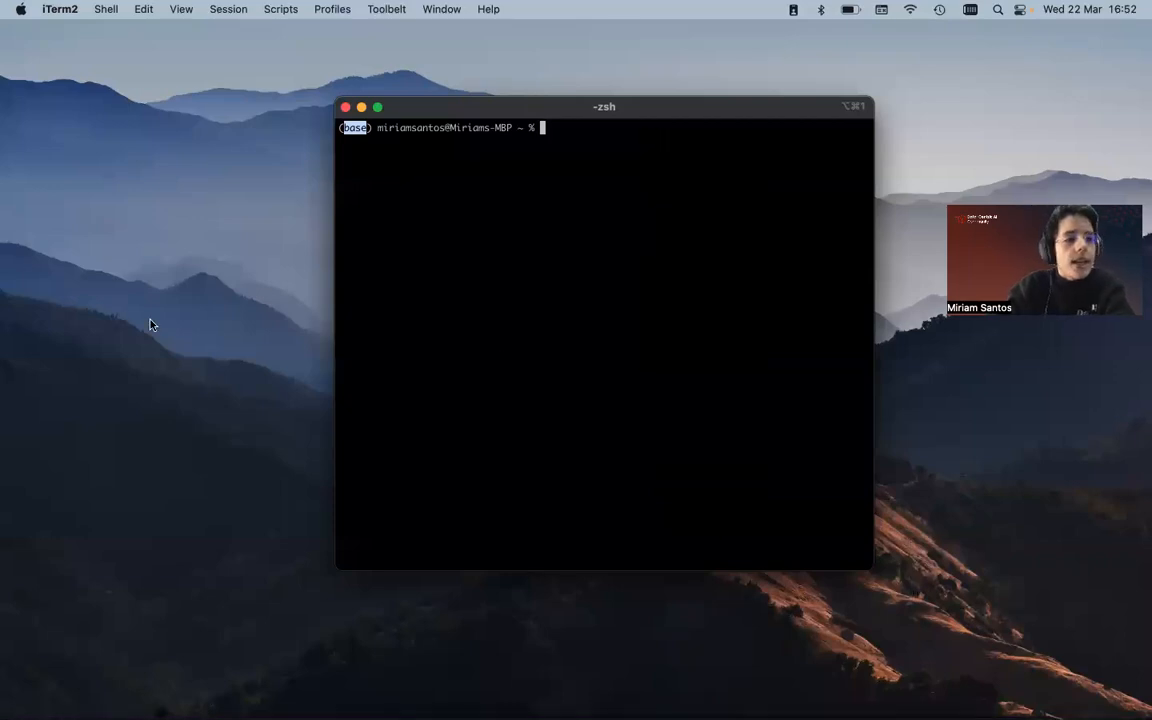
pyautogui.moveTo(556, 381)
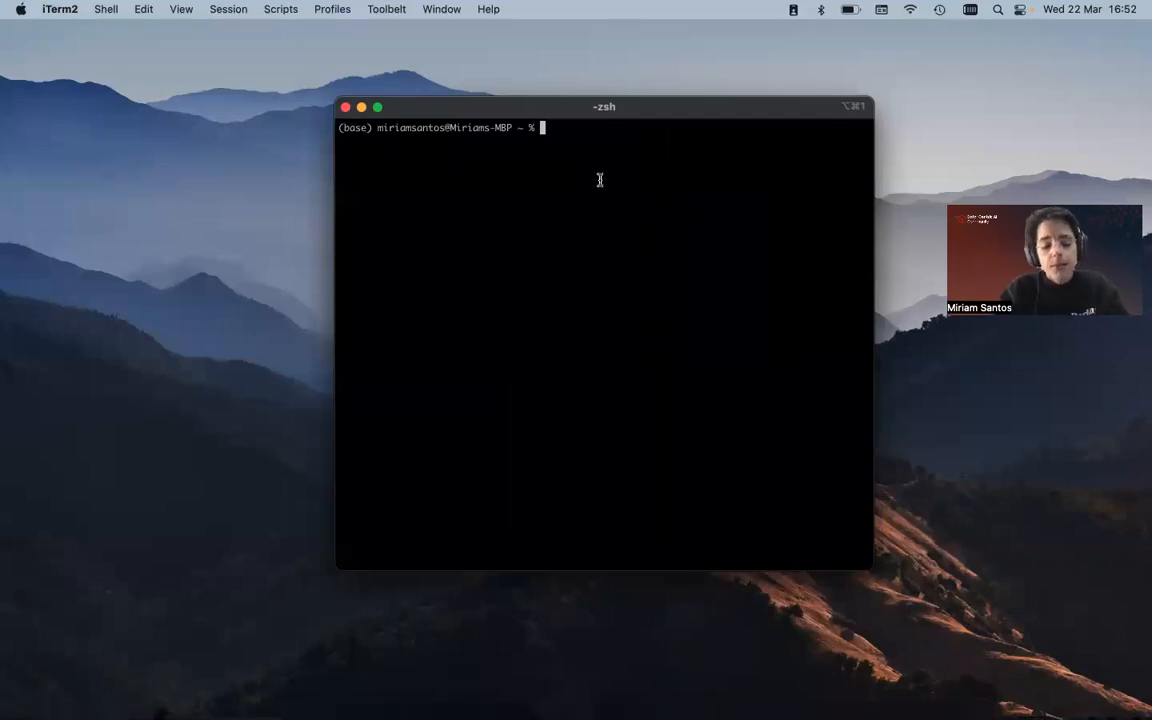
# - Enter 'conda create -n synth-env' at the iTerm2 prompt without running it
pyautogui.write('con')
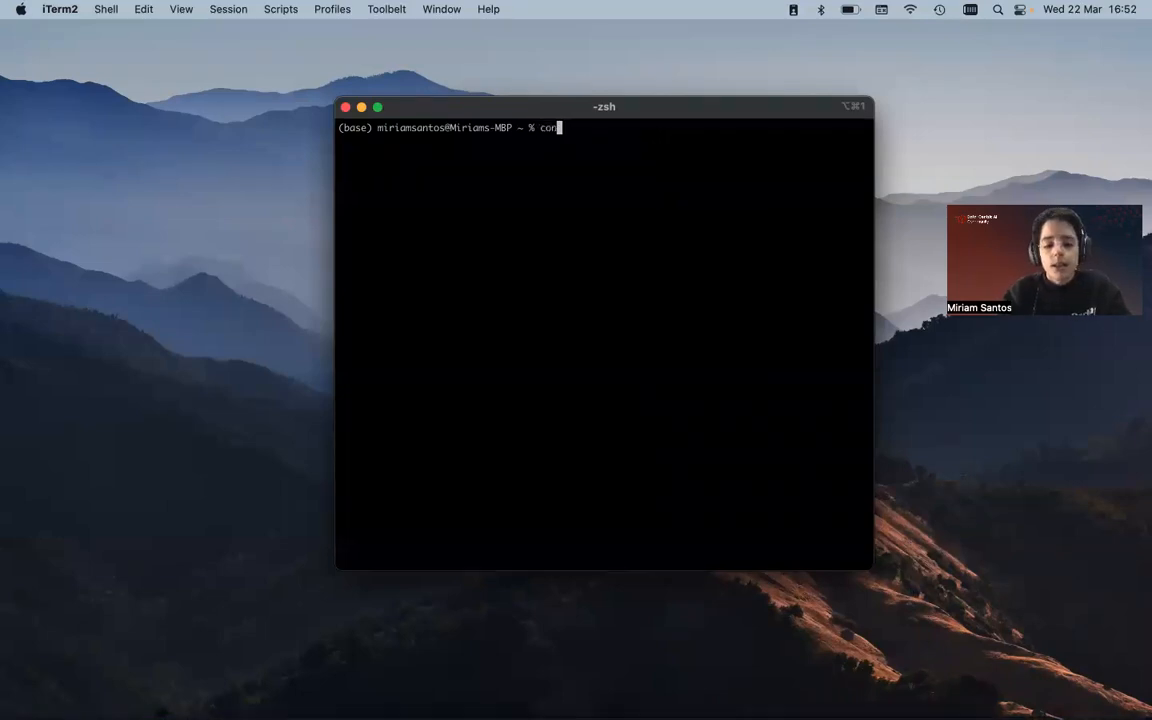
pyautogui.write('da creat')
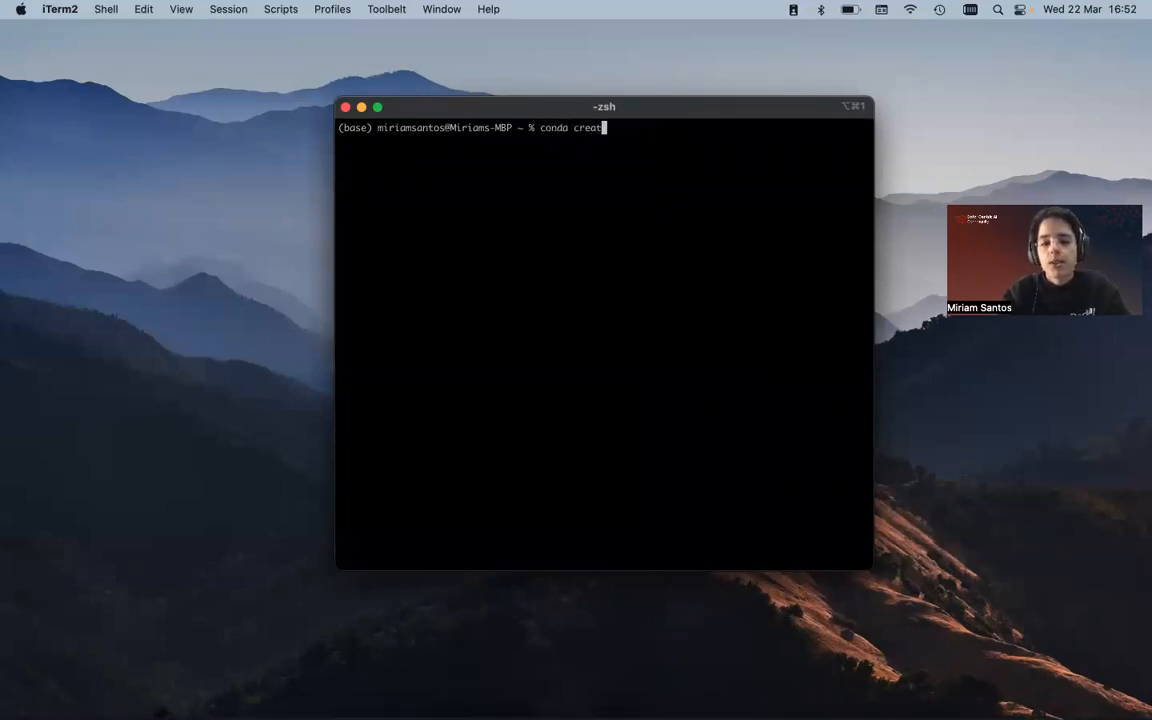
pyautogui.write('e')
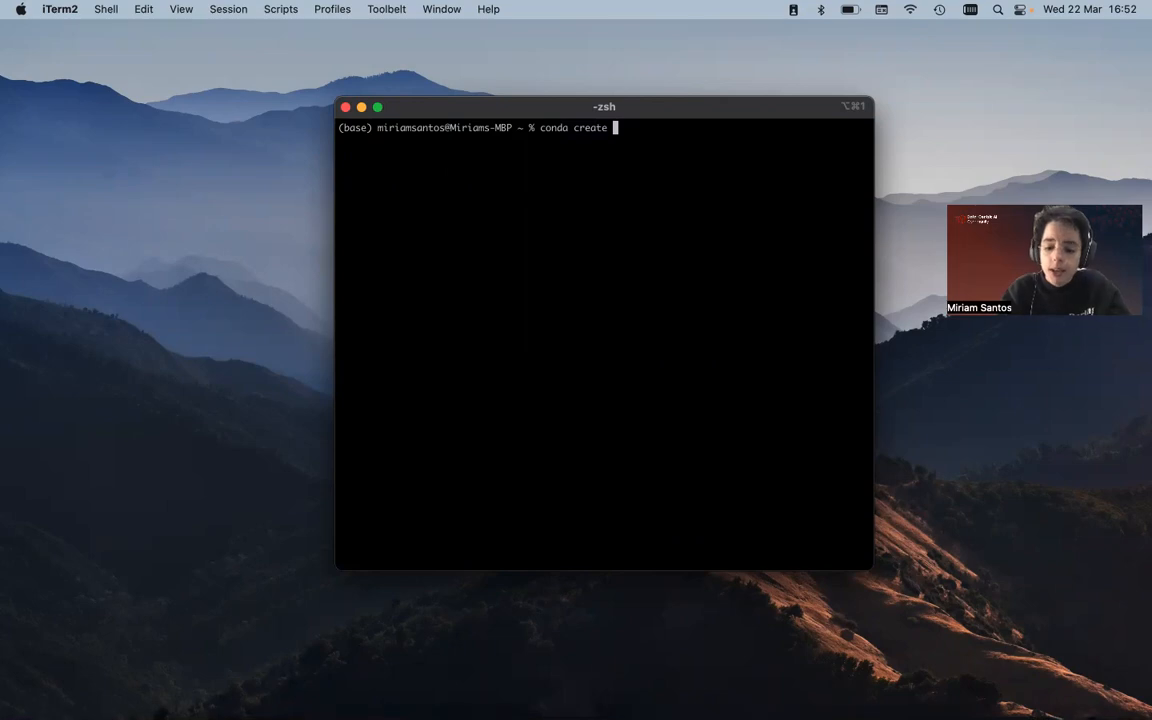
pyautogui.write('-n')
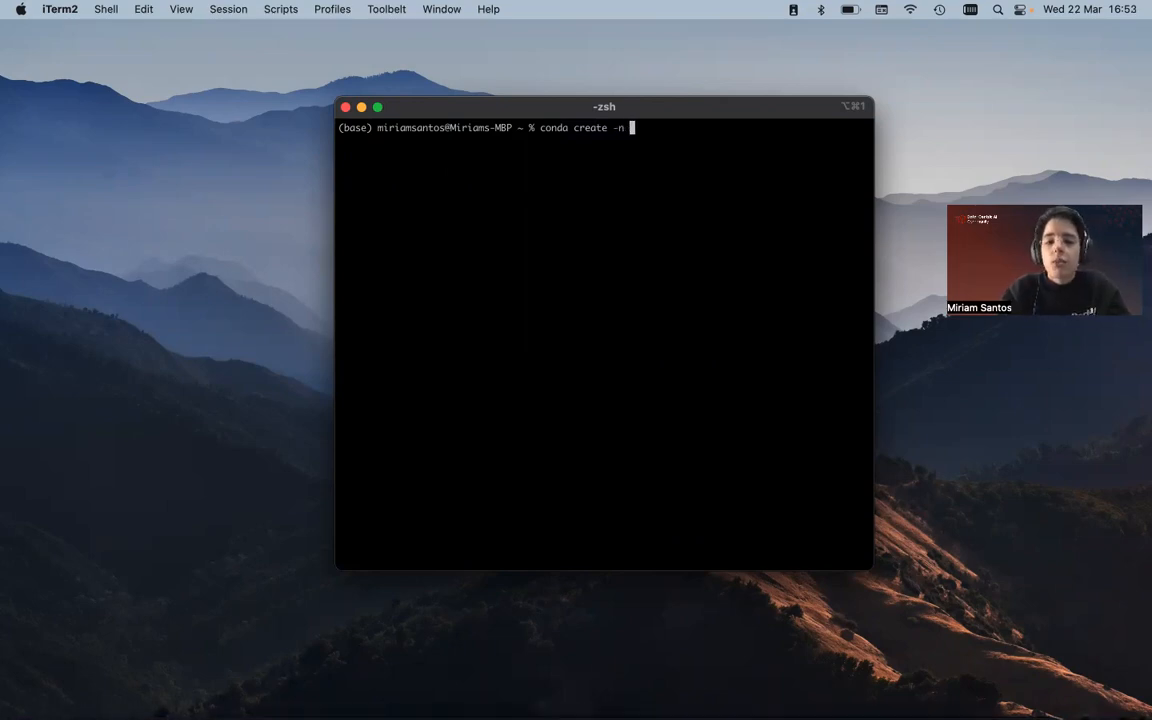
pyautogui.write('sy')
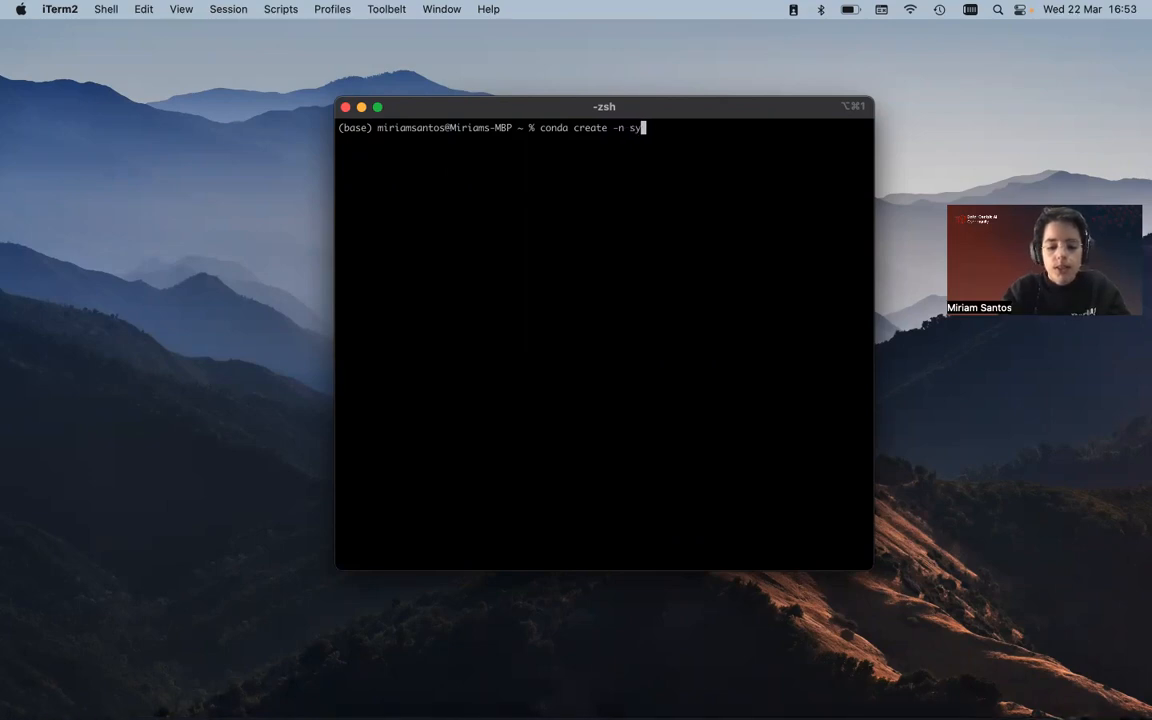
pyautogui.write('nth-env')
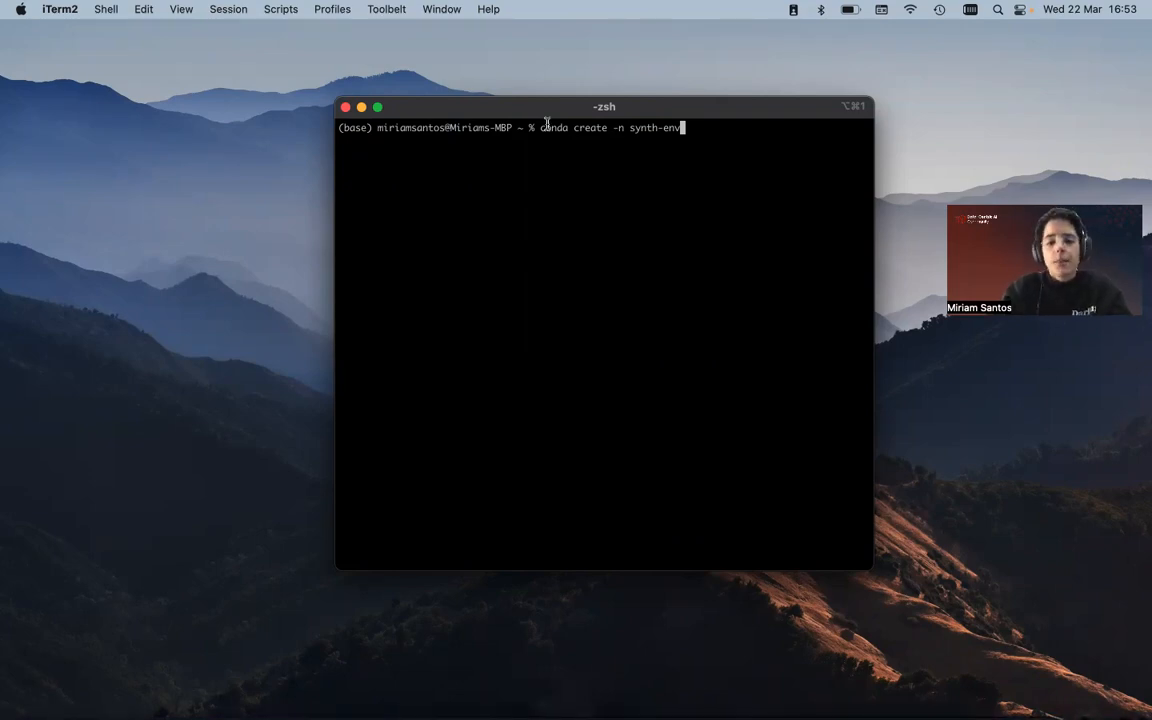
pyautogui.moveTo(670, 123)
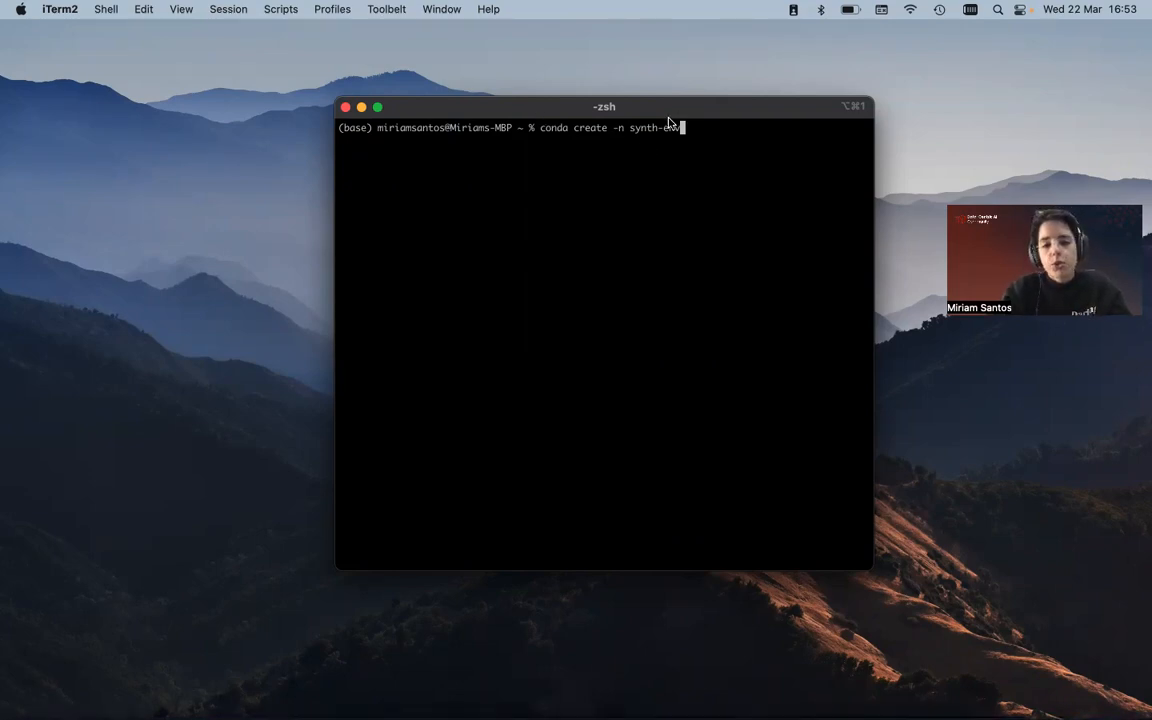
pyautogui.write('nv')
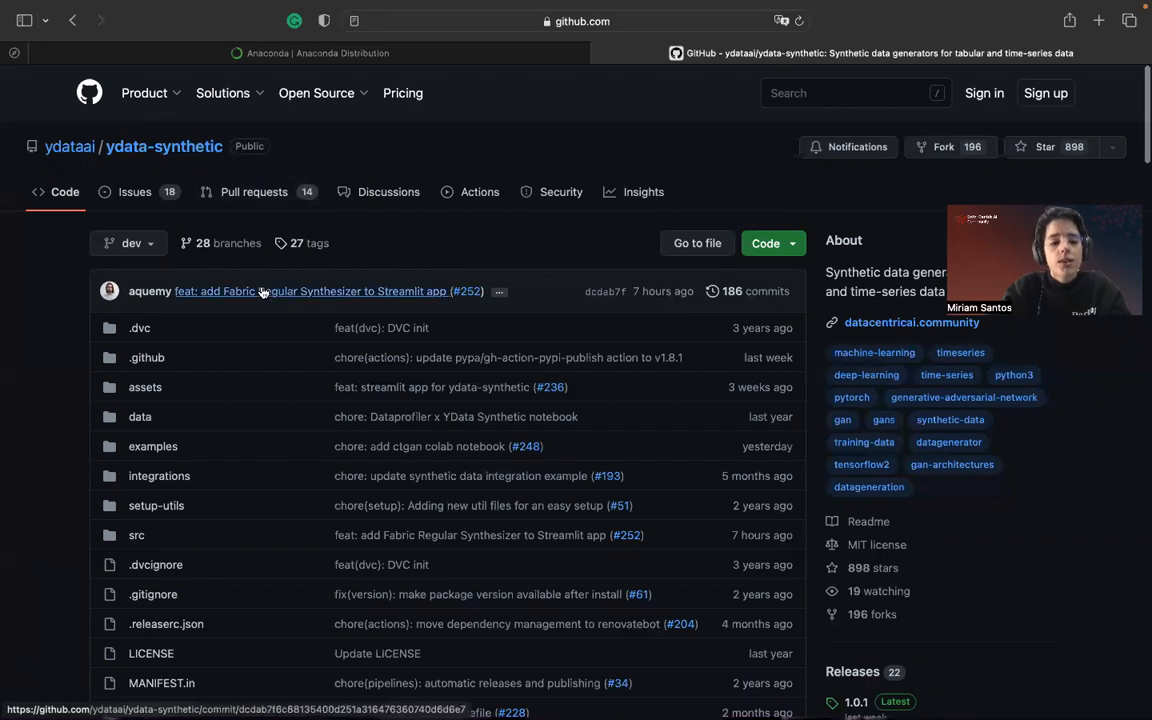
# - View ydata-synthetic's setup.py down to python_requires >=3.9, <3.11
pyautogui.scroll(-3)
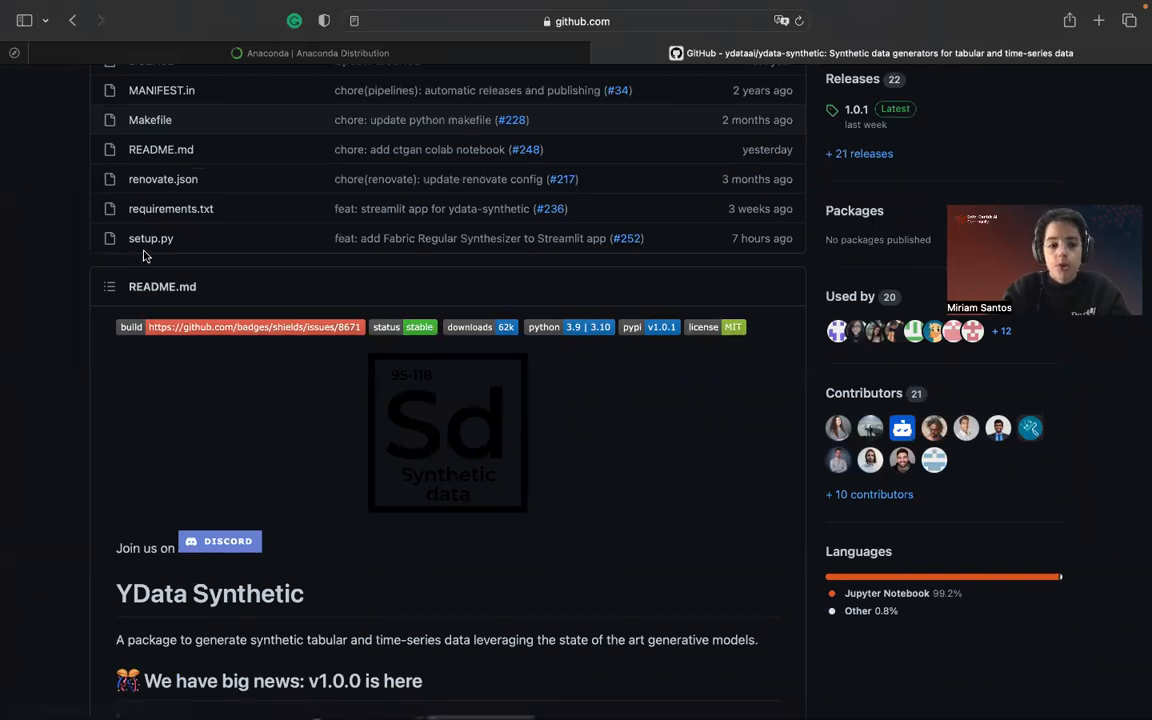
pyautogui.click(150, 238)
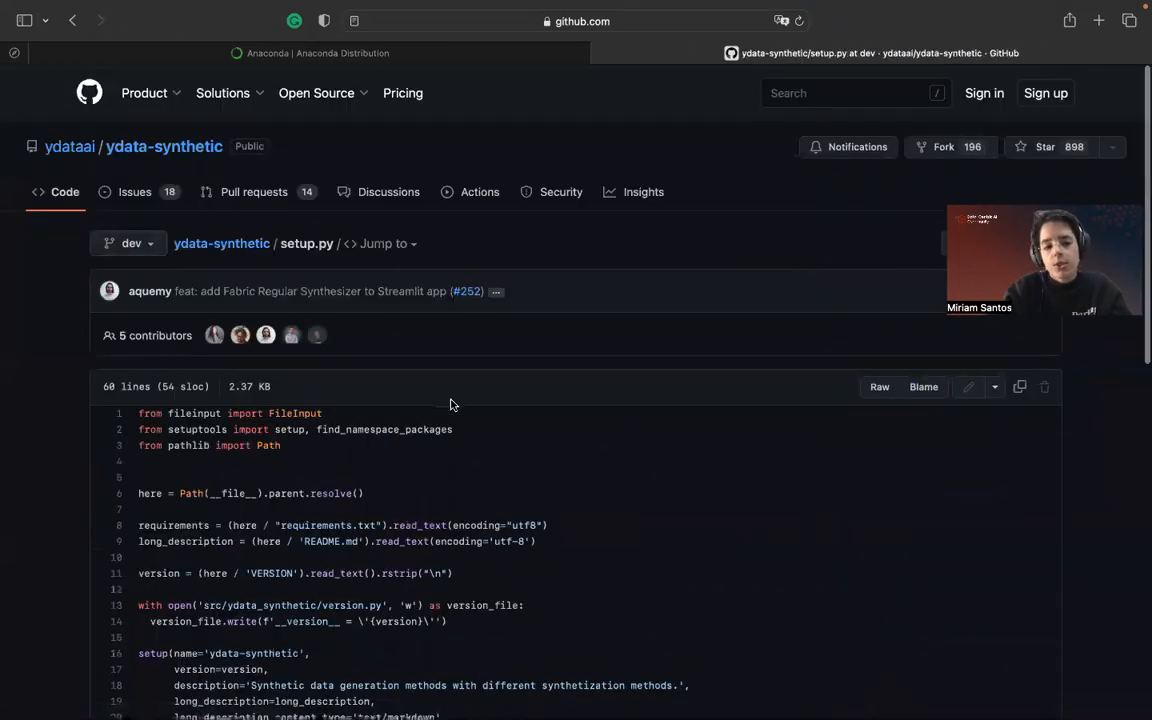
pyautogui.scroll(-3)
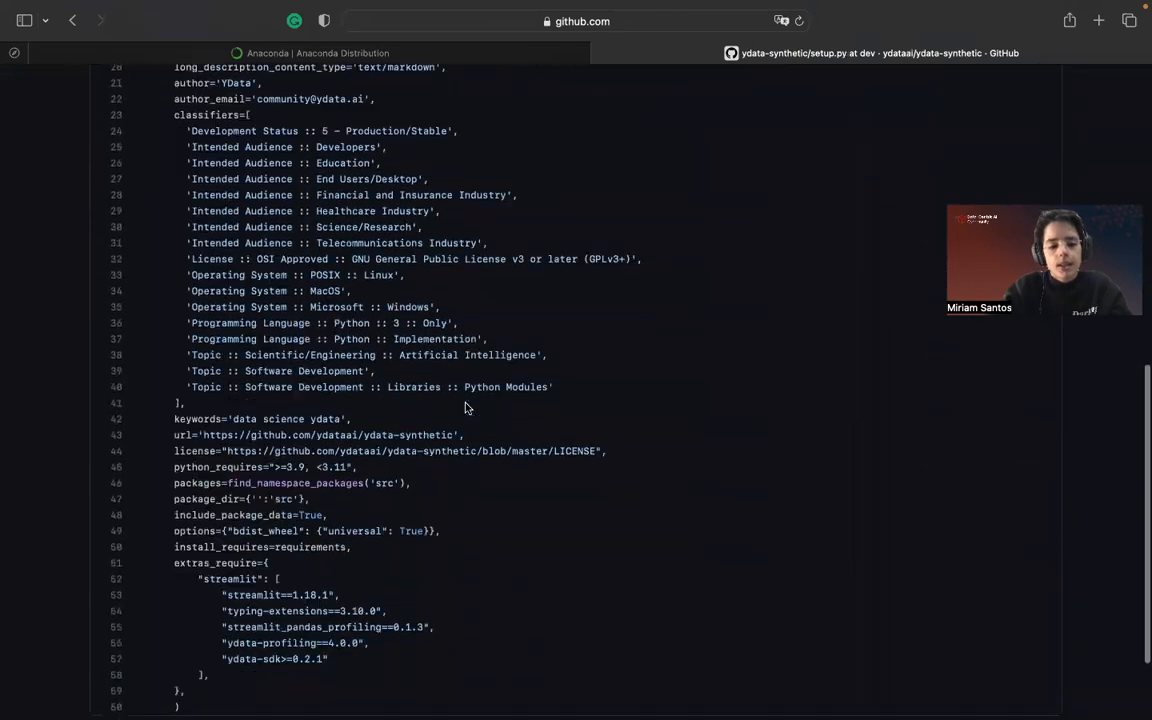
pyautogui.scroll(-3)
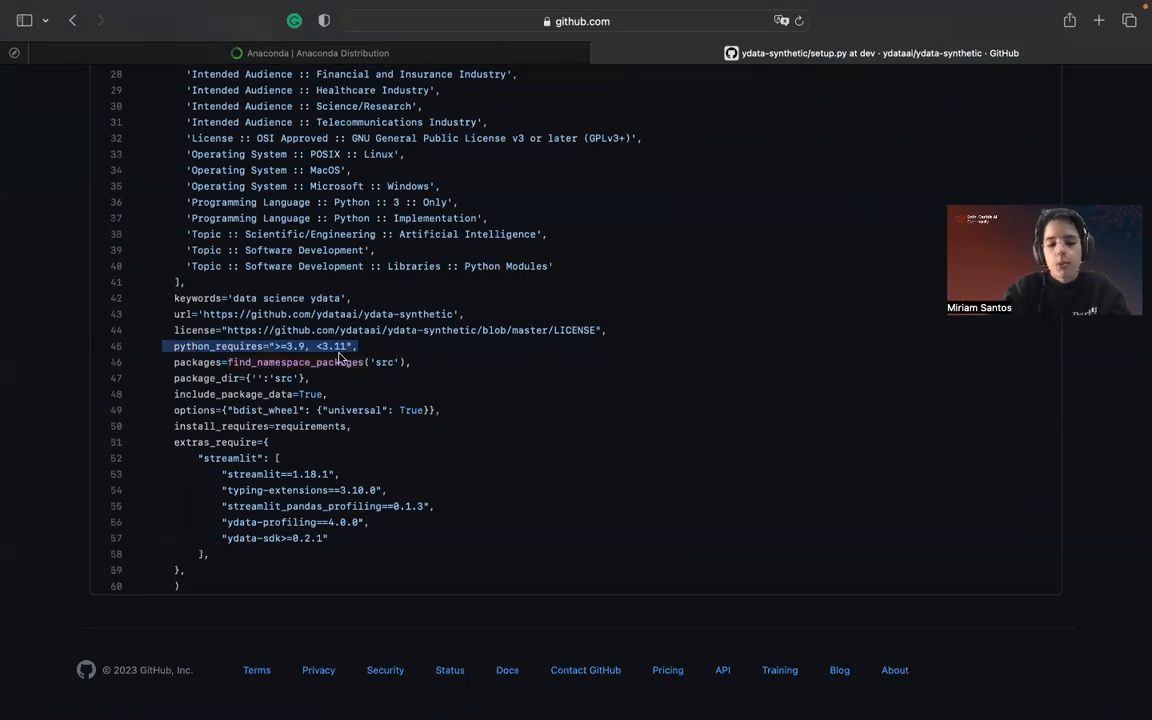
pyautogui.moveTo(655, 417)
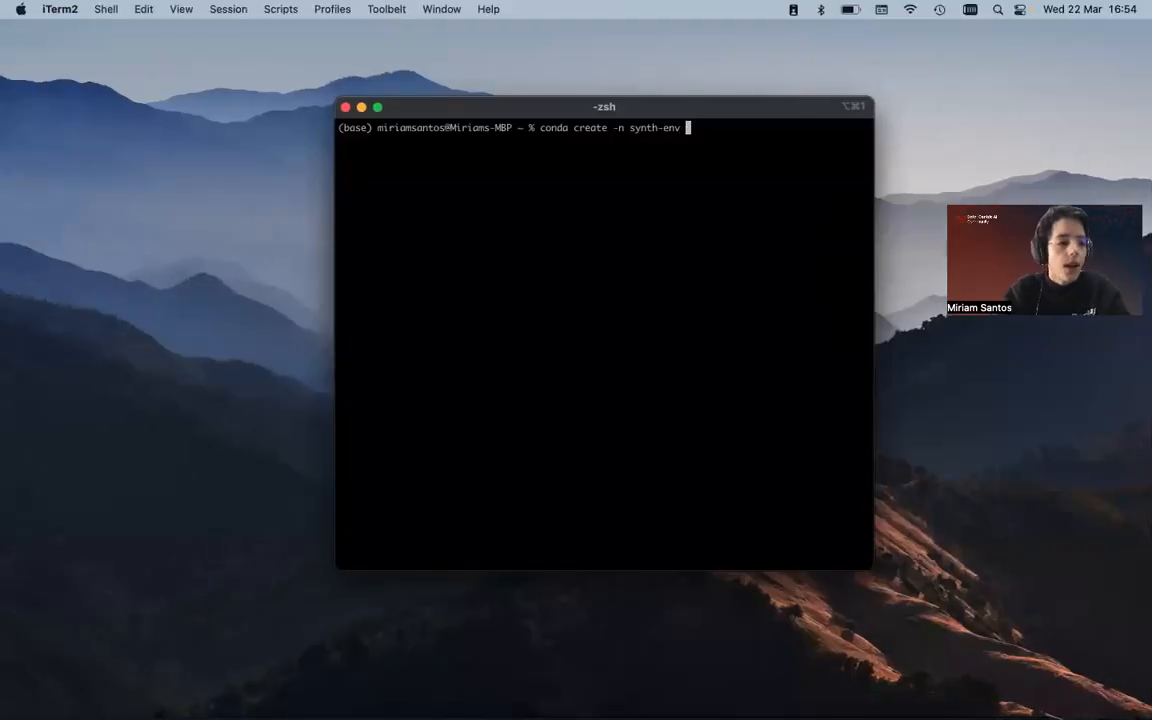
# - Run conda create for synth-env with python==3.9 and pip to get the package plan
pyautogui.write('py')
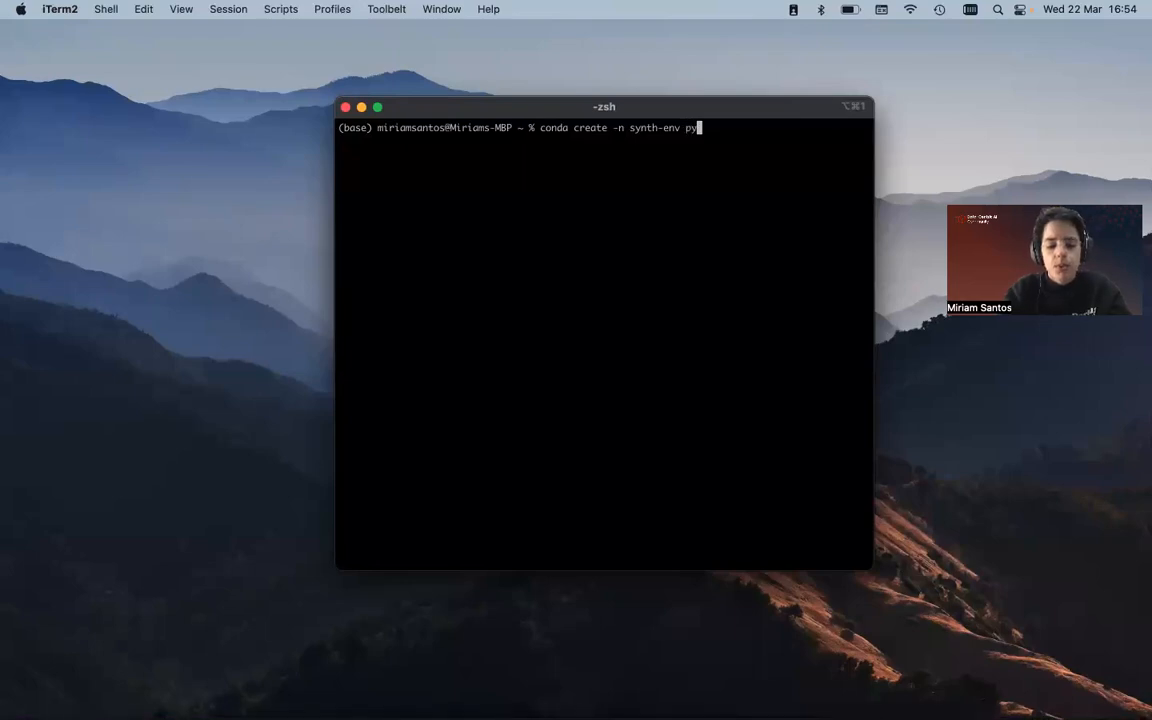
pyautogui.write('thon')
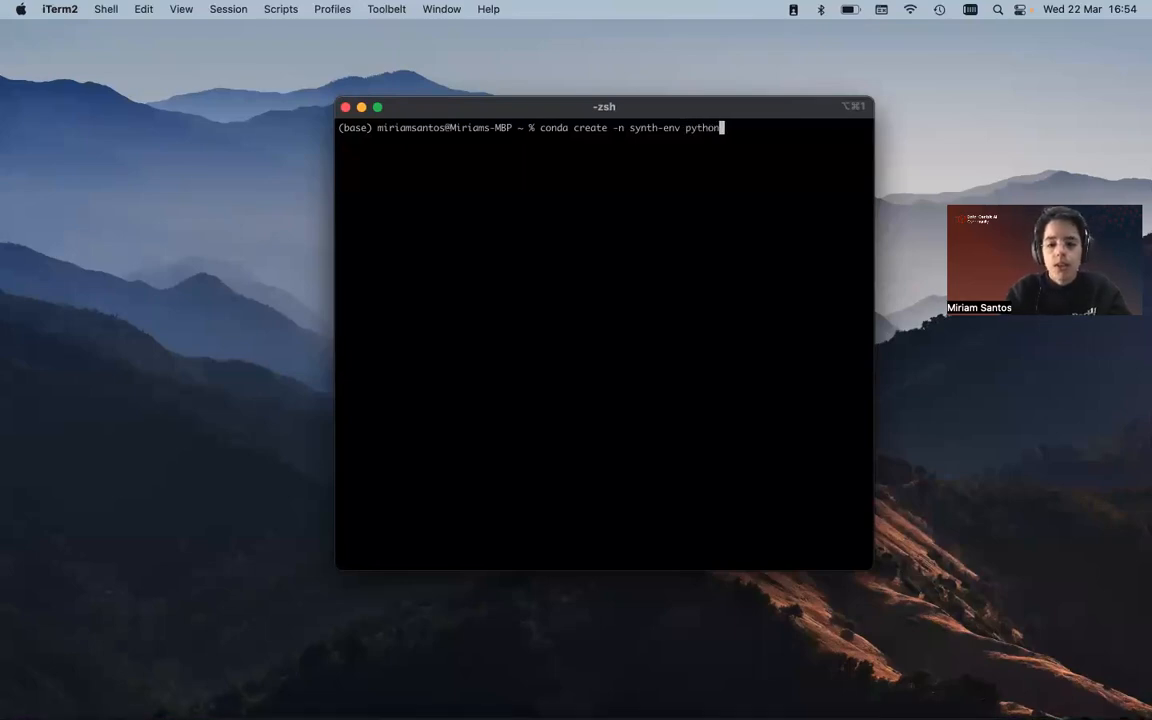
pyautogui.write('==3.9')
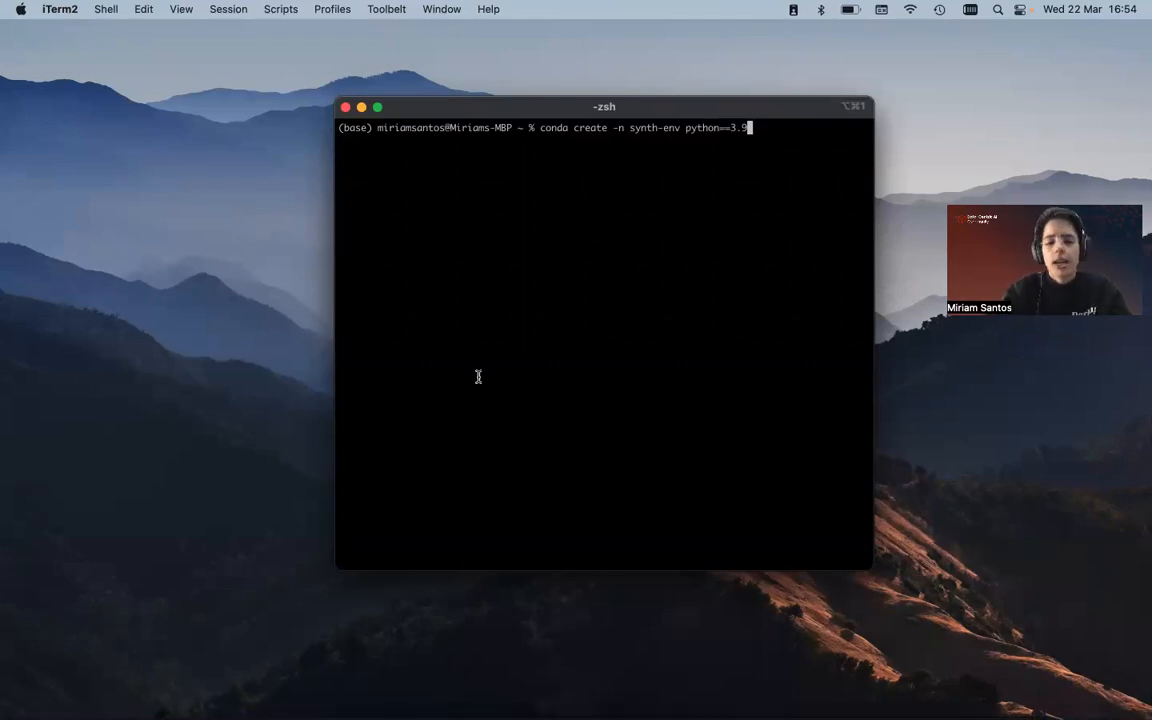
pyautogui.write('pi')
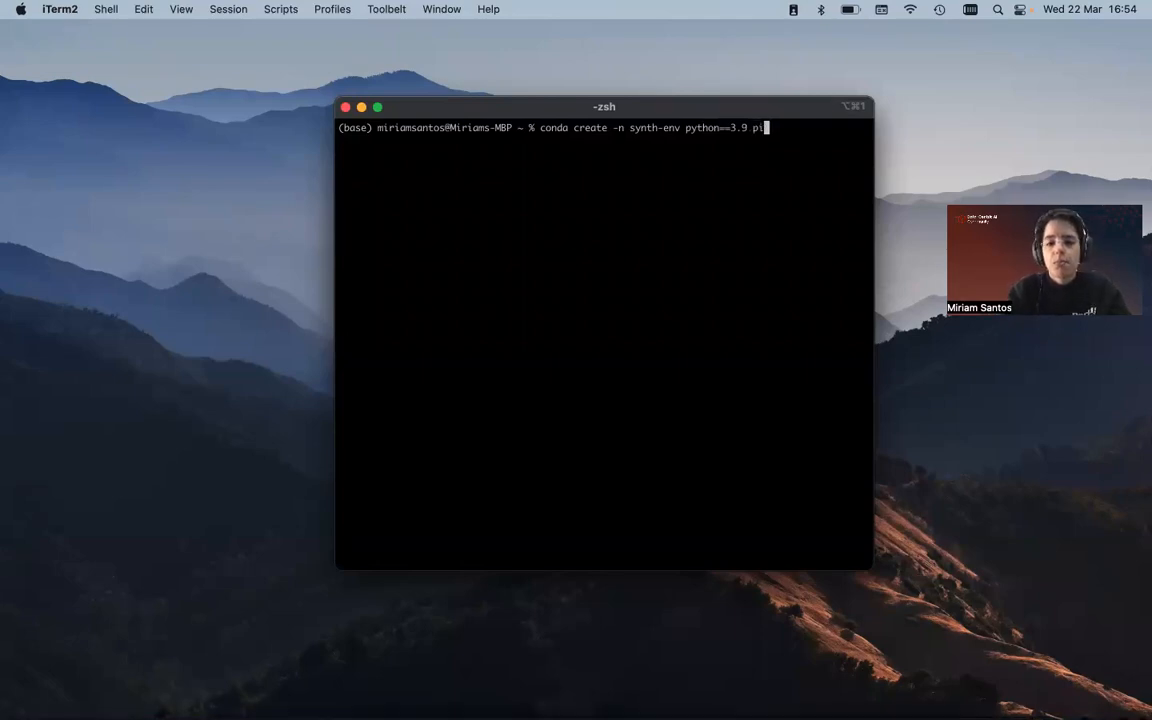
pyautogui.write('p')
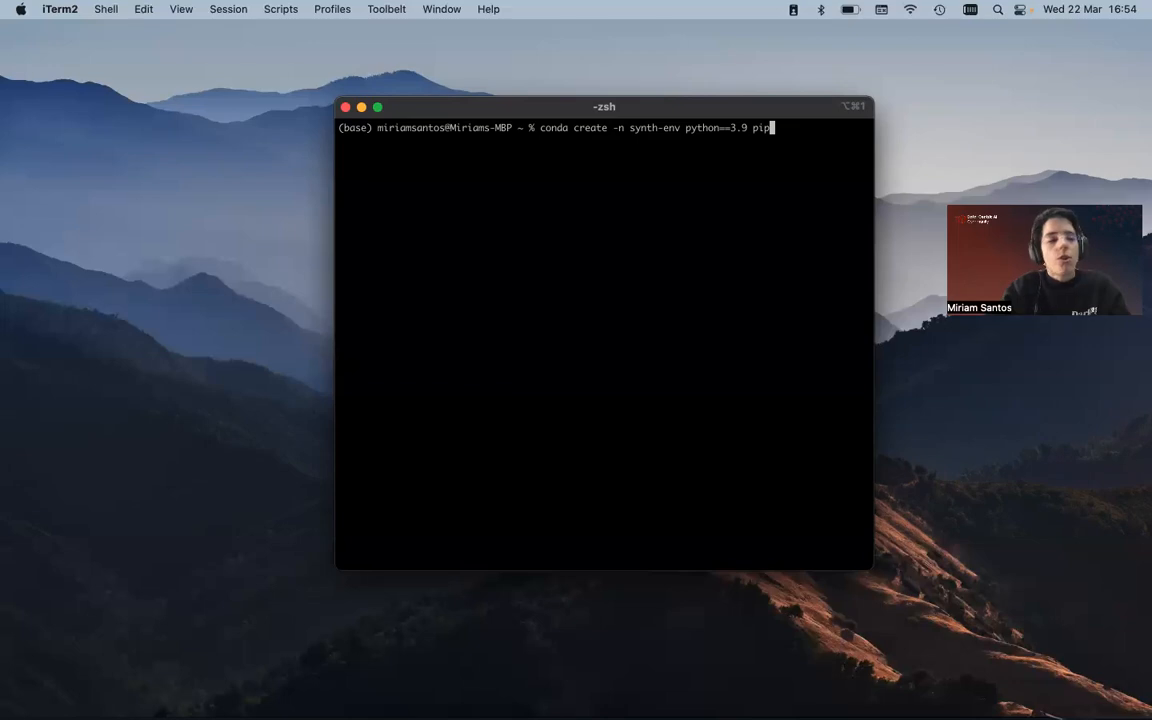
pyautogui.moveTo(519, 241)
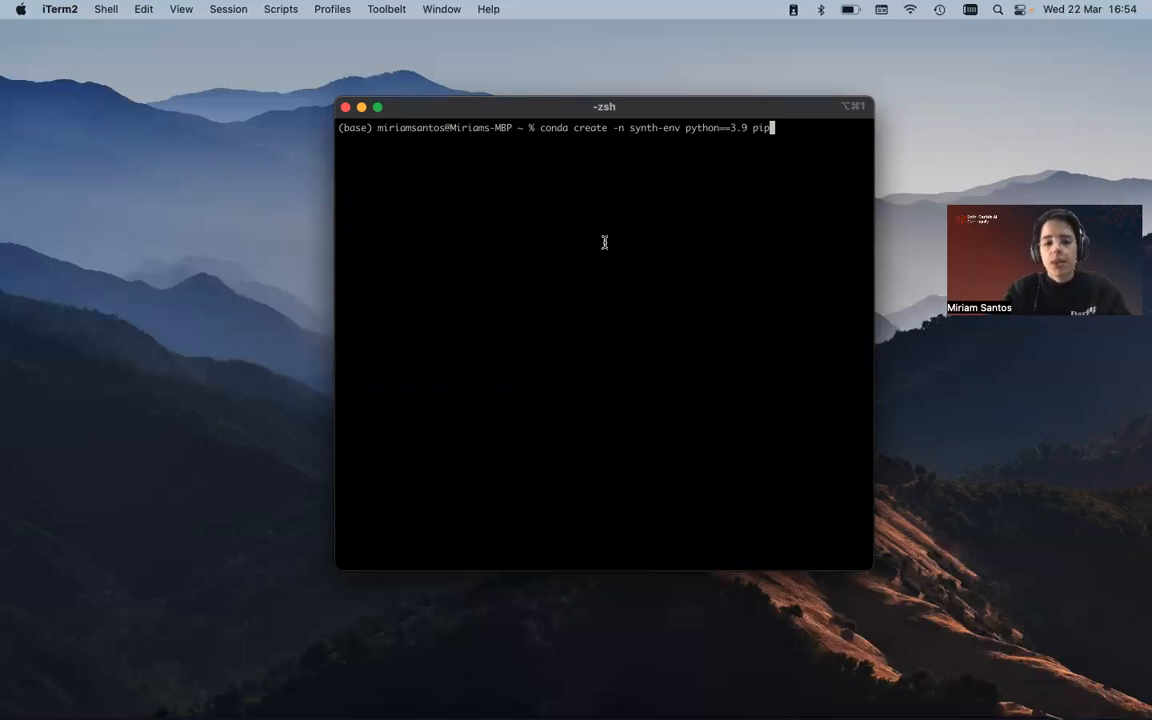
pyautogui.moveTo(791, 130)
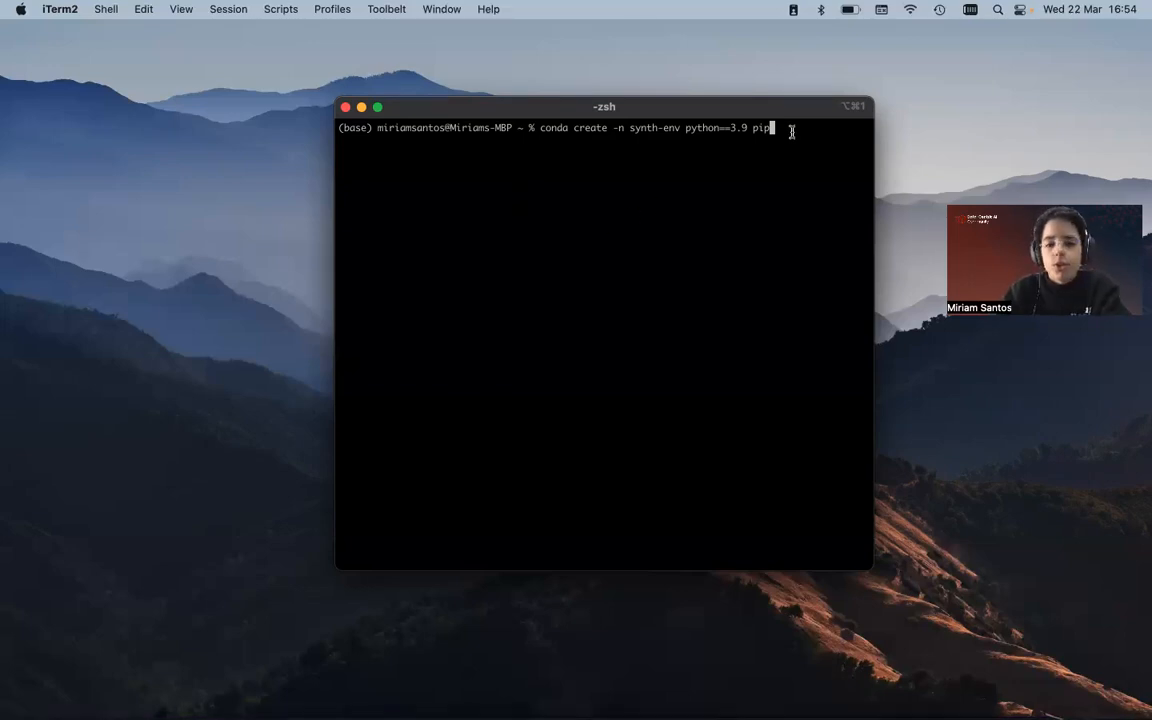
pyautogui.press('Return')
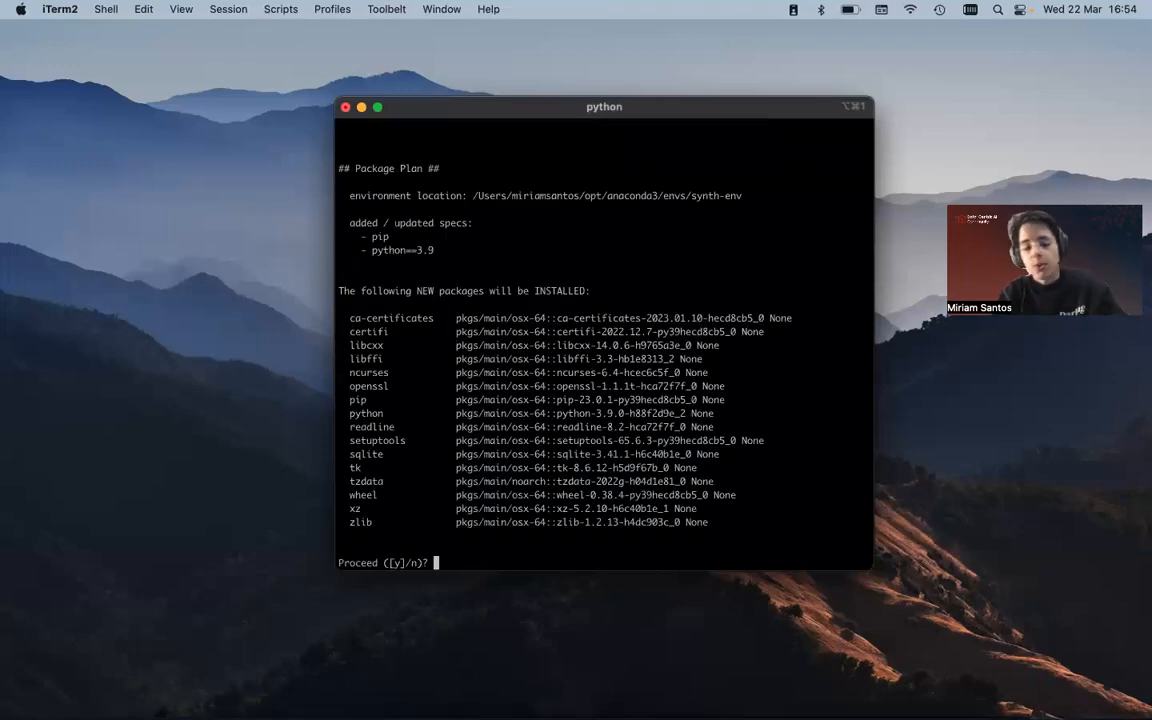
# - Answer y at the Proceed ([y]/n)? prompt to install the packages
pyautogui.write('y')
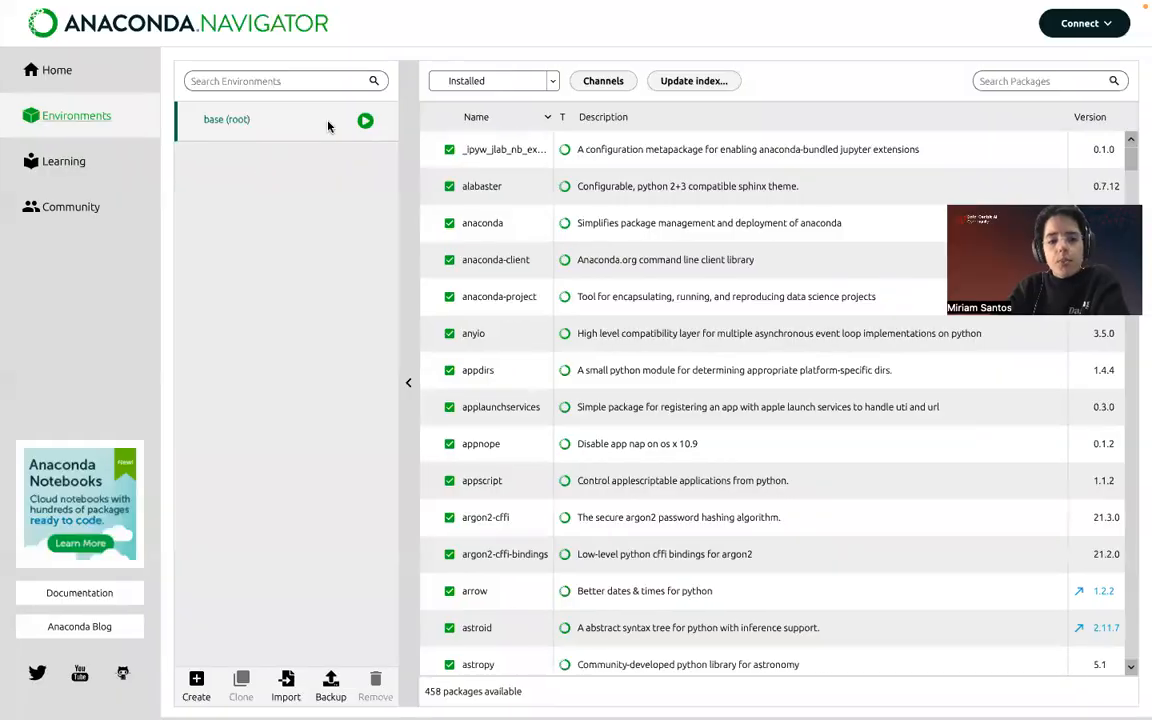
# - Select base (root) on the Environments page to reload its package list
pyautogui.click(365, 120)
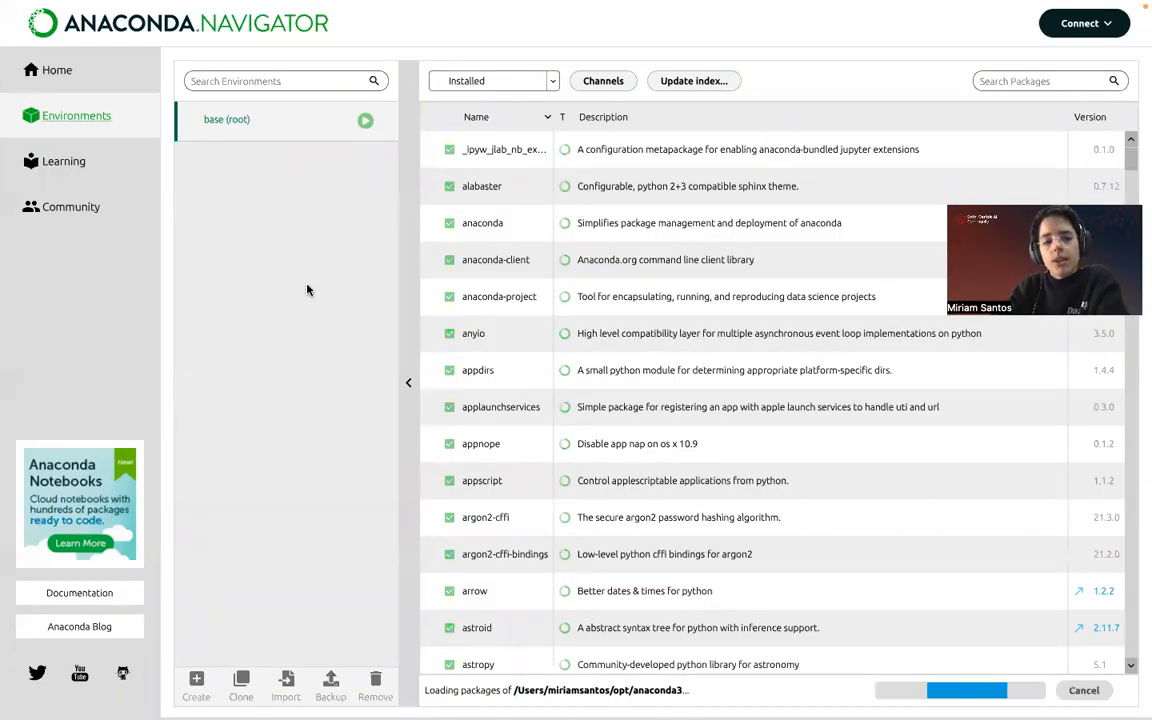
pyautogui.moveTo(255, 168)
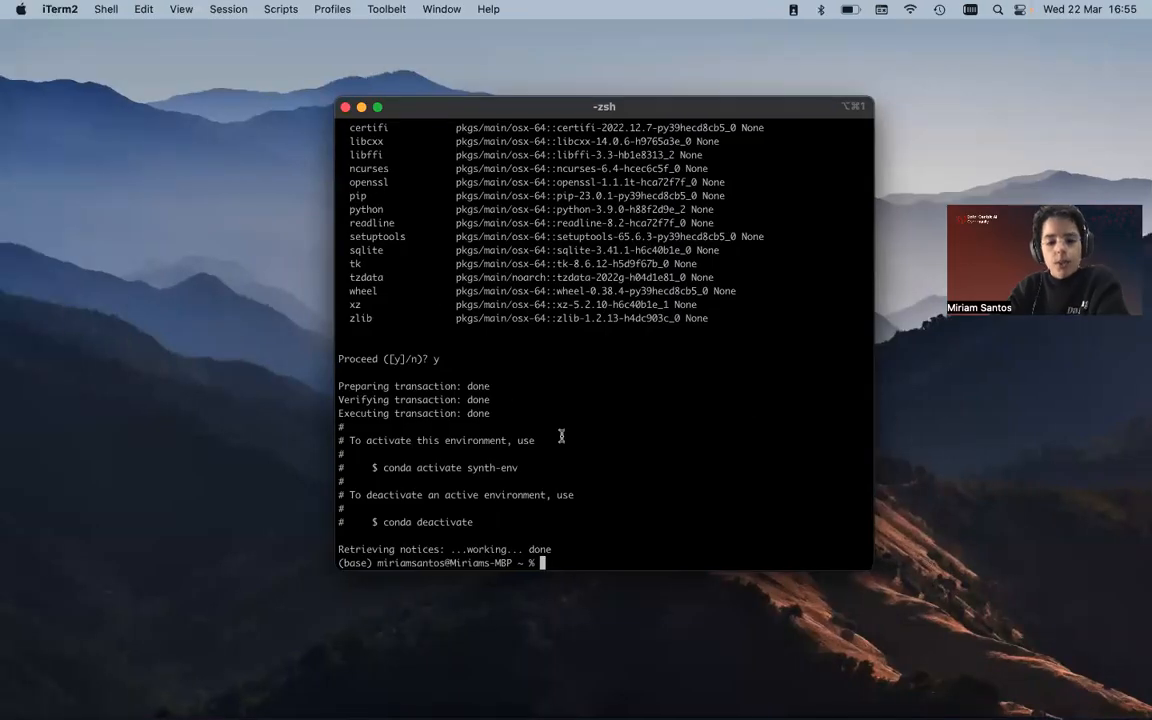
pyautogui.moveTo(620, 525)
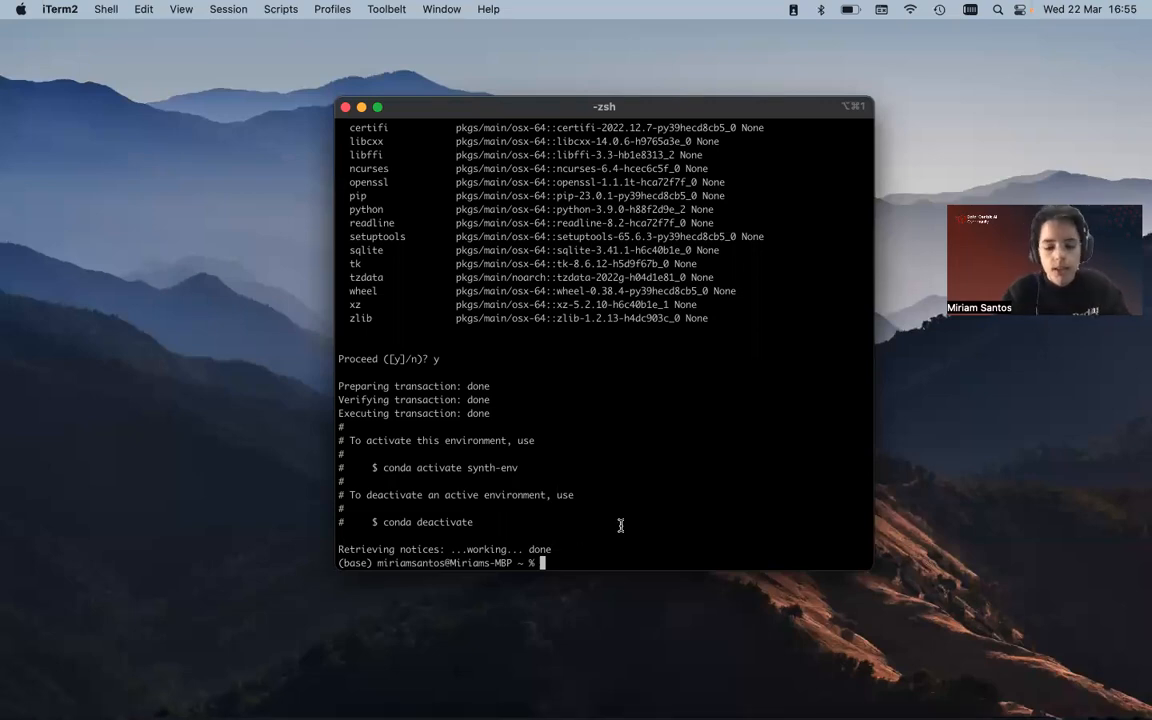
# - Clear the terminal and run conda env list, showing base and synth-env
pyautogui.write('clear')
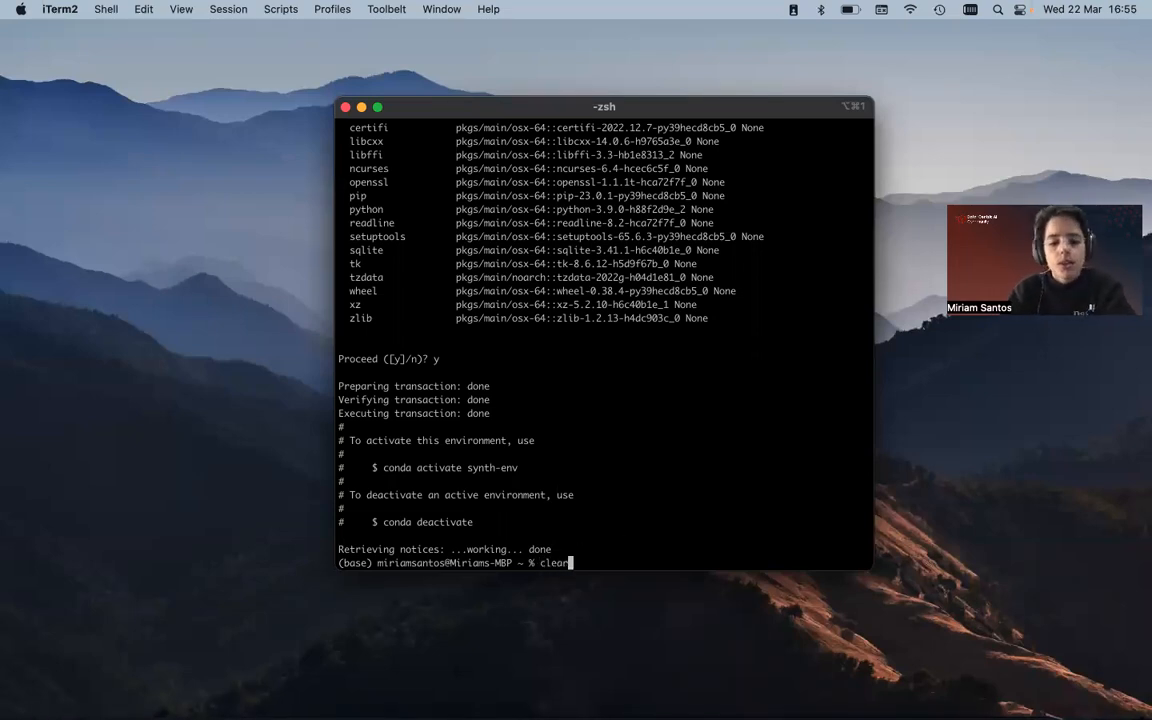
pyautogui.press('Return')
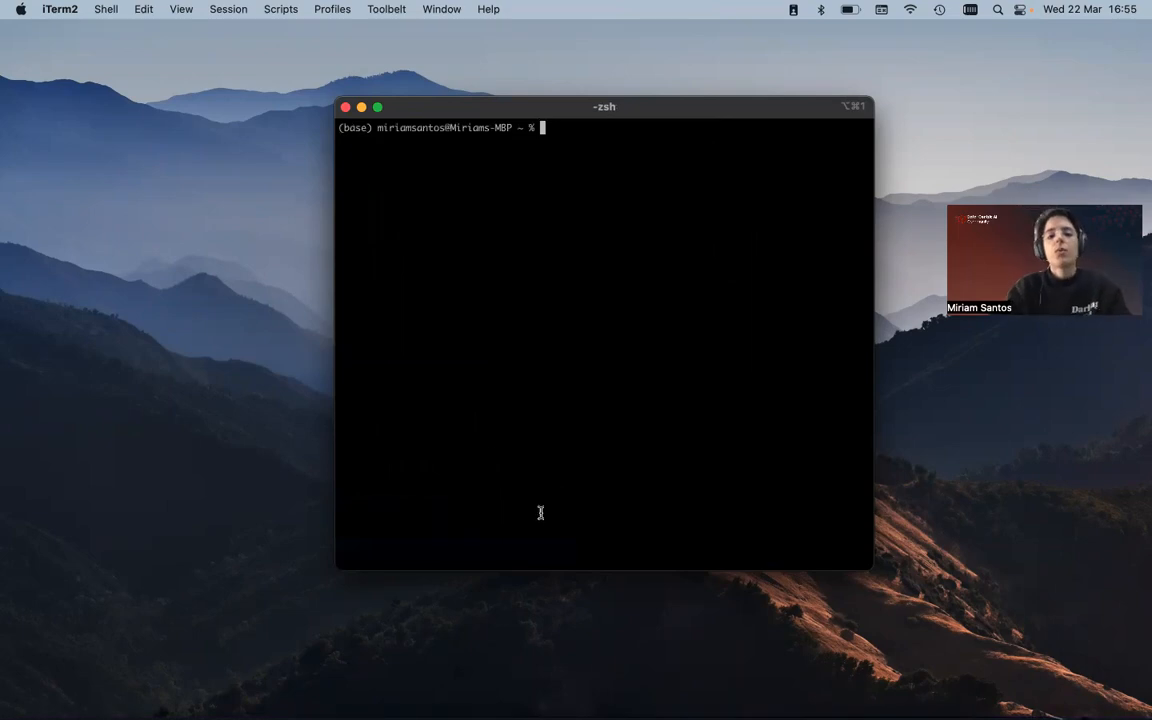
pyautogui.moveTo(473, 263)
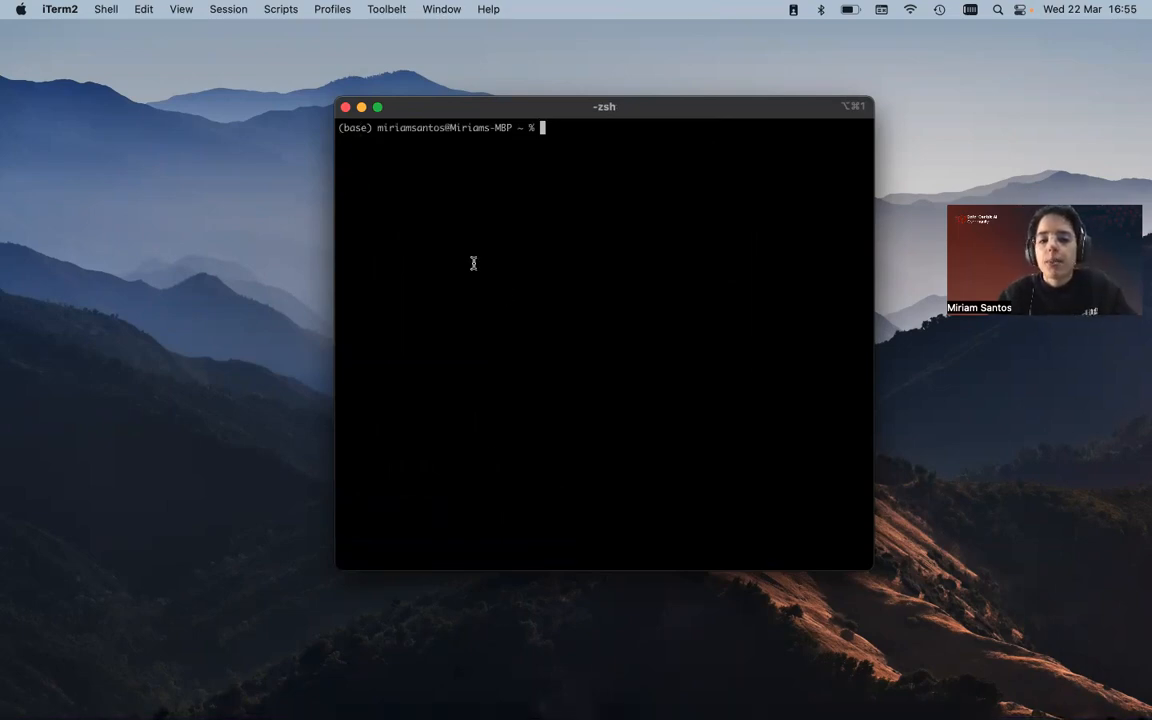
pyautogui.moveTo(505, 293)
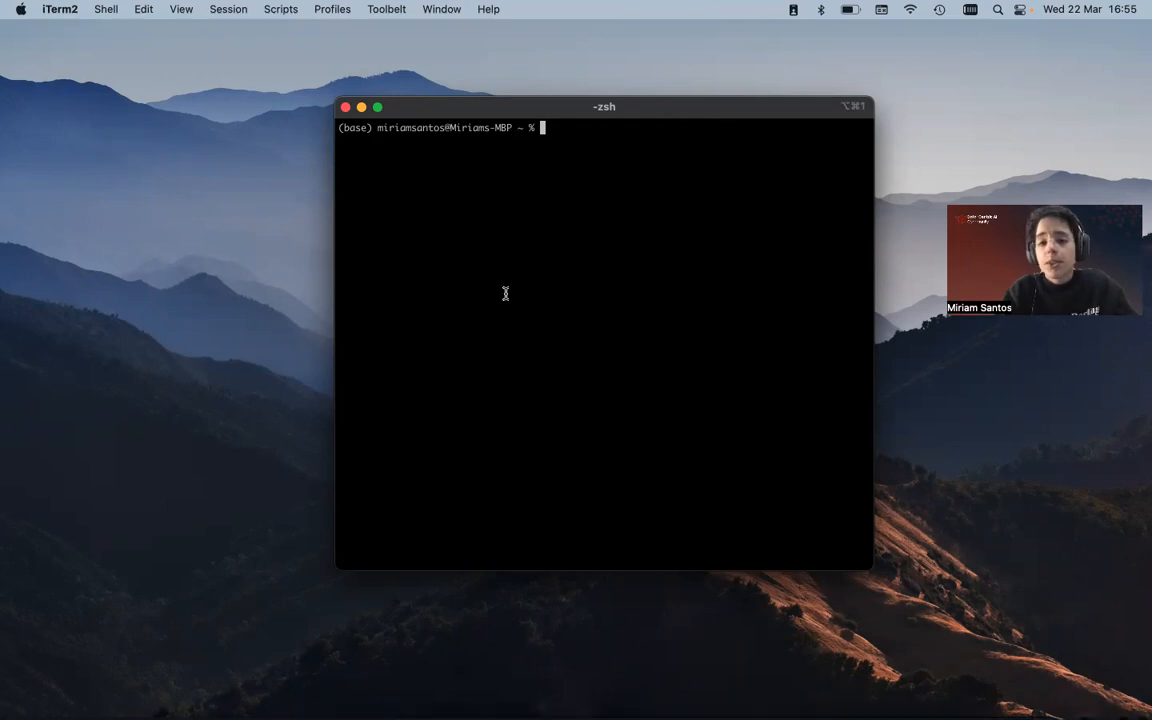
pyautogui.write('con')
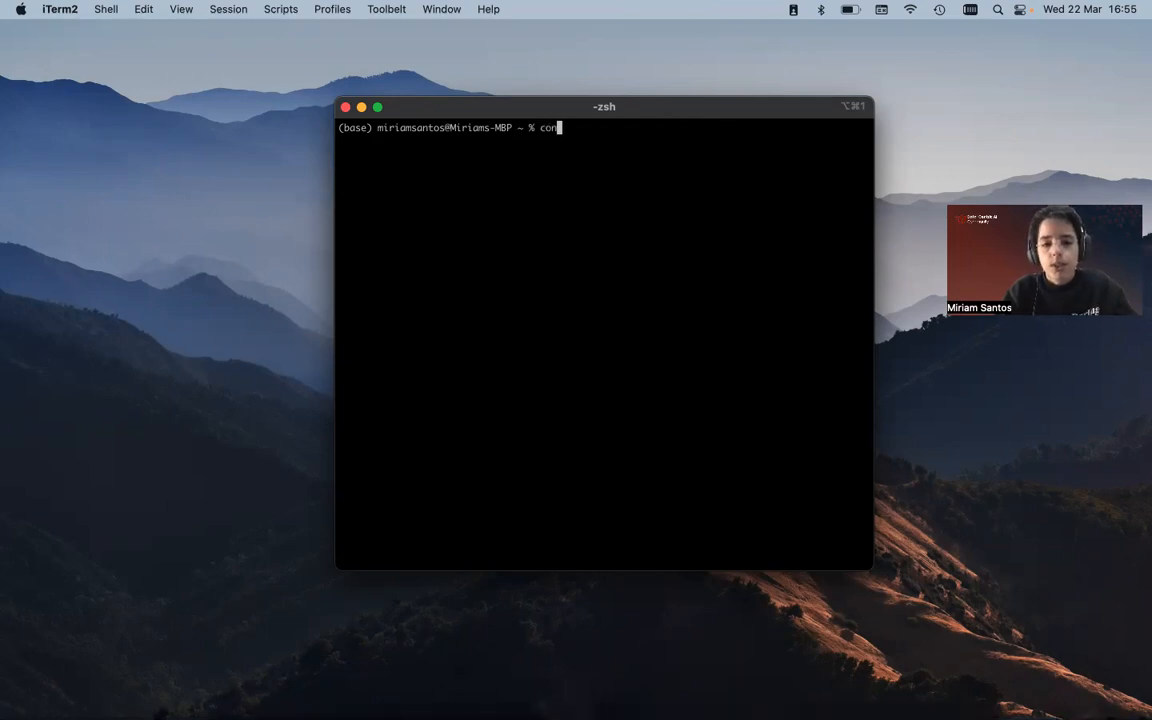
pyautogui.write('nda env l')
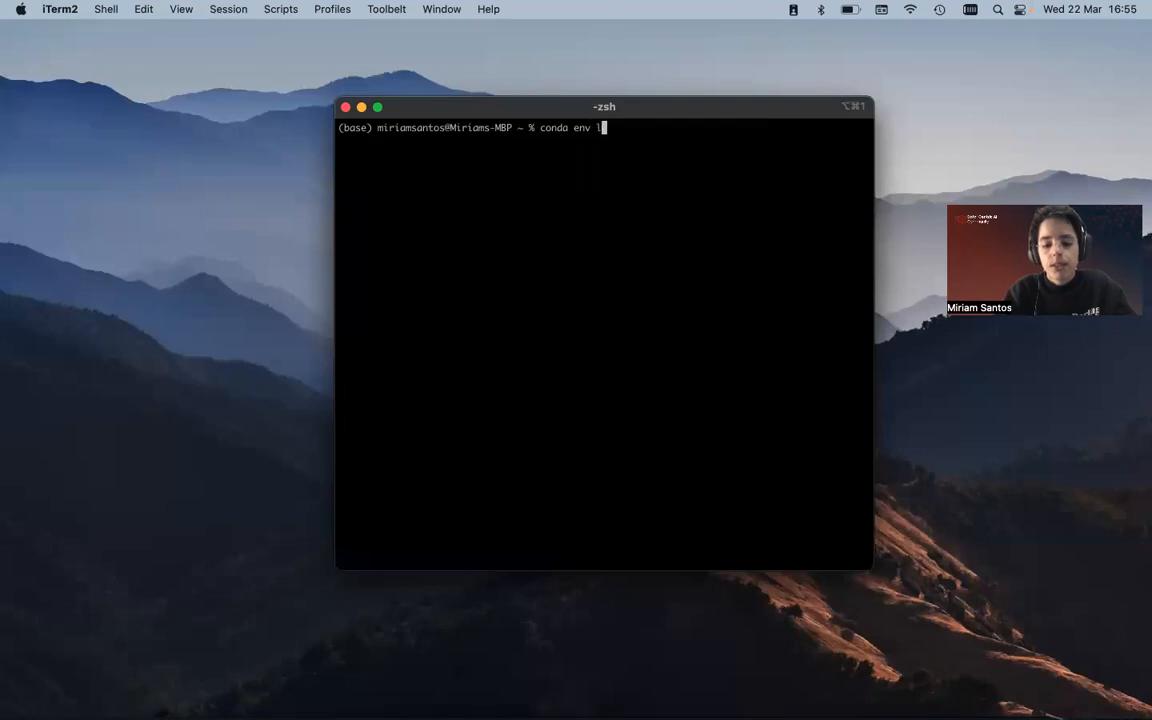
pyautogui.press('Return')
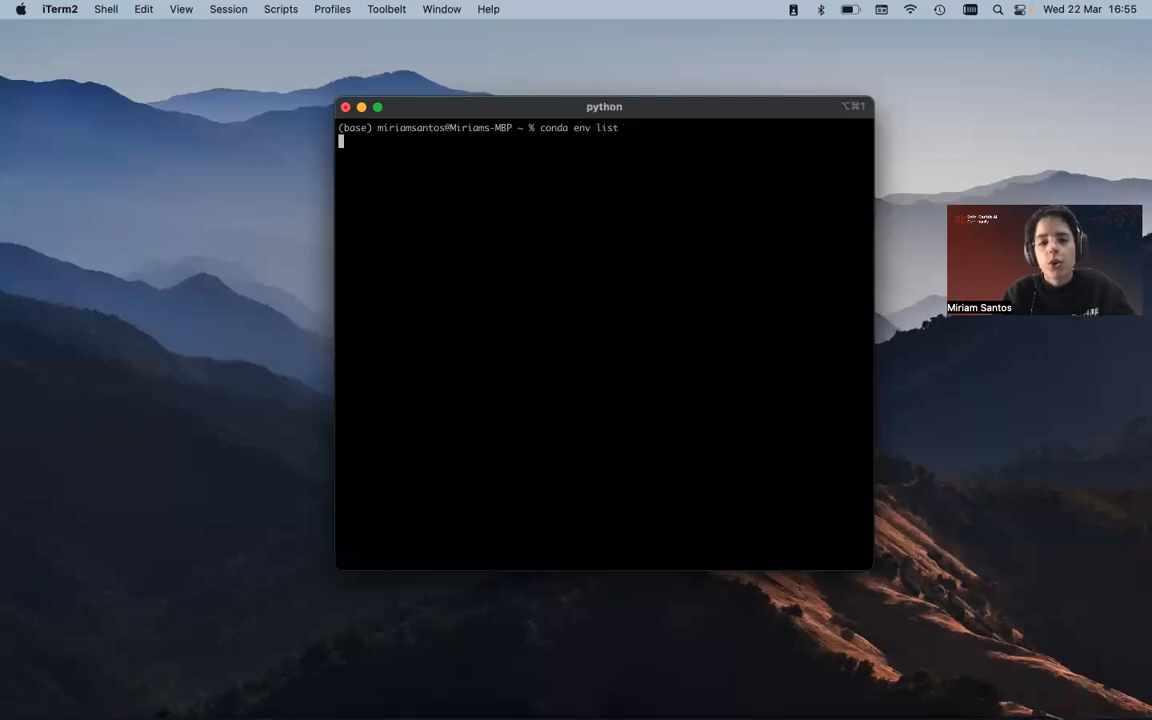
pyautogui.press('Return')
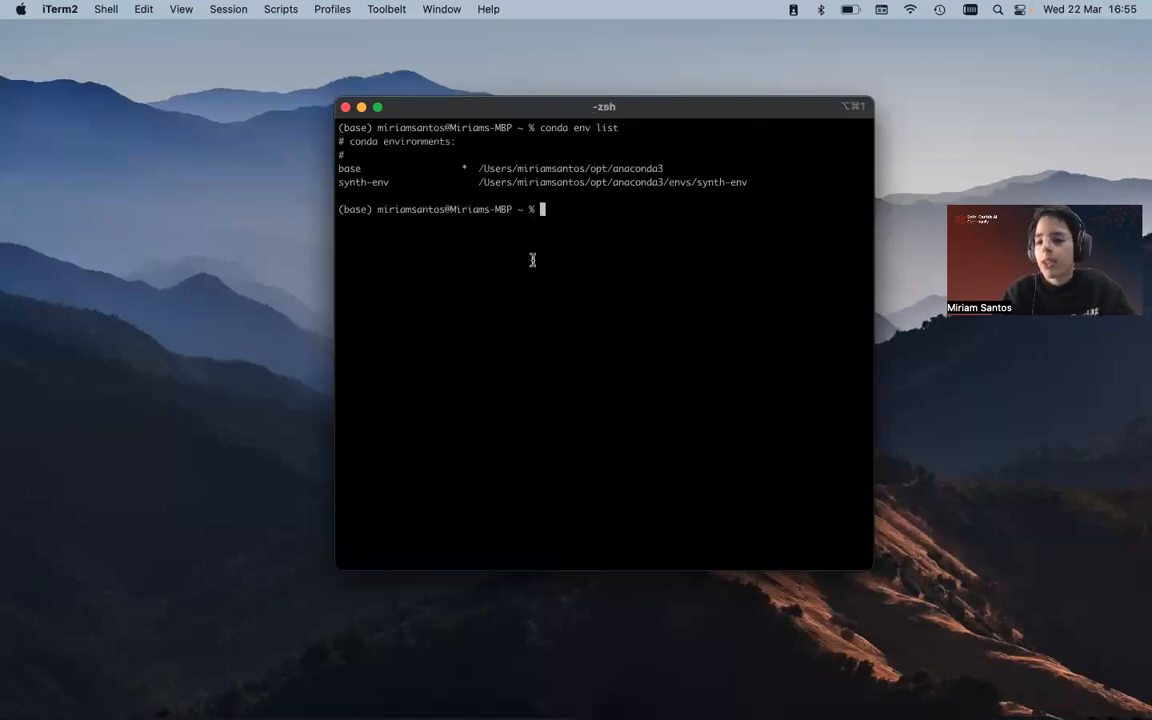
pyautogui.moveTo(378, 182)
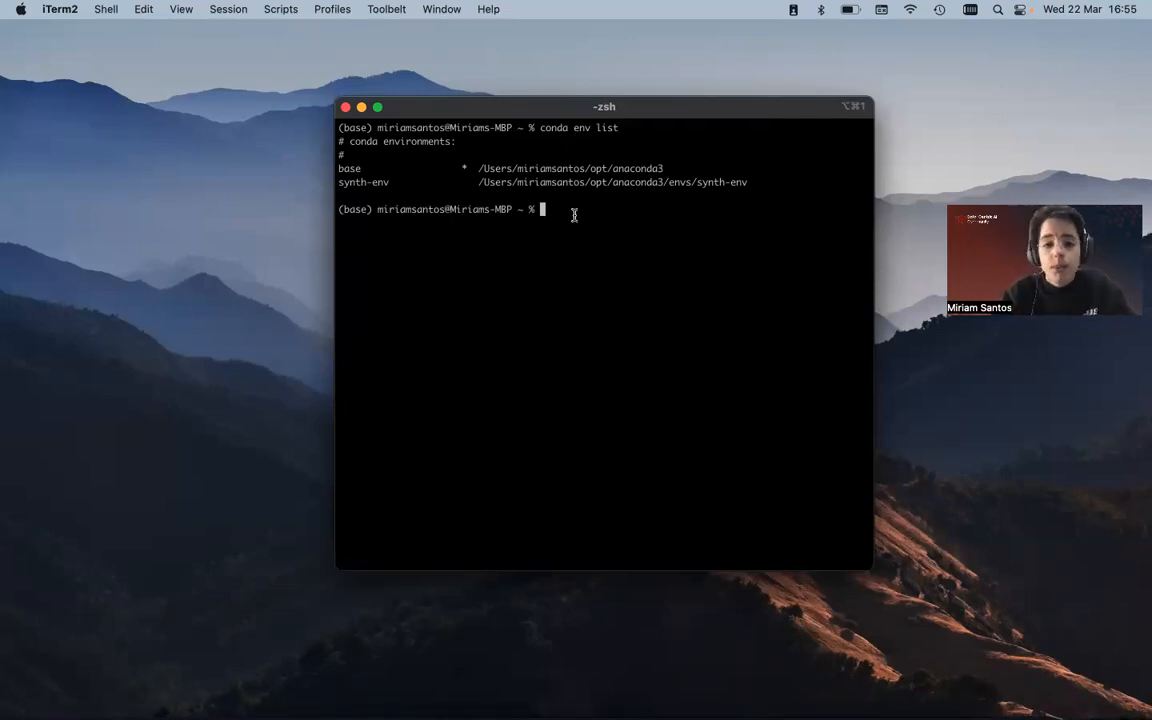
# - Activate synth-env with conda activate, completing the environment name
pyautogui.write('conda')
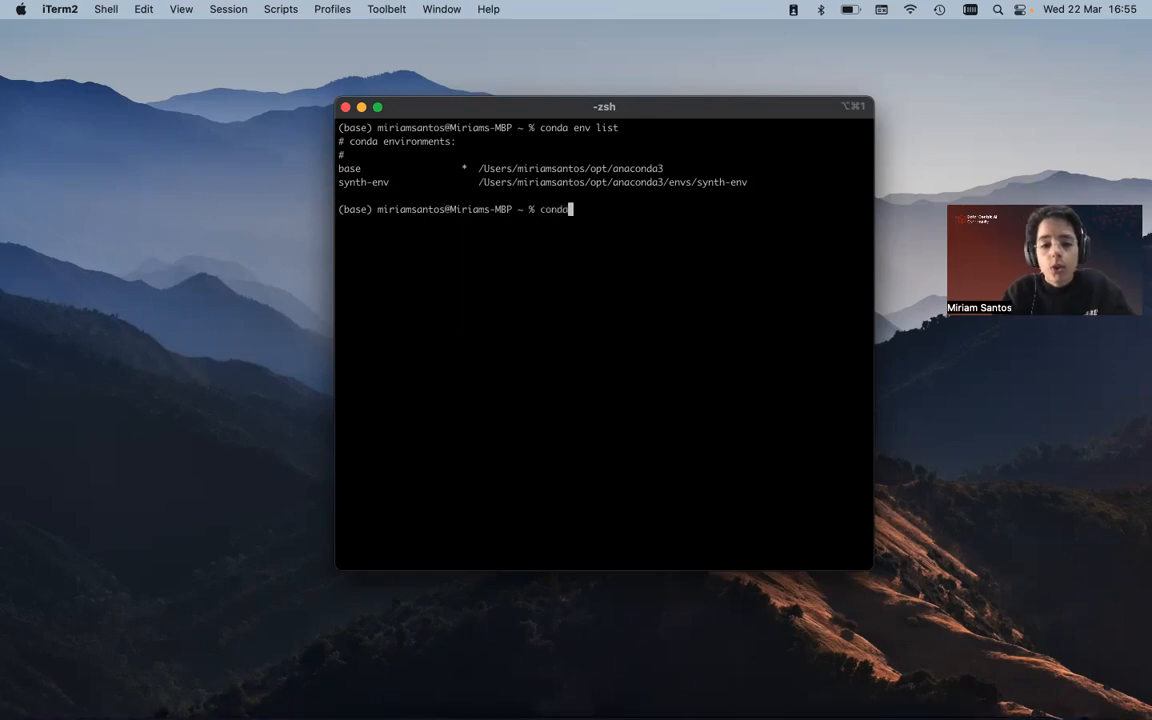
pyautogui.write('activate')
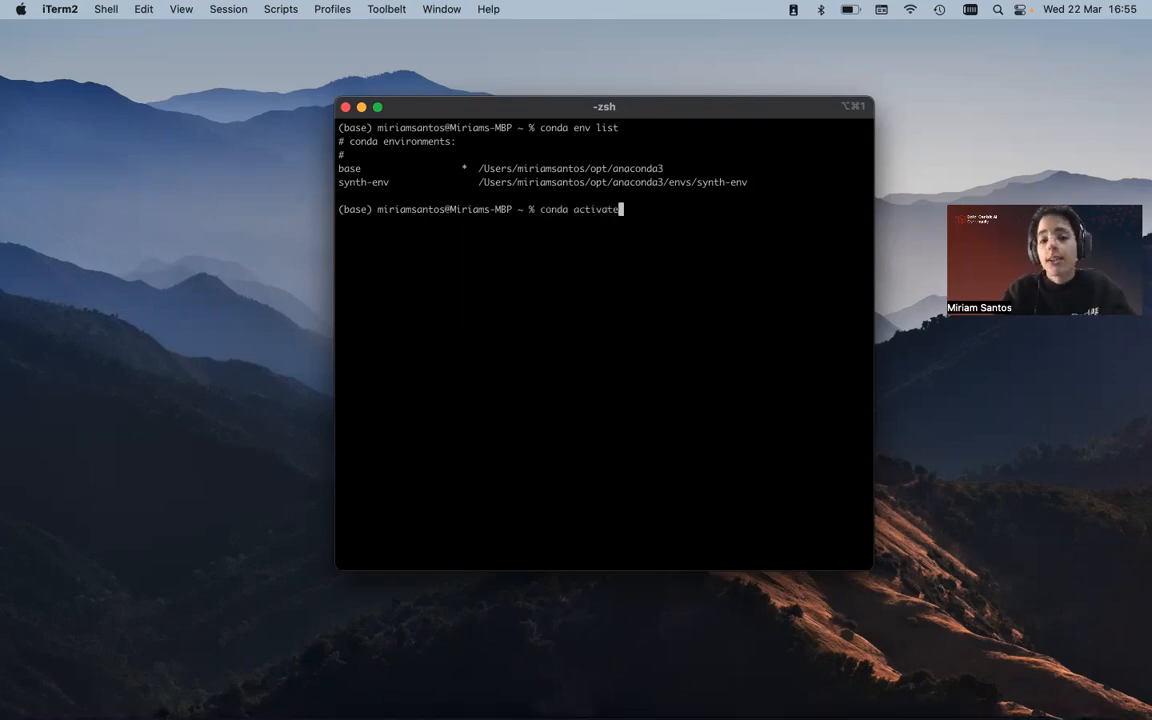
pyautogui.write('synth')
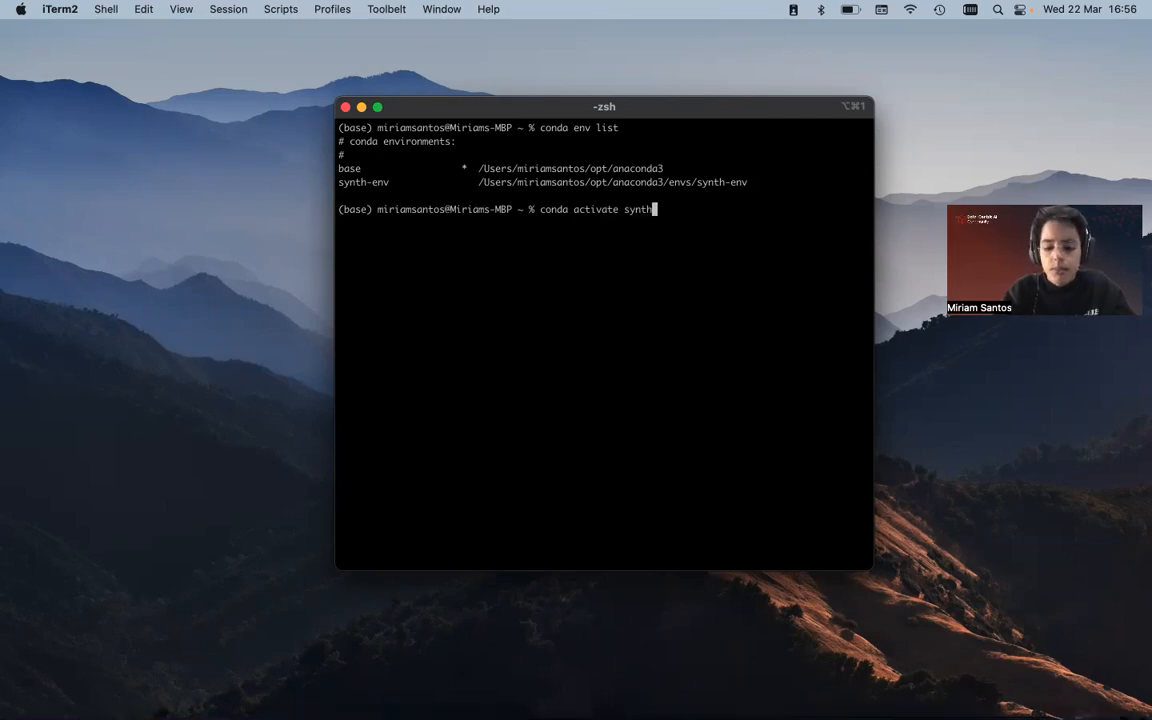
pyautogui.write('-e')
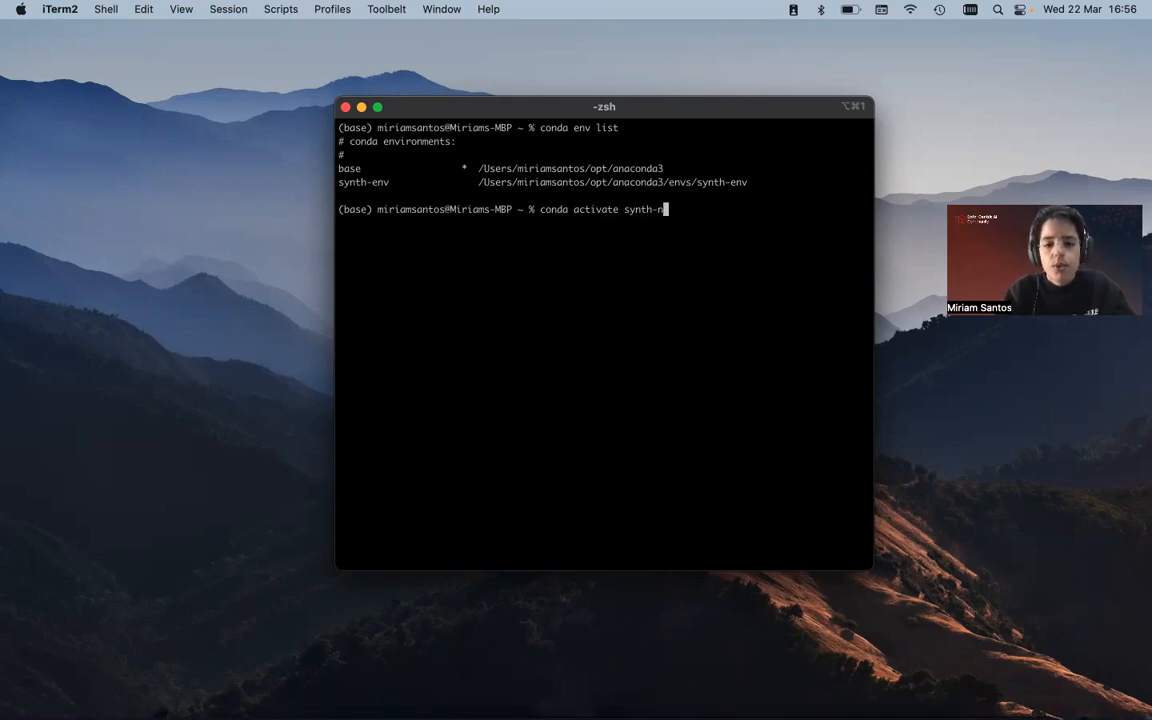
pyautogui.press('Return')
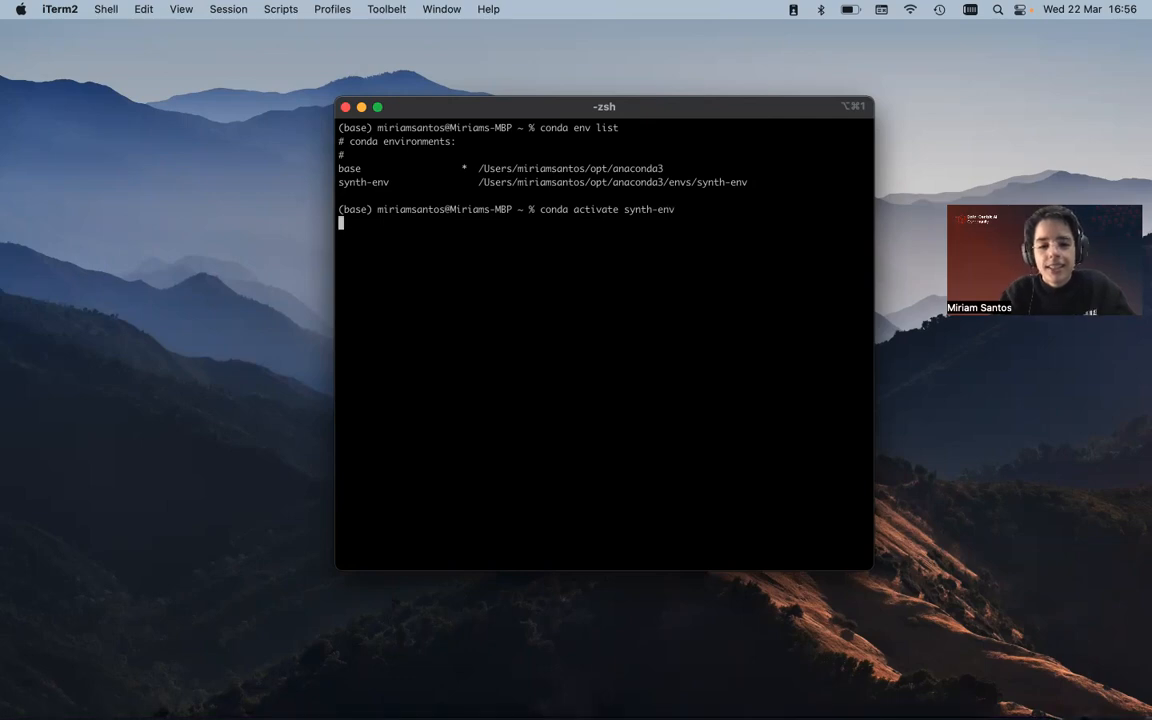
pyautogui.press('Return')
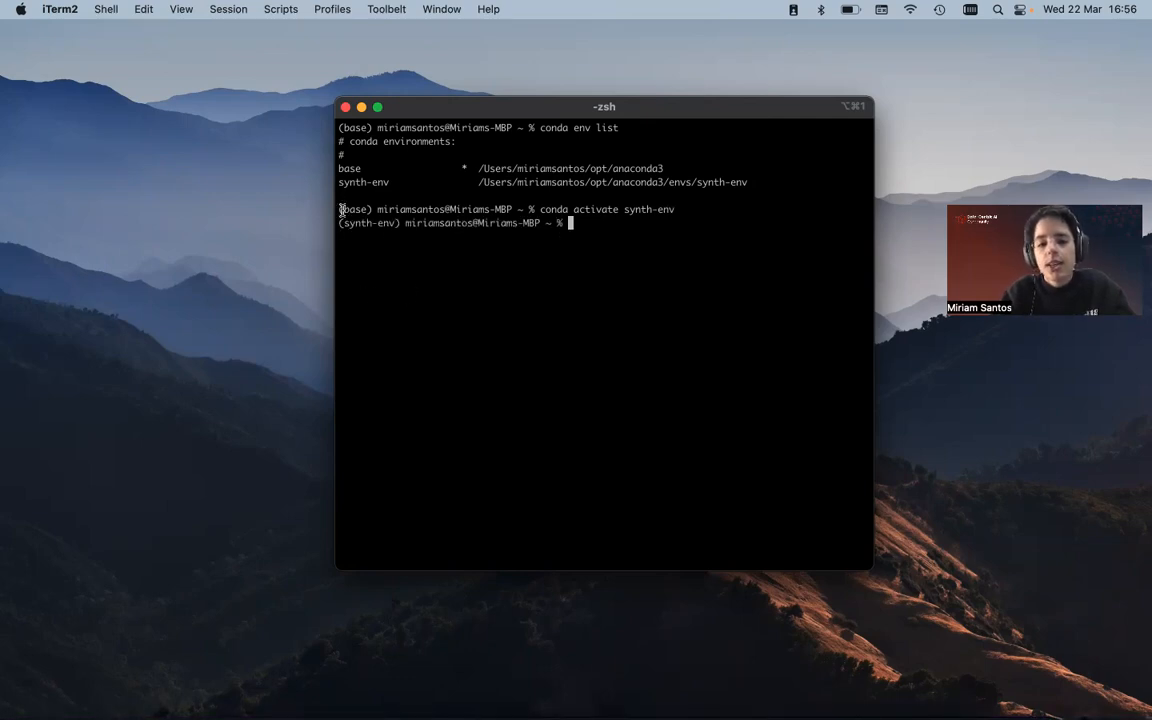
# - Begin typing a python --version check at the synth-env prompt
pyautogui.doubleClick(368, 222)
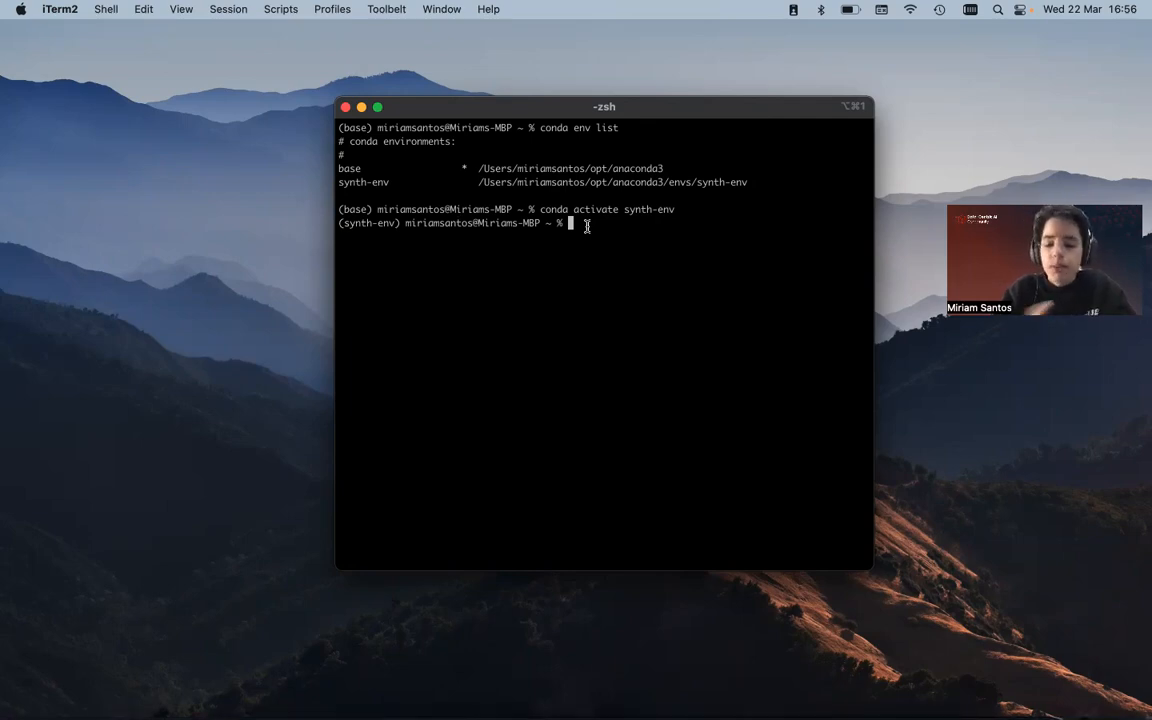
pyautogui.write('pyt')
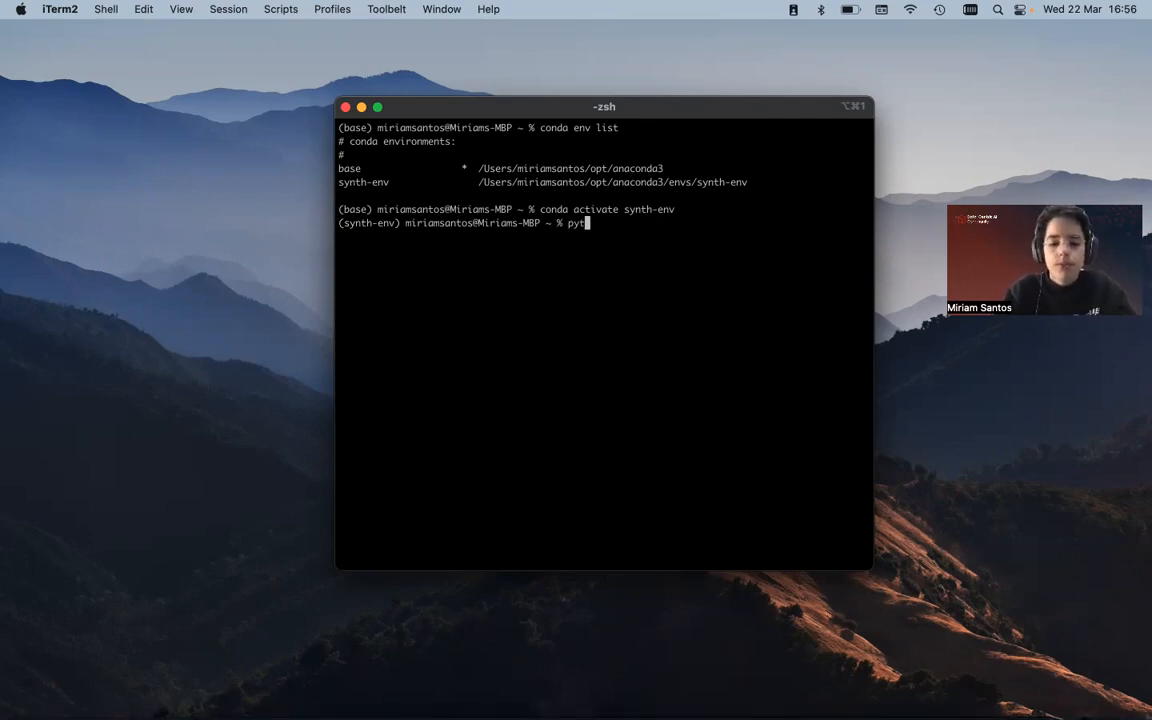
pyautogui.write('hon --')
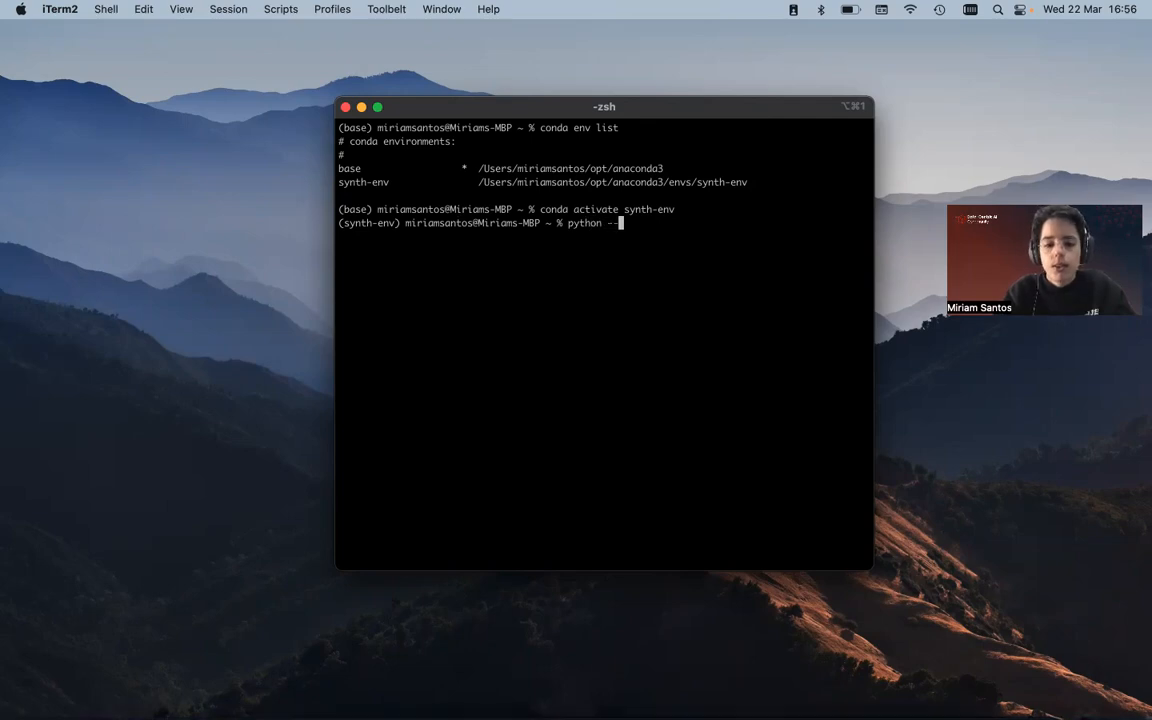
# - Show synth-env's Python 3.9.0, deactivate it, then show base's Python 3.9.13
pyautogui.write('ver')
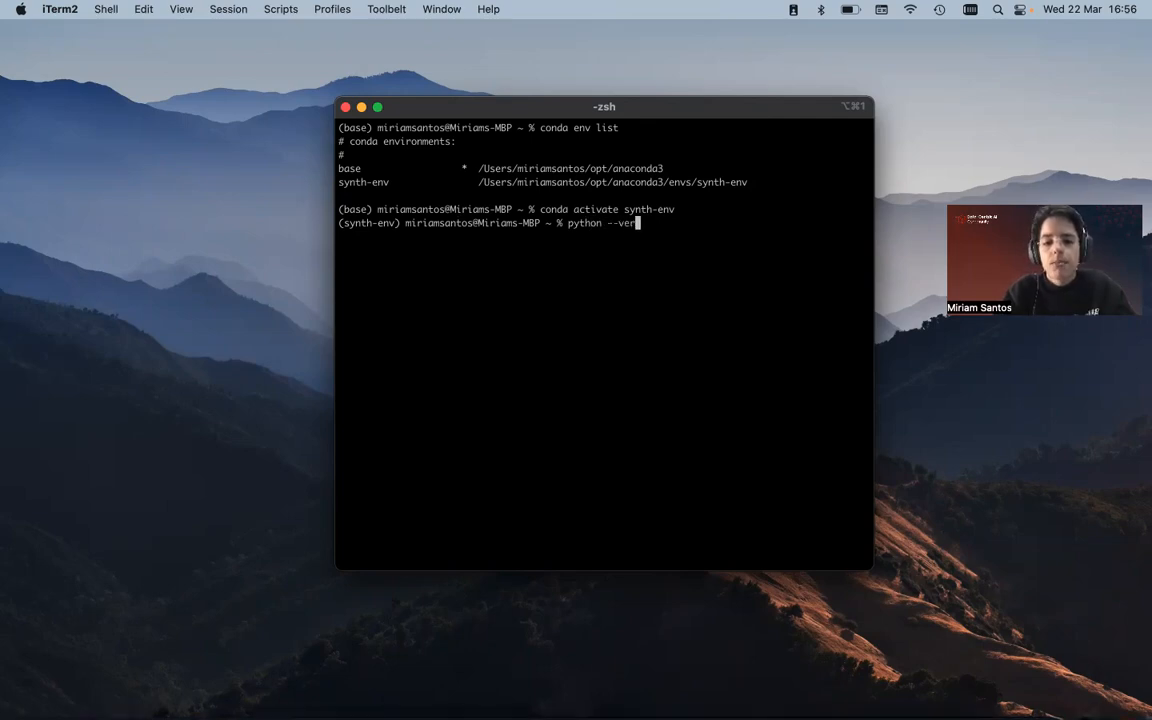
pyautogui.press('Return')
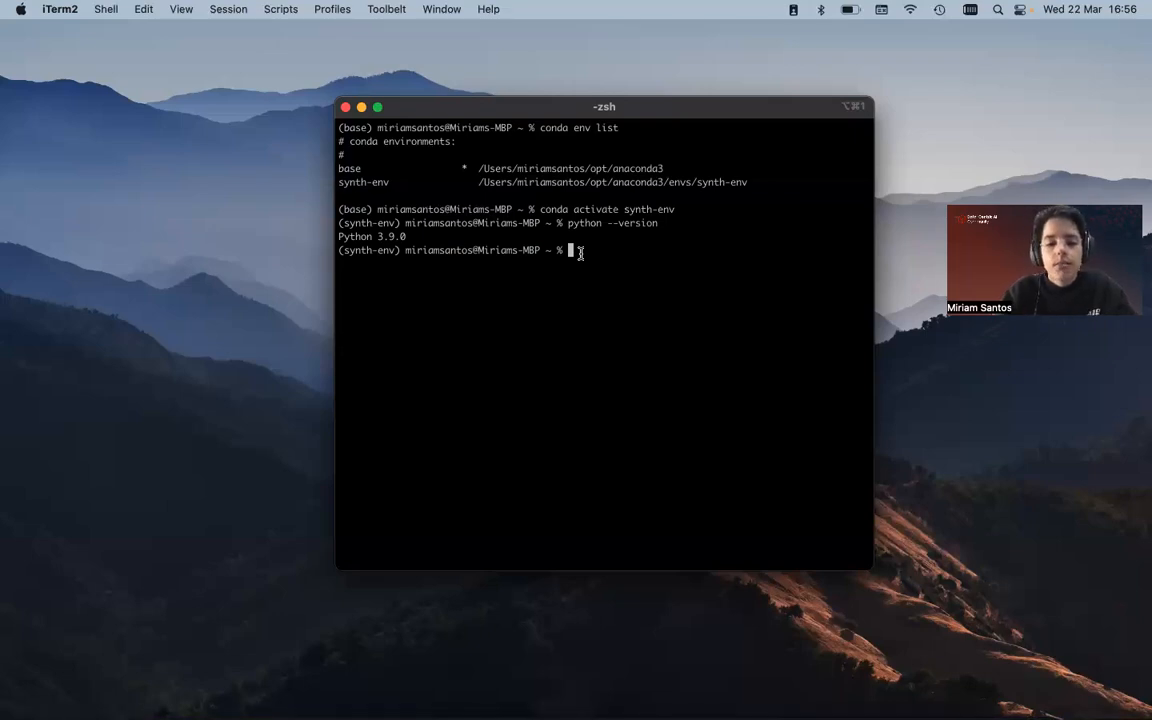
pyautogui.write('con')
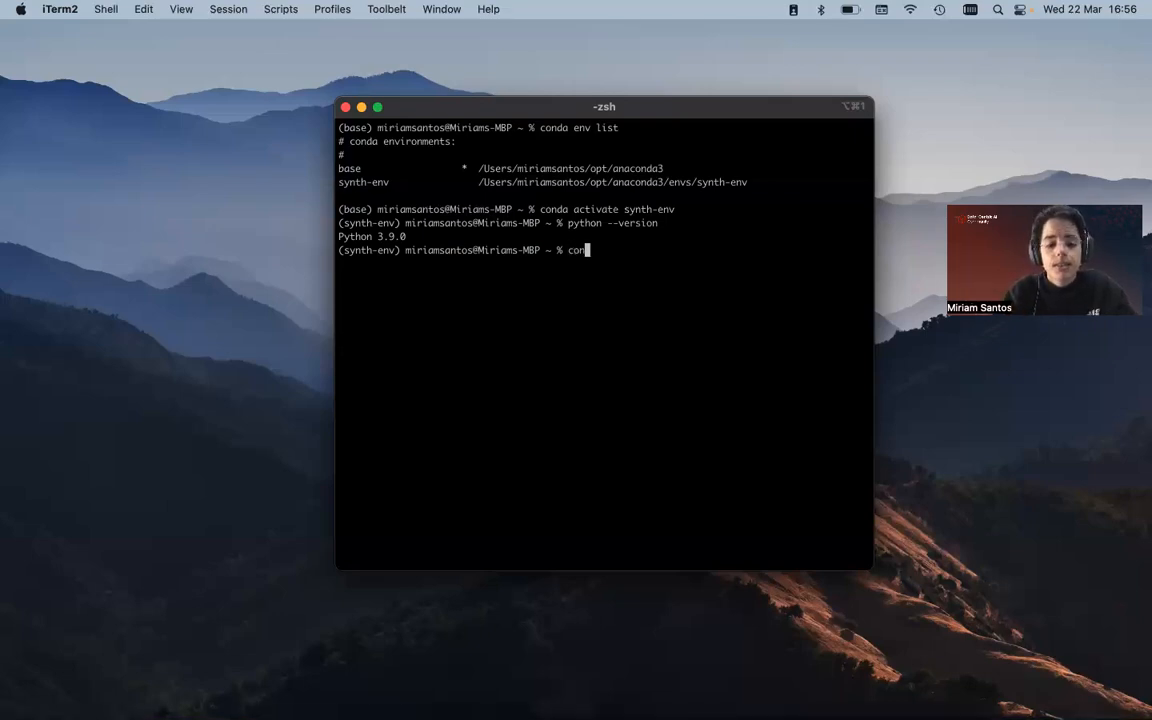
pyautogui.write('da deactiva')
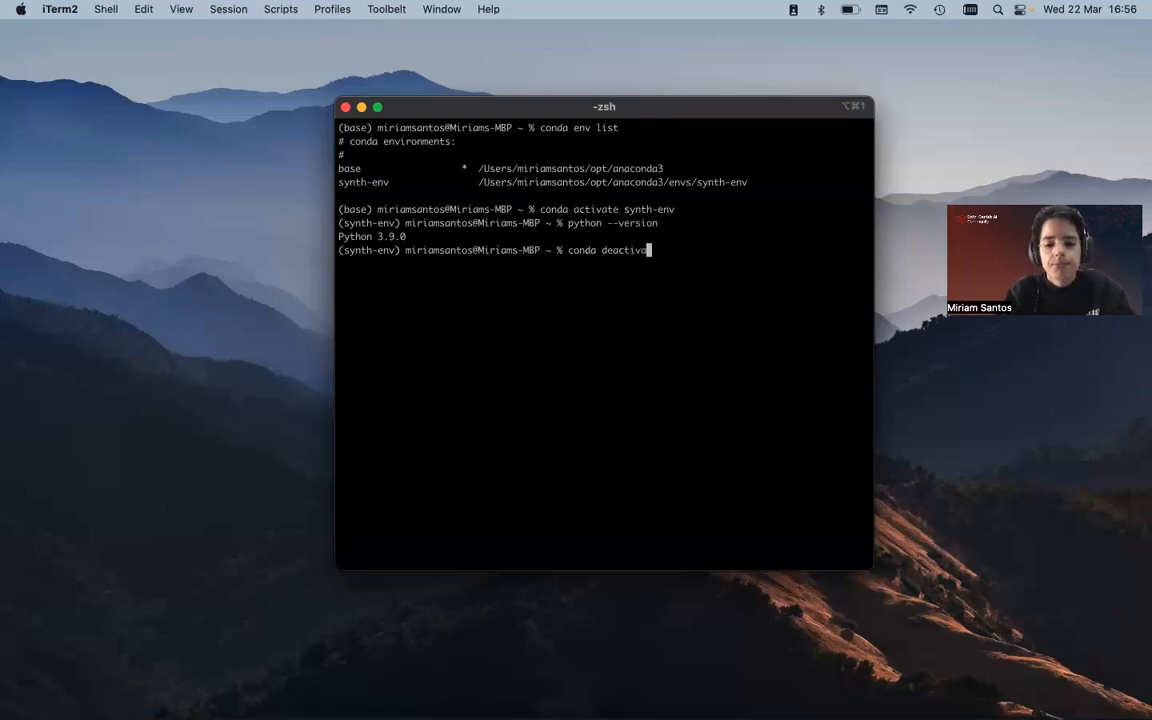
pyautogui.press('Return')
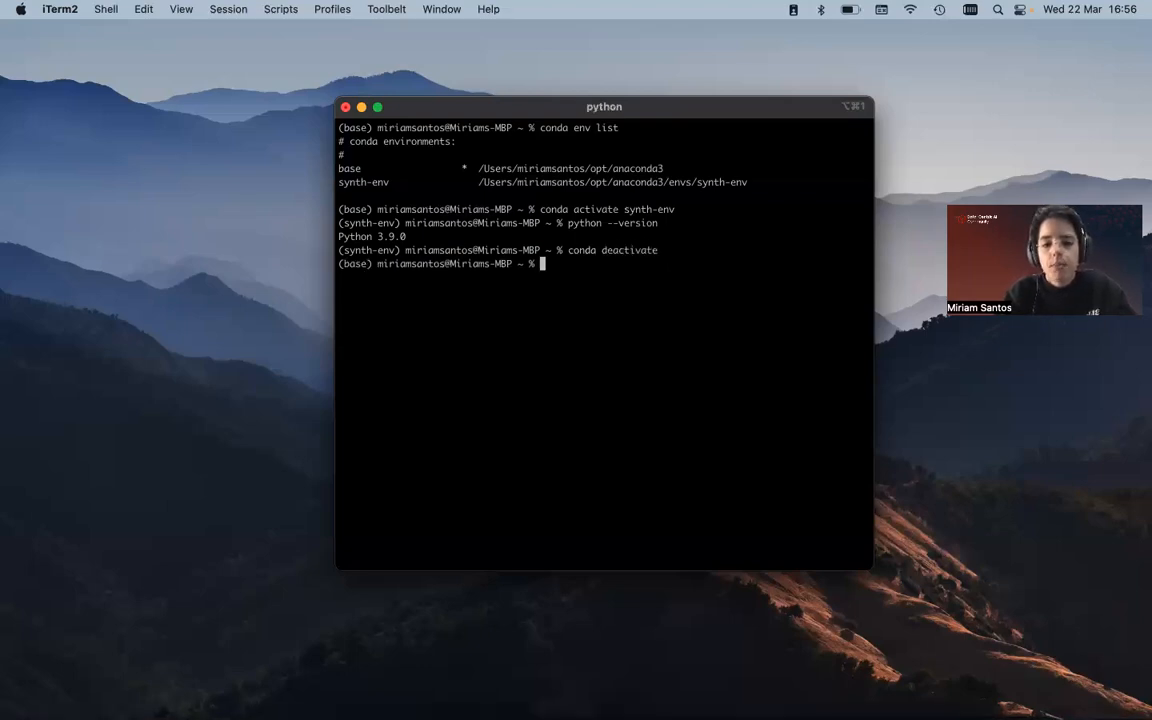
pyautogui.write('python')
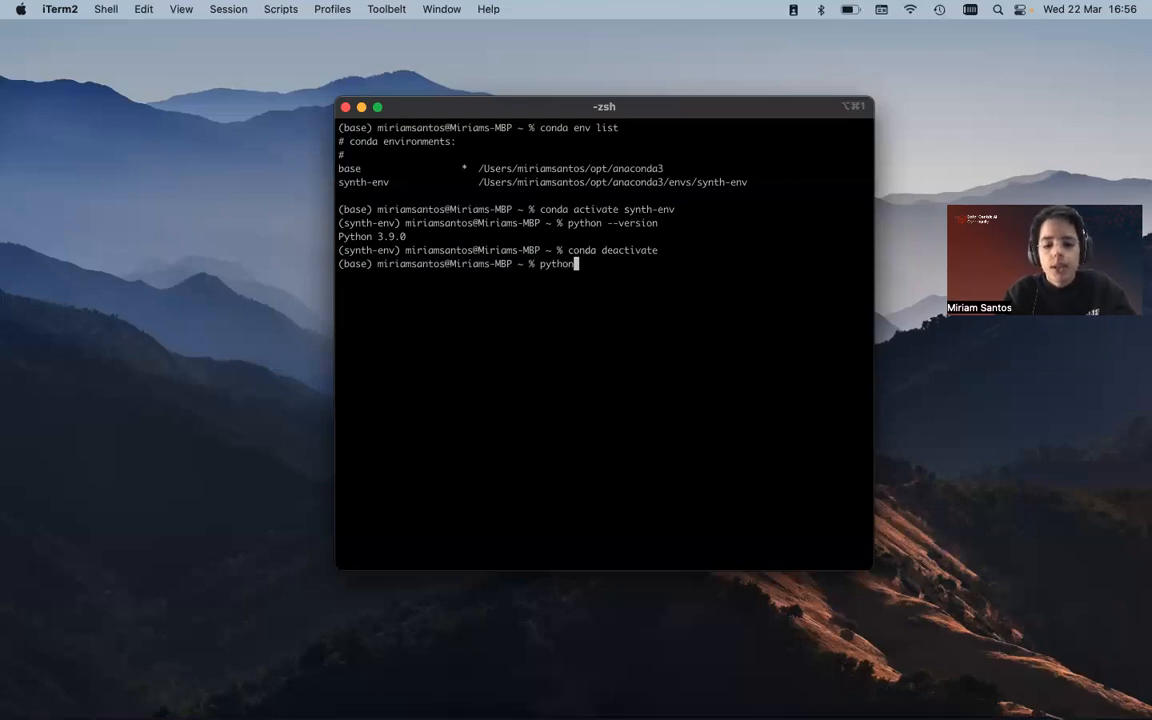
pyautogui.press('Return')
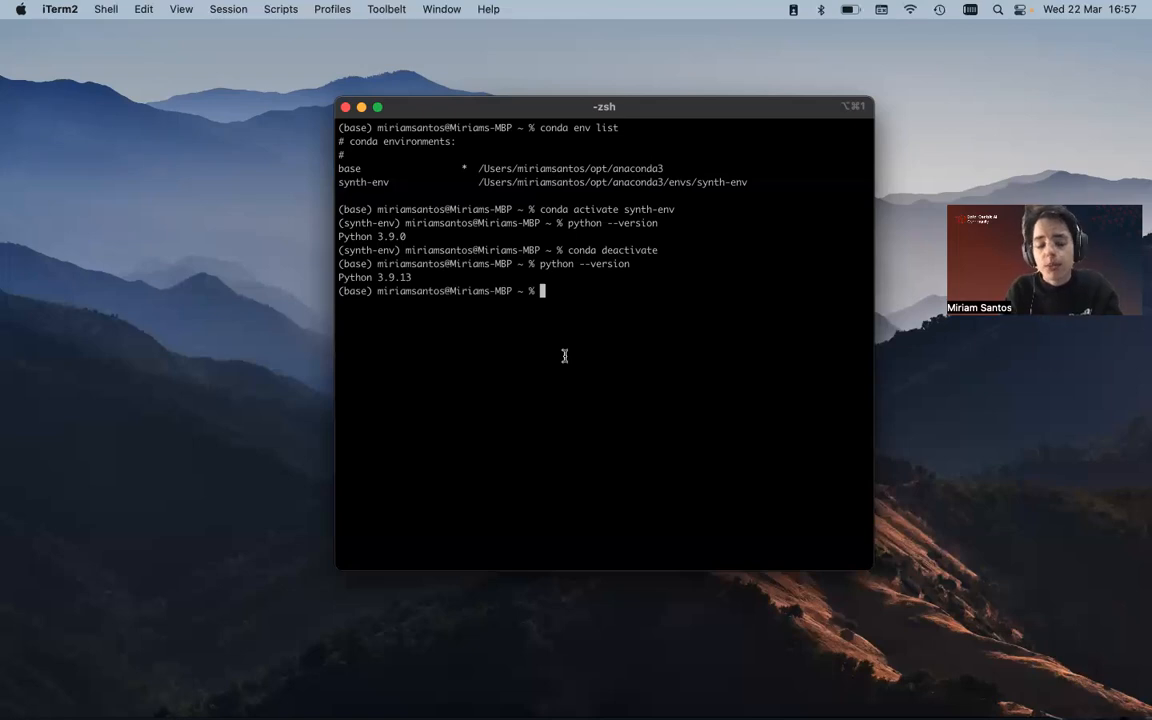
# - Reactivate the synth-env environment with conda activate synth-env
pyautogui.write('conda')
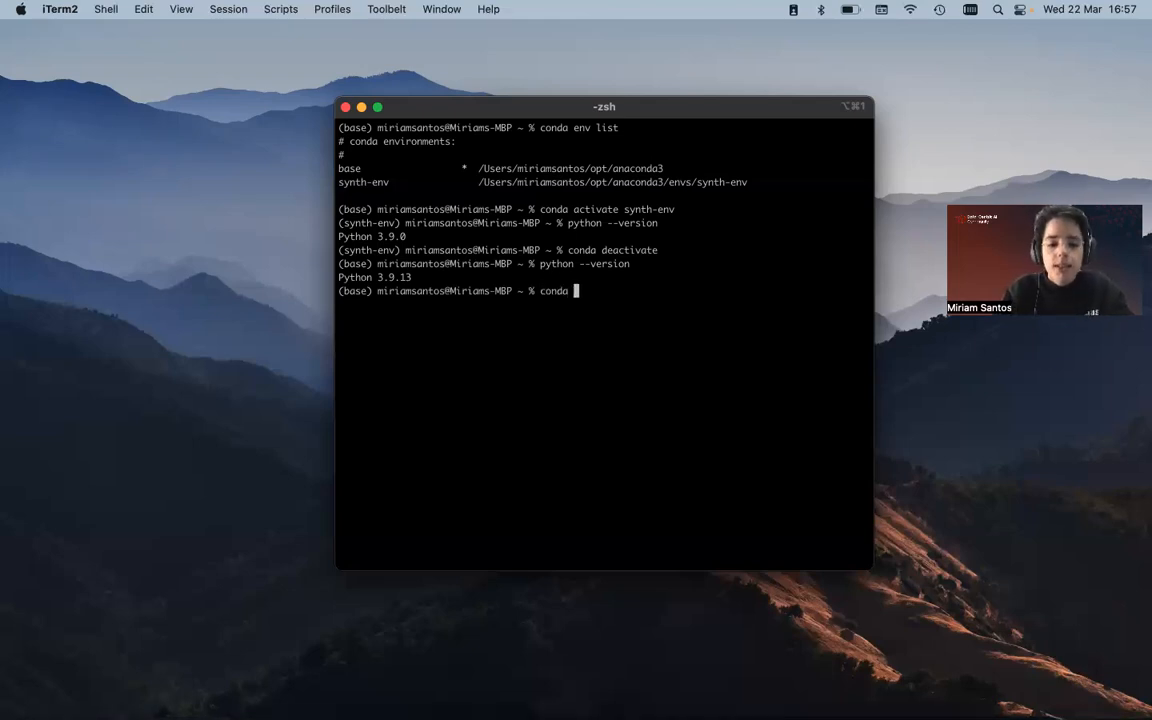
pyautogui.write('activate')
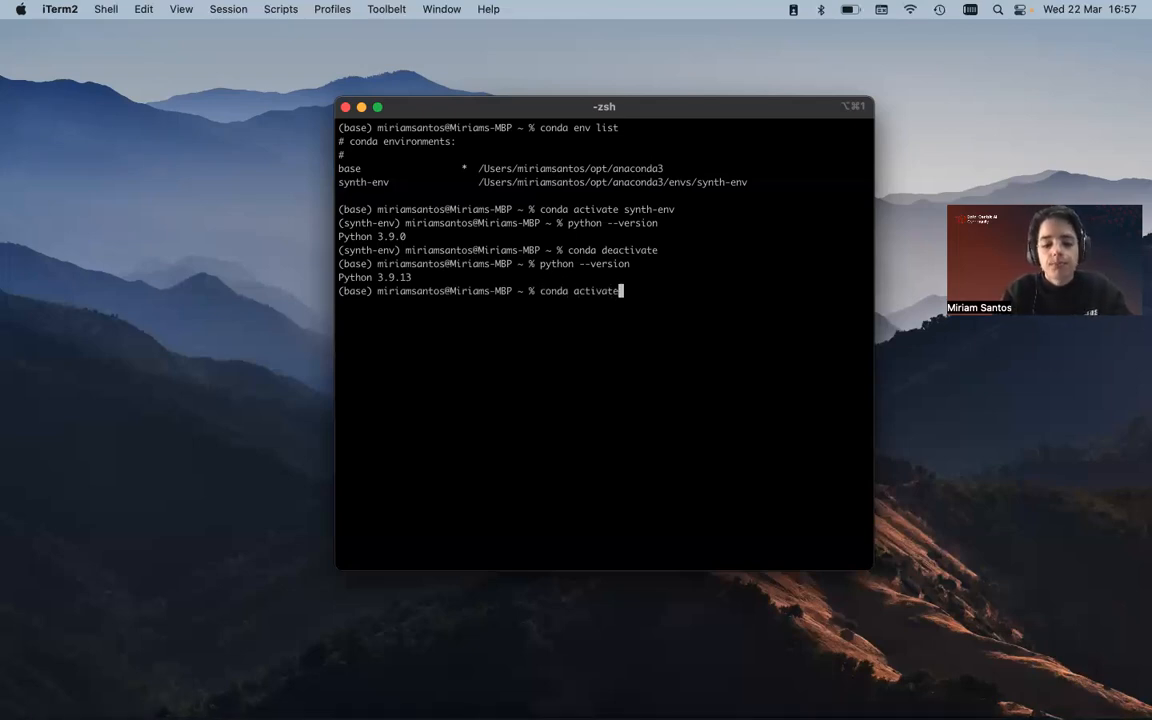
pyautogui.write('synth')
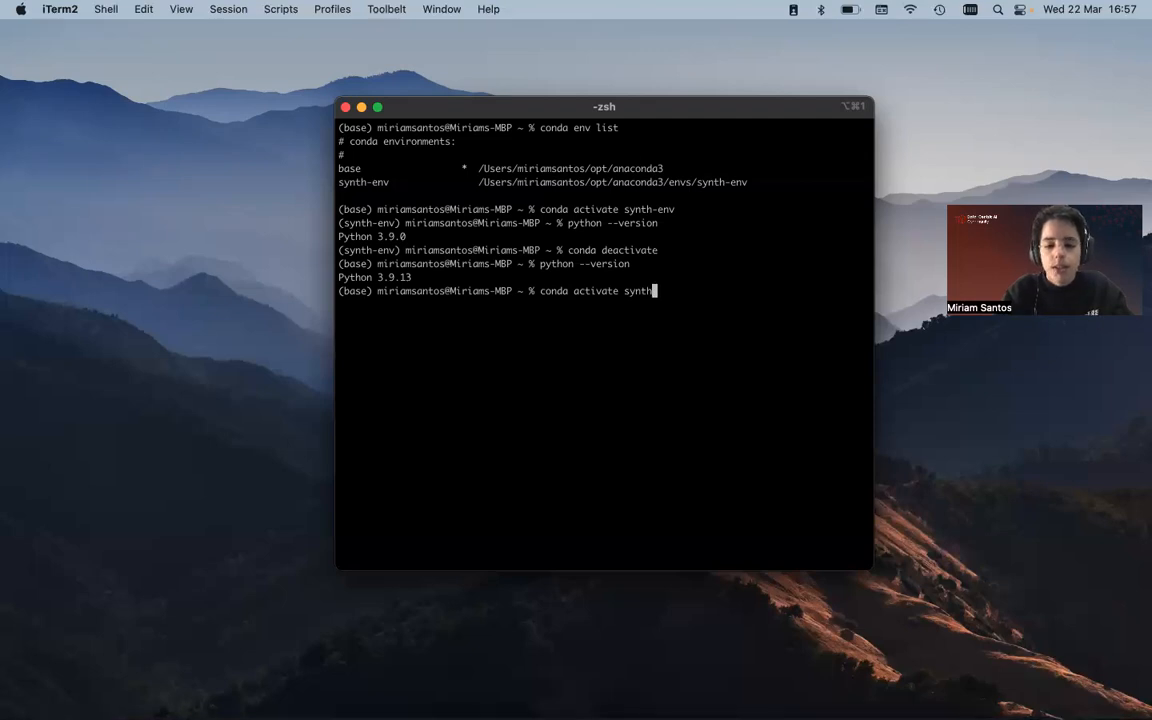
pyautogui.write('-env')
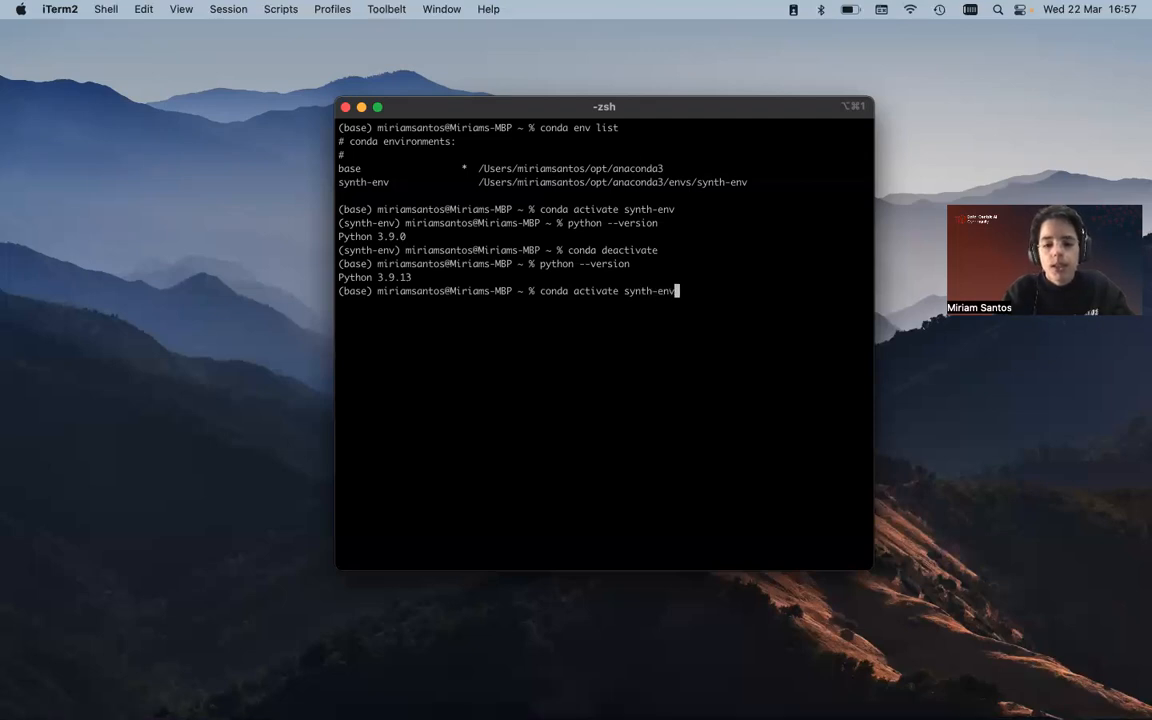
pyautogui.press('Return')
pyautogui.write('conda')
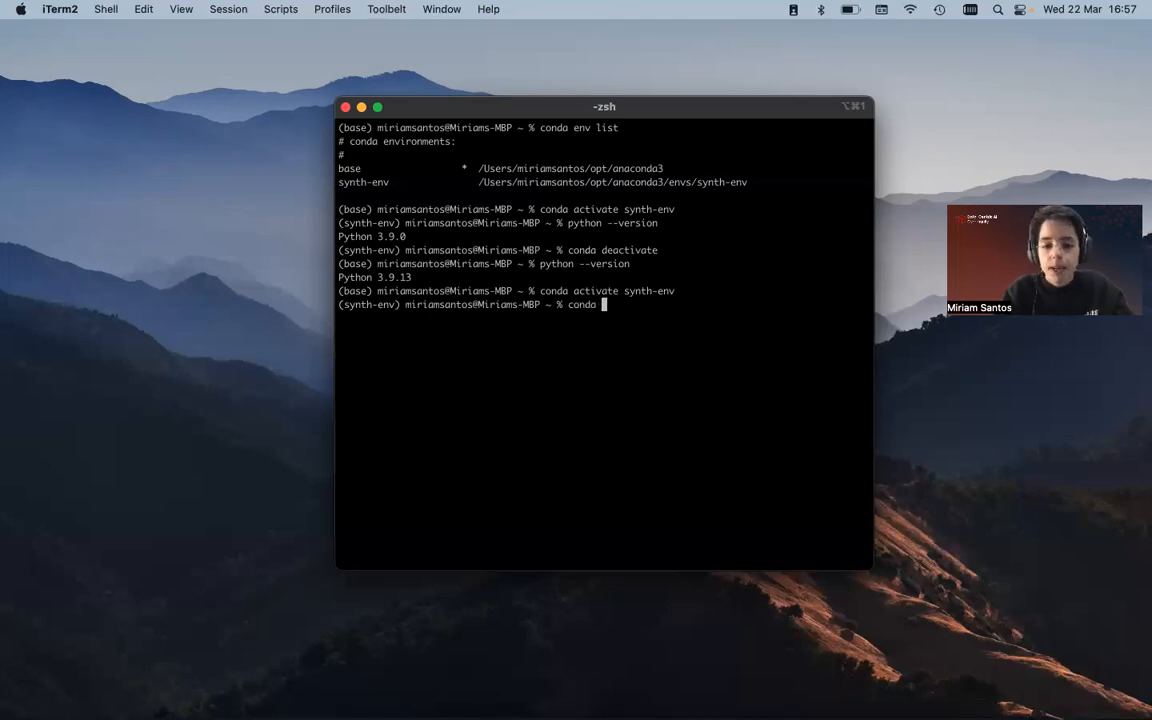
# - Run conda list to show its packages, including python 3.9.0, pip and setuptools
pyautogui.write('list')
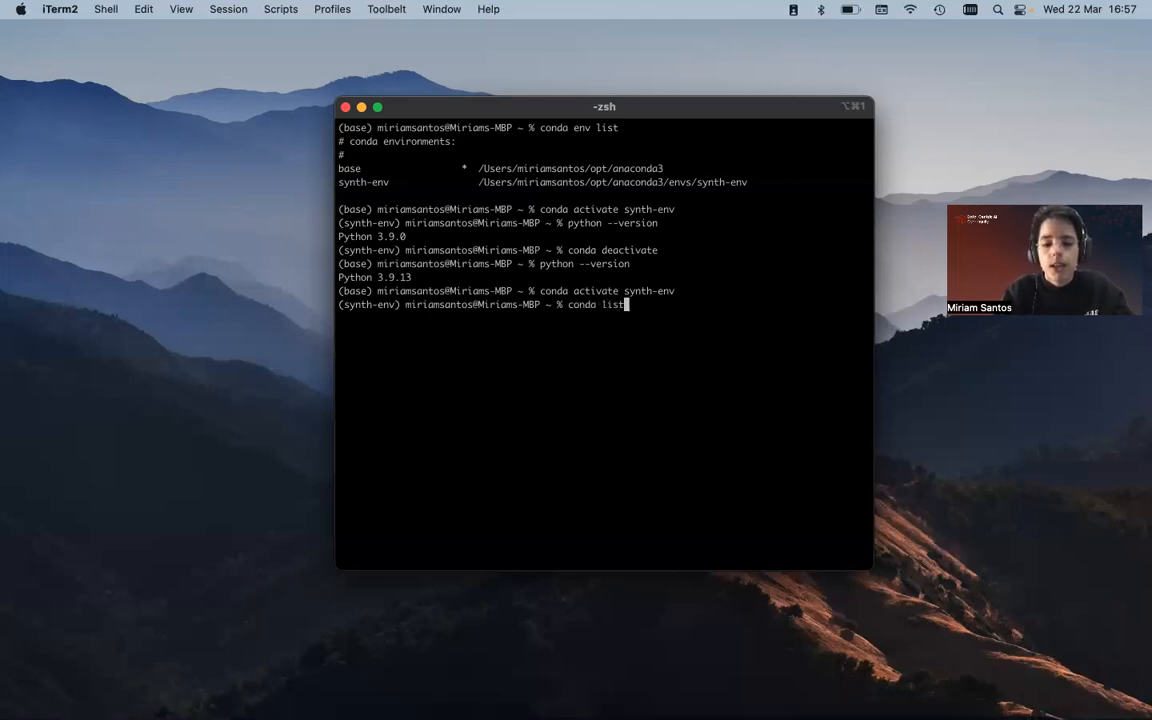
pyautogui.press('Return')
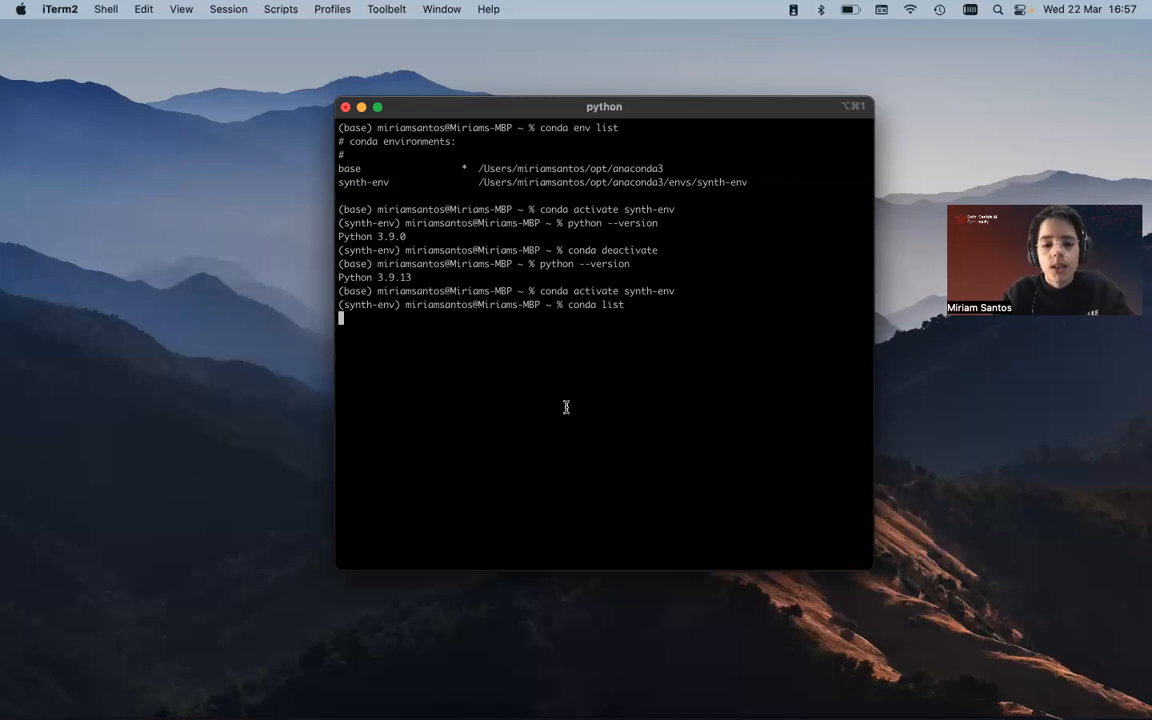
pyautogui.press('Return')
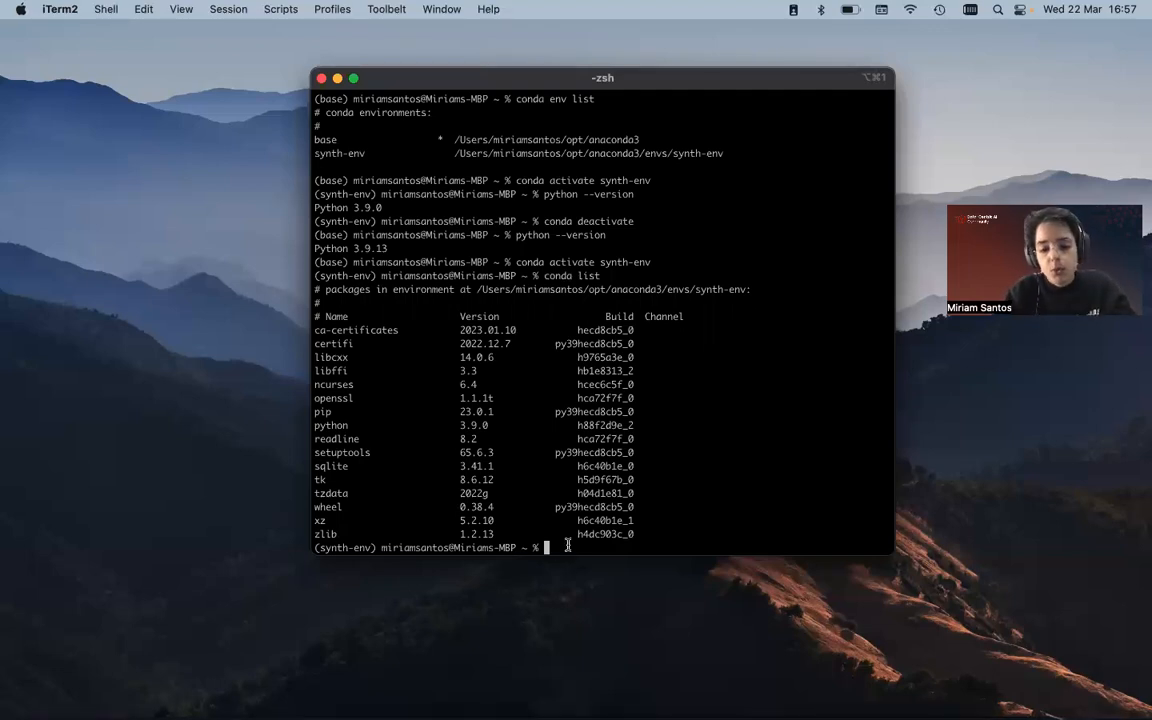
# - Run pip install ydata-synthetic==v1.0.0 in synth-env and let pip collect dependencies
pyautogui.write('pip')
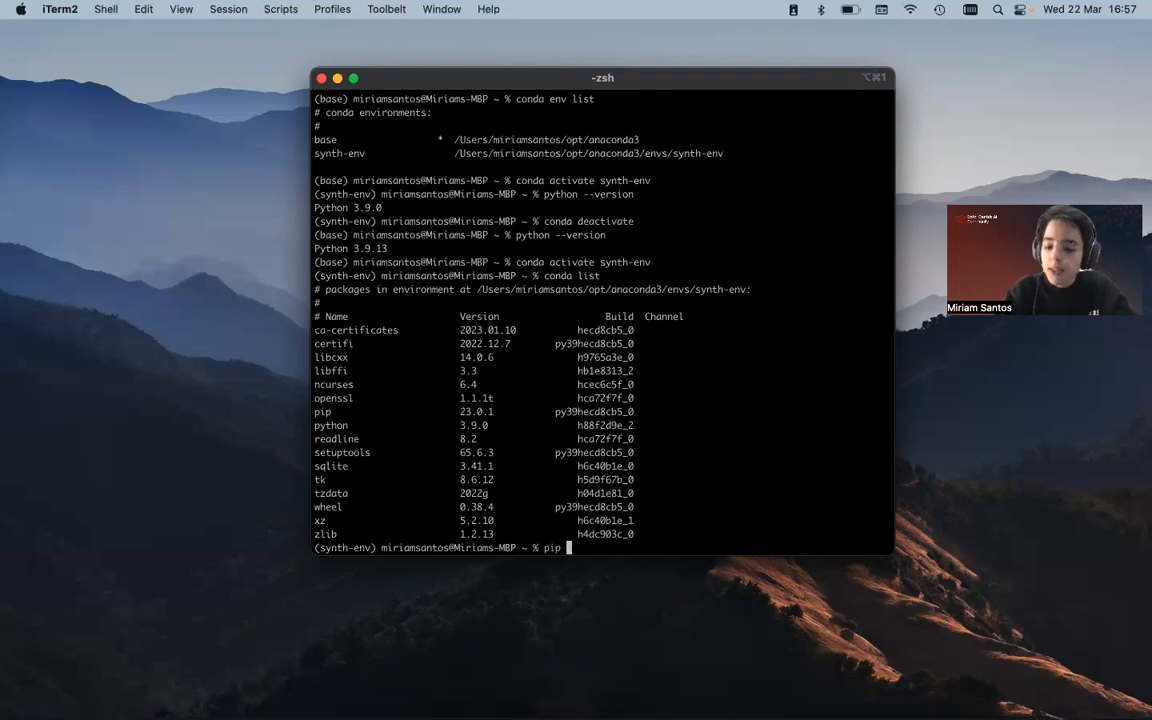
pyautogui.write('install')
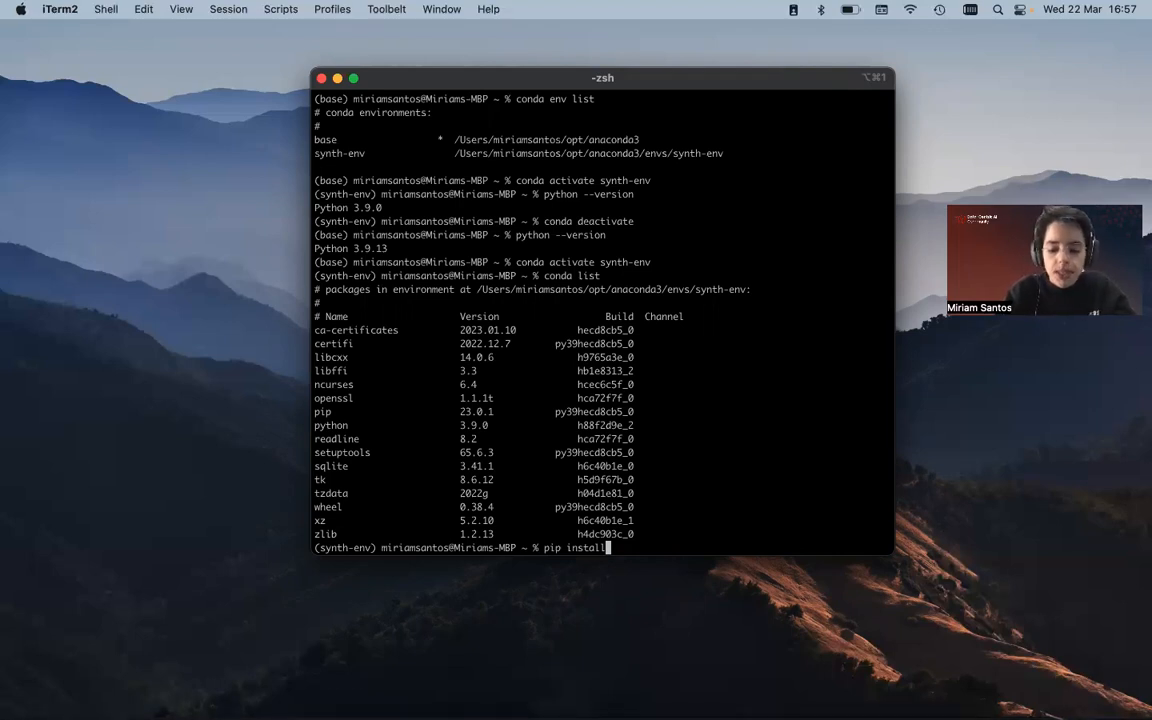
pyautogui.write('ydata')
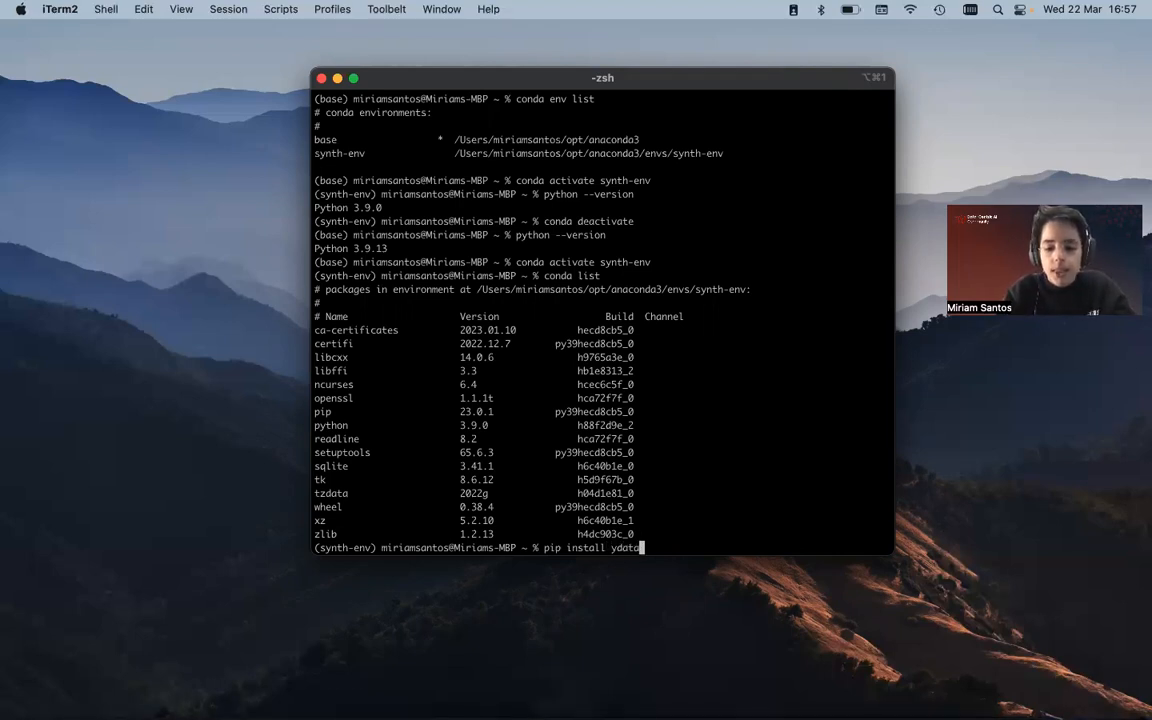
pyautogui.write('-synthetic==')
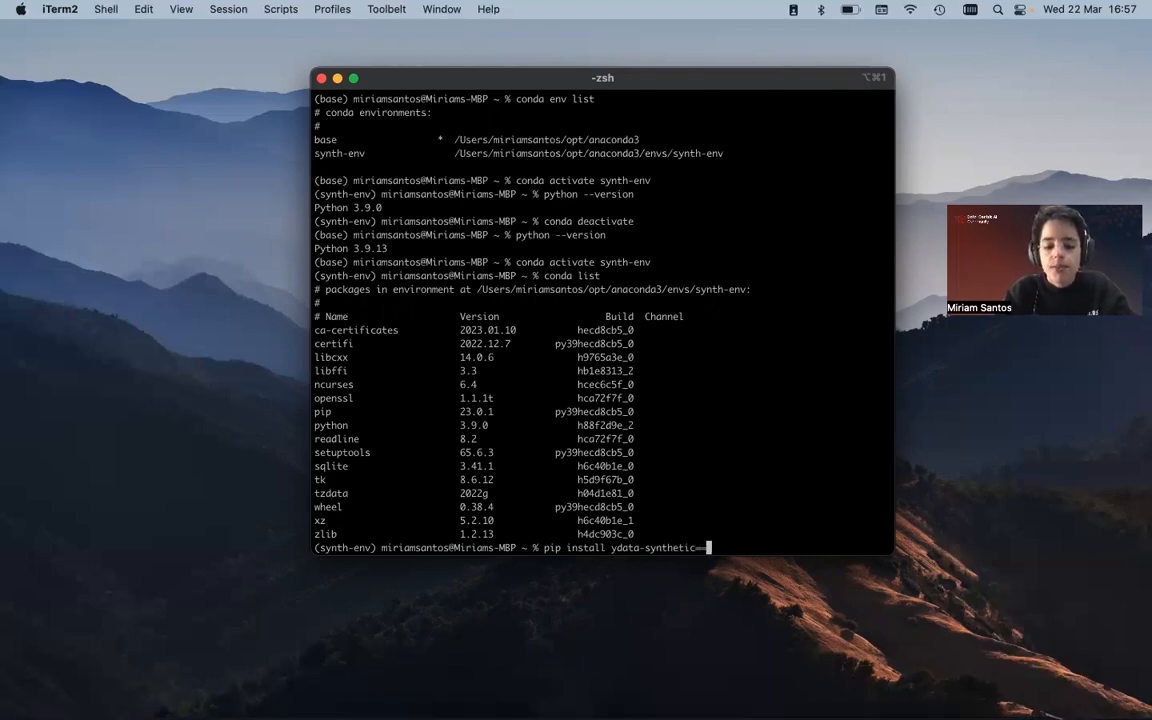
pyautogui.write('v1.0.0')
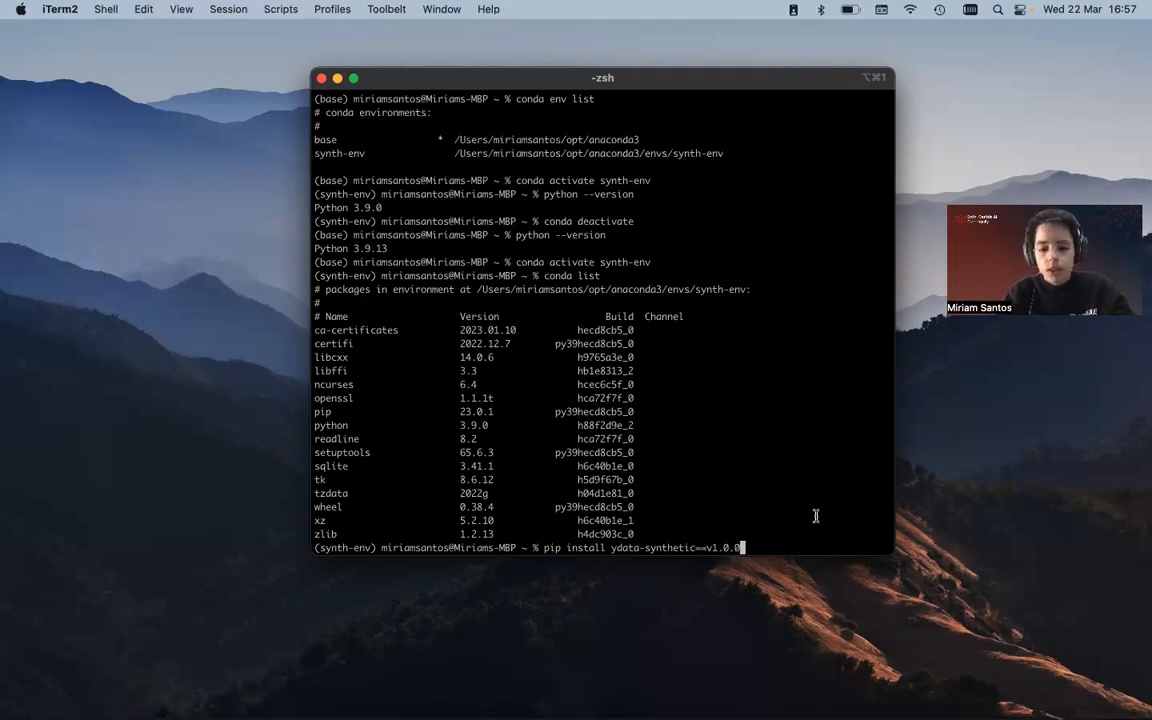
pyautogui.press('Return')
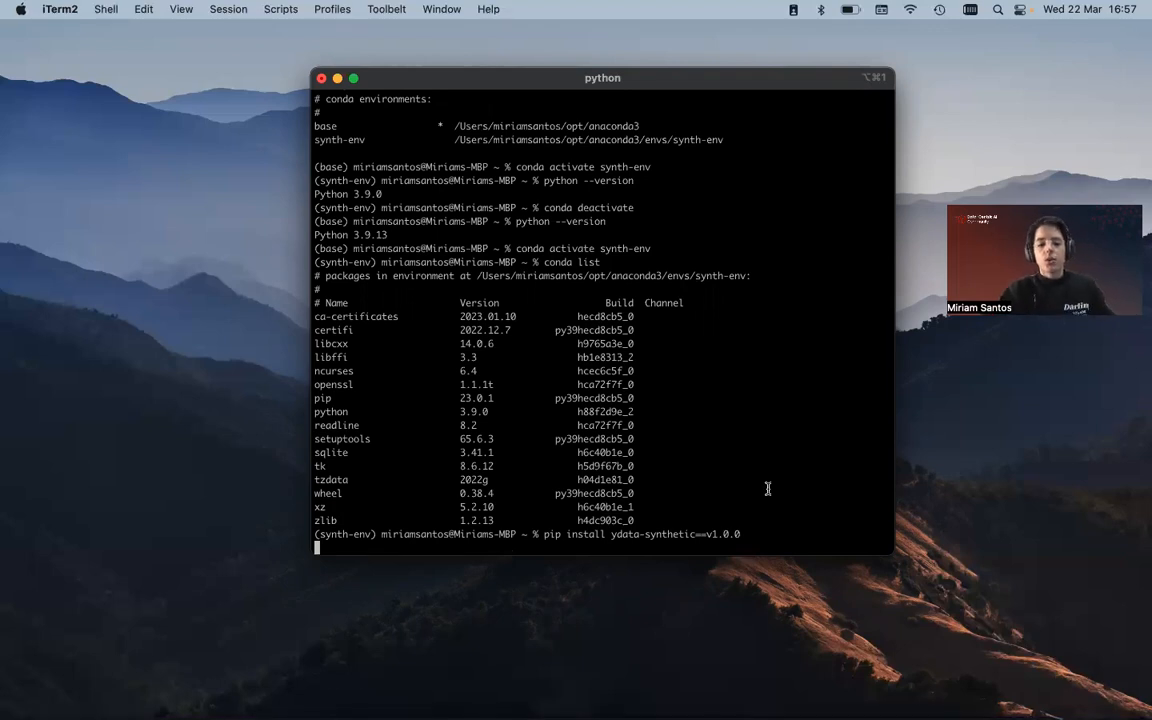
pyautogui.moveTo(719, 427)
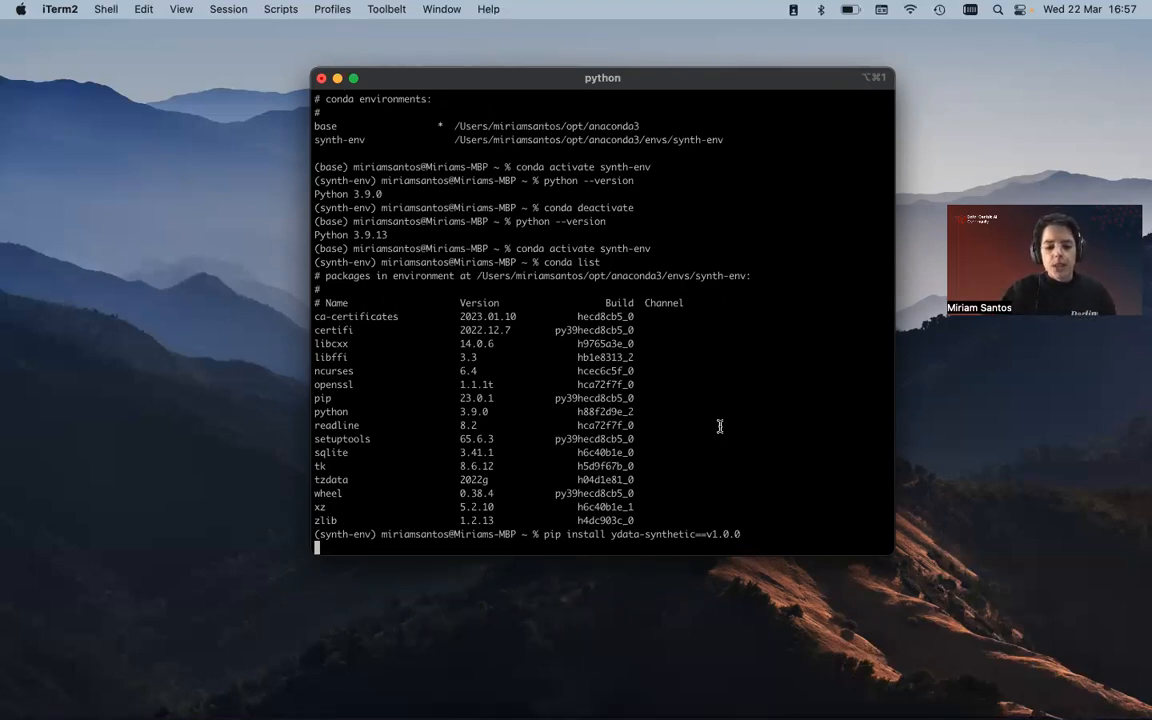
pyautogui.moveTo(716, 511)
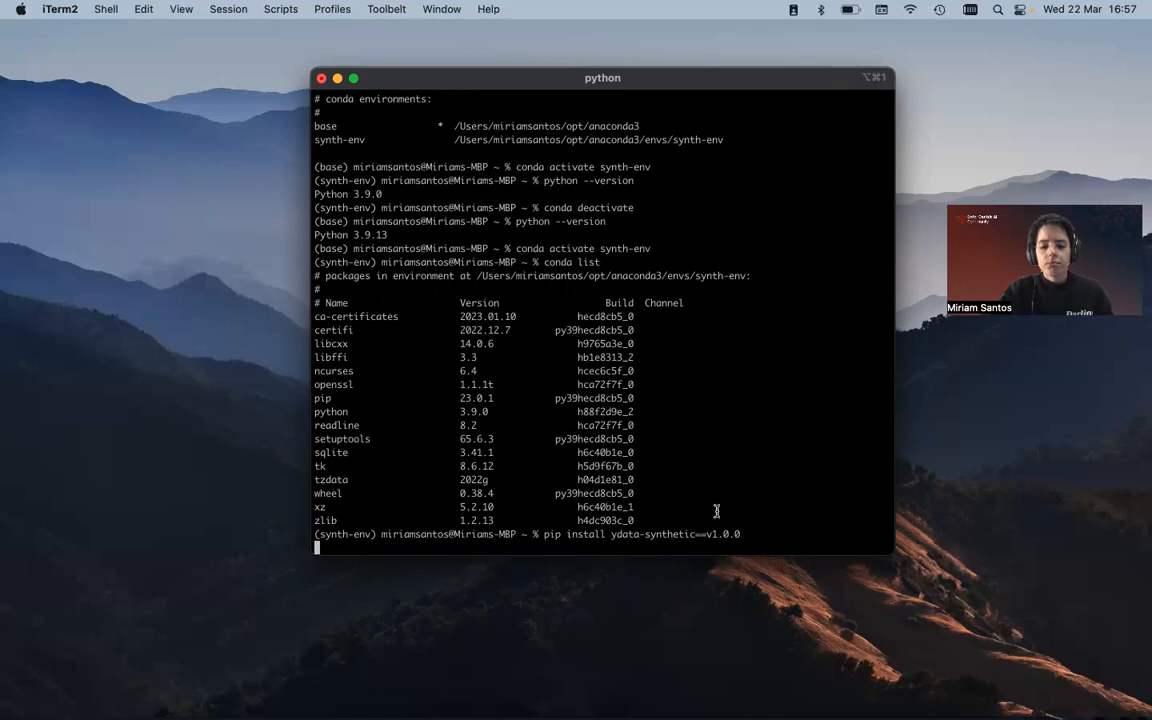
pyautogui.press('Return')
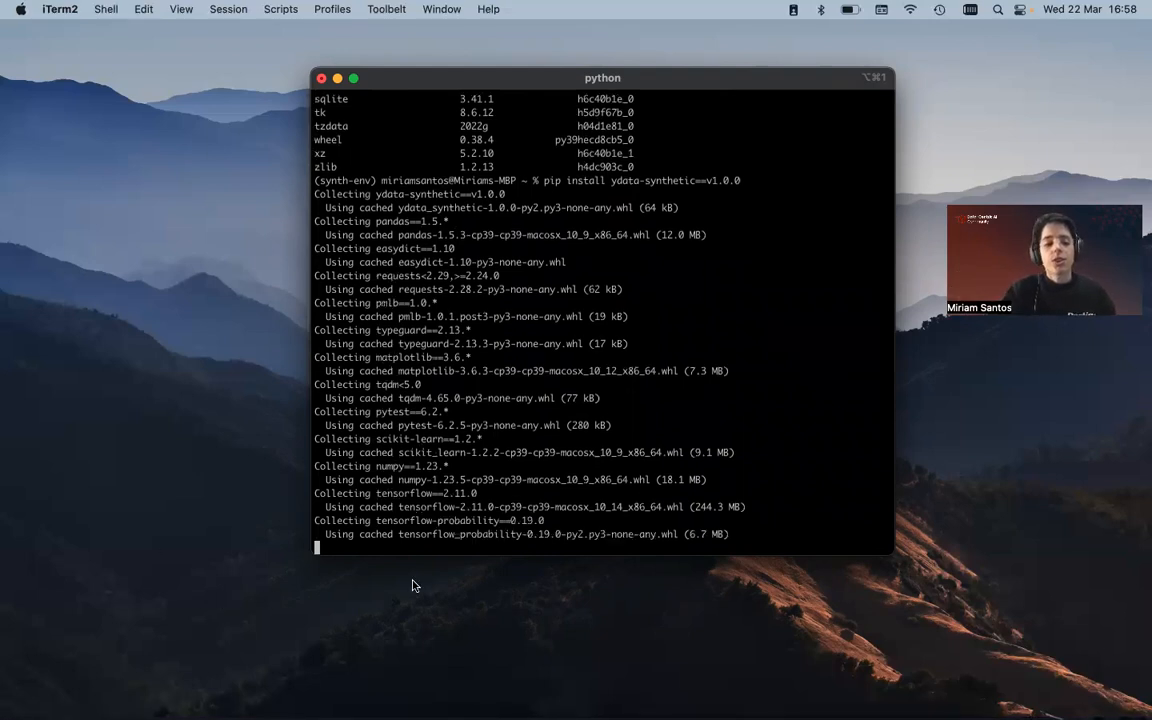
pyautogui.scroll(-3)
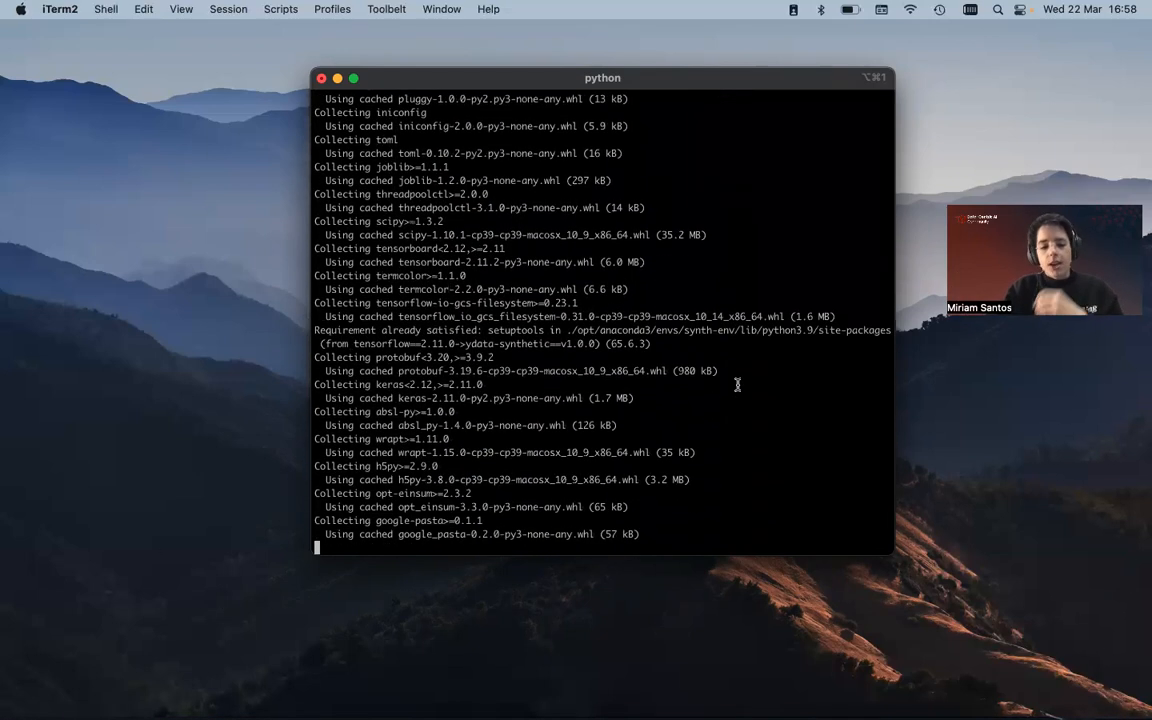
pyautogui.scroll(-3)
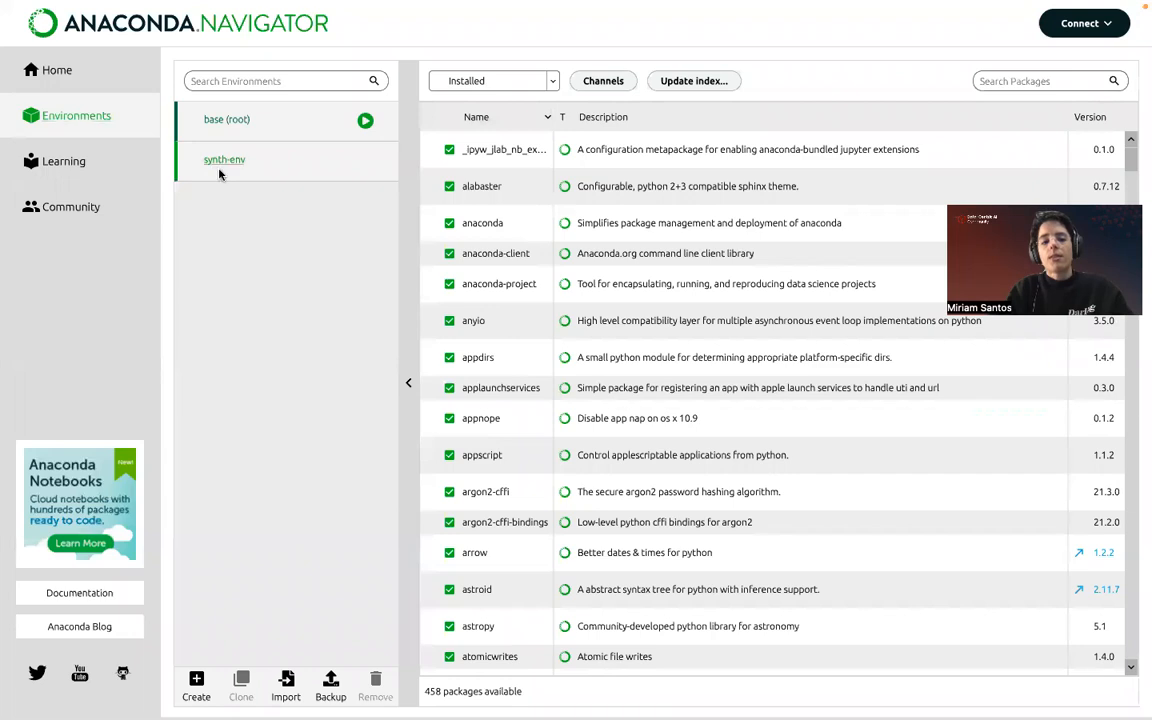
# - Select synth-env in the Environments list to load its package list
pyautogui.click(224, 159)
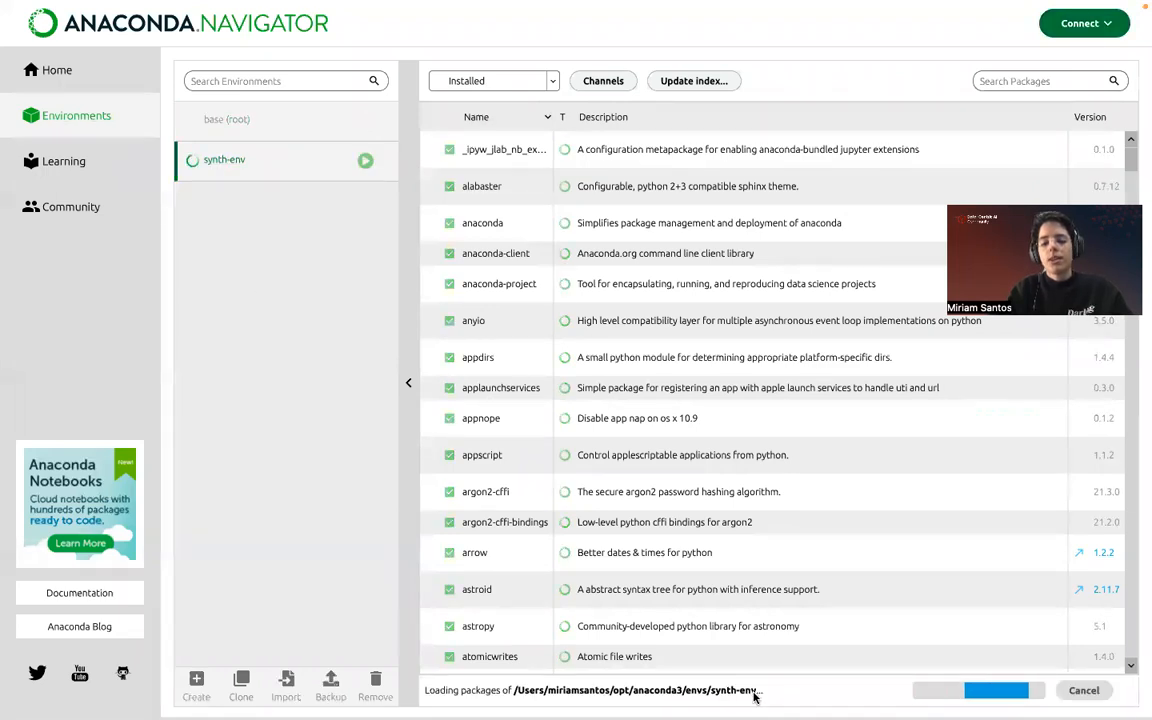
pyautogui.moveTo(678, 203)
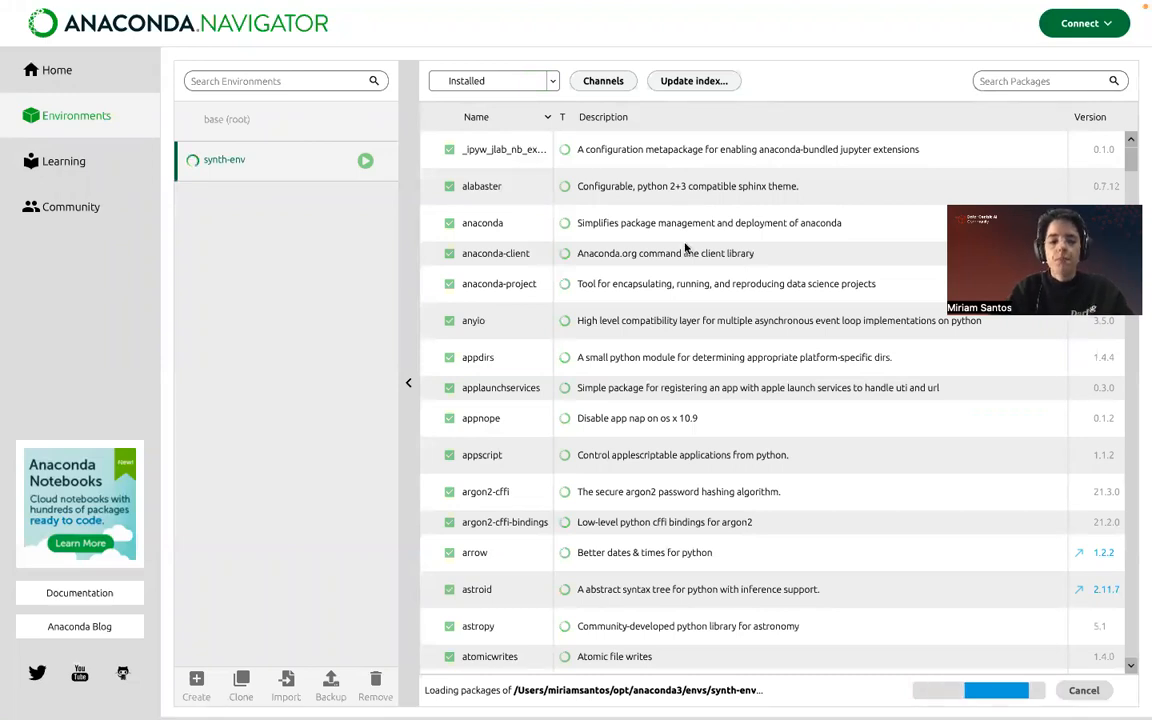
pyautogui.moveTo(420, 210)
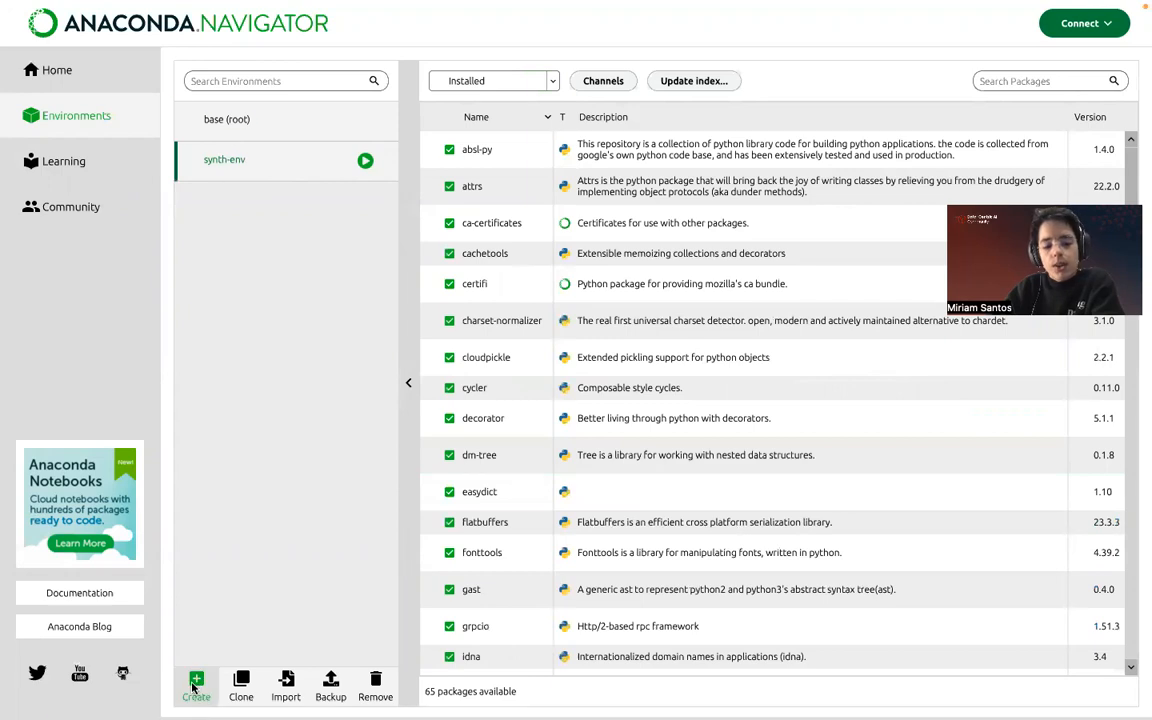
pyautogui.click(196, 687)
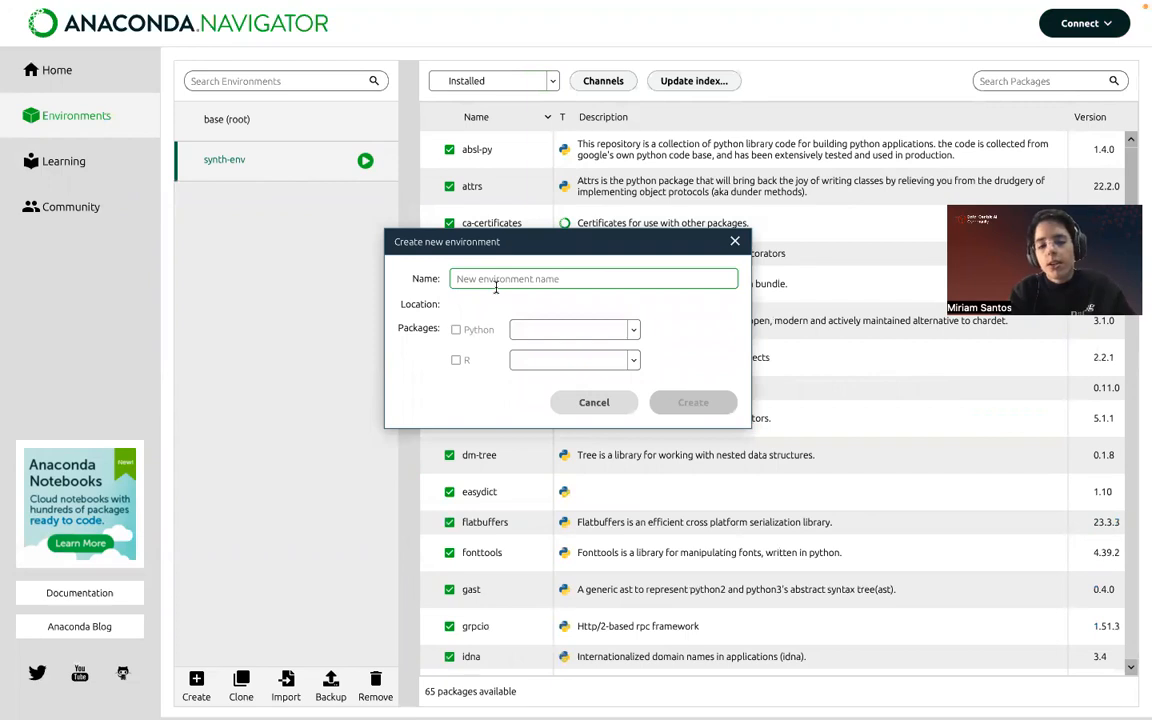
pyautogui.write('my')
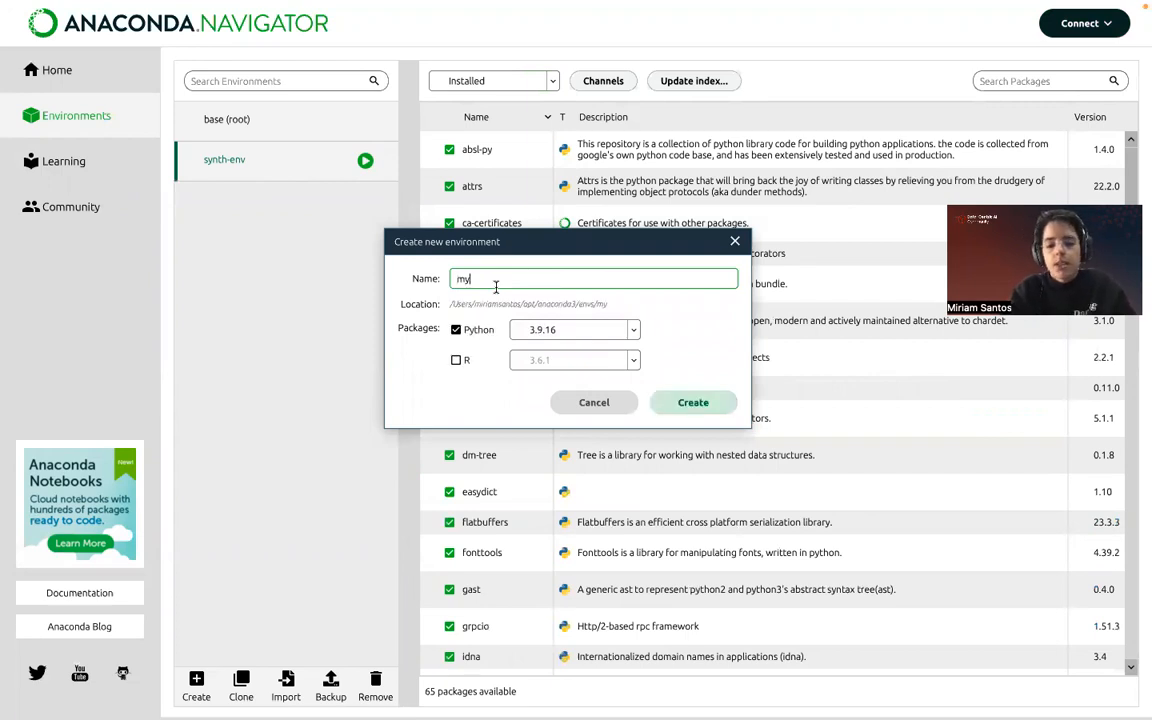
pyautogui.write('_env')
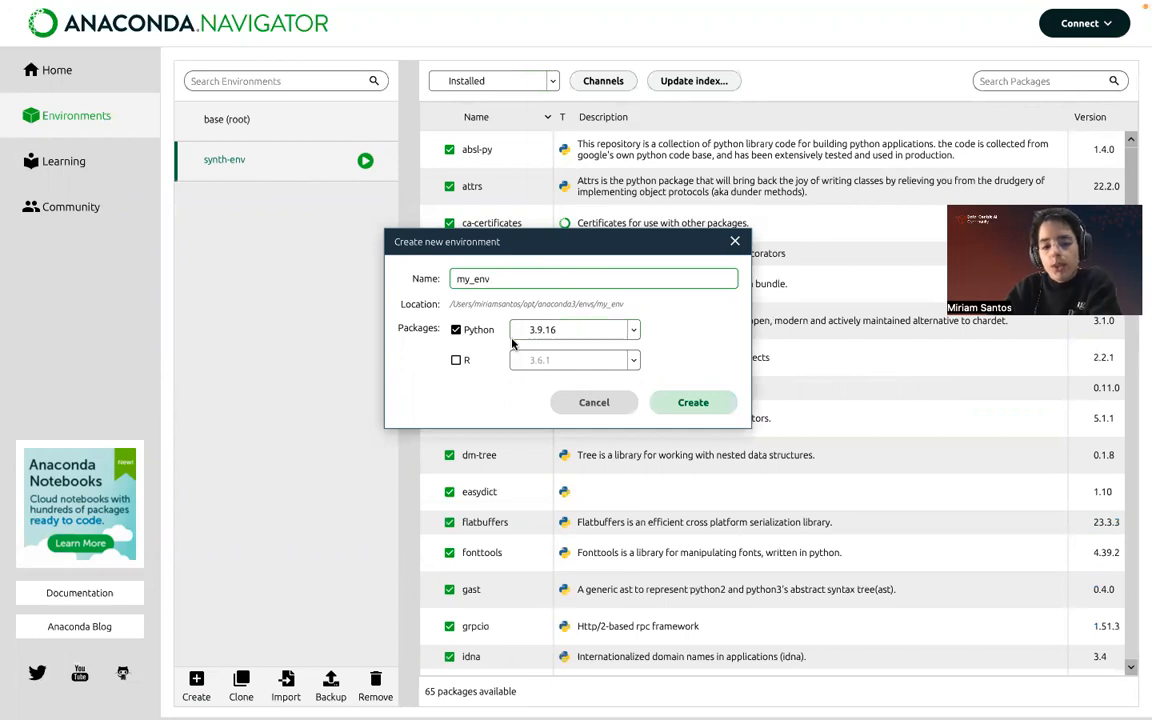
pyautogui.moveTo(650, 337)
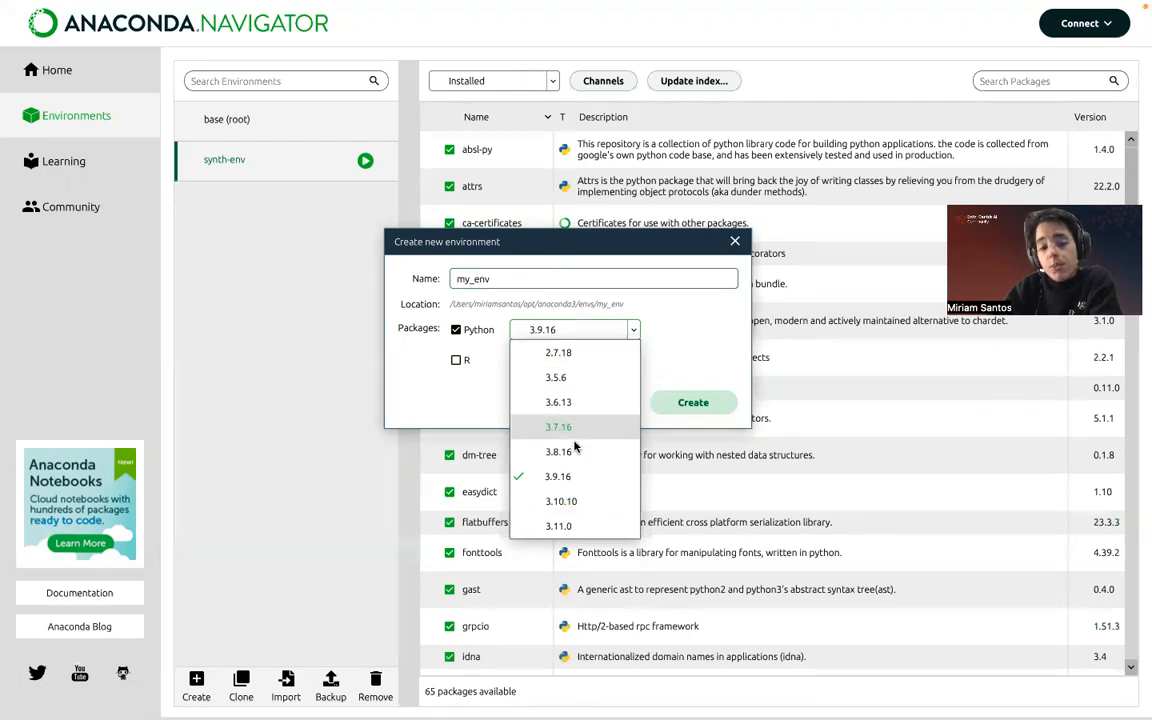
pyautogui.moveTo(738, 295)
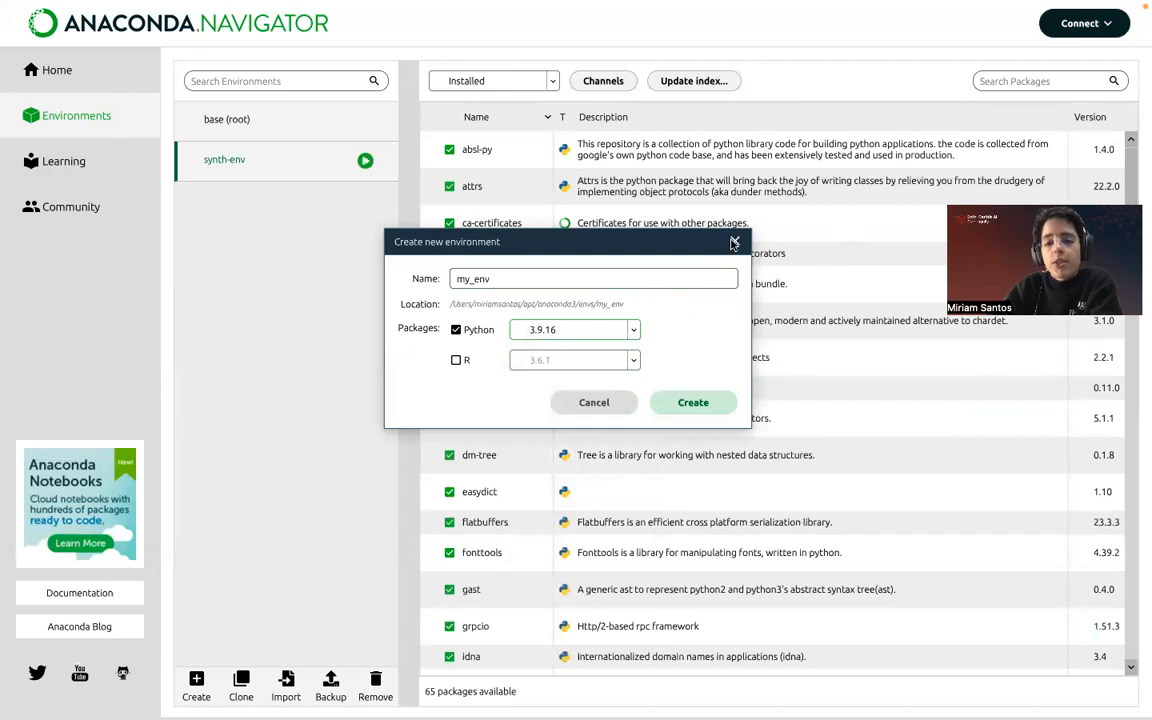
pyautogui.click(734, 242)
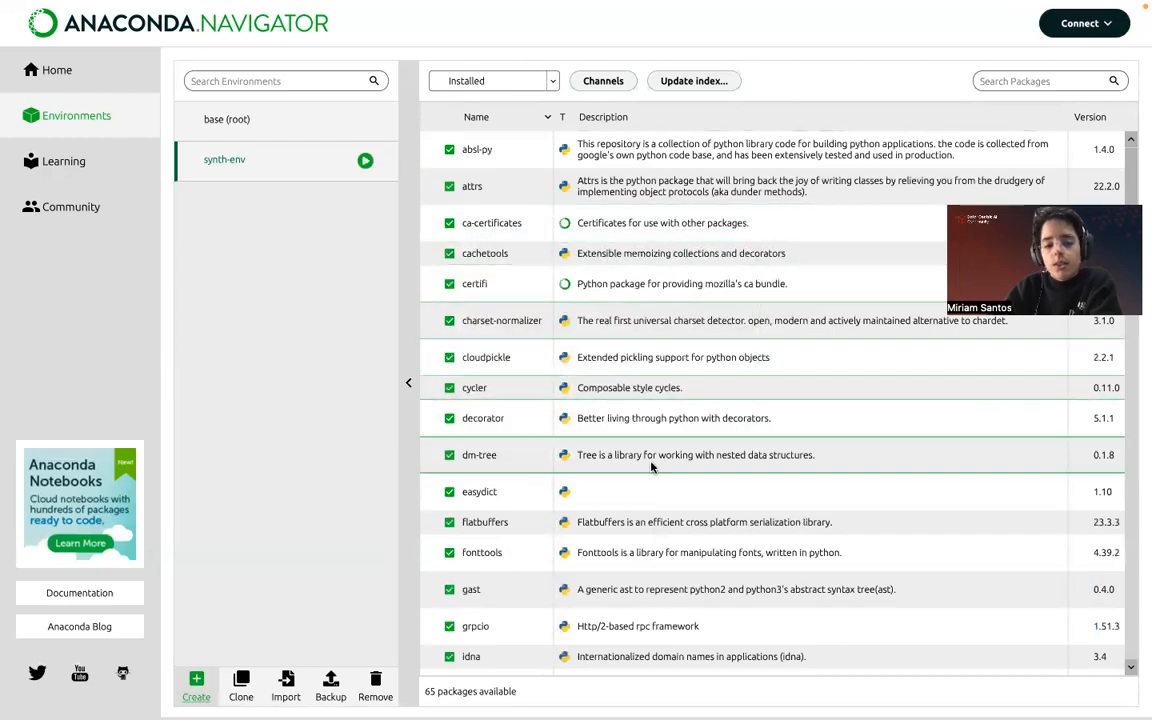
pyautogui.scroll(-3)
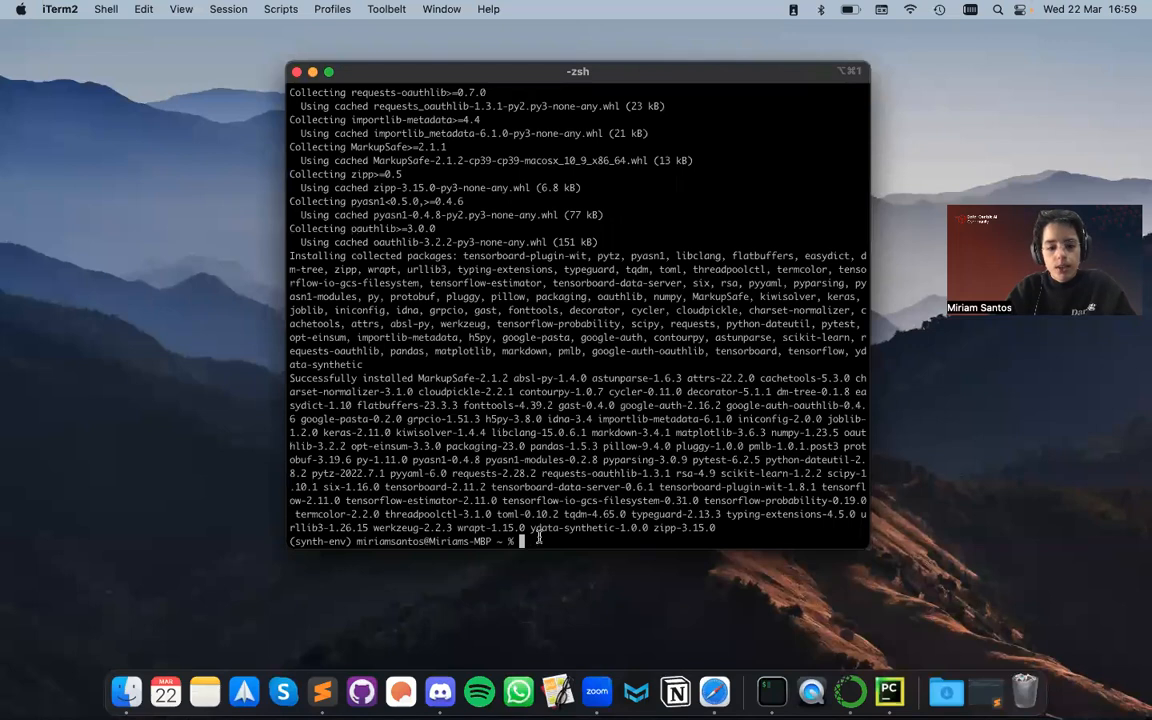
# - Clear the terminal and run conda list to confirm ydata-synthetic 1.0.0 is present
pyautogui.write('clear')
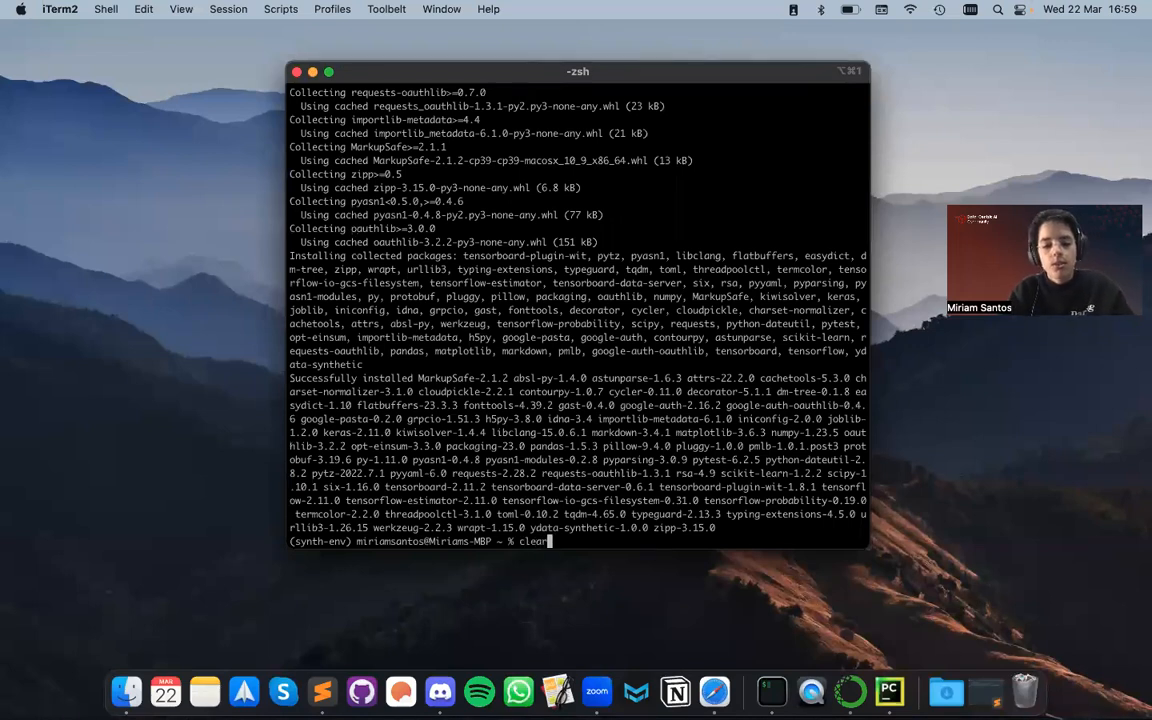
pyautogui.press('Return')
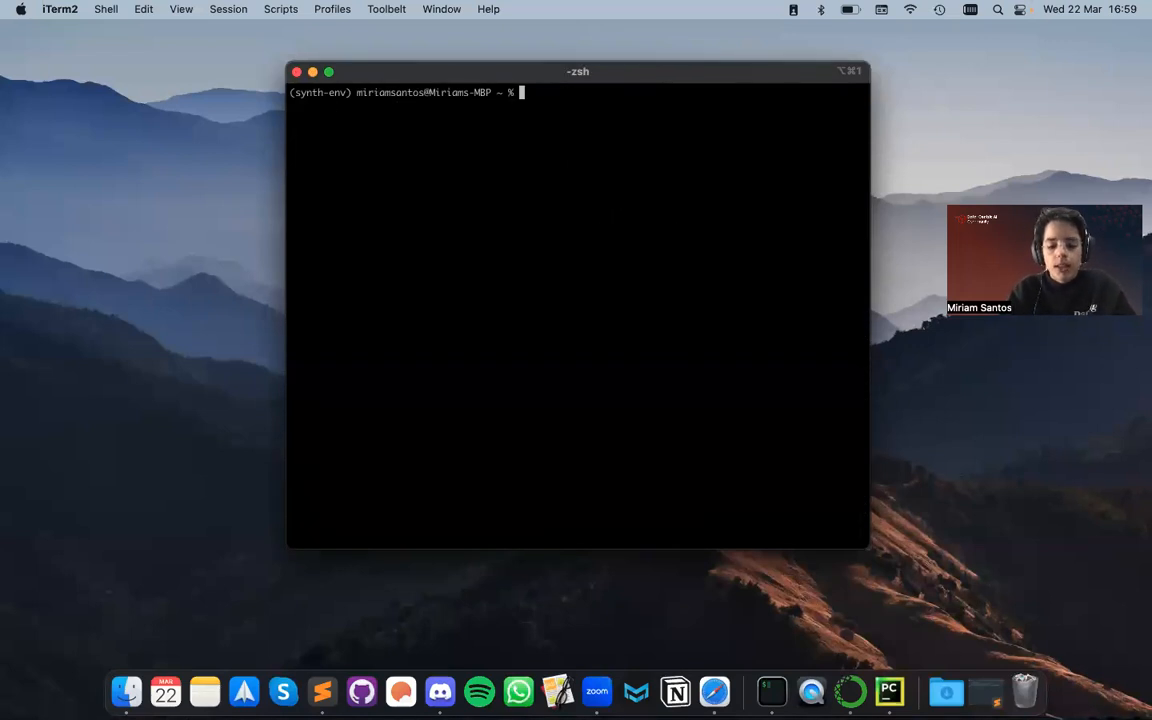
pyautogui.write('conda list')
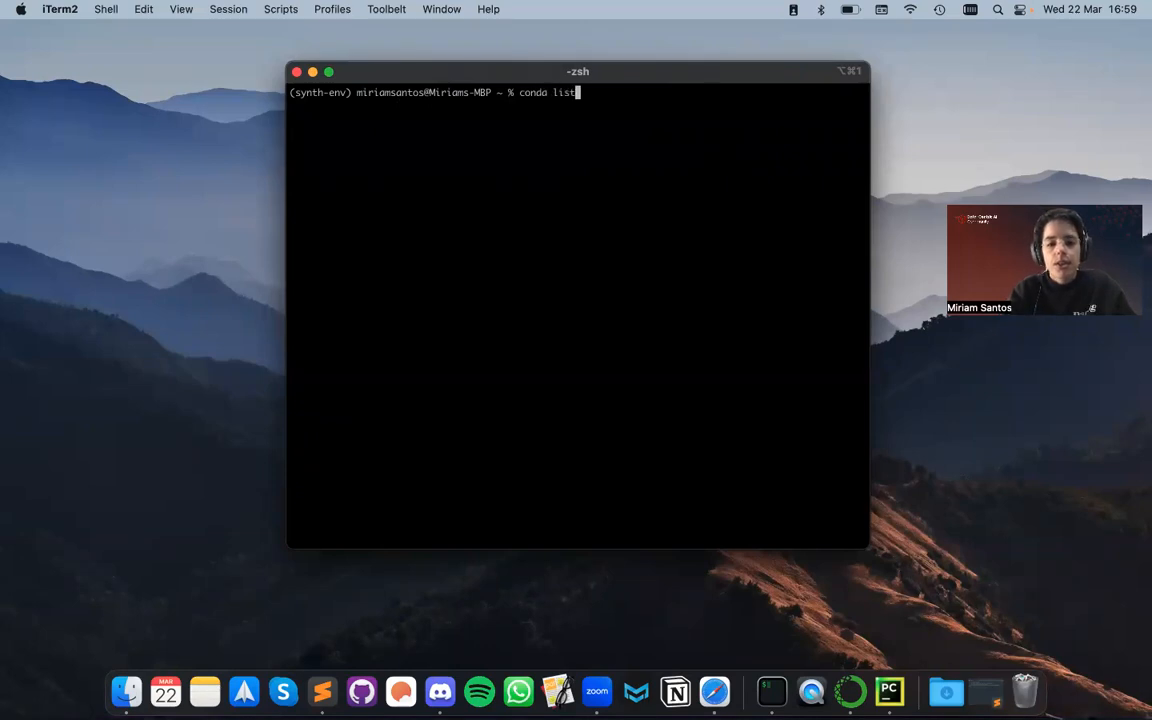
pyautogui.press('Return')
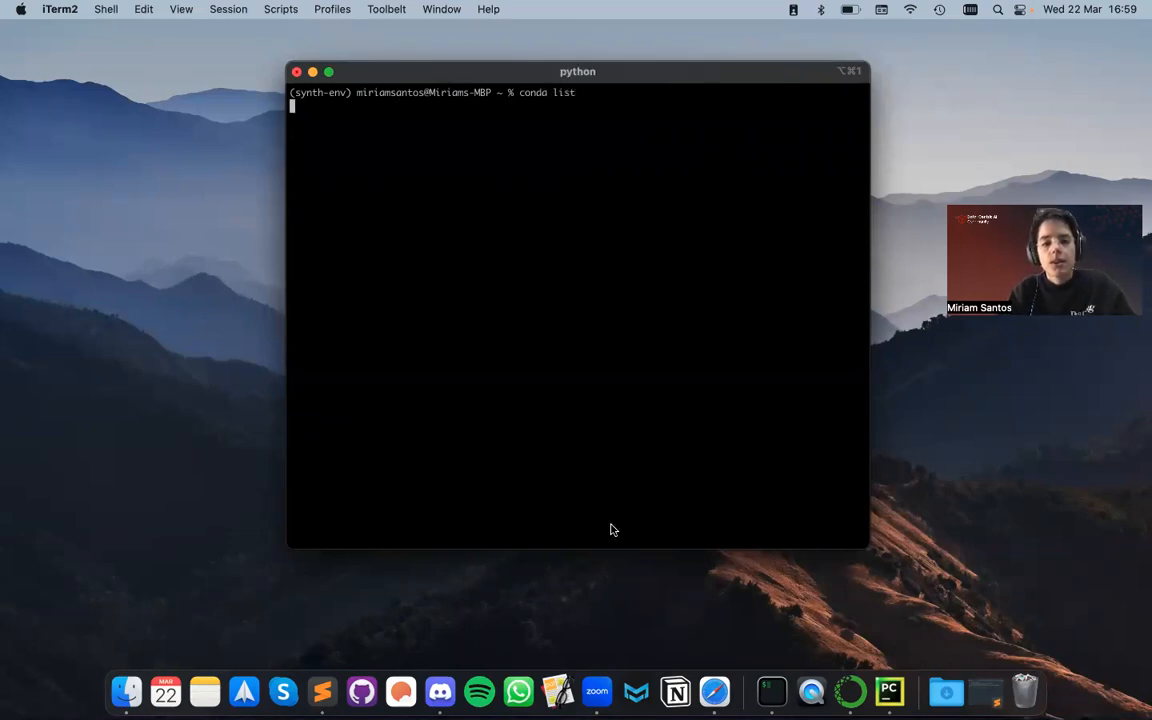
pyautogui.moveTo(567, 367)
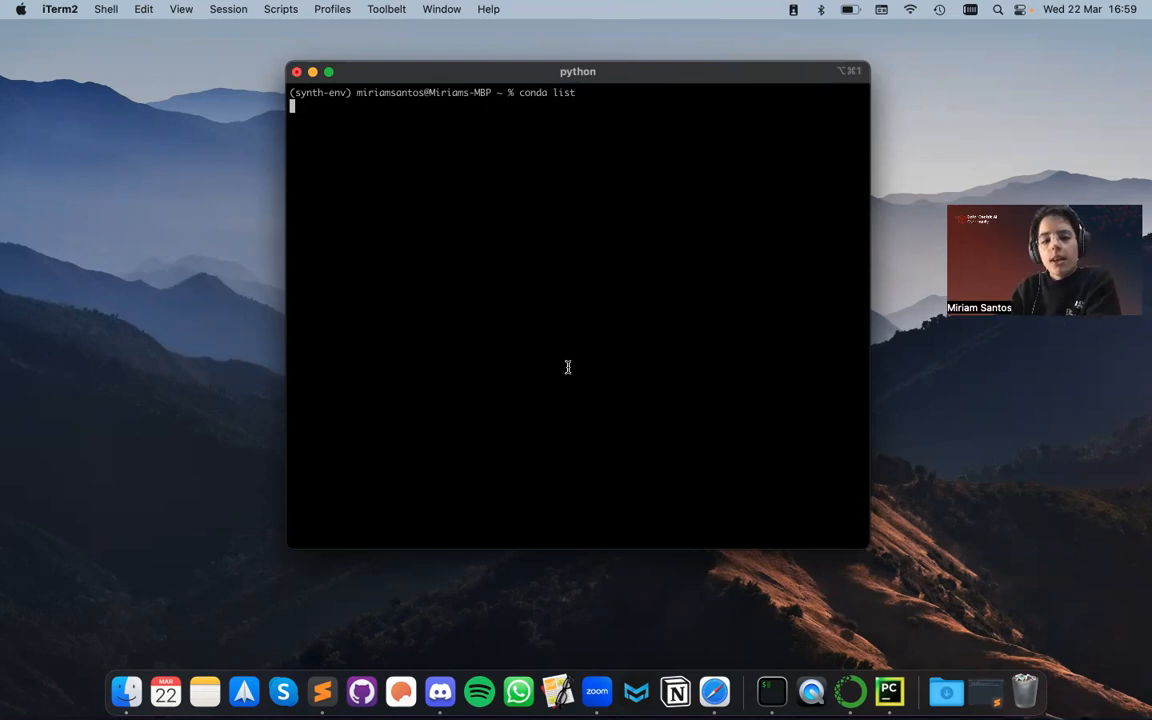
pyautogui.press('Return')
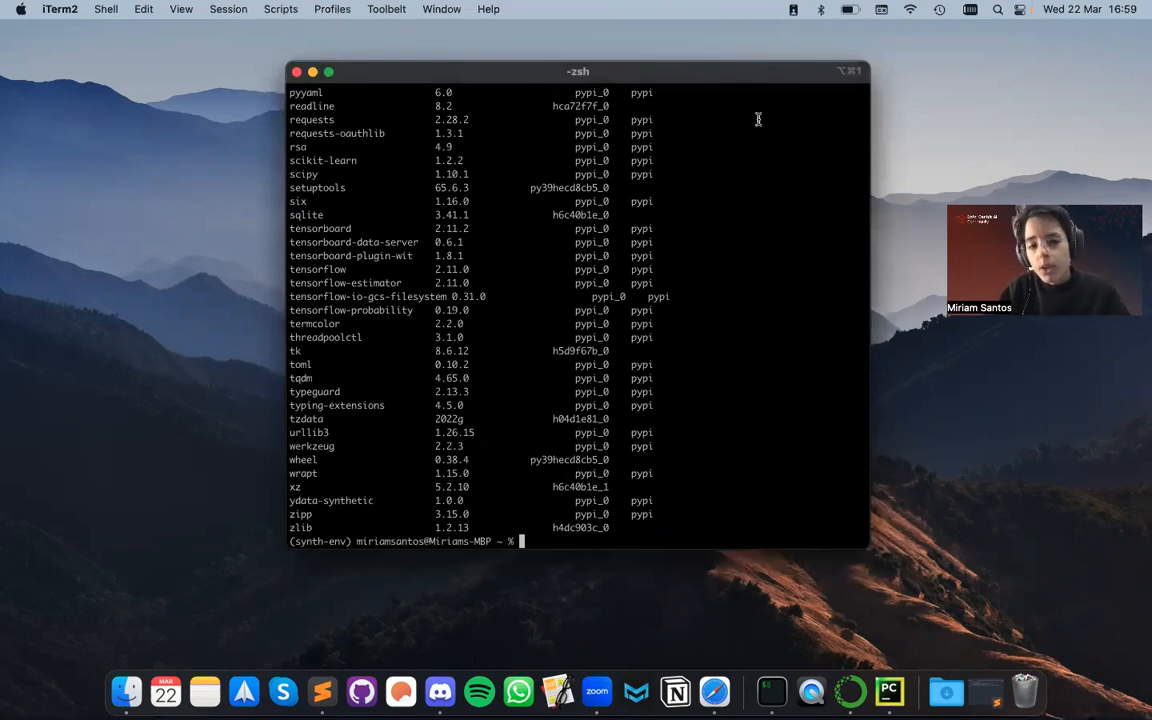
pyautogui.moveTo(880, 512)
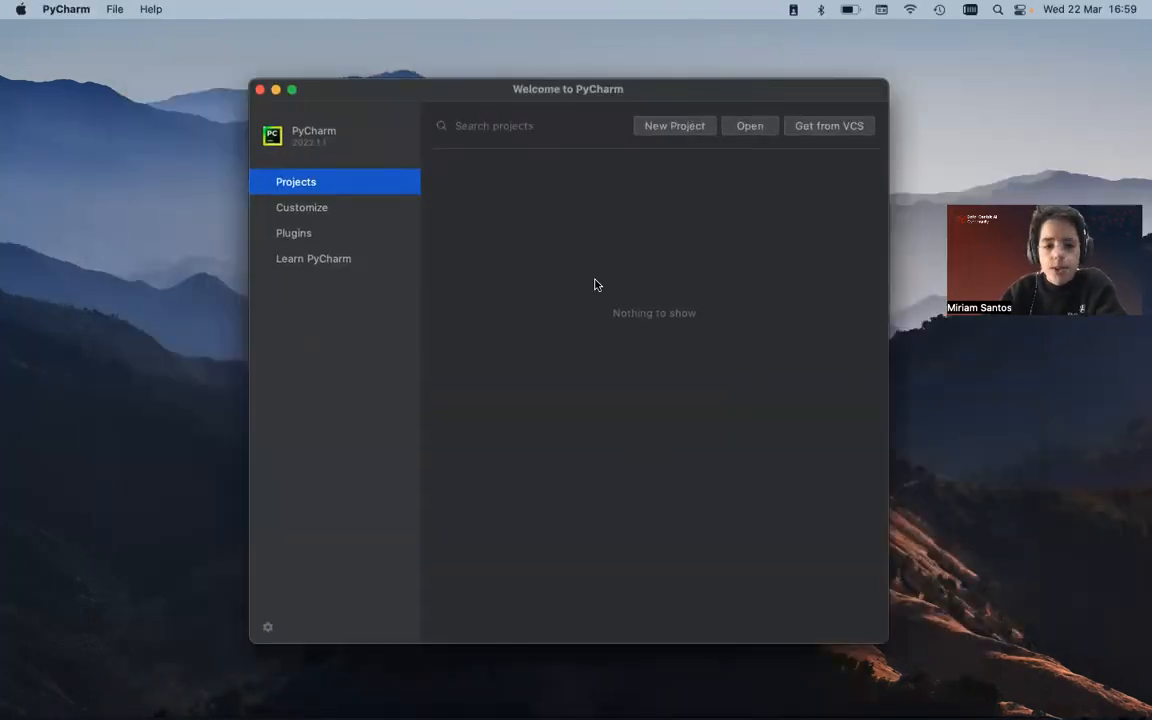
# - Begin a new PyCharm project located at SyntheticData and expand the Python Interpreter options
pyautogui.click(674, 125)
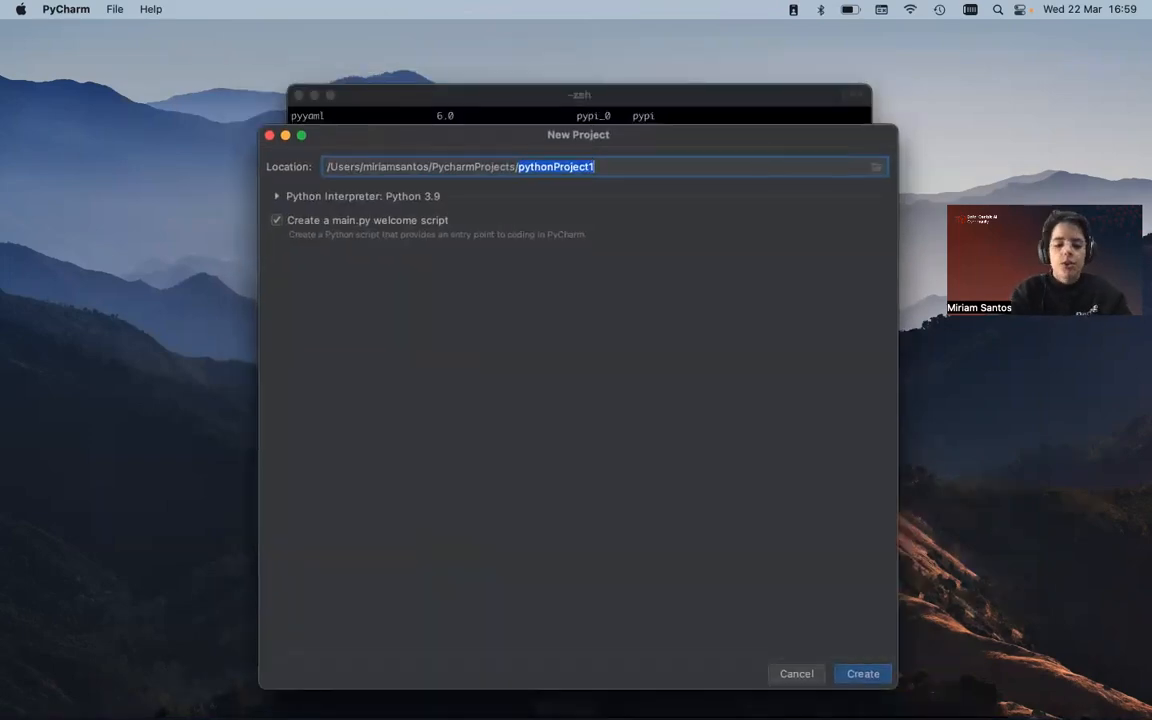
pyautogui.write('Synthetic')
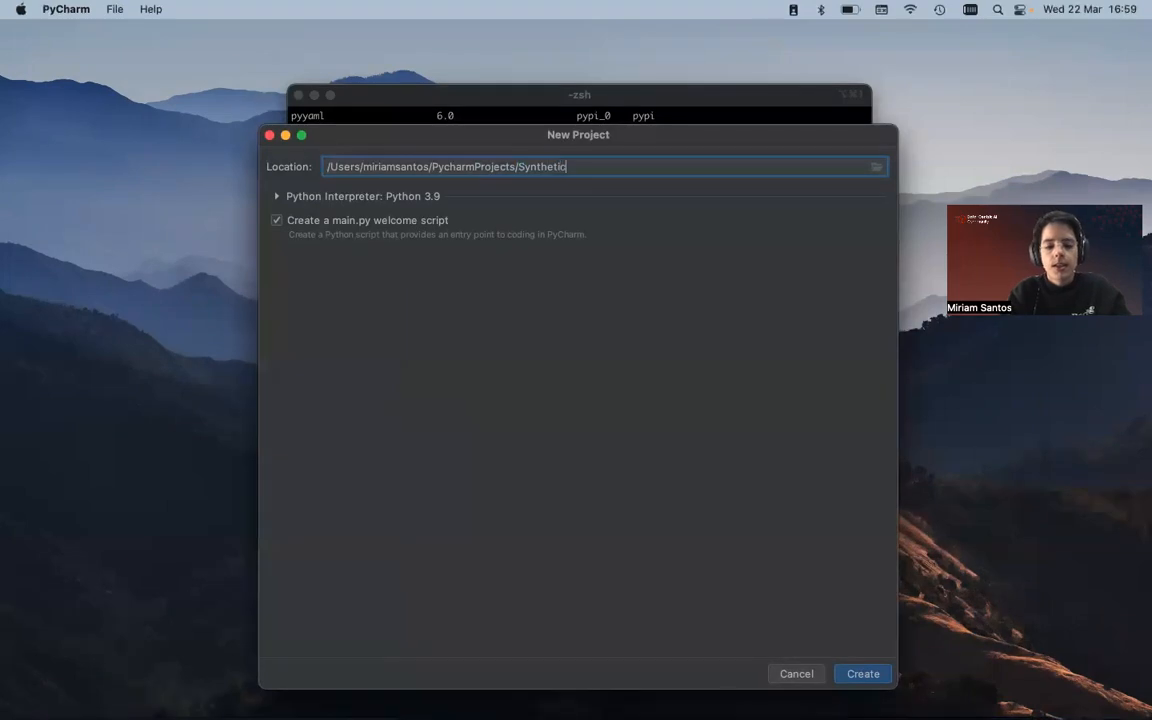
pyautogui.write('Data')
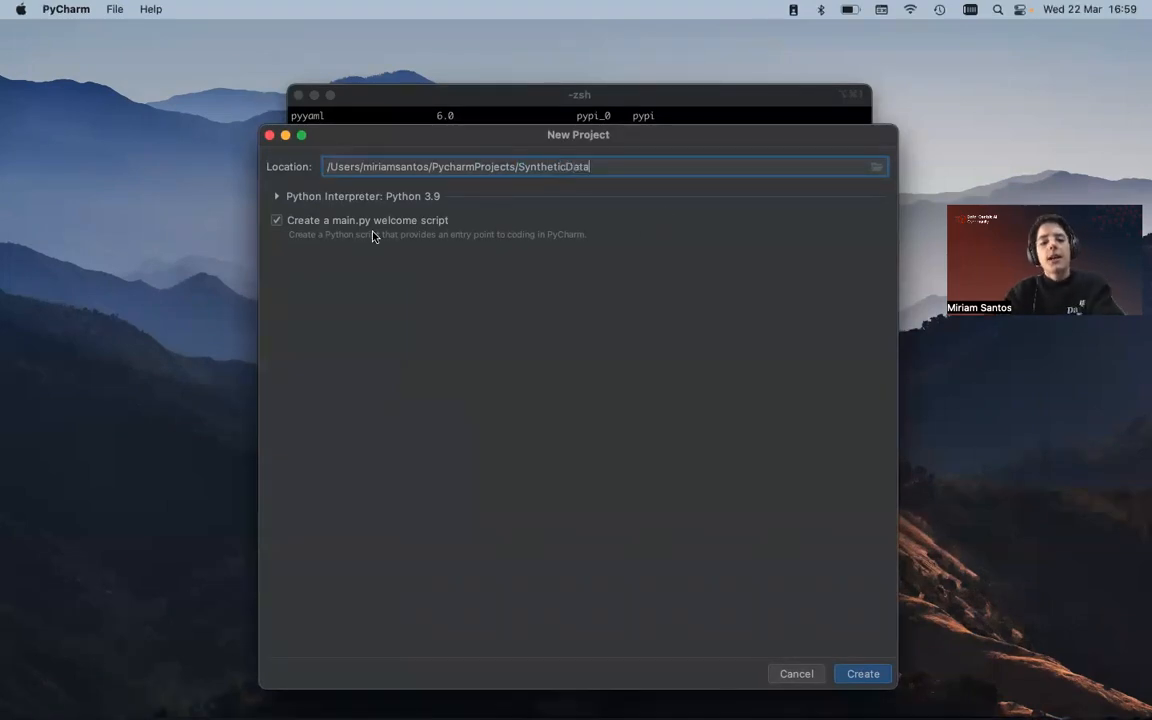
pyautogui.click(276, 196)
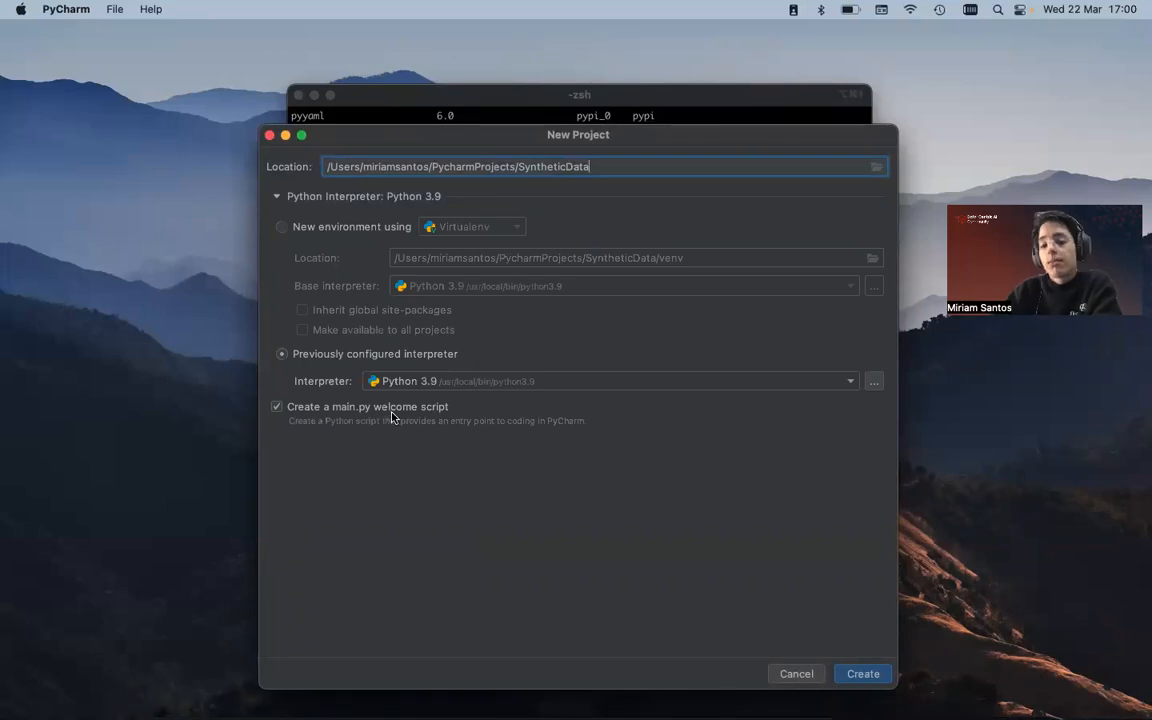
pyautogui.moveTo(378, 392)
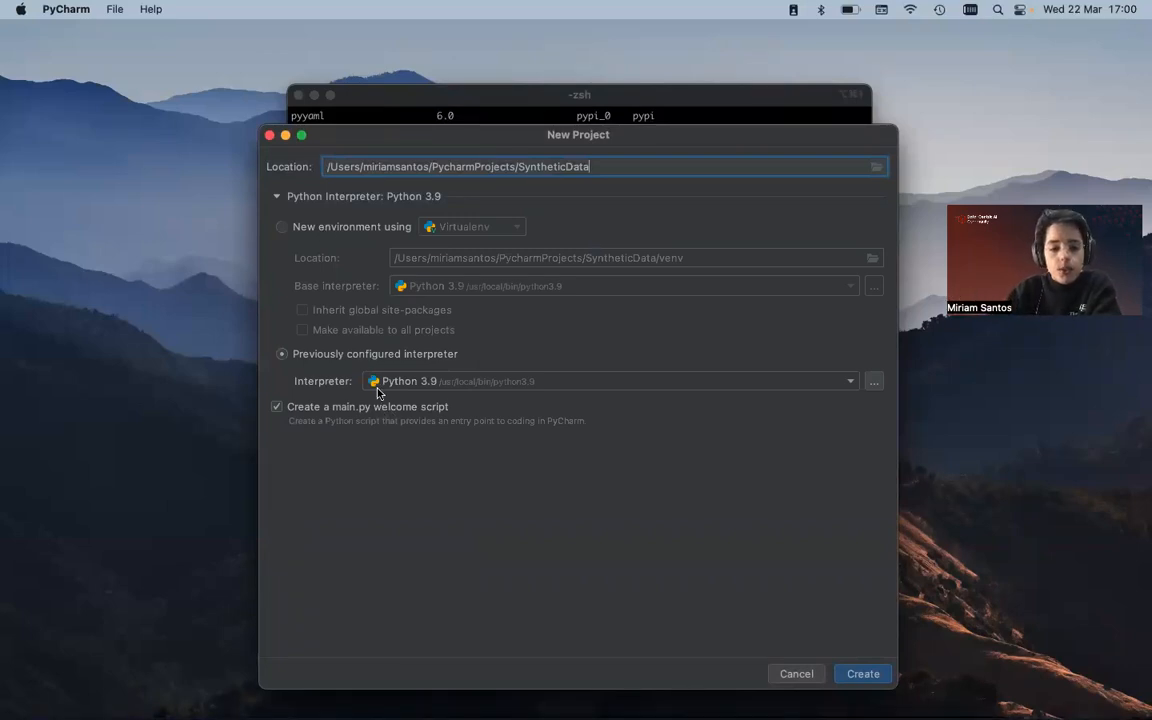
pyautogui.moveTo(868, 387)
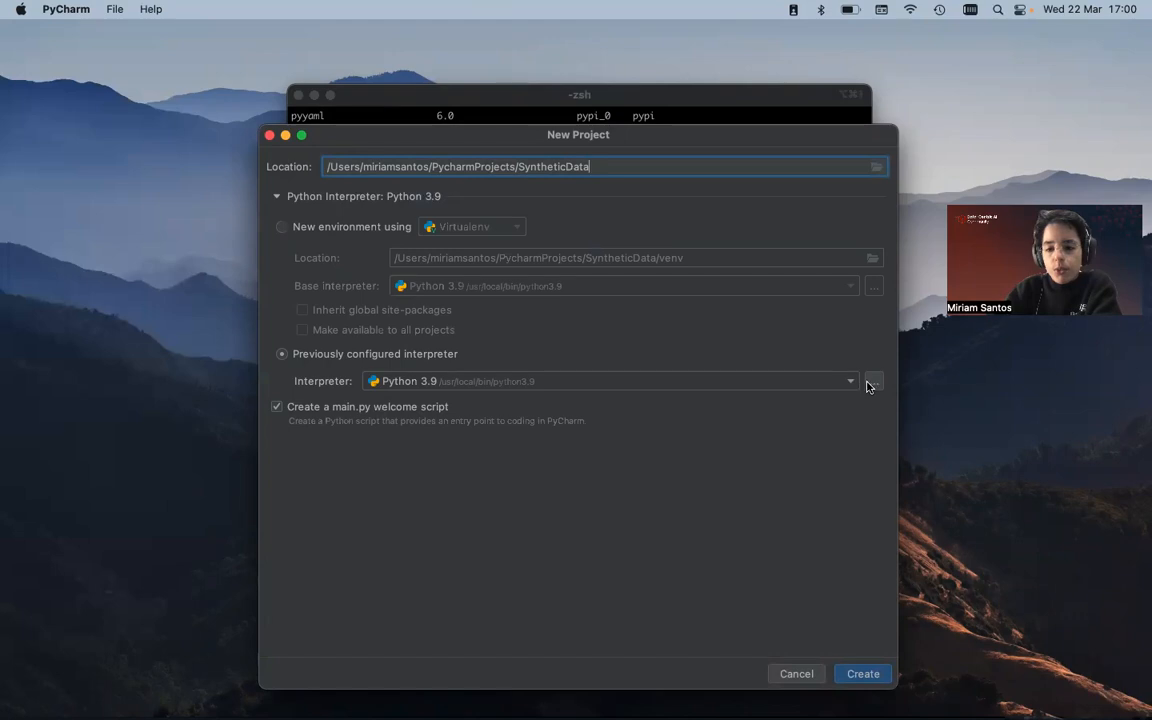
# - Choose the synth-env conda Python as interpreter and create the SyntheticData project
pyautogui.click(873, 381)
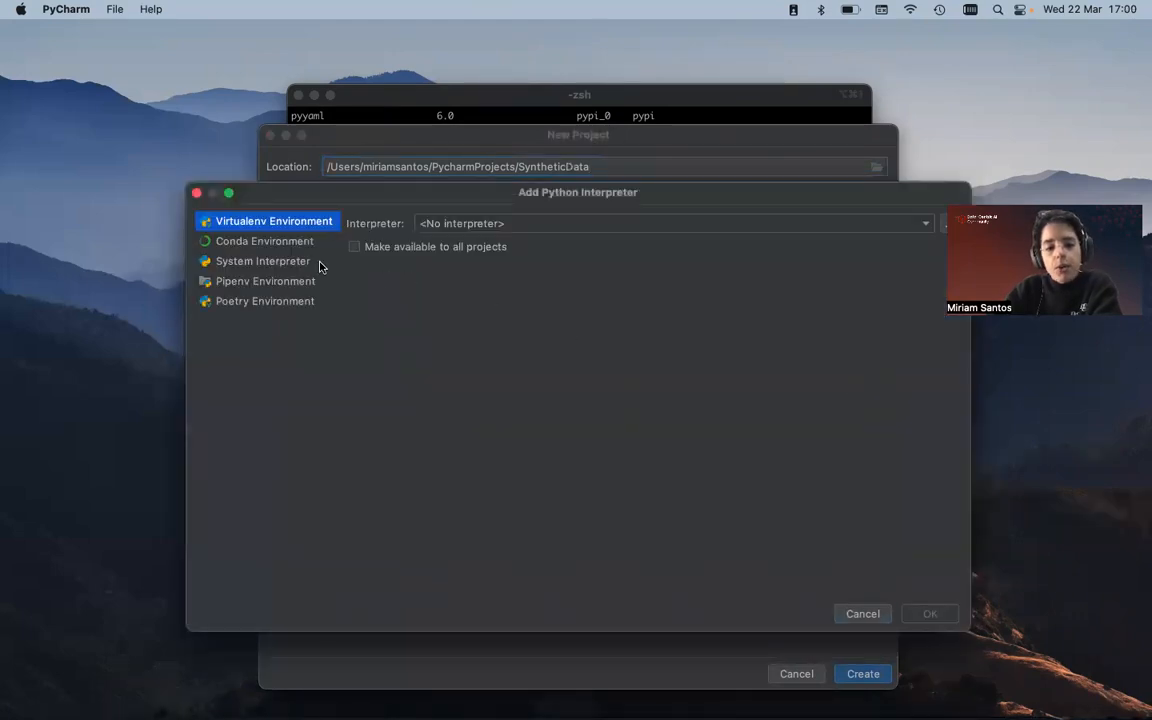
pyautogui.click(265, 241)
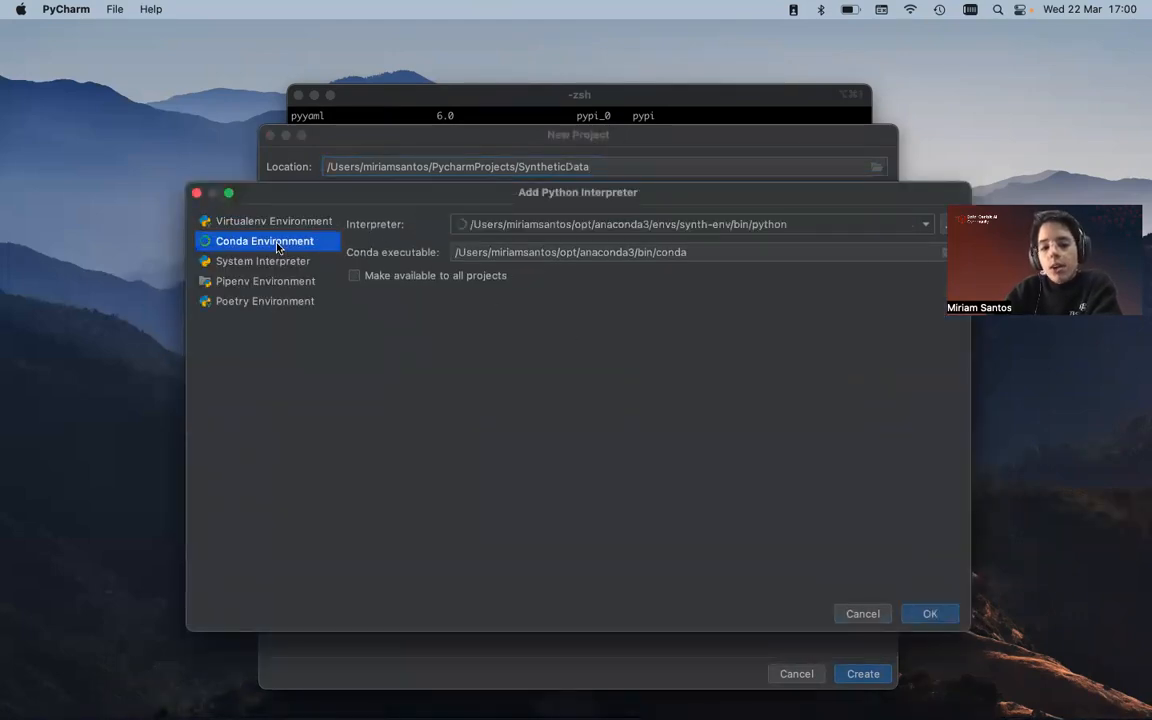
pyautogui.click(922, 223)
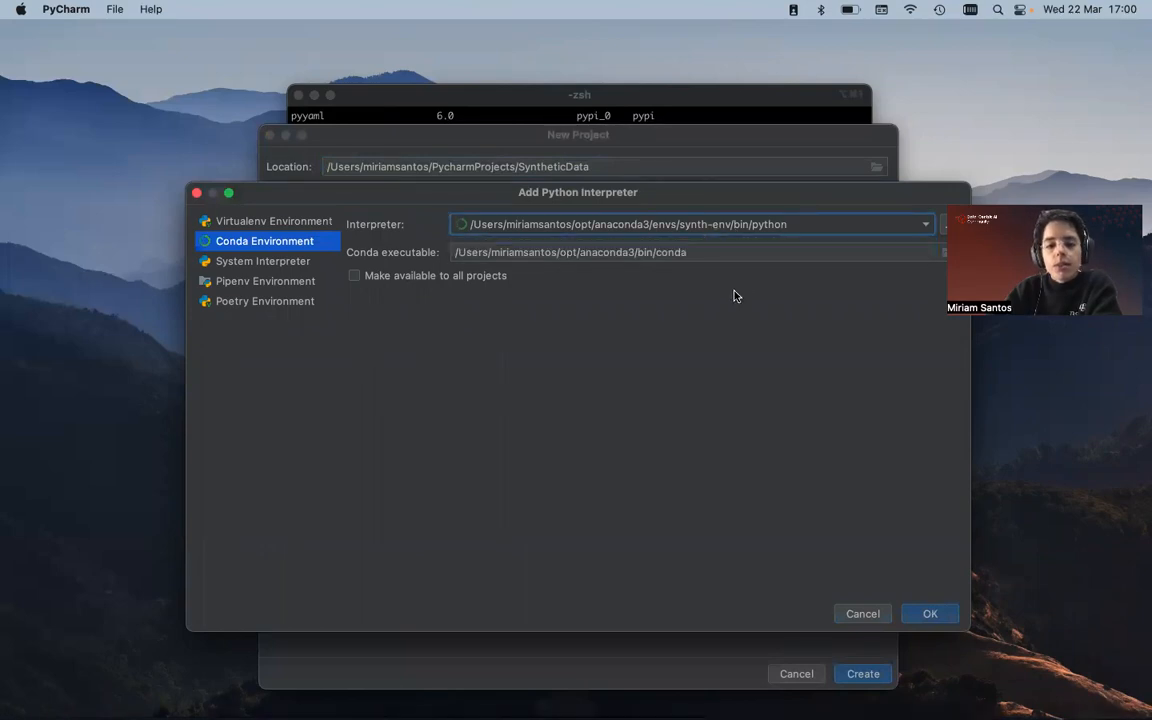
pyautogui.moveTo(672, 272)
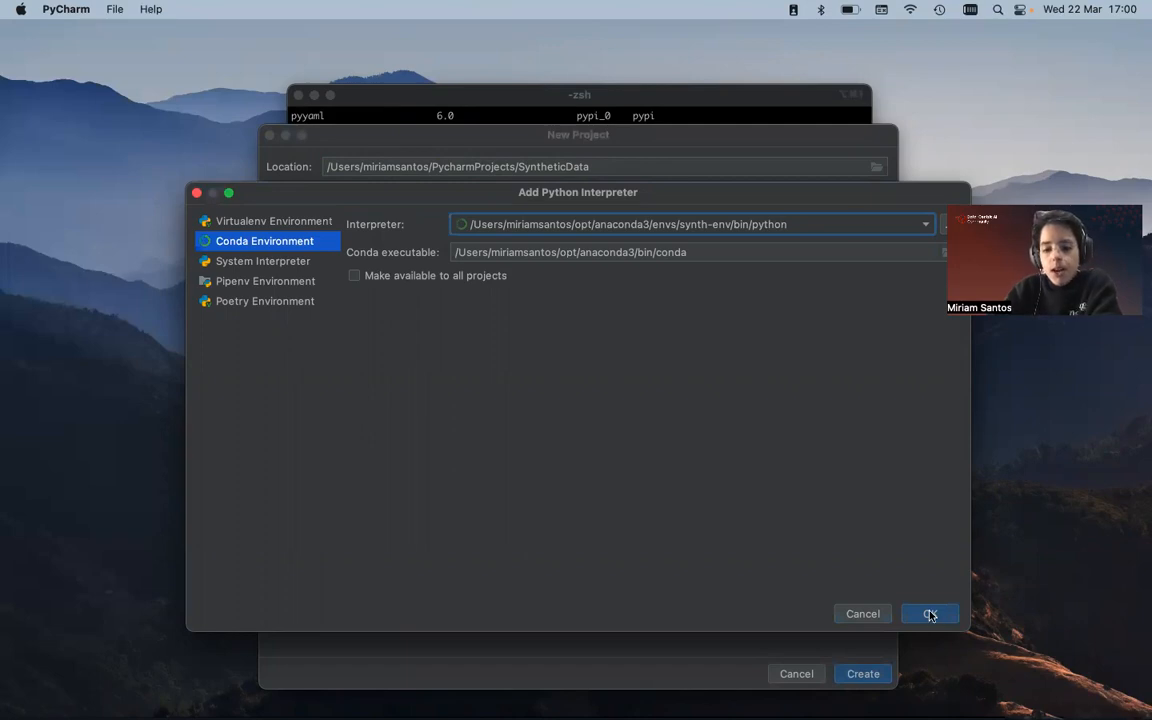
pyautogui.click(929, 613)
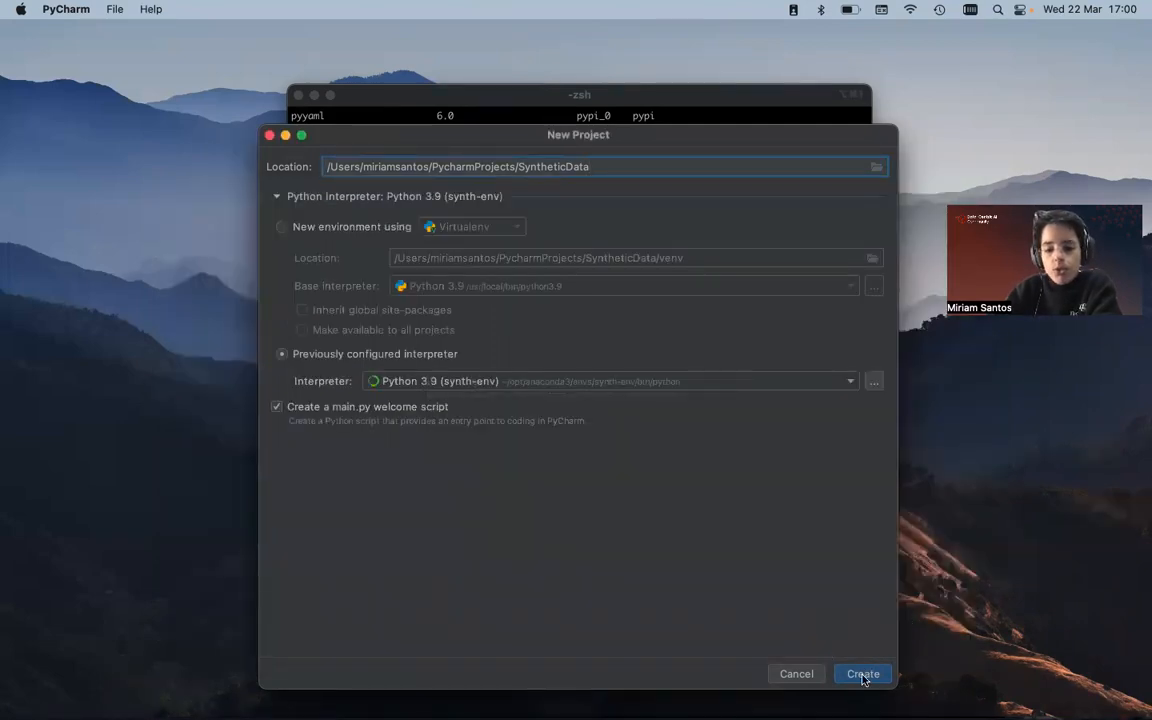
pyautogui.click(862, 673)
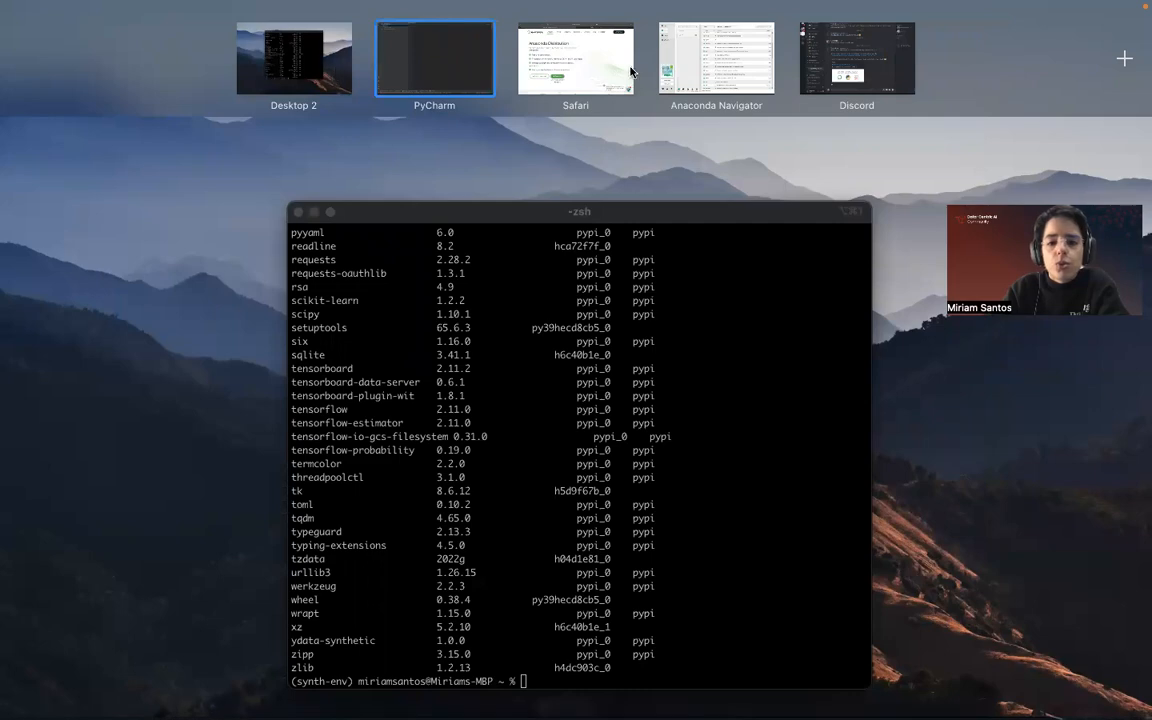
# - Open the ydata-synthetic repository home page on GitHub in the browser
pyautogui.click(575, 58)
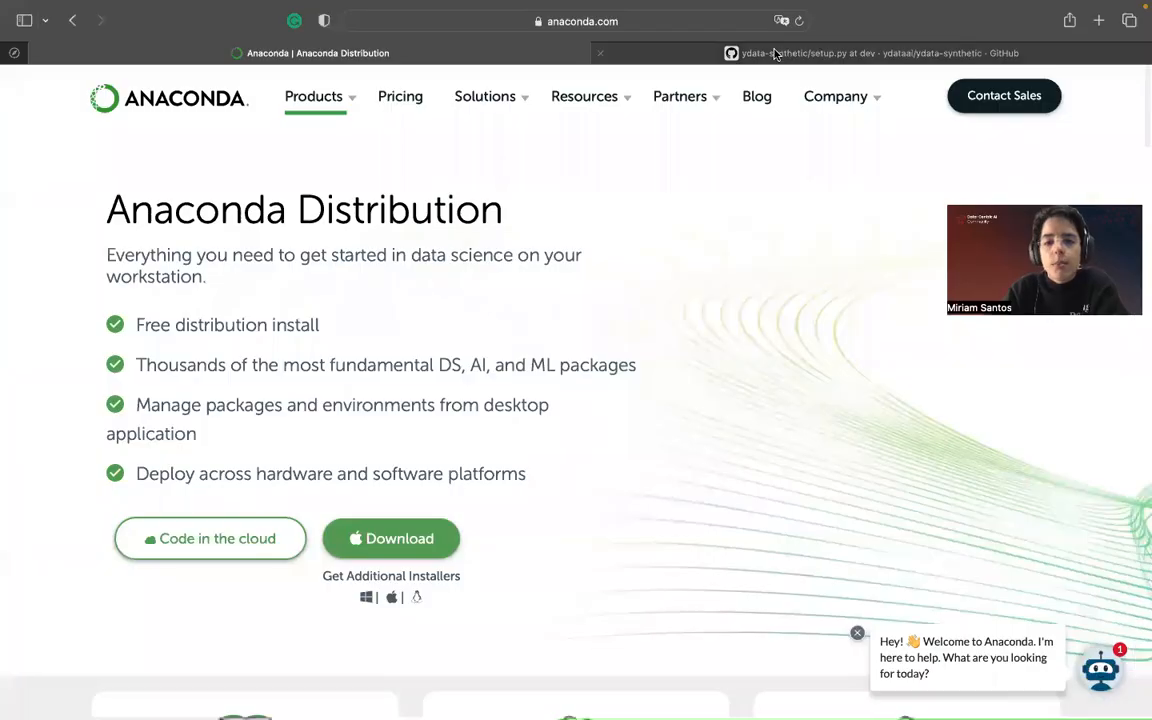
pyautogui.click(870, 53)
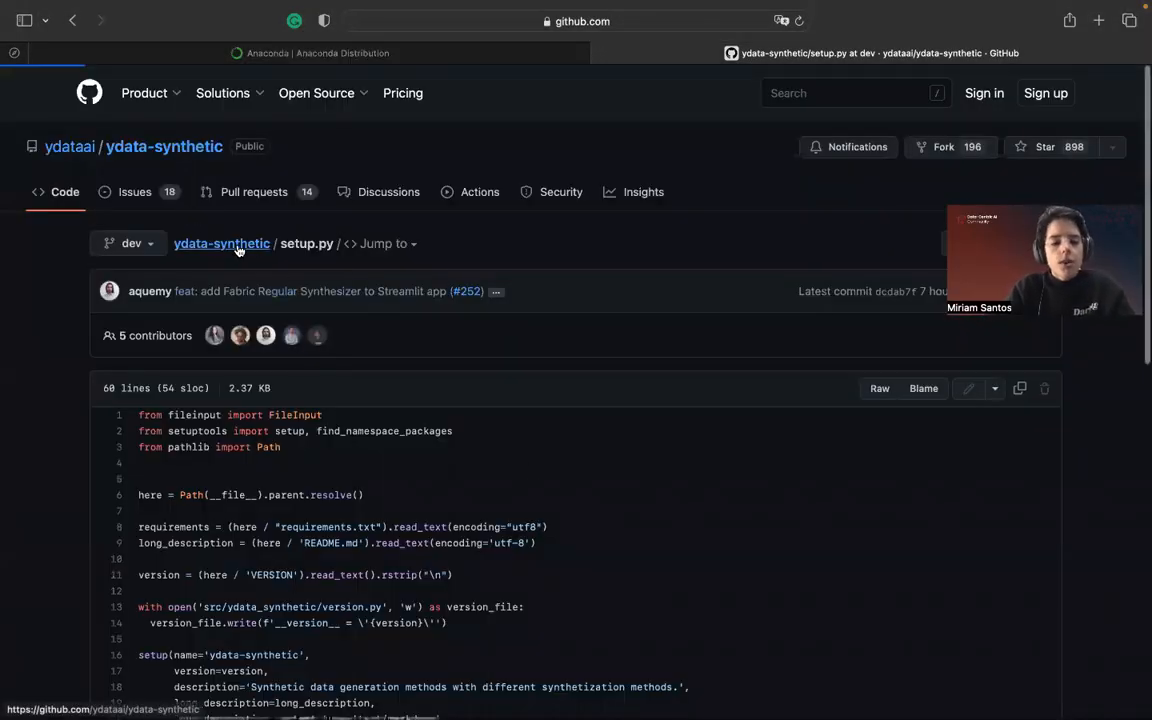
pyautogui.click(221, 243)
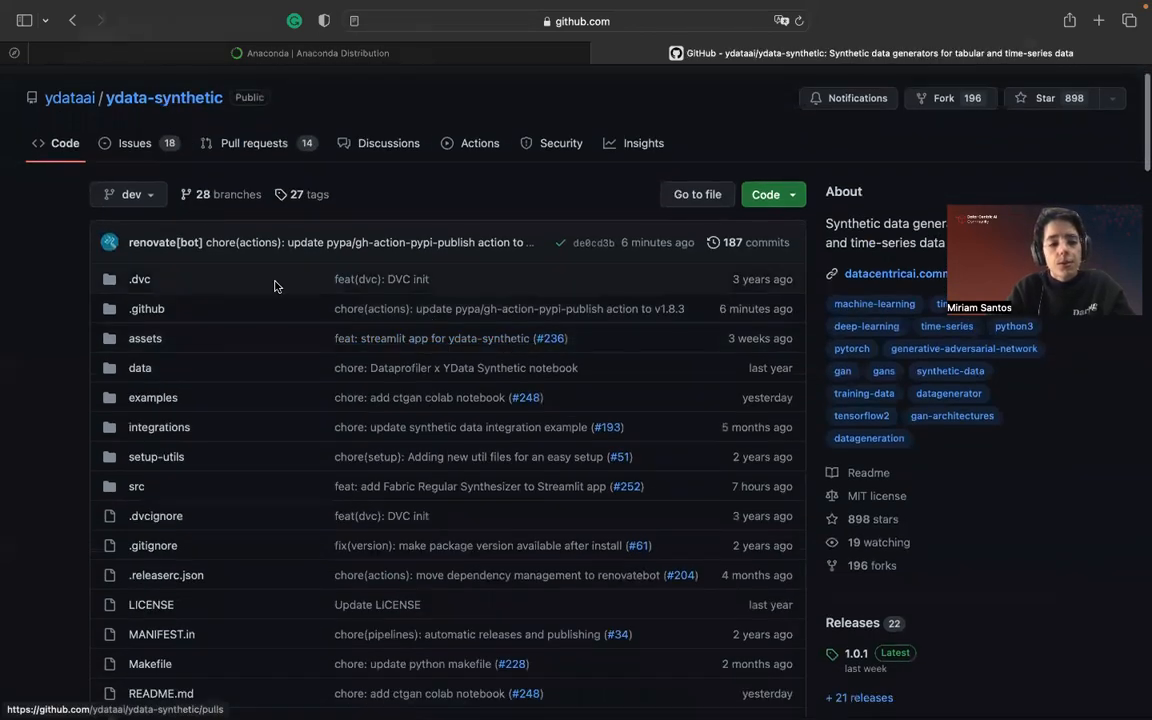
pyautogui.scroll(-3)
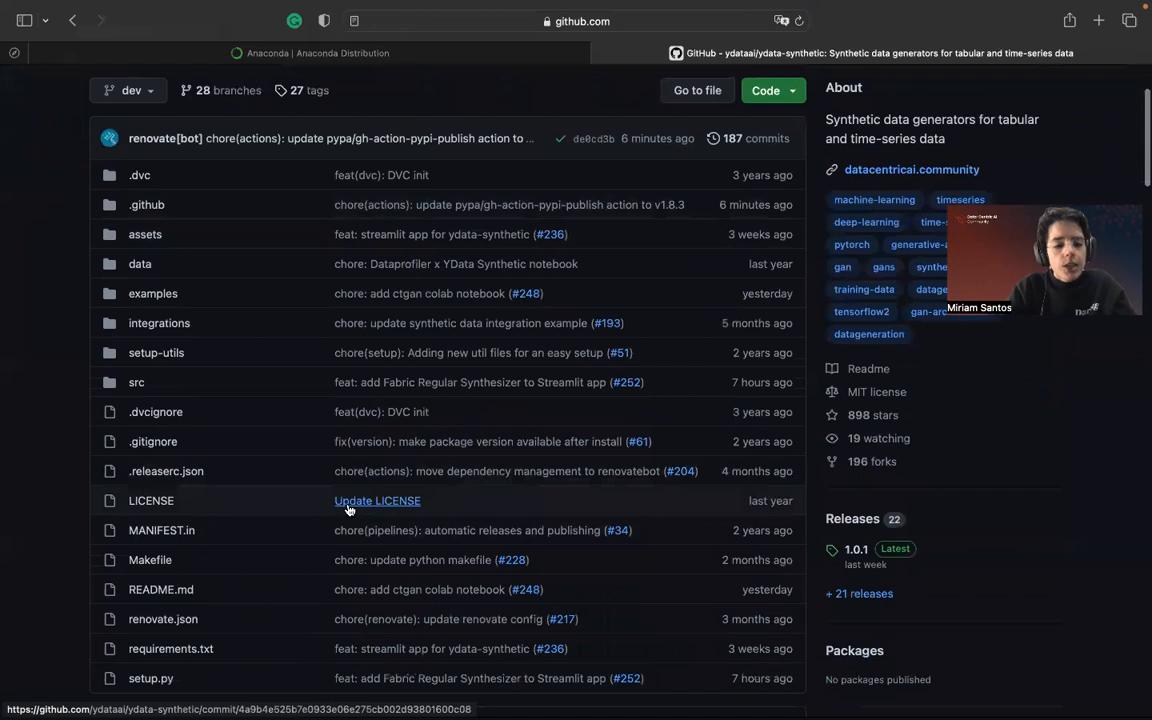
pyautogui.scroll(-3)
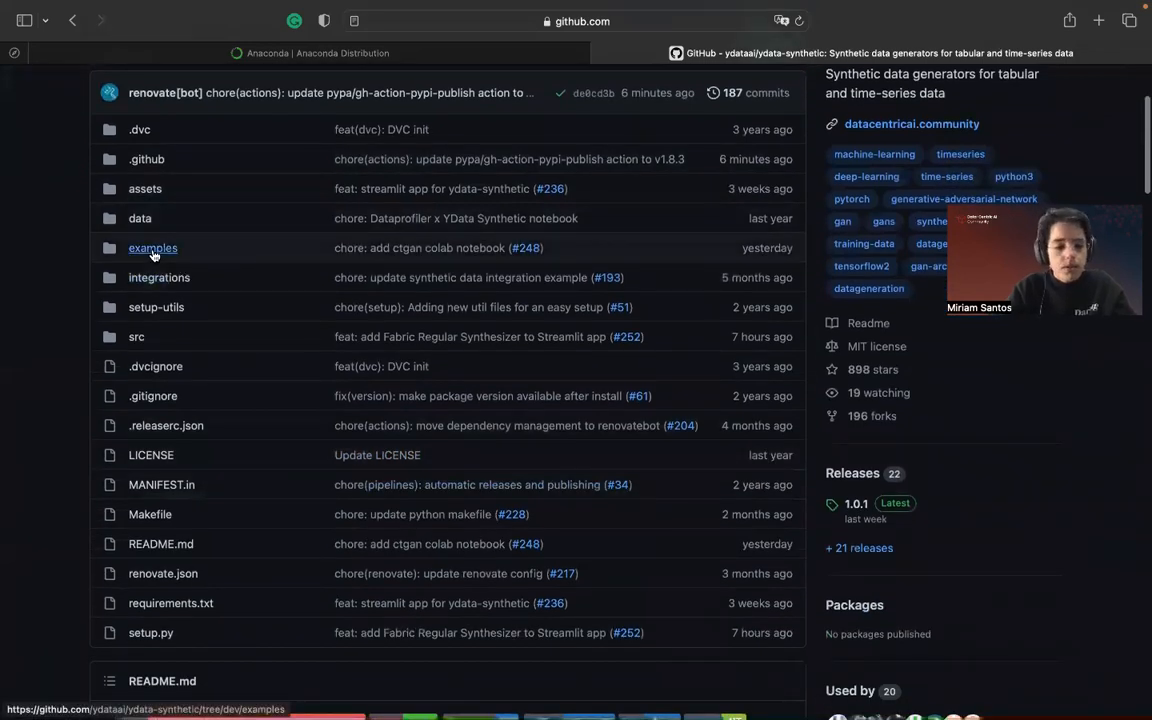
# - Browse examples/regular/models and open adult_ctgan.py to view its 34-line code
pyautogui.click(152, 247)
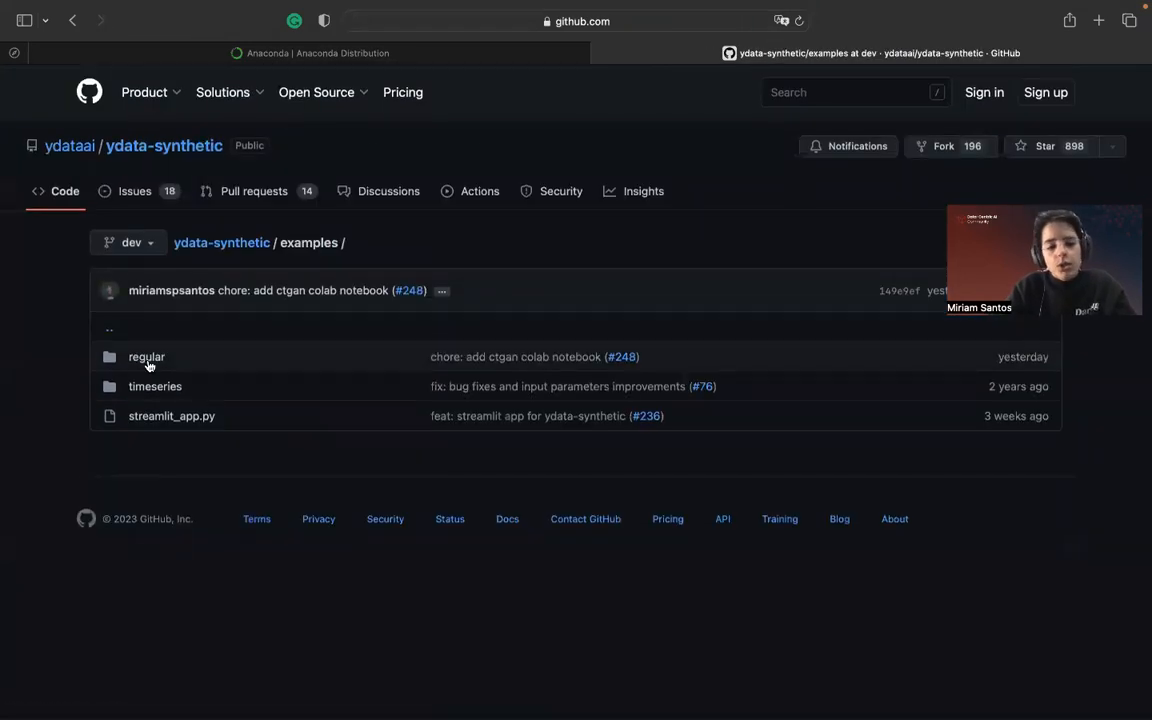
pyautogui.moveTo(145, 356)
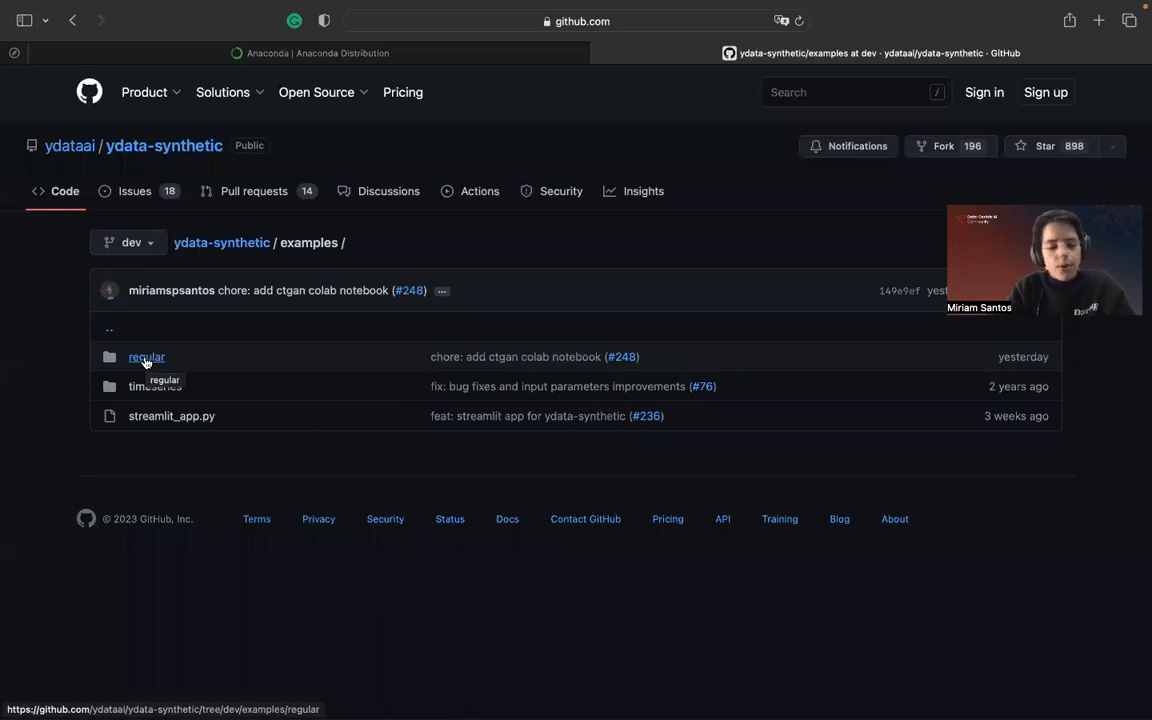
pyautogui.click(143, 356)
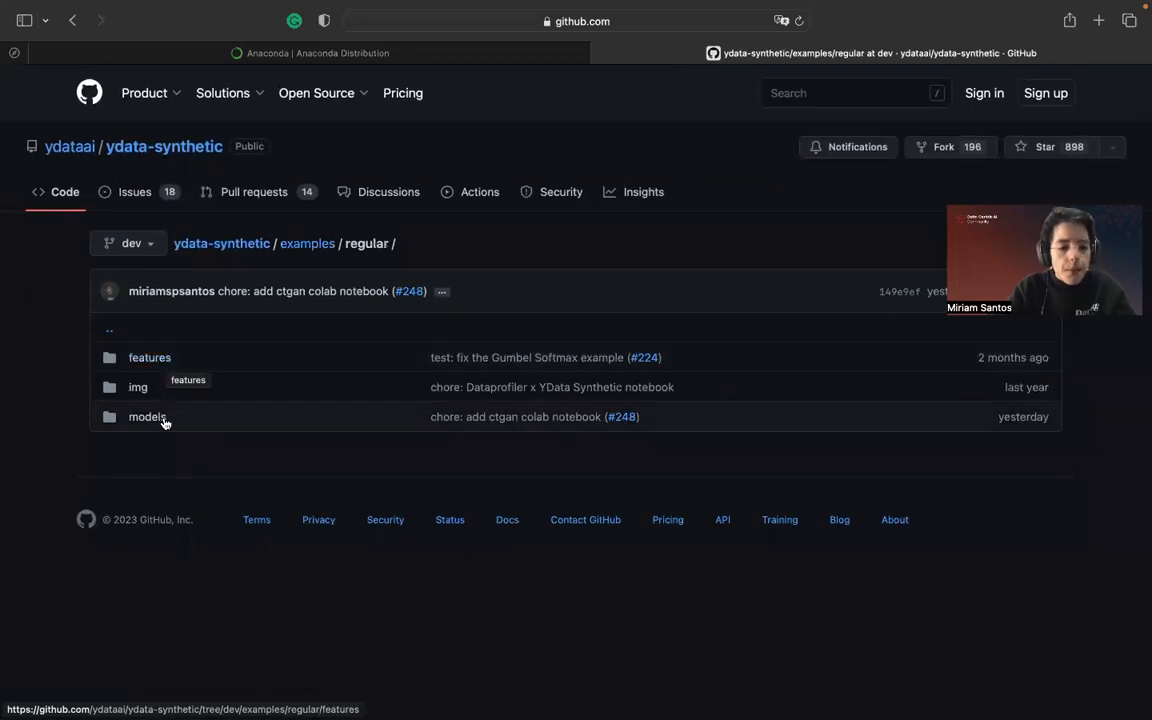
pyautogui.click(146, 416)
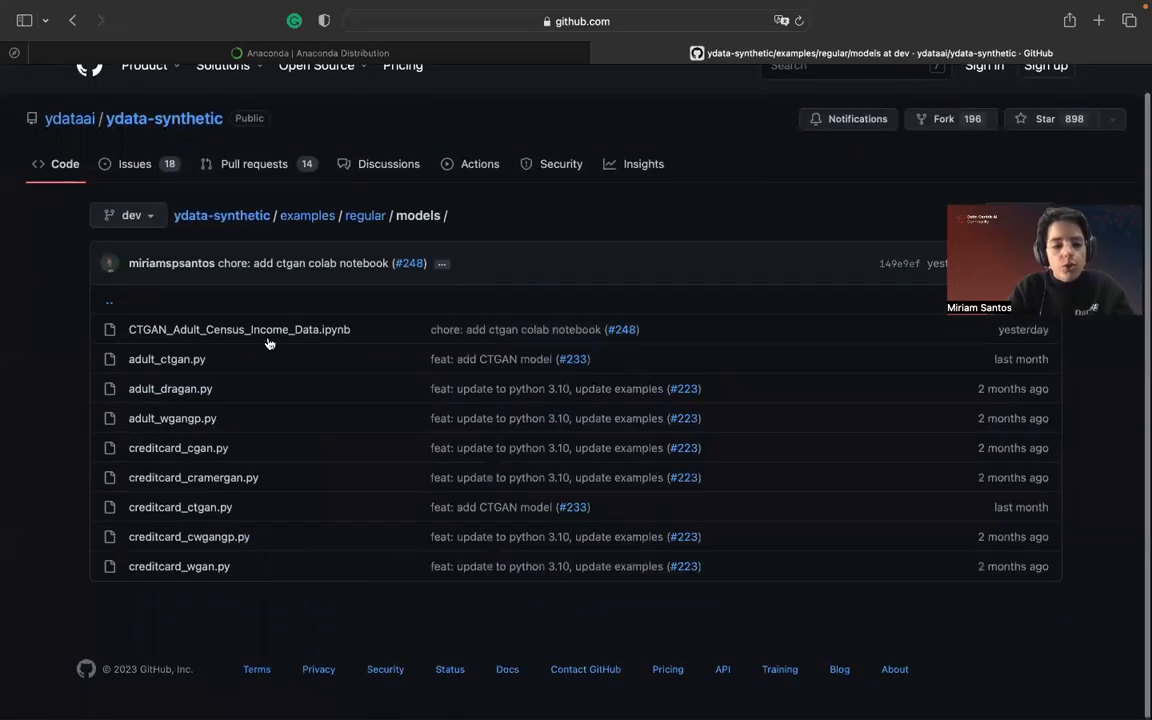
pyautogui.moveTo(166, 359)
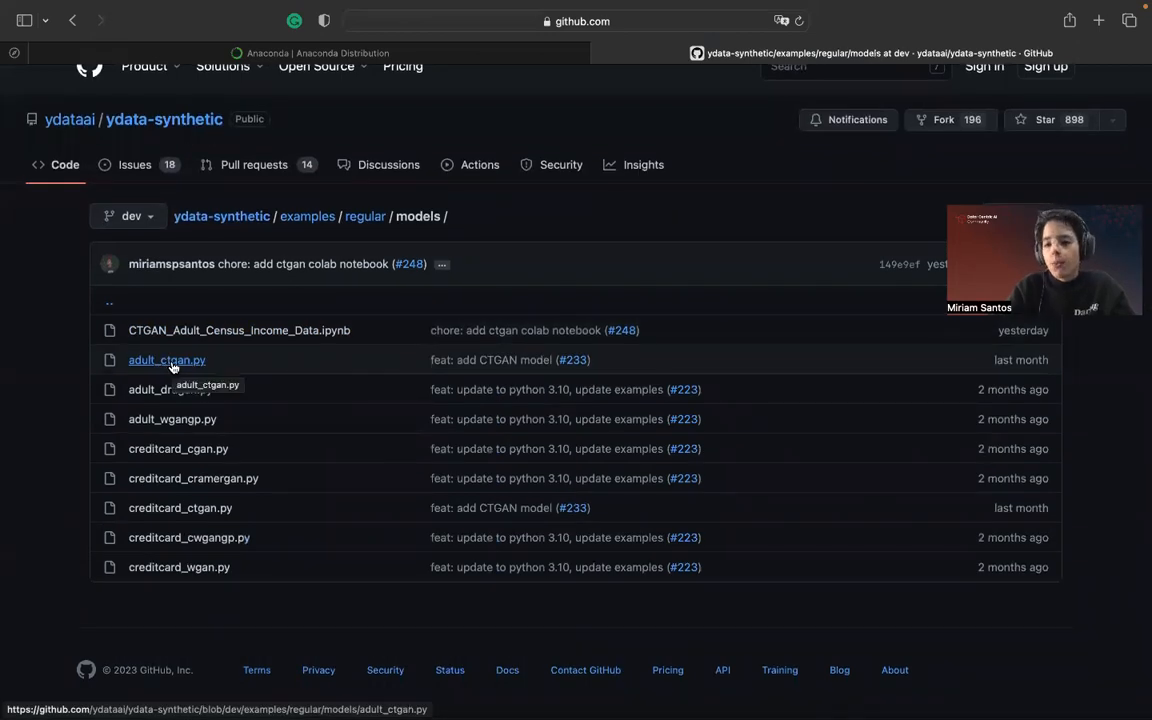
pyautogui.click(166, 359)
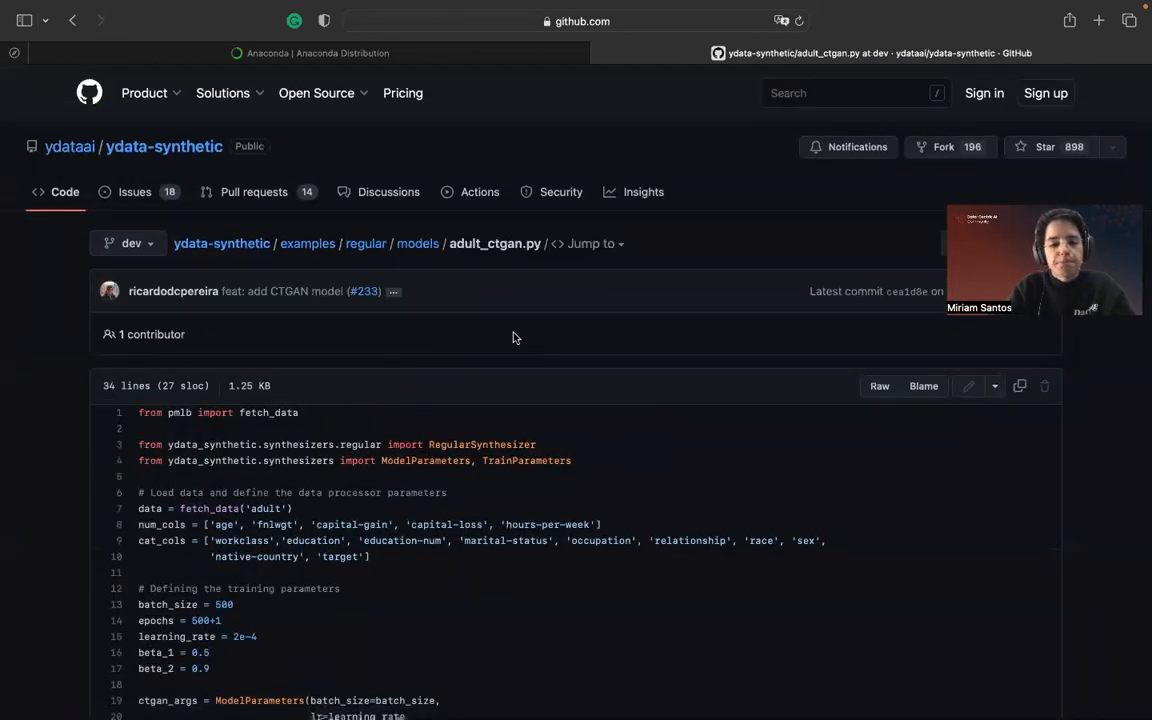
pyautogui.scroll(-3)
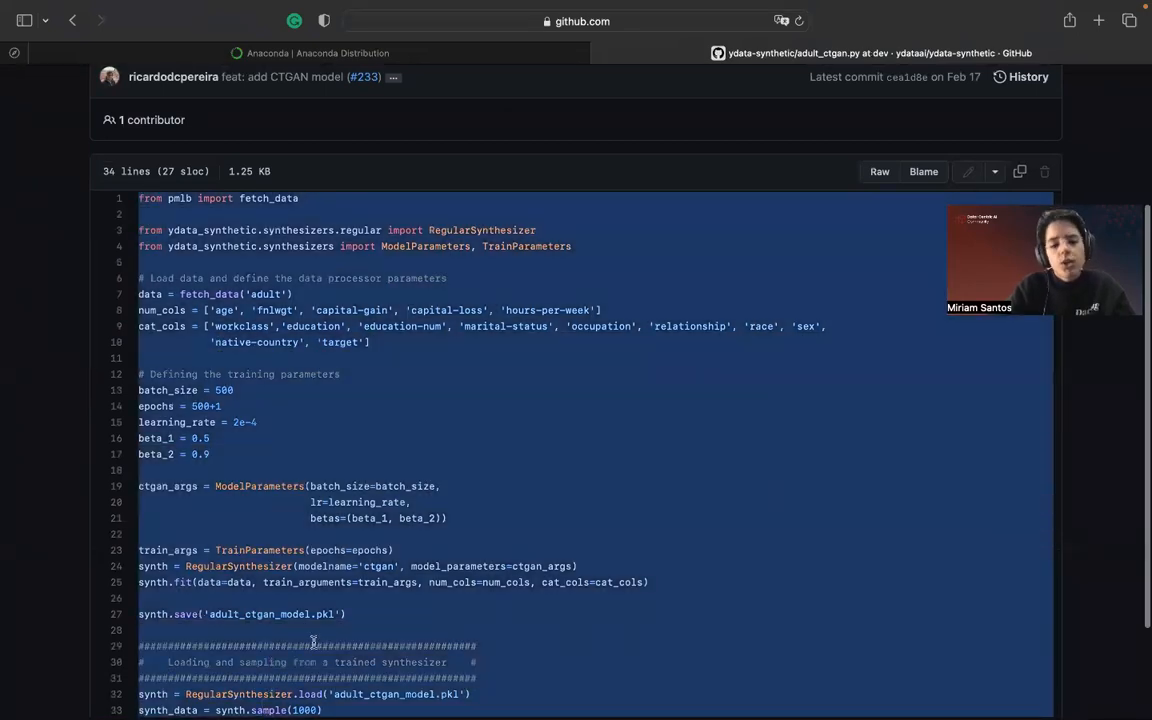
pyautogui.scroll(-3)
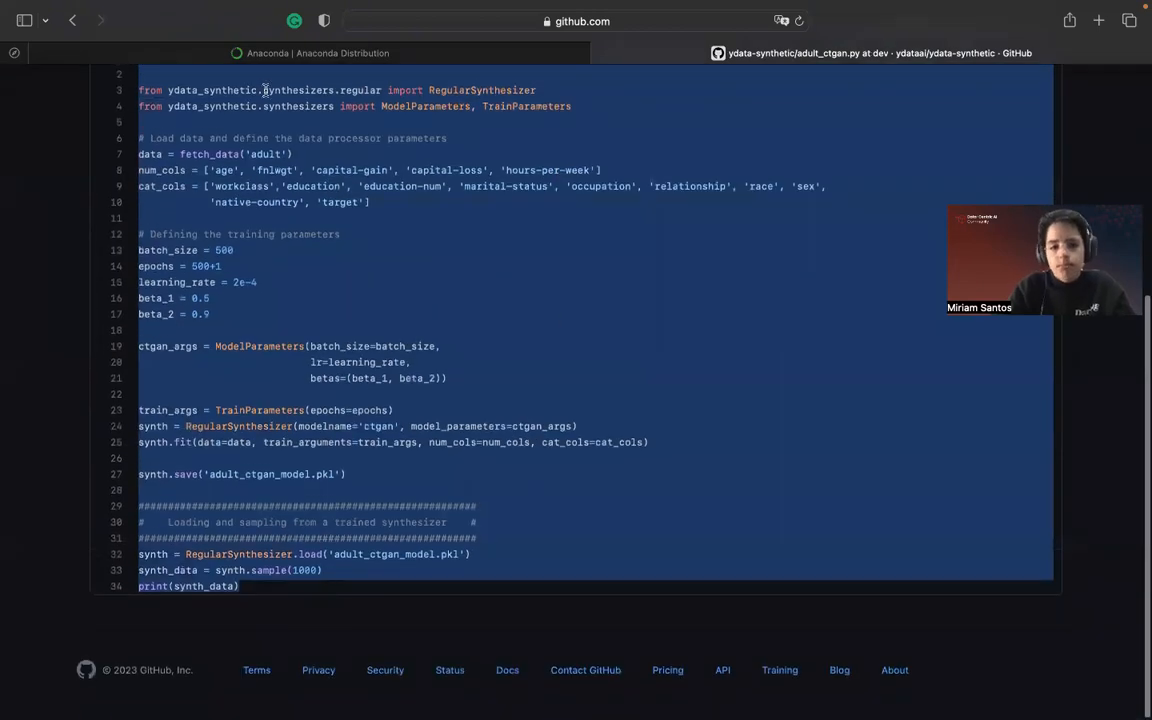
pyautogui.scroll(3)
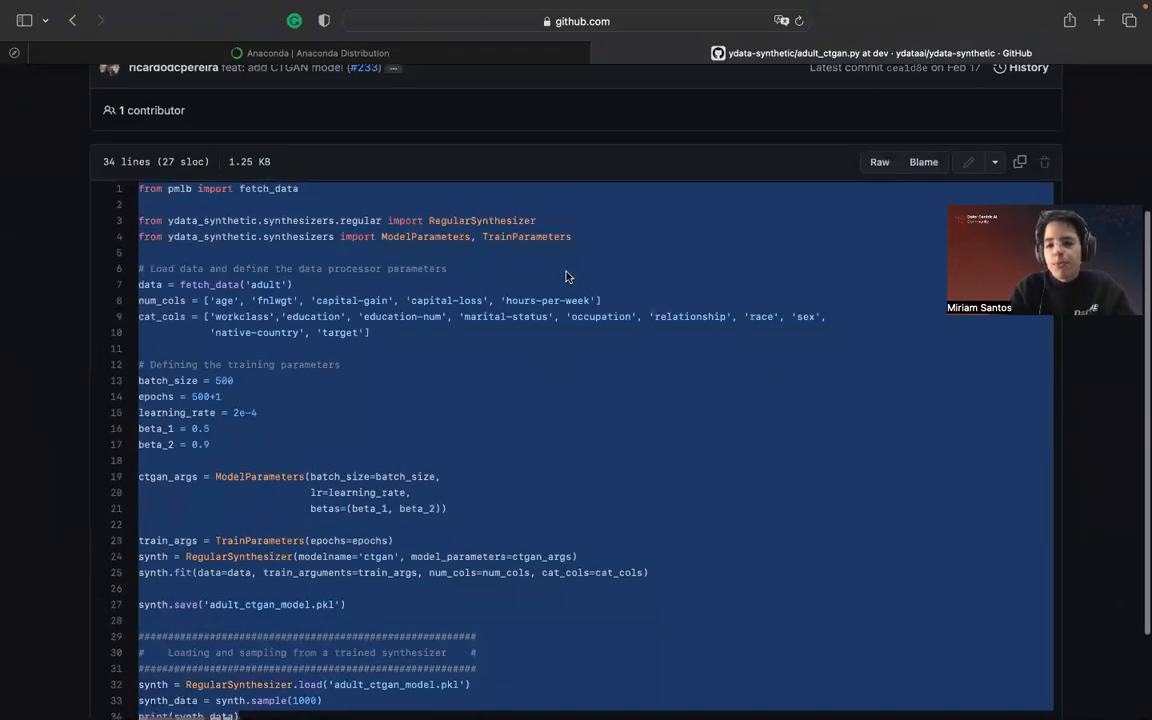
pyautogui.moveTo(535, 277)
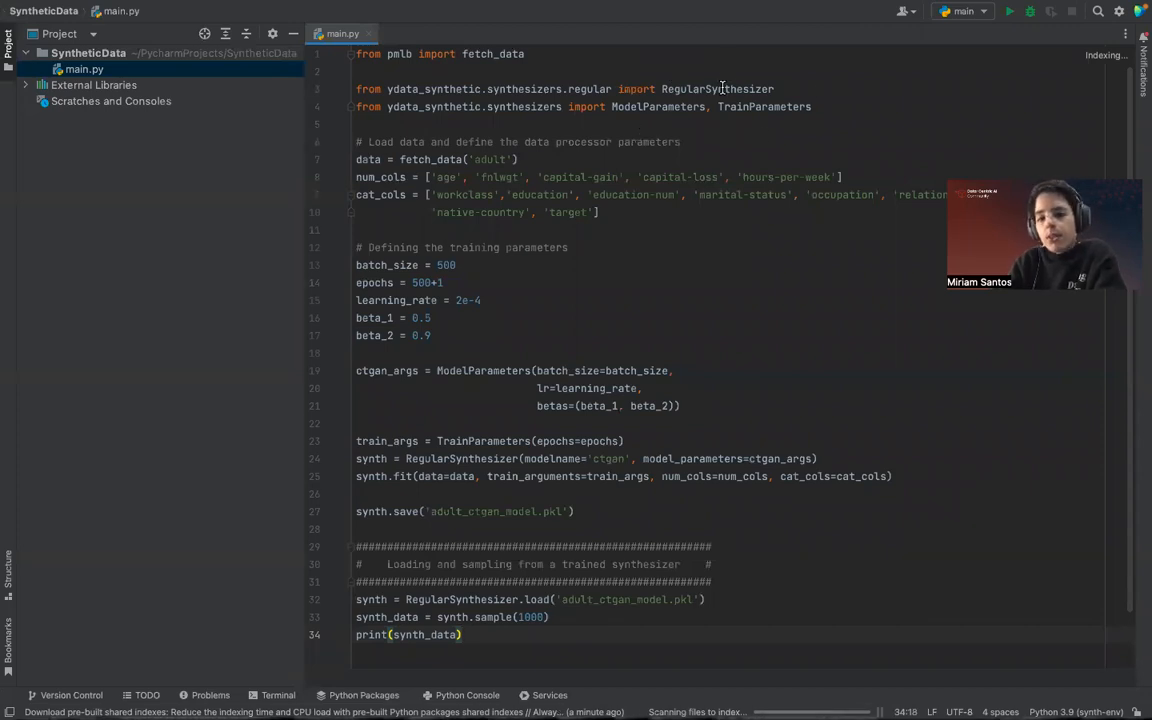
# - Select the epochs value in main.py for editing
pyautogui.doubleClick(717, 89)
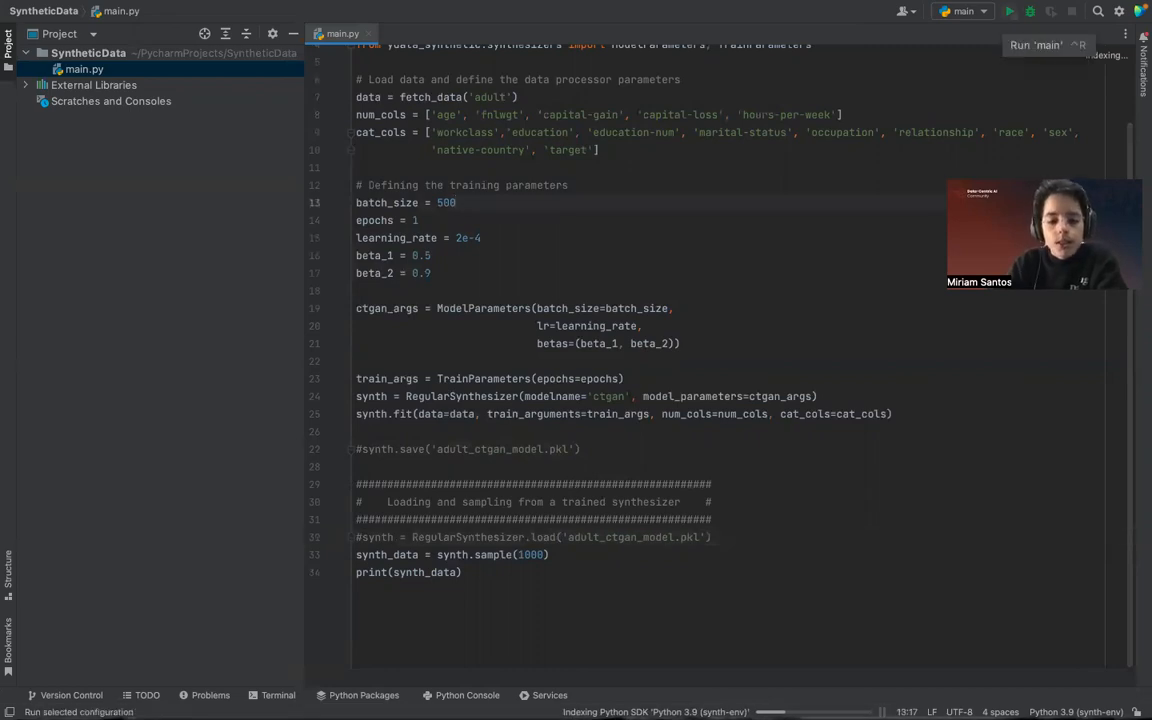
# - Run main.py and enlarge the Run panel to view the 1000 printed synthetic rows
pyautogui.click(1009, 11)
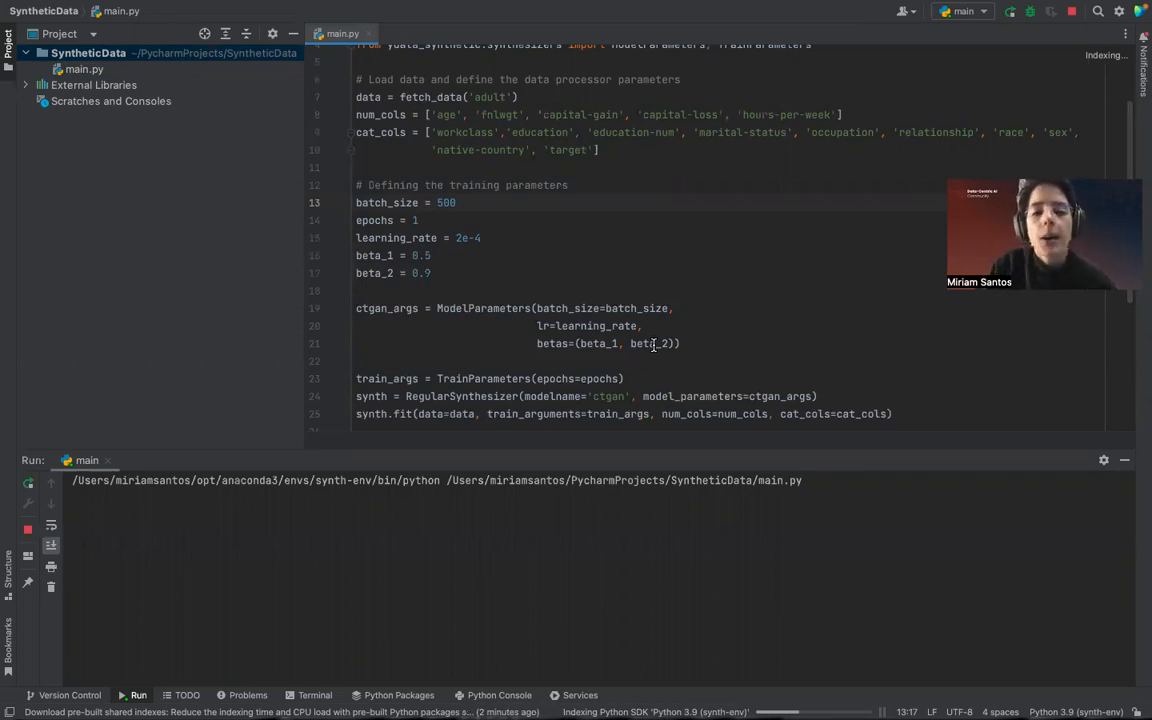
pyautogui.moveTo(850, 323)
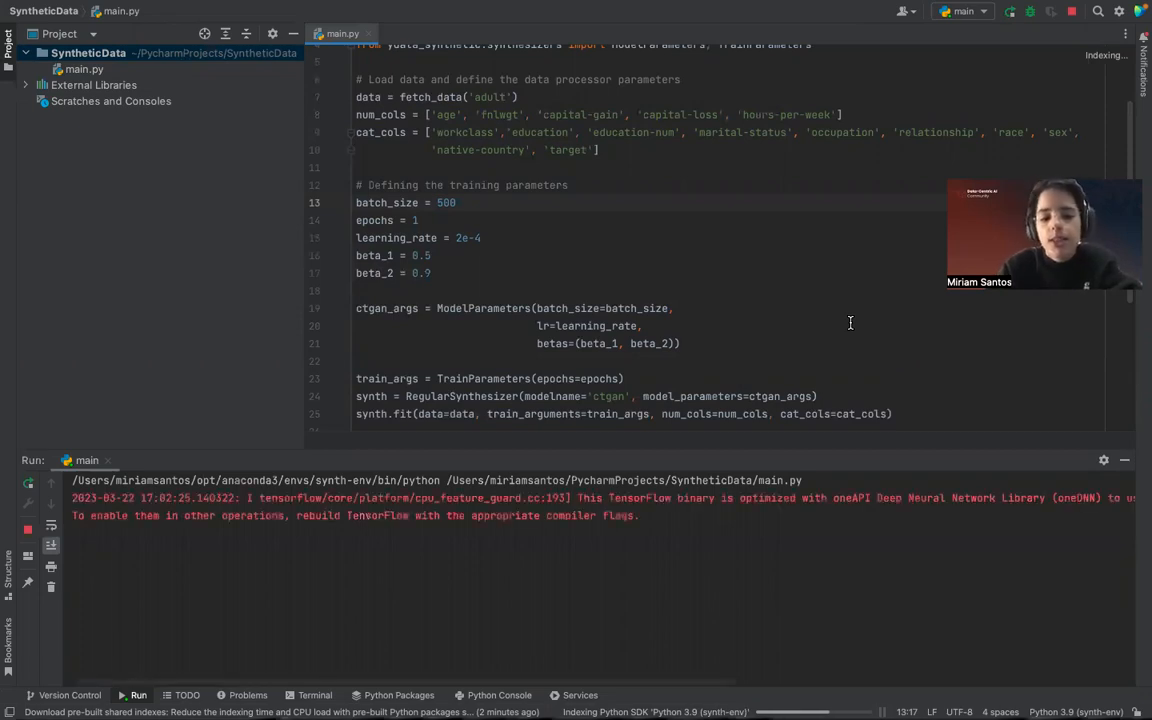
pyautogui.click(456, 202)
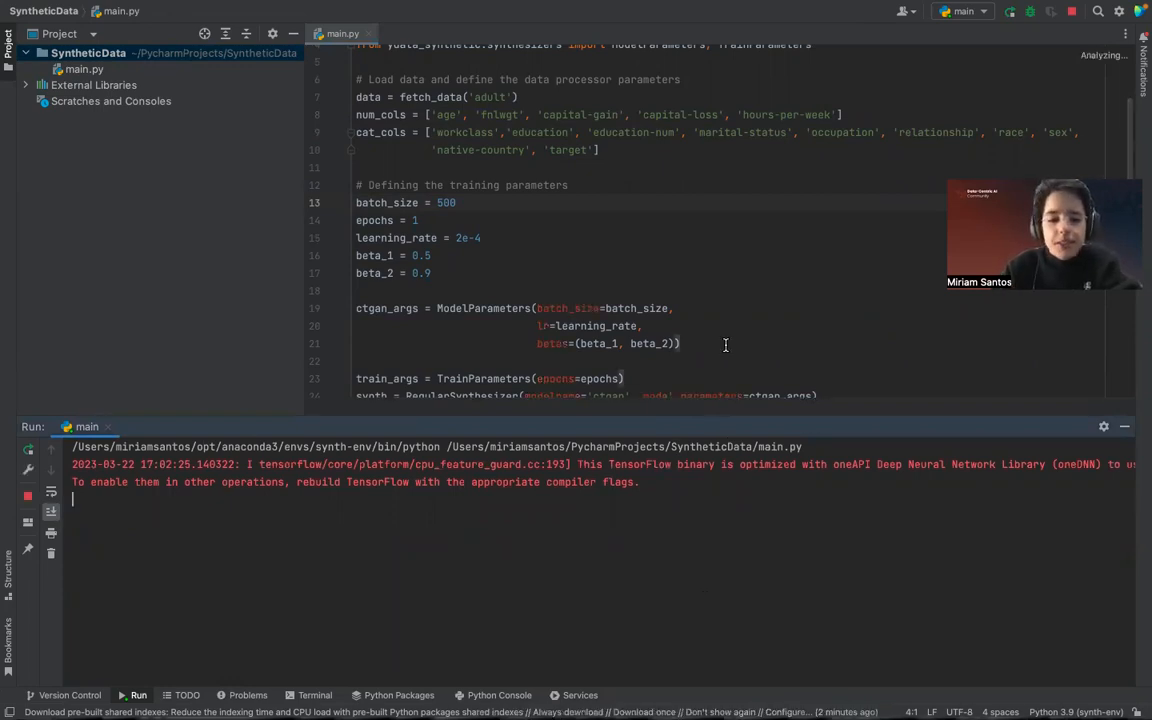
pyautogui.scroll(-3)
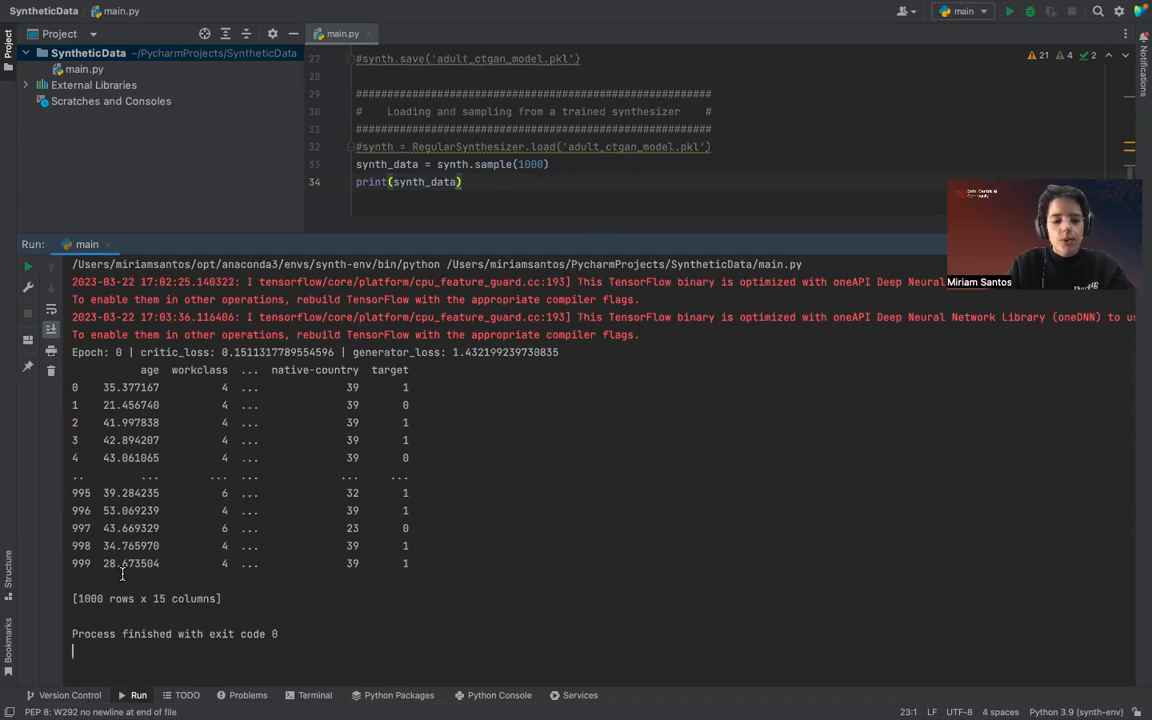
pyautogui.moveTo(660, 245); pyautogui.dragTo(660, 313)
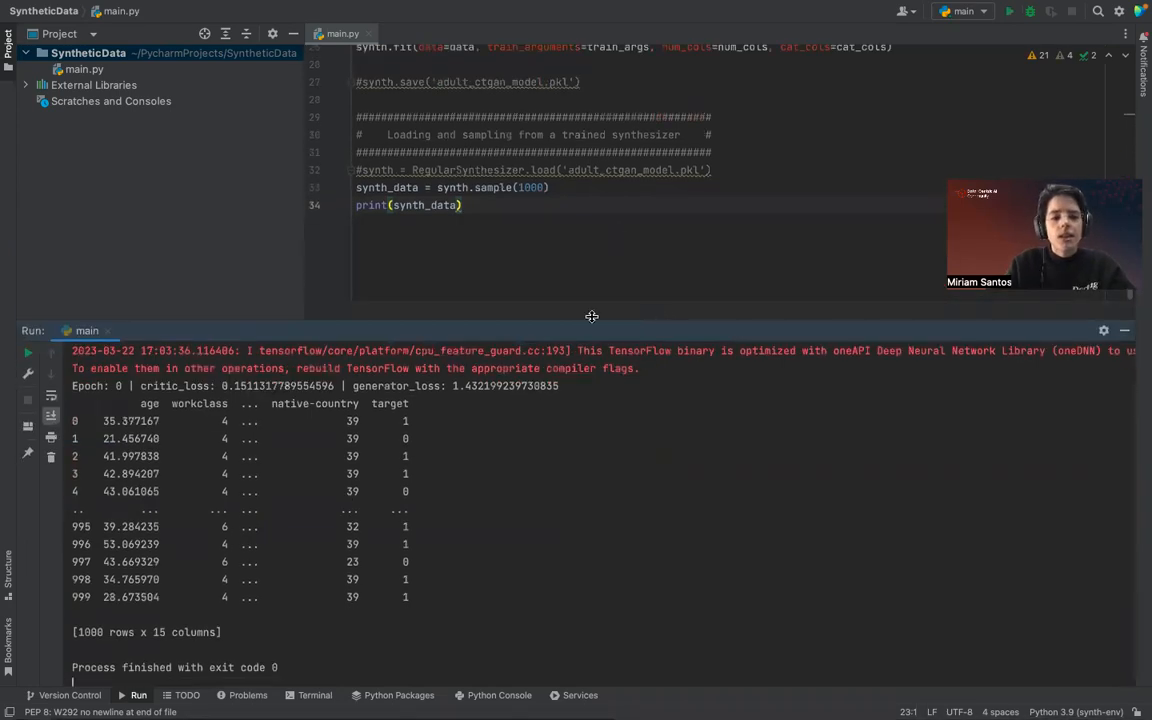
pyautogui.scroll(3)
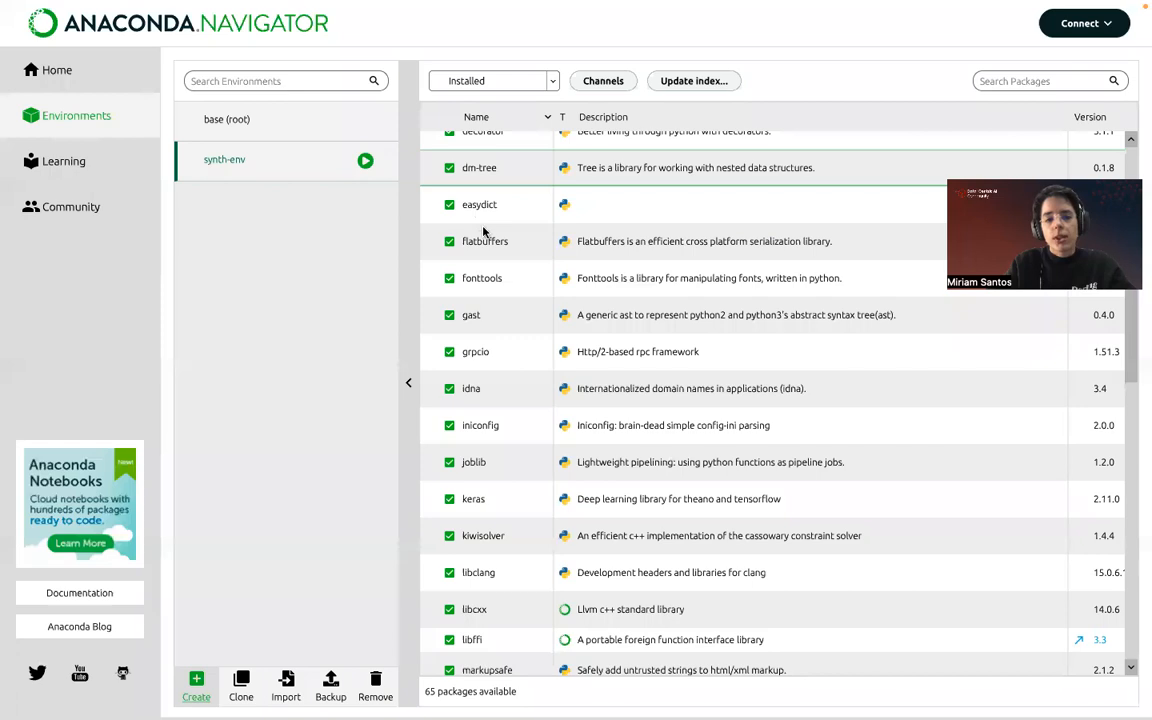
# - Find the Notebook tile on the synth-env Home page and install Jupyter Notebook 6.5.2
pyautogui.scroll(3)
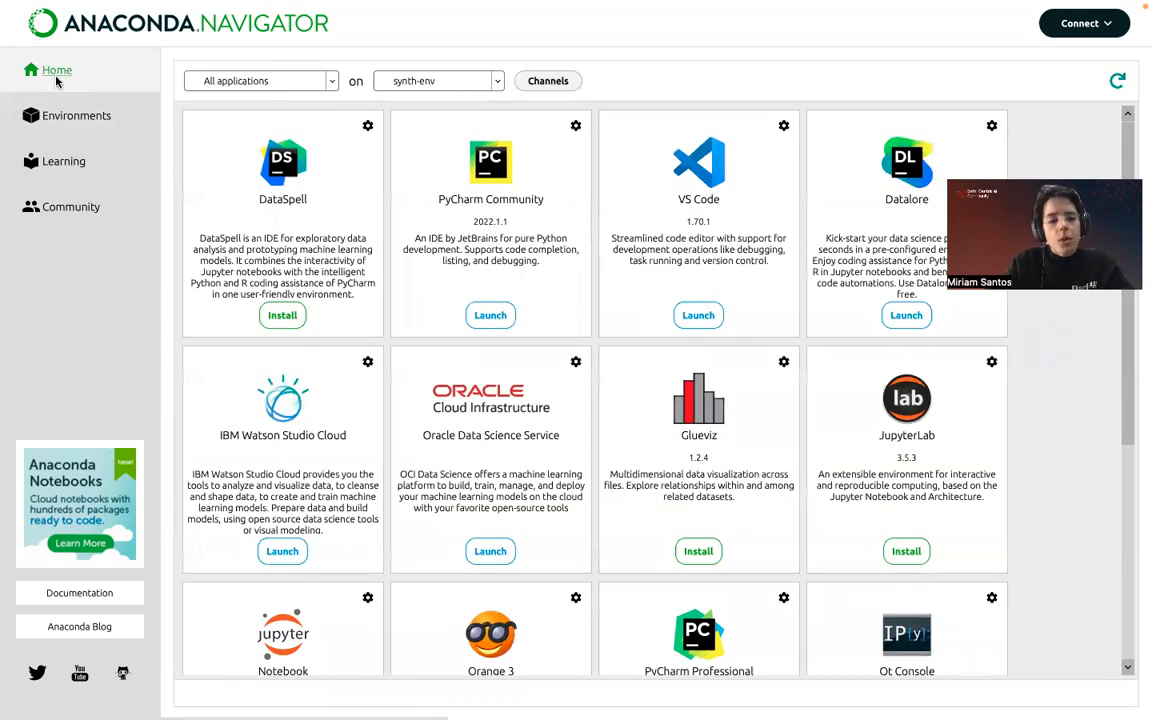
pyautogui.scroll(-3)
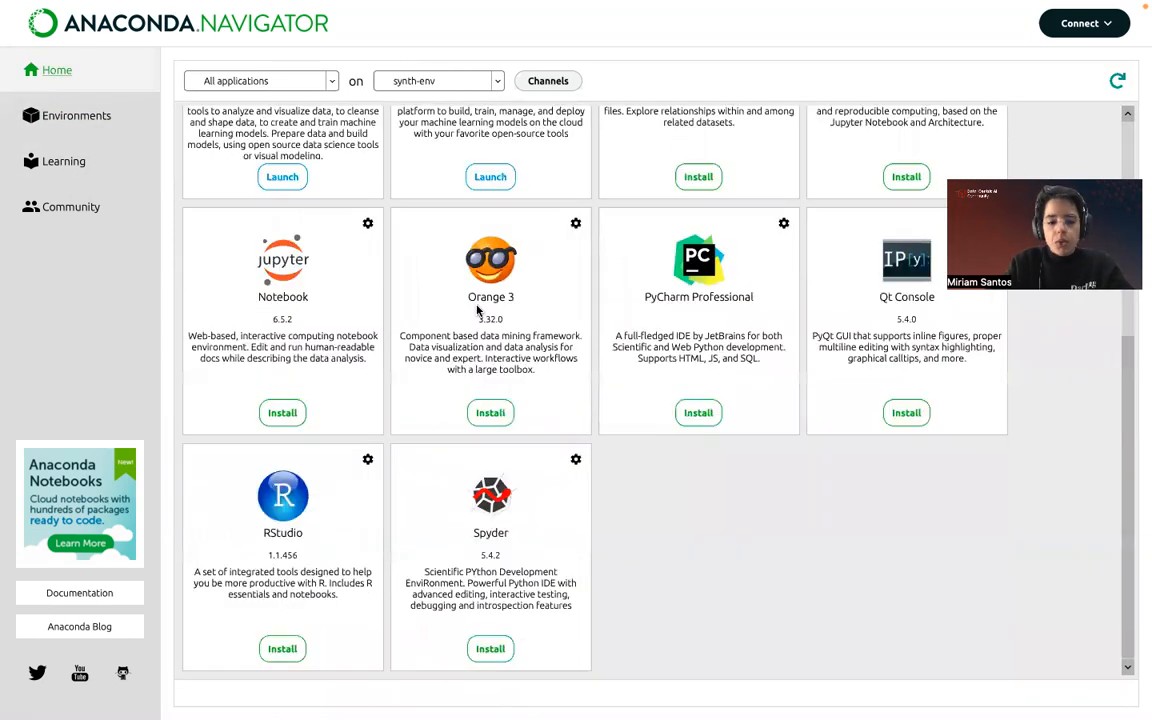
pyautogui.moveTo(305, 260)
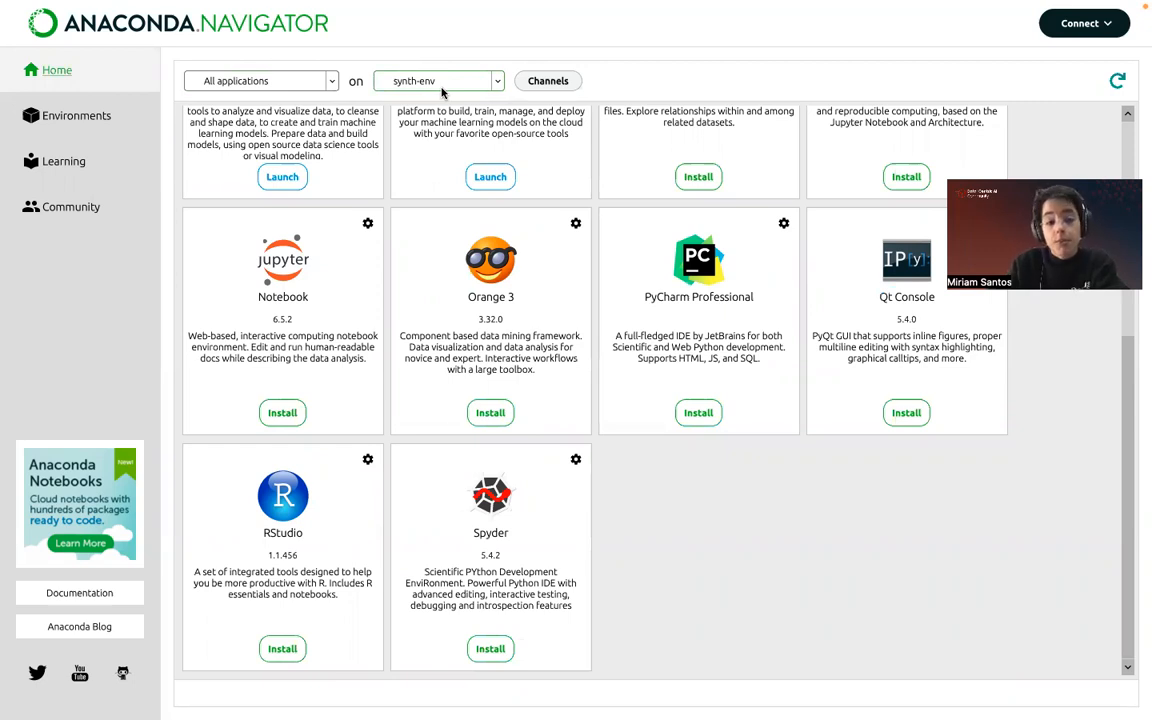
pyautogui.click(438, 81)
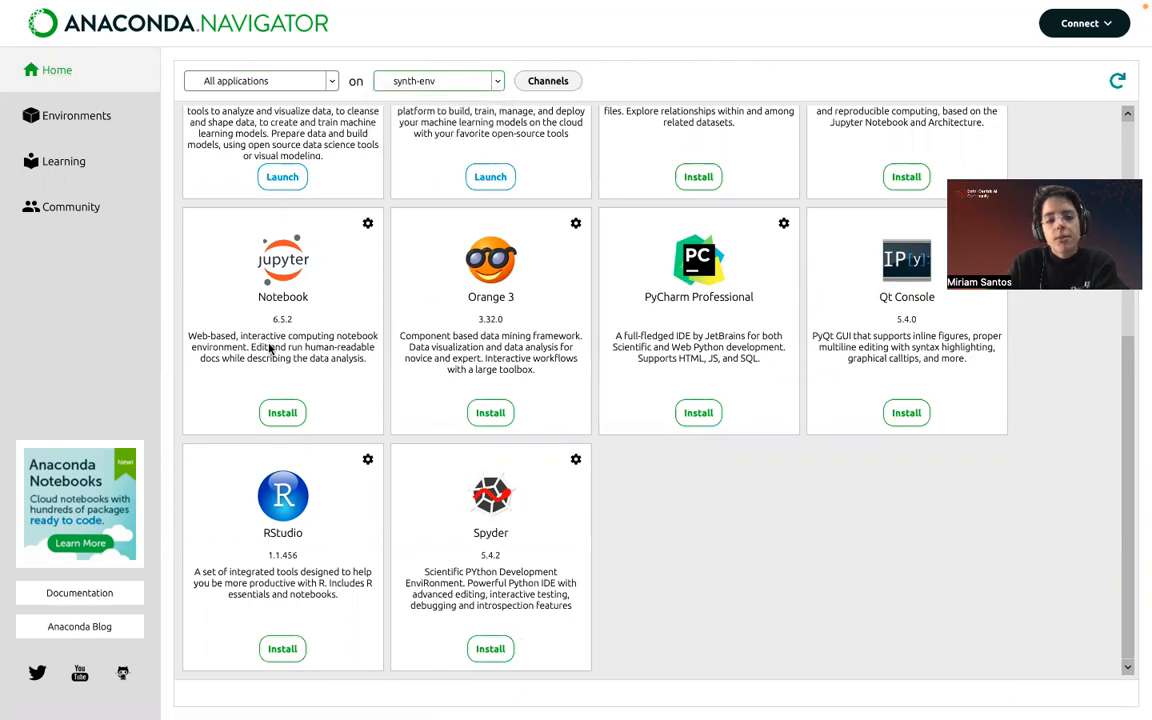
pyautogui.click(282, 412)
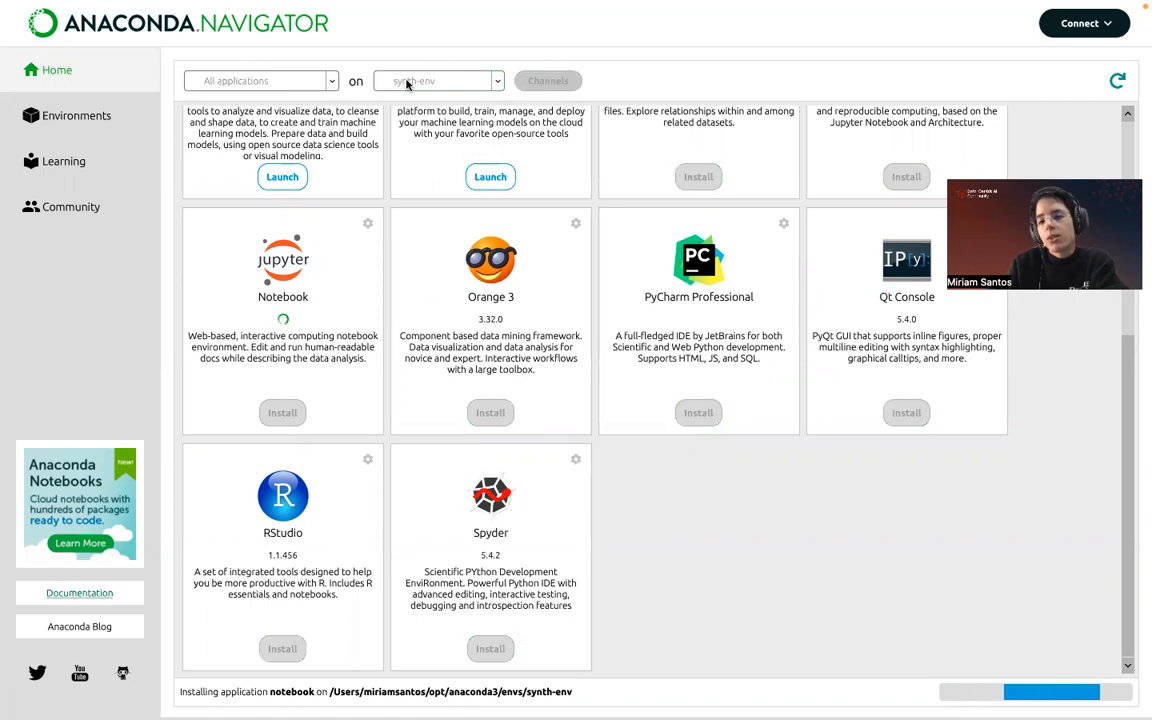
pyautogui.moveTo(430, 340)
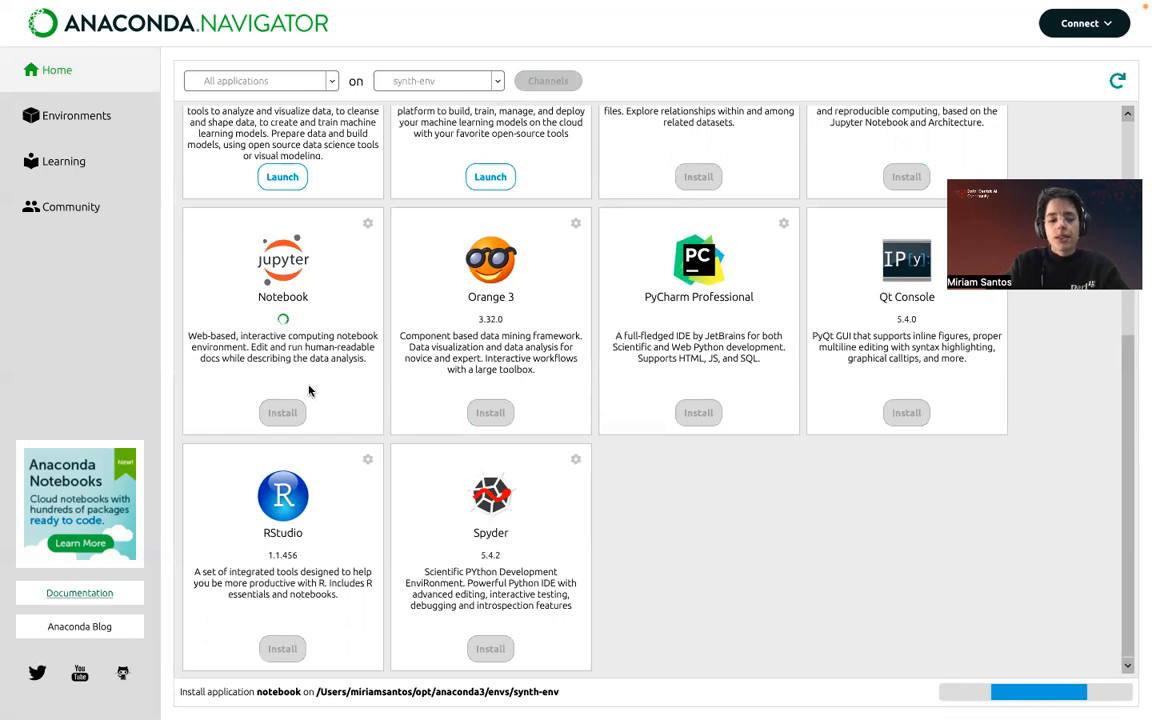
pyautogui.scroll(3)
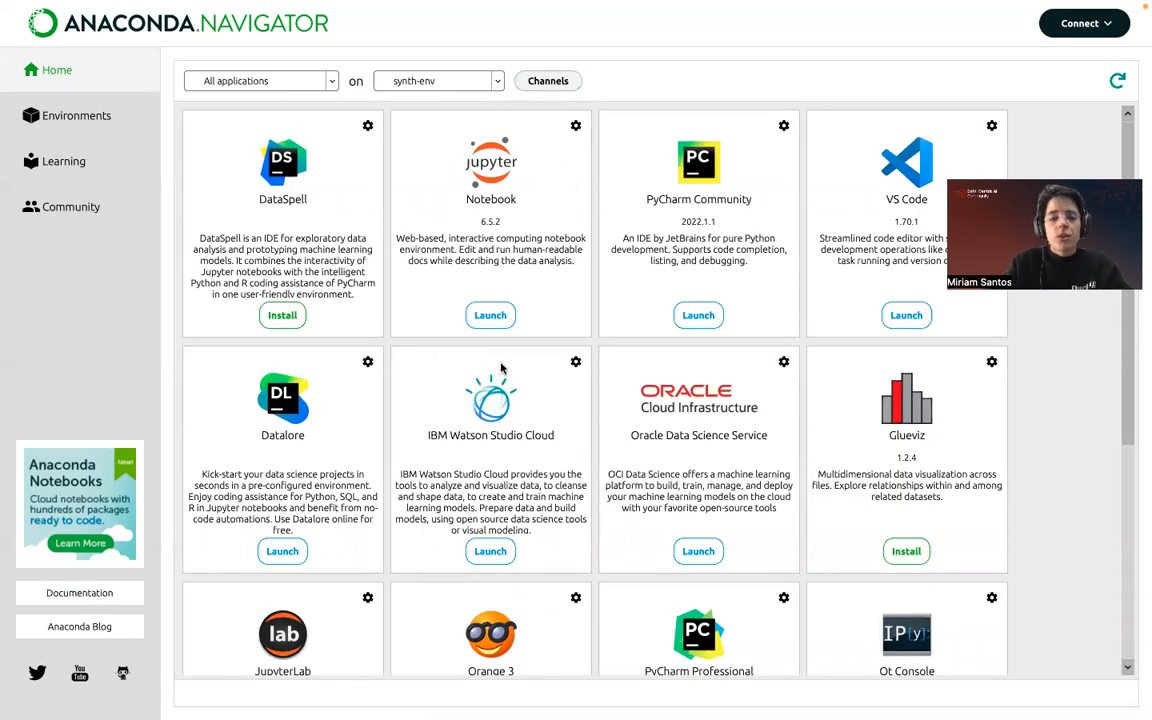
# - Switch the applications list to base (root) and launch Jupyter Notebook
pyautogui.click(497, 81)
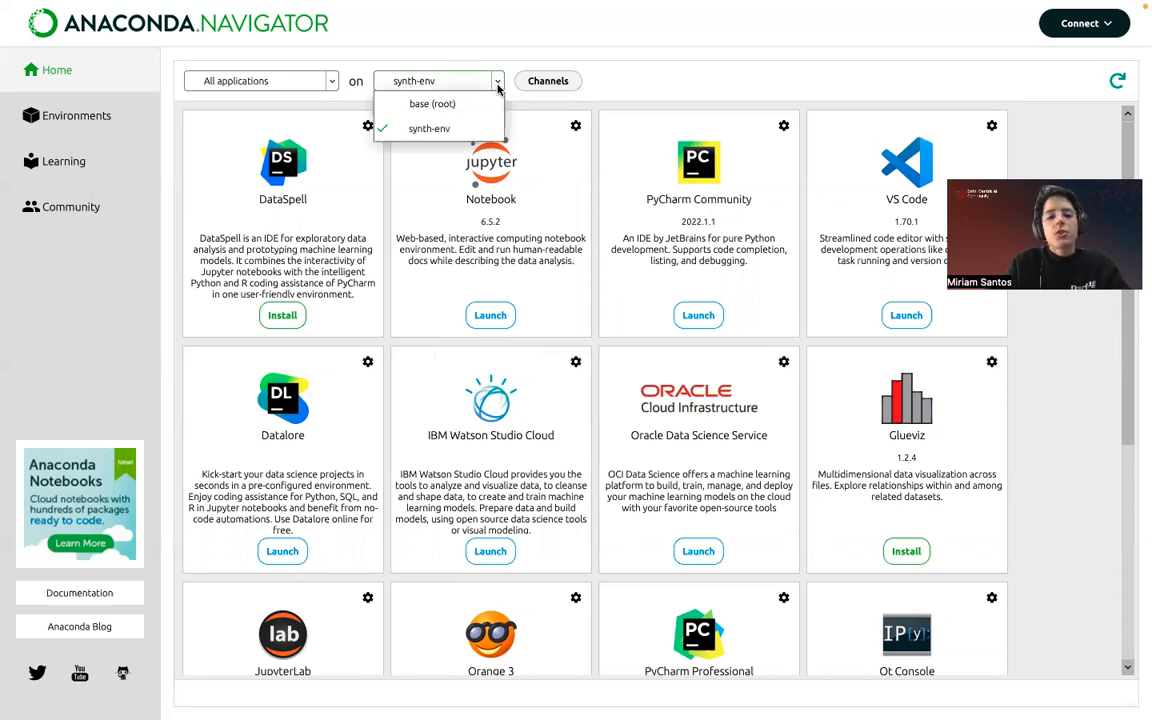
pyautogui.moveTo(431, 104)
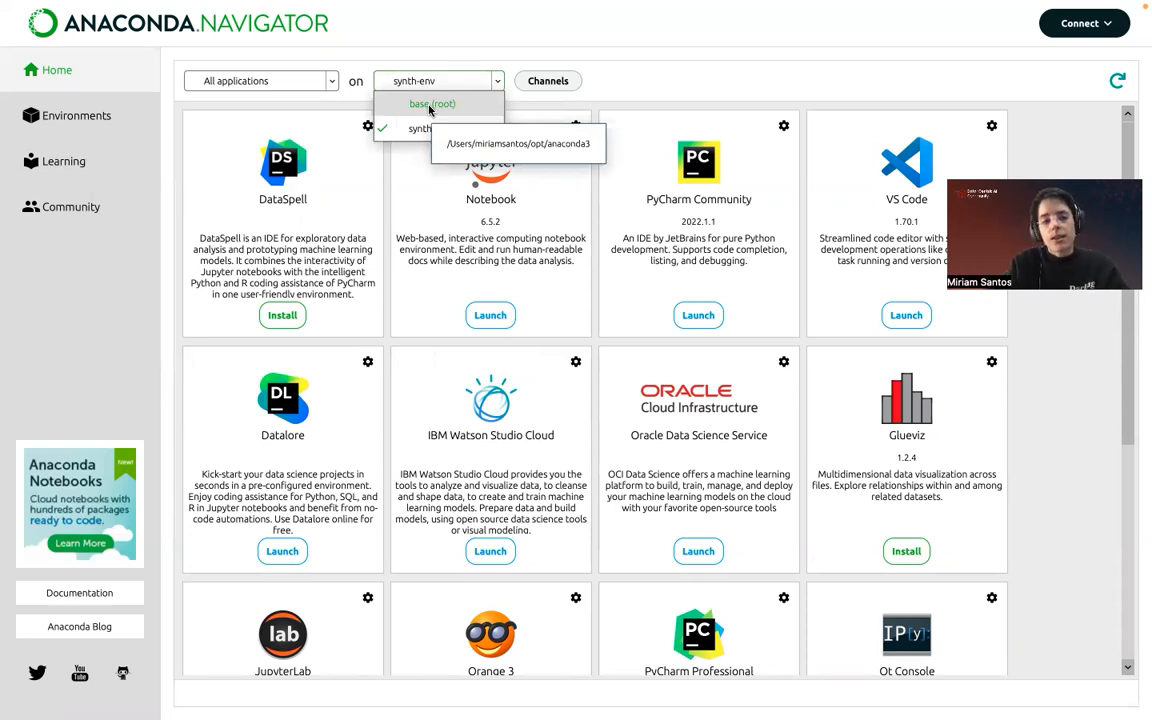
pyautogui.click(432, 104)
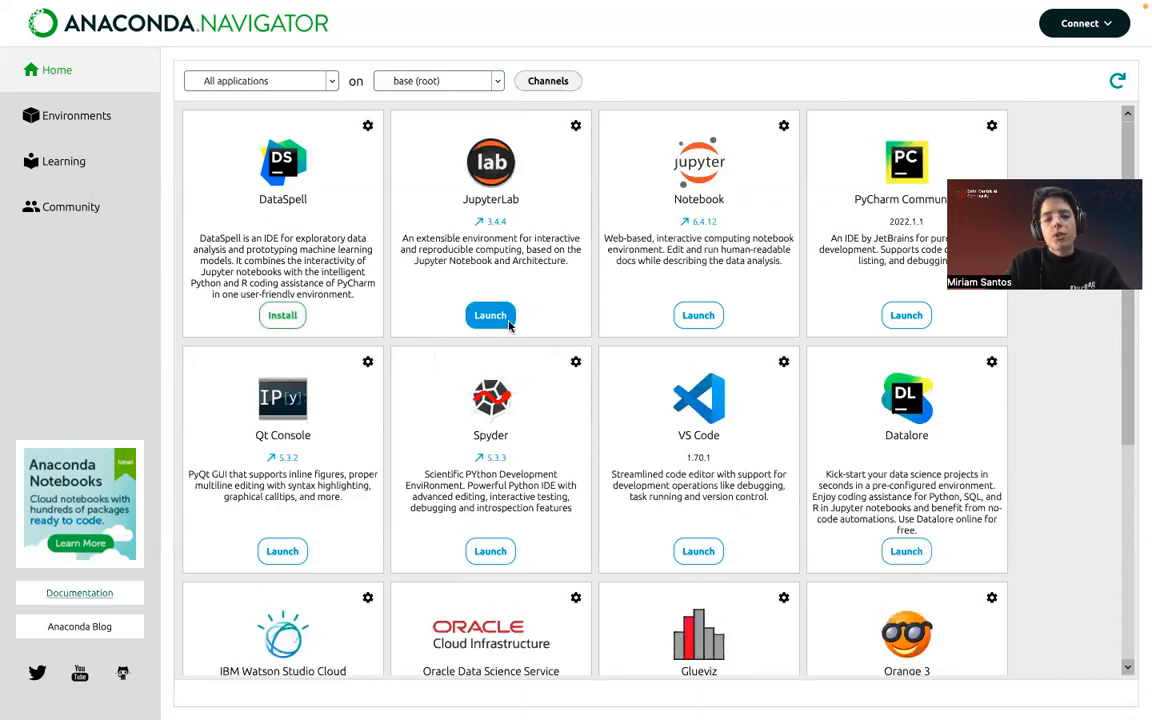
pyautogui.click(698, 315)
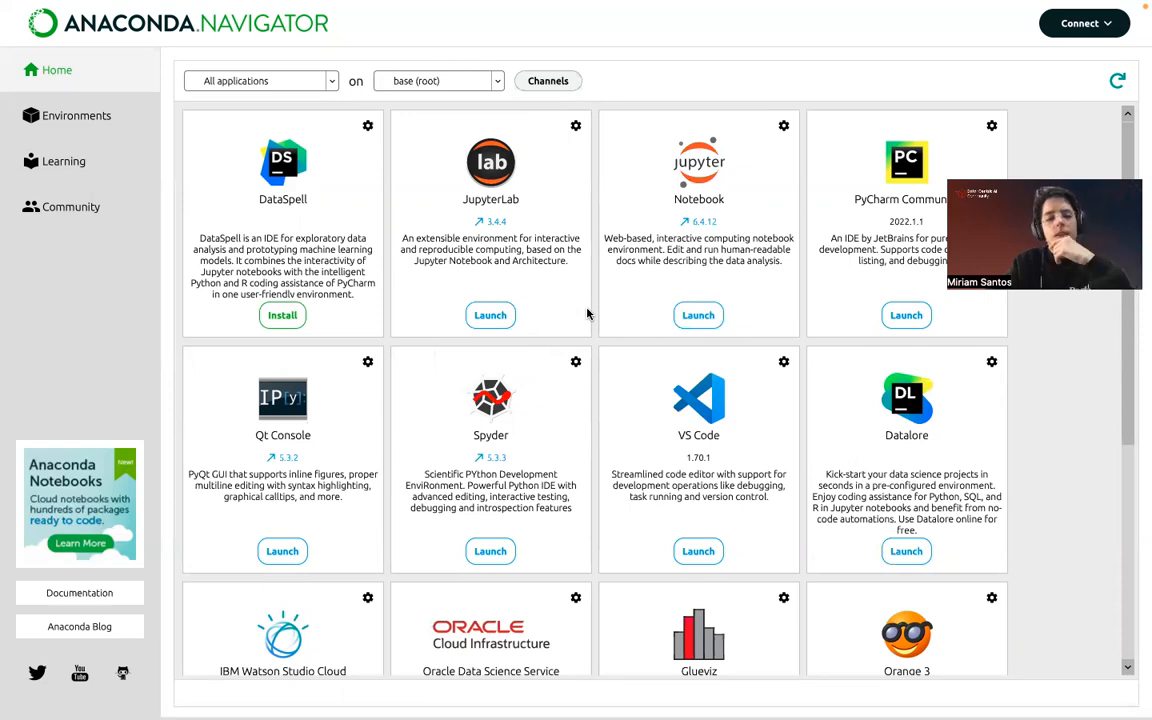
pyautogui.moveTo(620, 260)
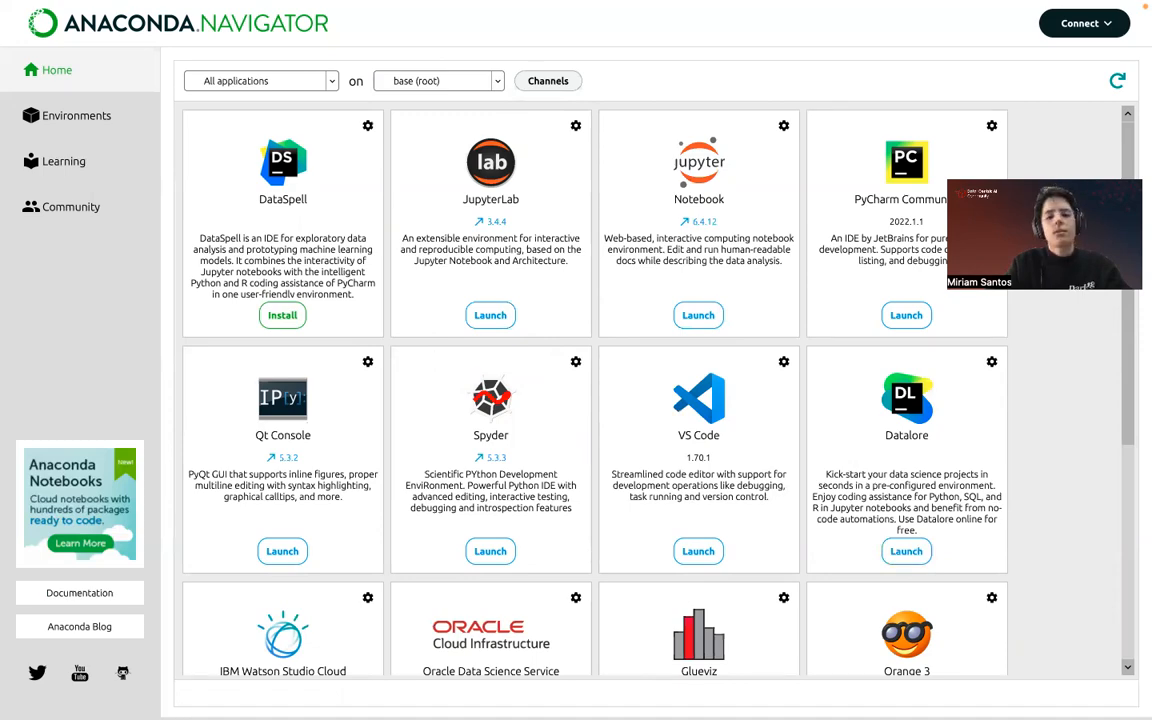
pyautogui.click(698, 315)
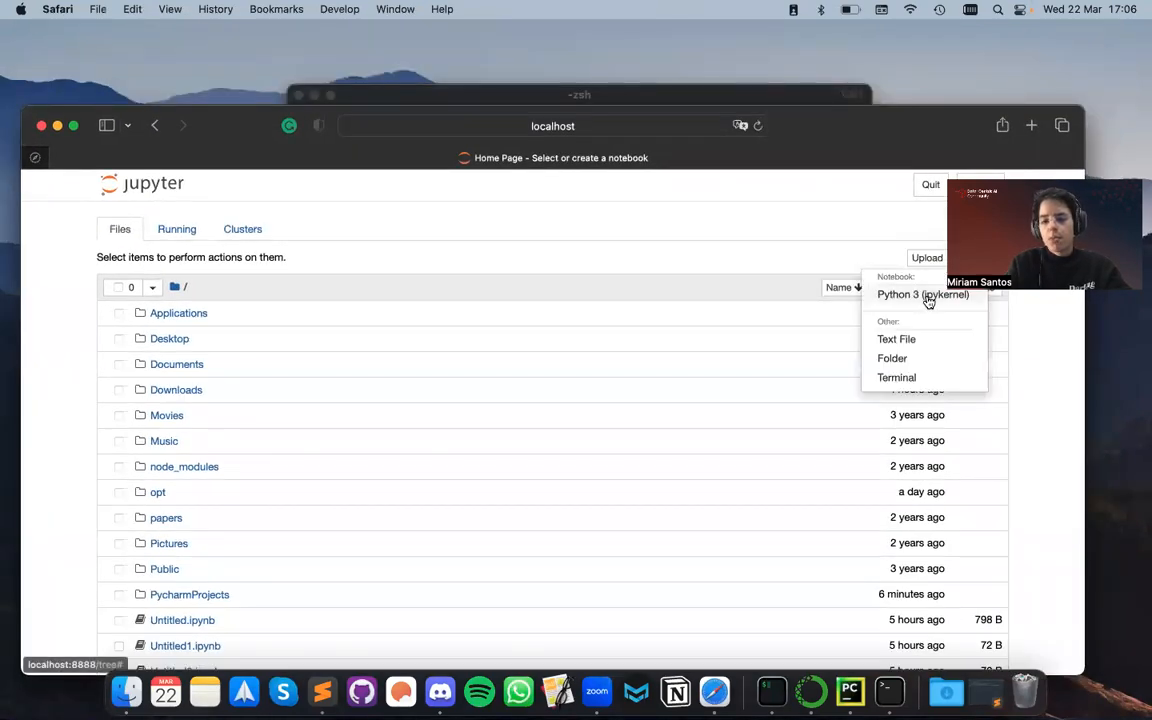
# - In a new base notebook, run the RegularSynthesizer import, hit ModuleNotFoundError, and leave the page
pyautogui.click(922, 294)
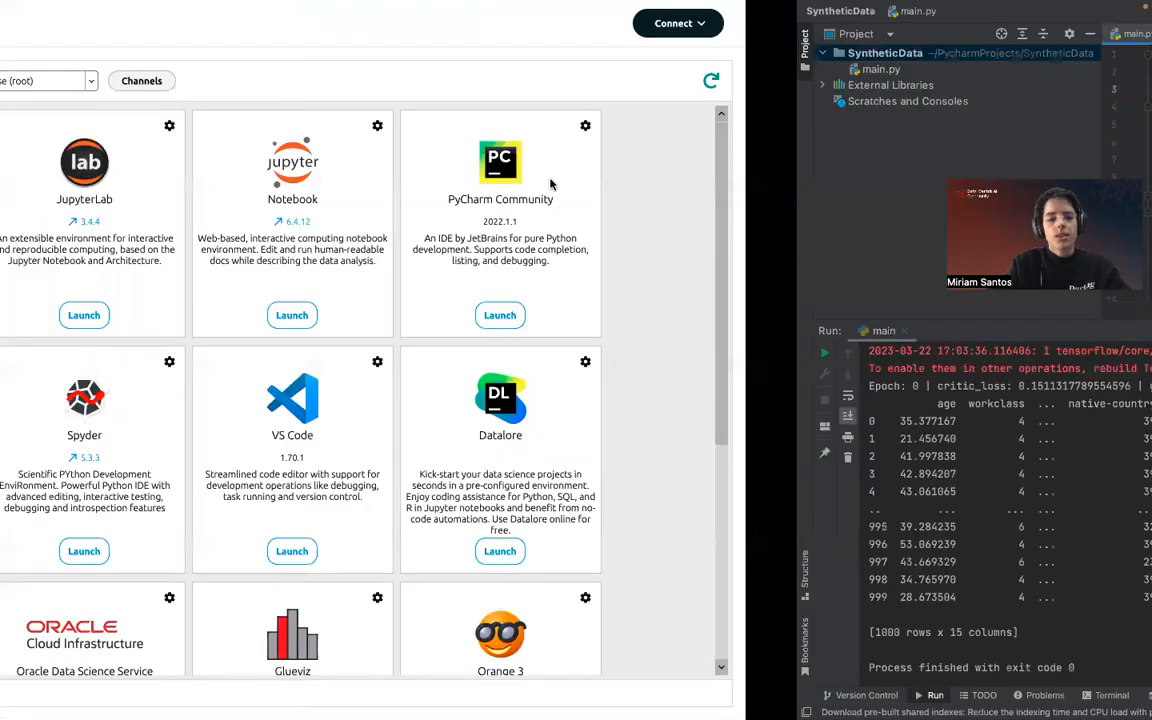
pyautogui.click(291, 315)
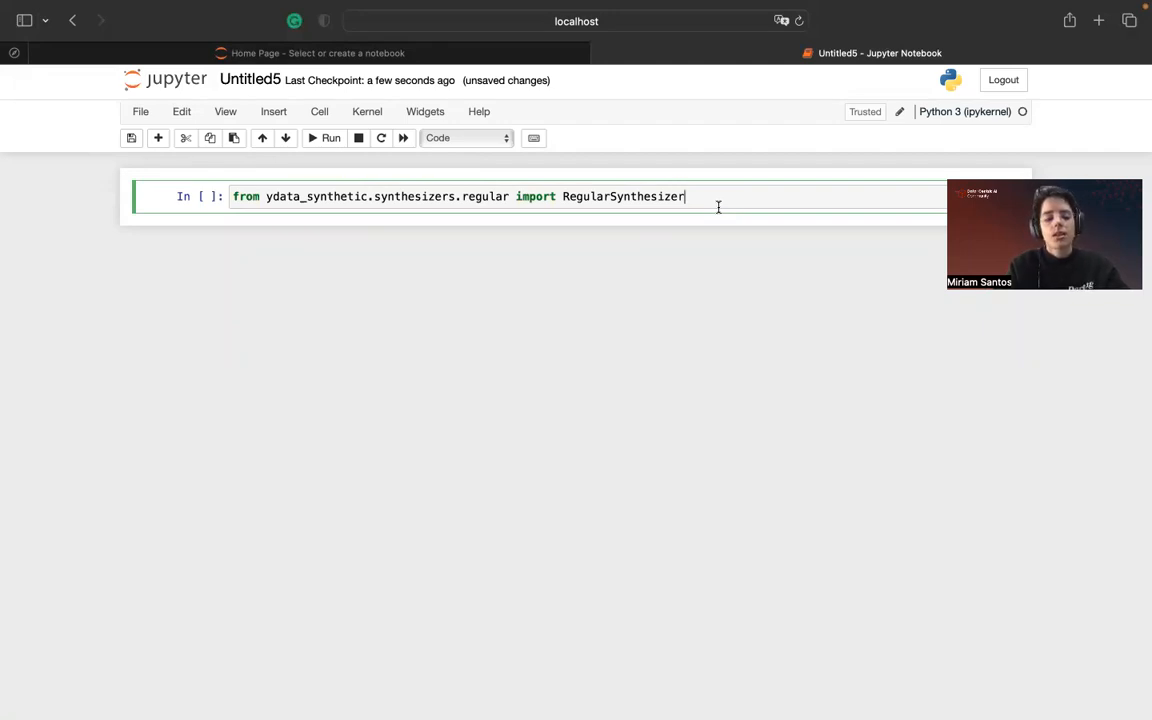
pyautogui.click(330, 138)
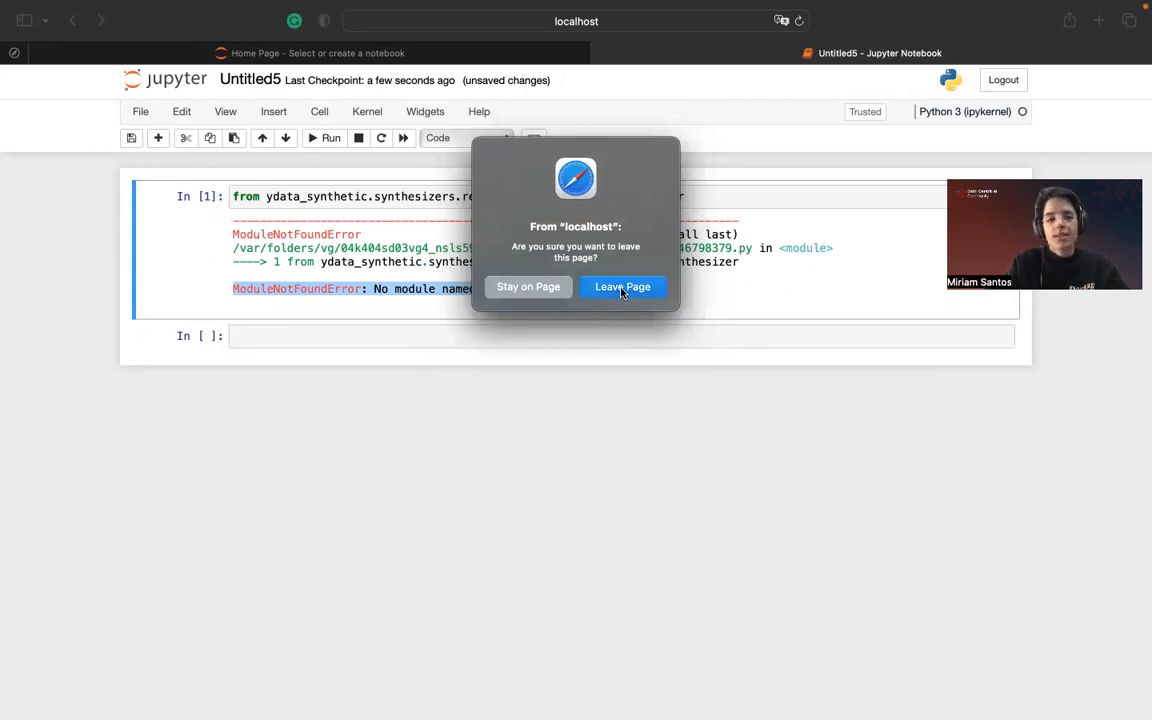
pyautogui.click(623, 287)
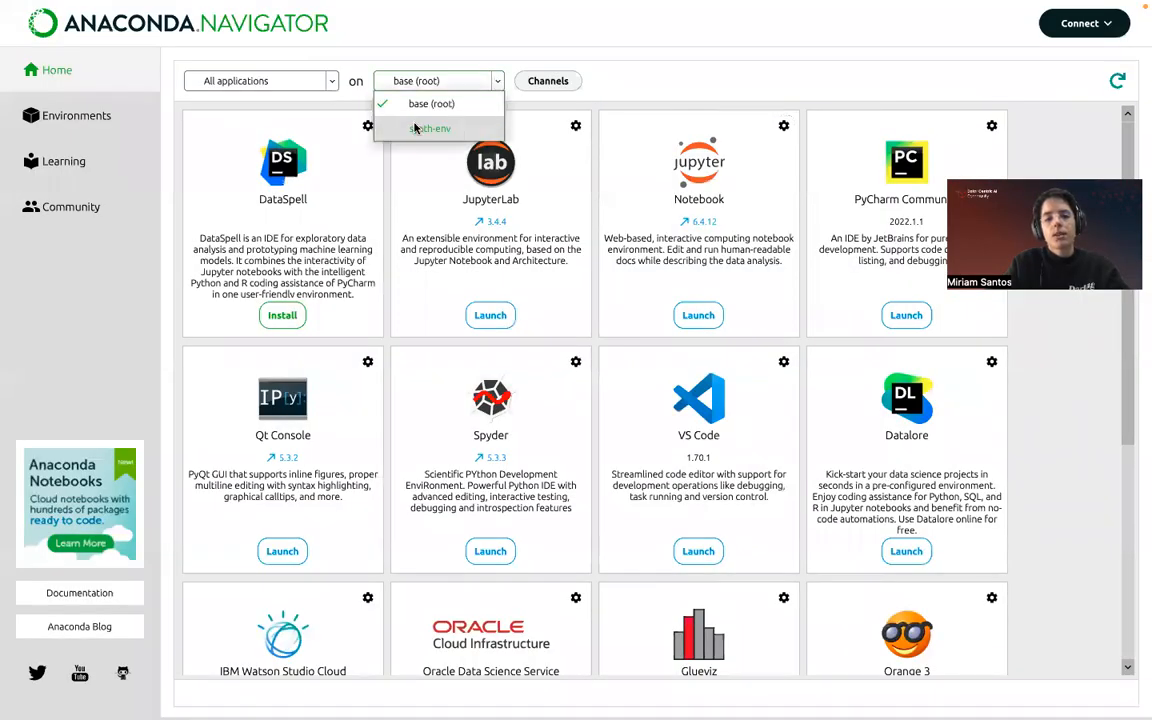
# - Switch Navigator to the synth-env environment and launch Jupyter Notebook there
pyautogui.click(432, 128)
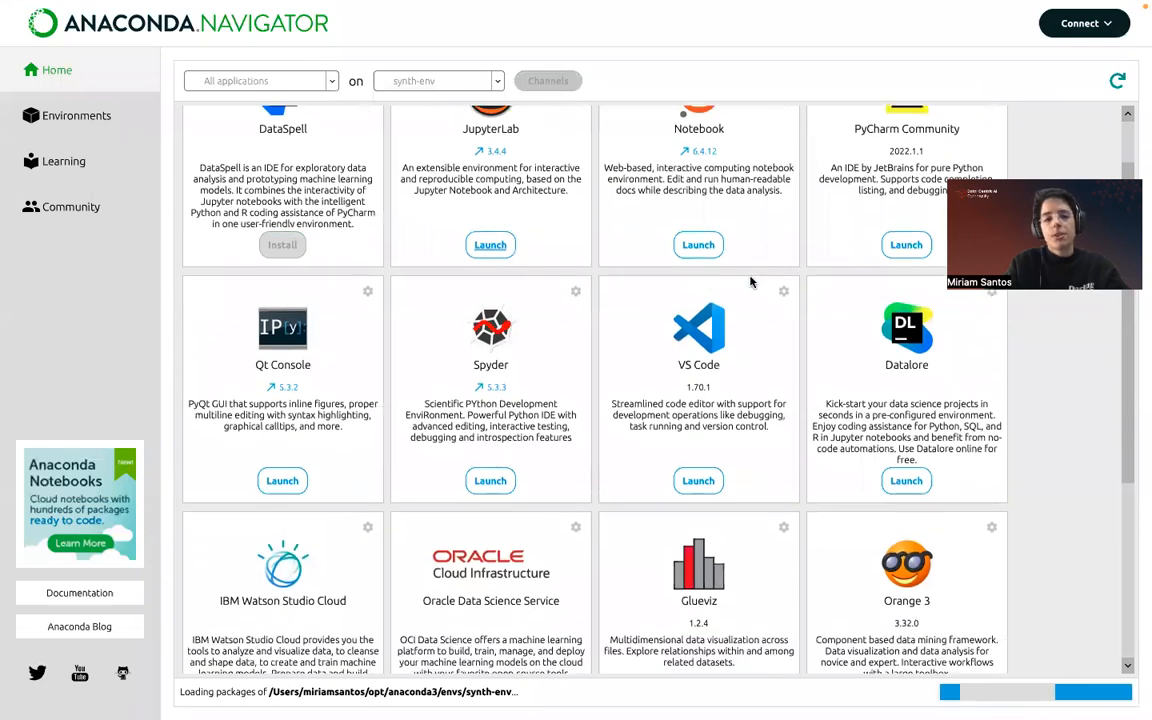
pyautogui.scroll(3)
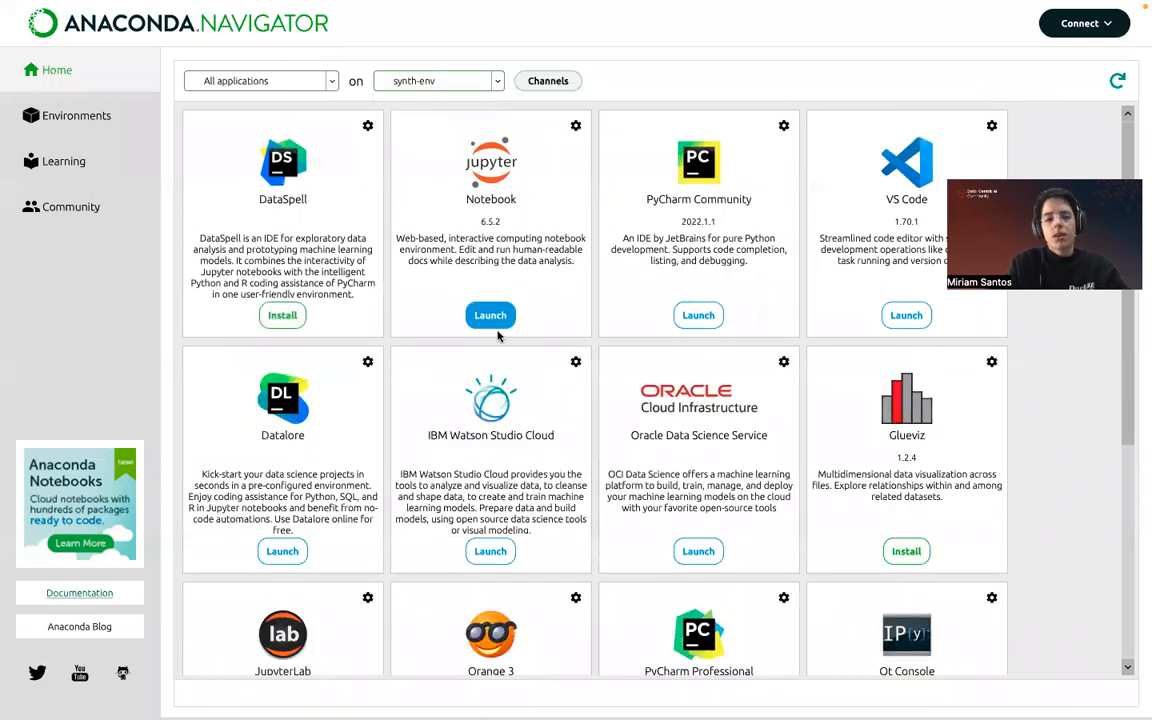
pyautogui.click(490, 315)
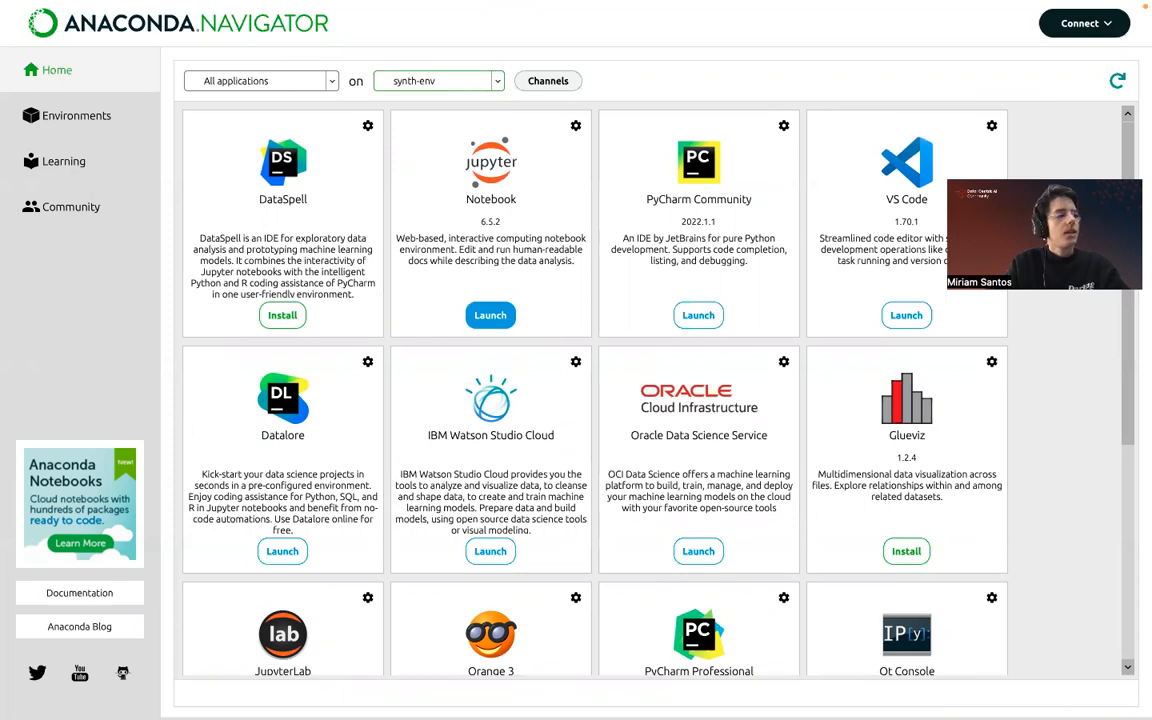
pyautogui.click(490, 315)
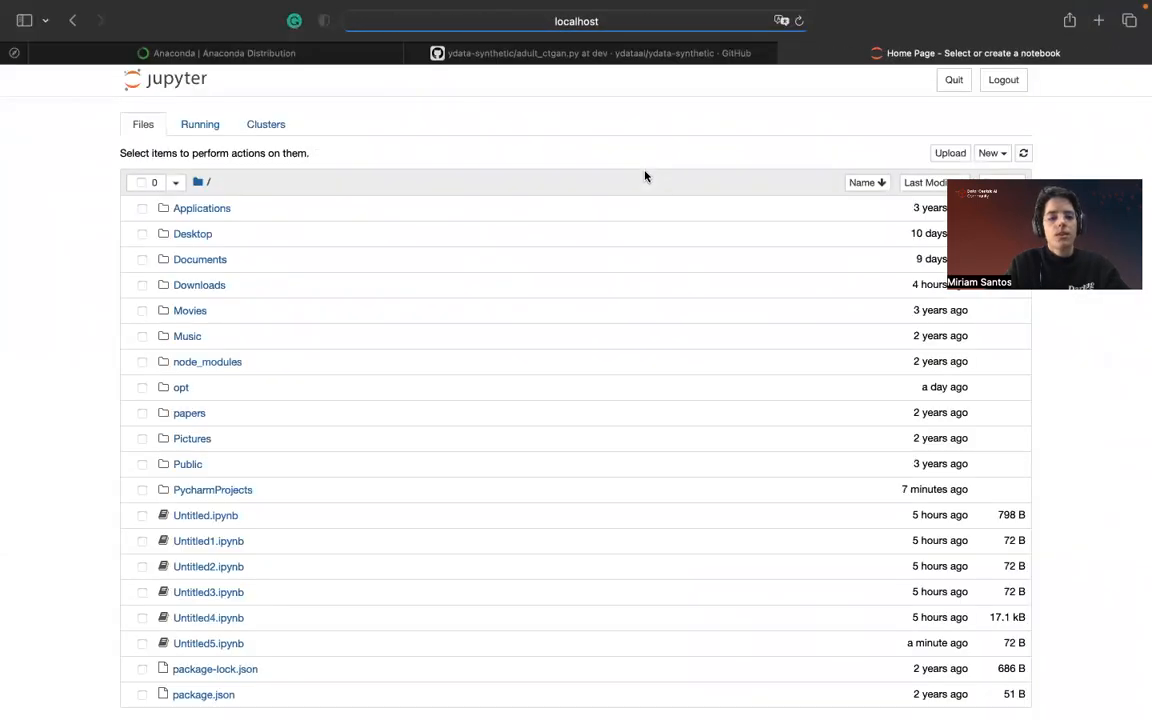
pyautogui.moveTo(991, 115)
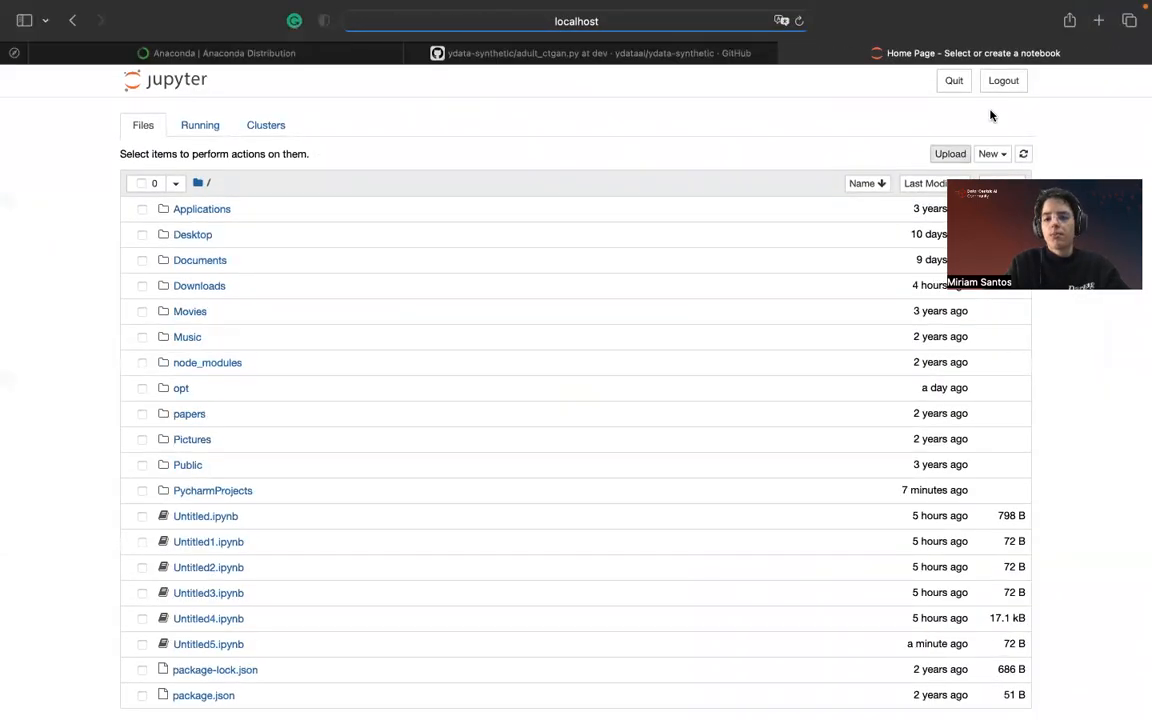
# - Create a new Python 3 notebook and enter the ydata-synthetic CTGAN example code
pyautogui.click(989, 153)
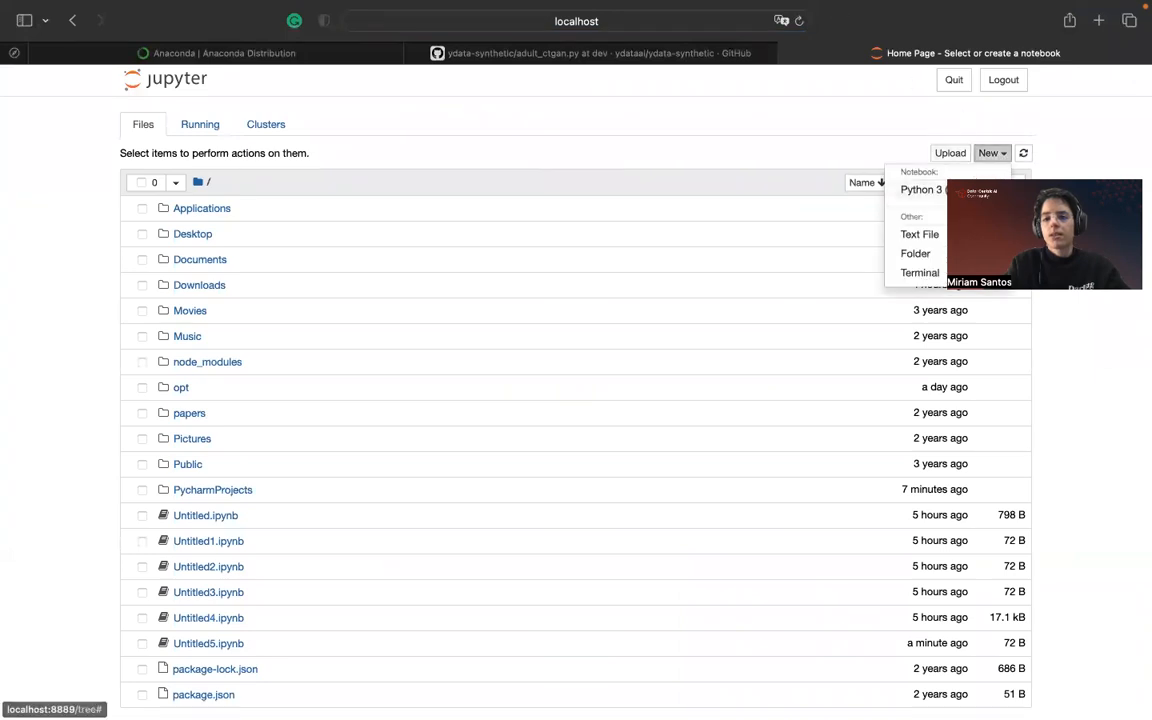
pyautogui.click(921, 189)
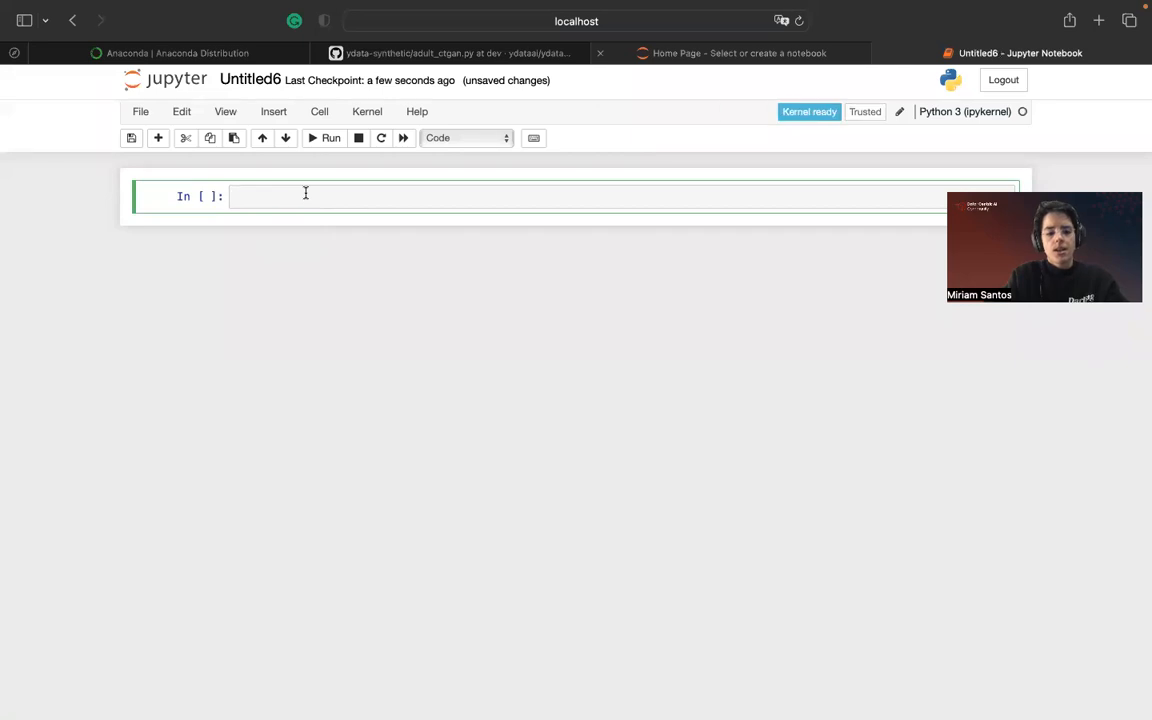
pyautogui.write('from ydata_synthetic.synthesizers.regular import RegularSynthesizer')
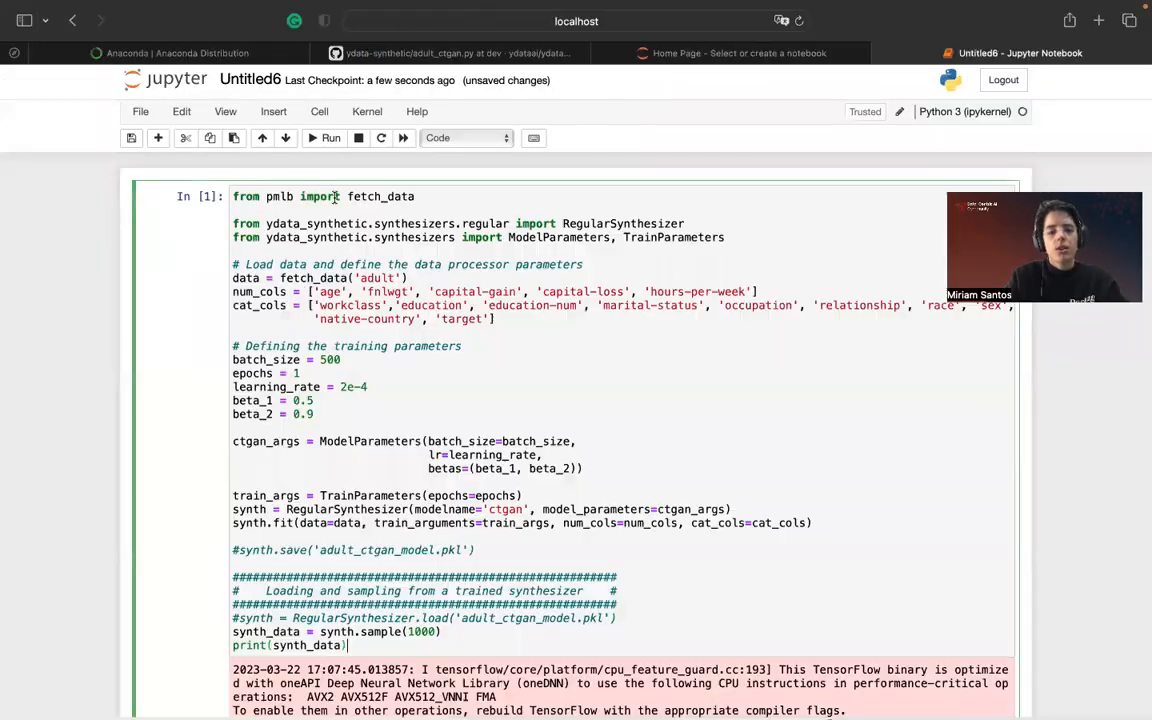
# - Run the CTGAN adult example and print synth_data, showing 1000 synthetic rows
pyautogui.scroll(-3)
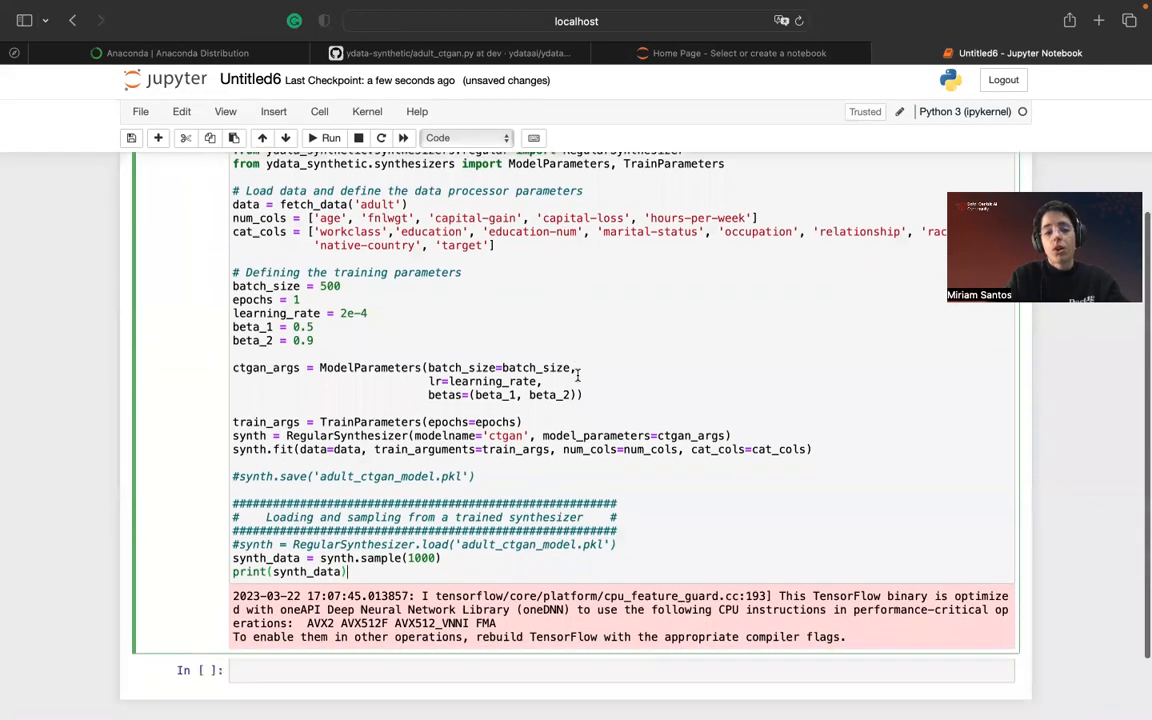
pyautogui.scroll(3)
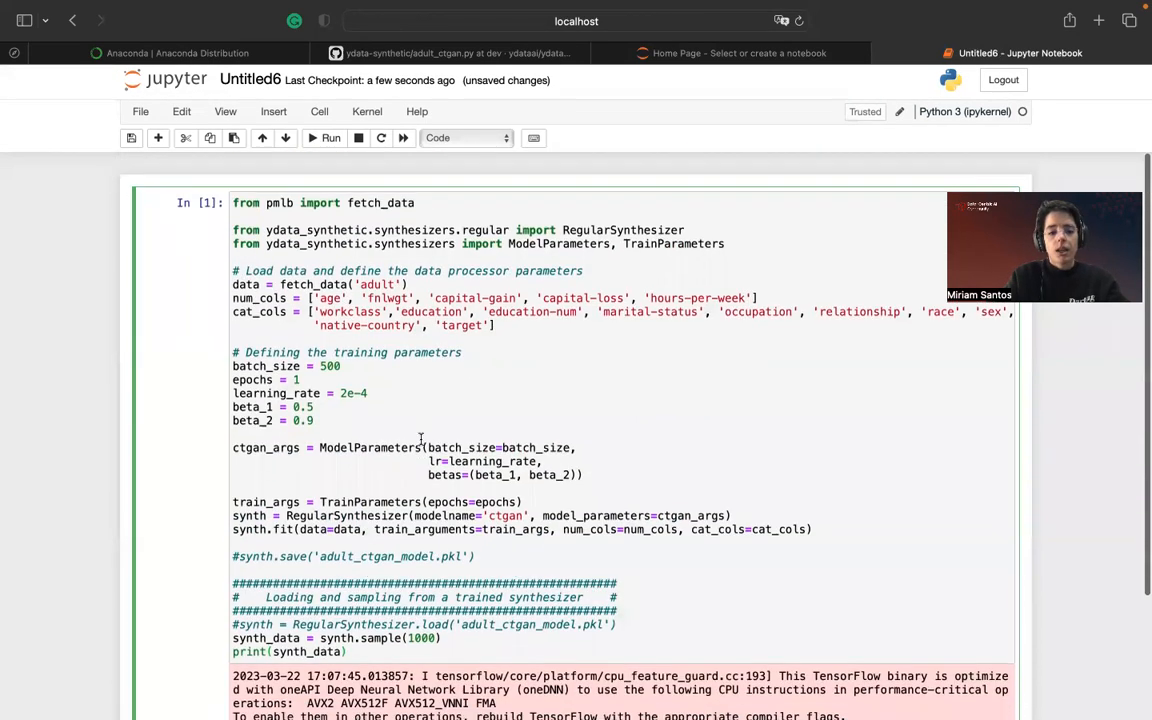
pyautogui.scroll(-3)
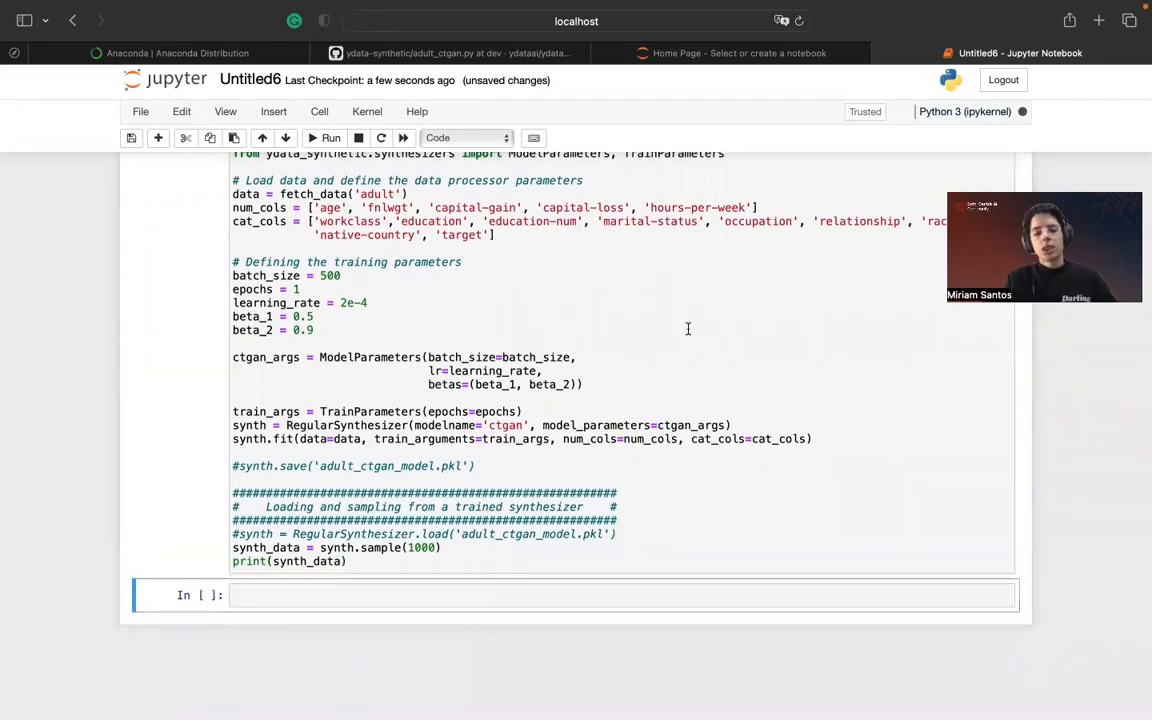
pyautogui.click(331, 137)
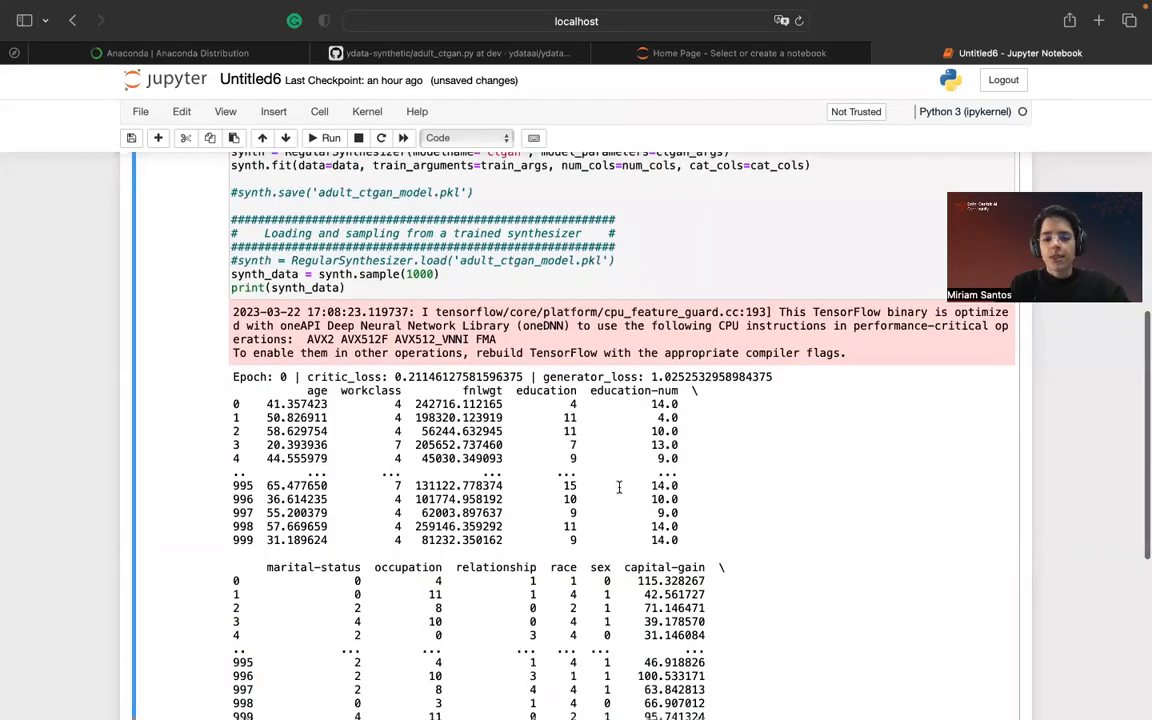
pyautogui.scroll(-3)
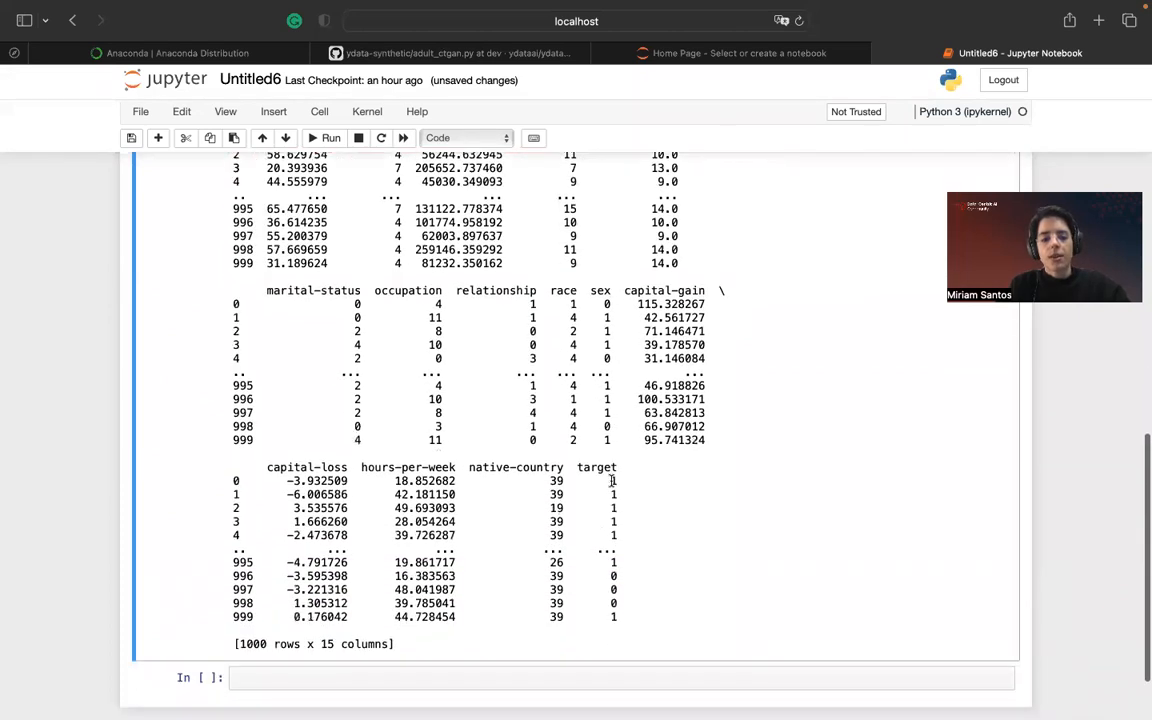
pyautogui.scroll(3)
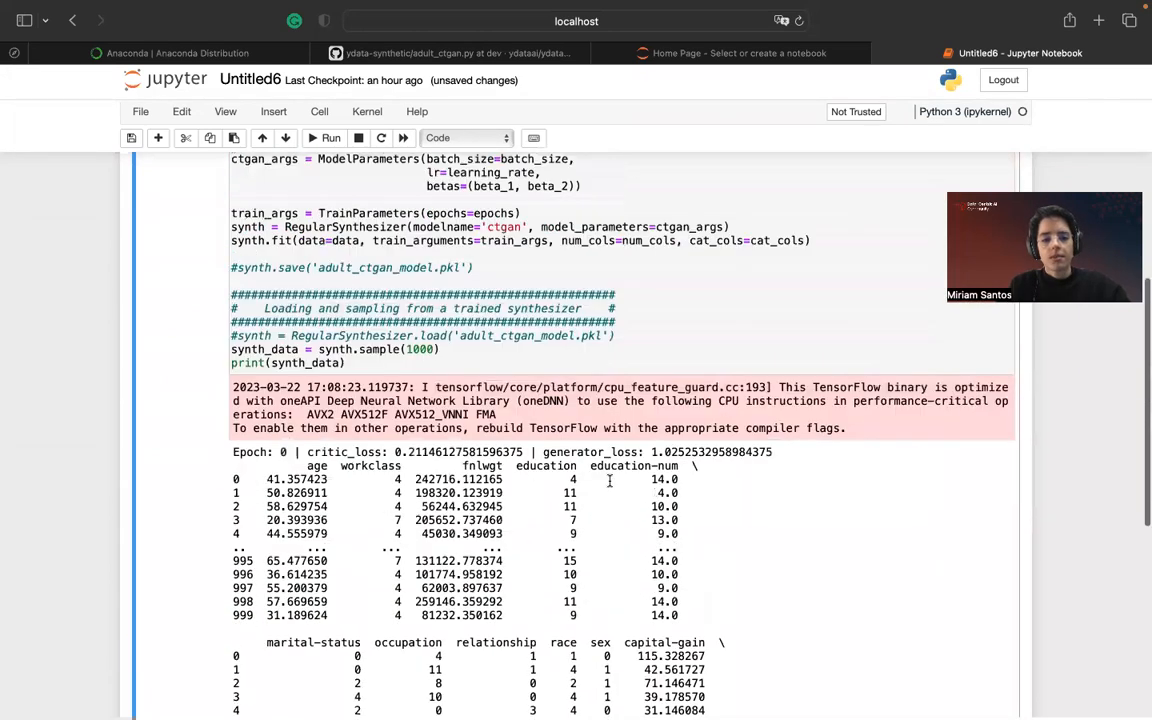
pyautogui.scroll(-3)
pyautogui.write('s')
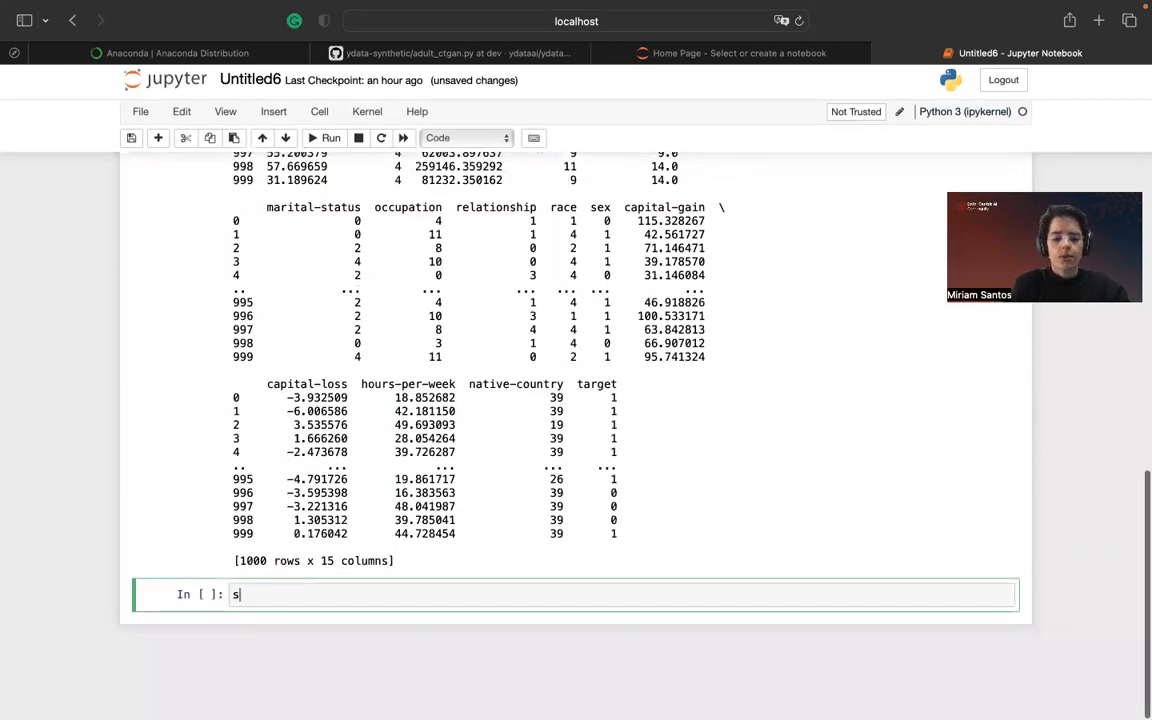
pyautogui.write('ynth_data')
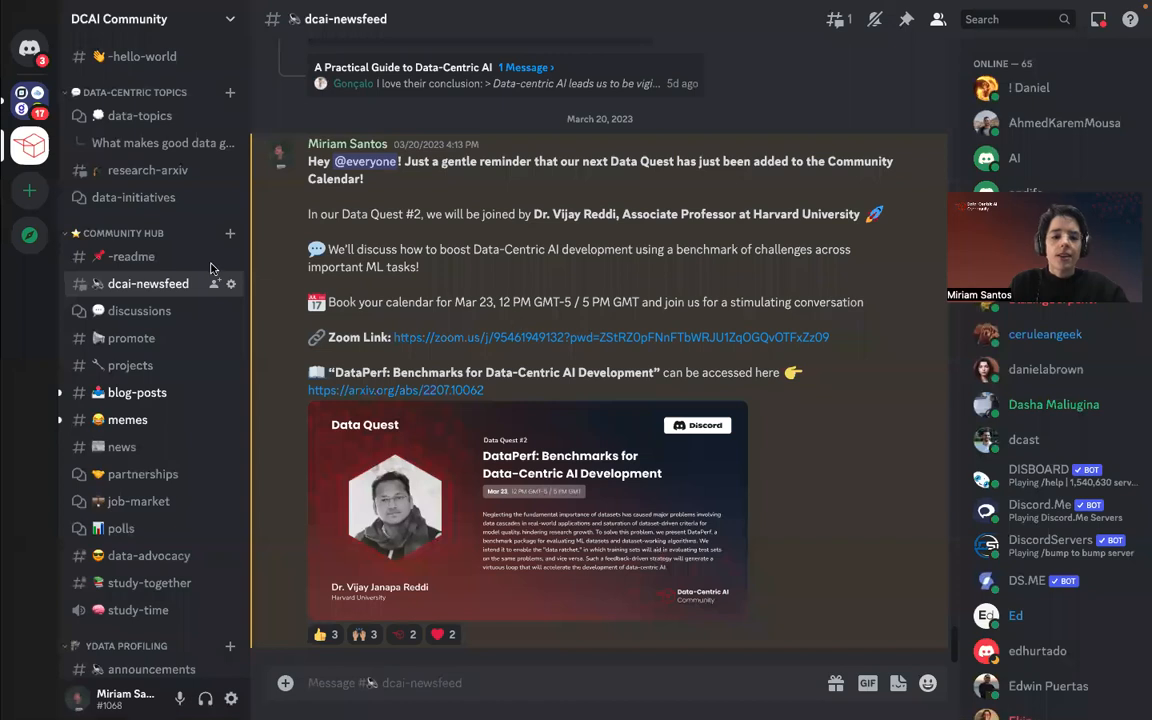
# - Open the questions forum under YDATA SYNTHETIC in the DCAI Community Discord
pyautogui.scroll(-3)
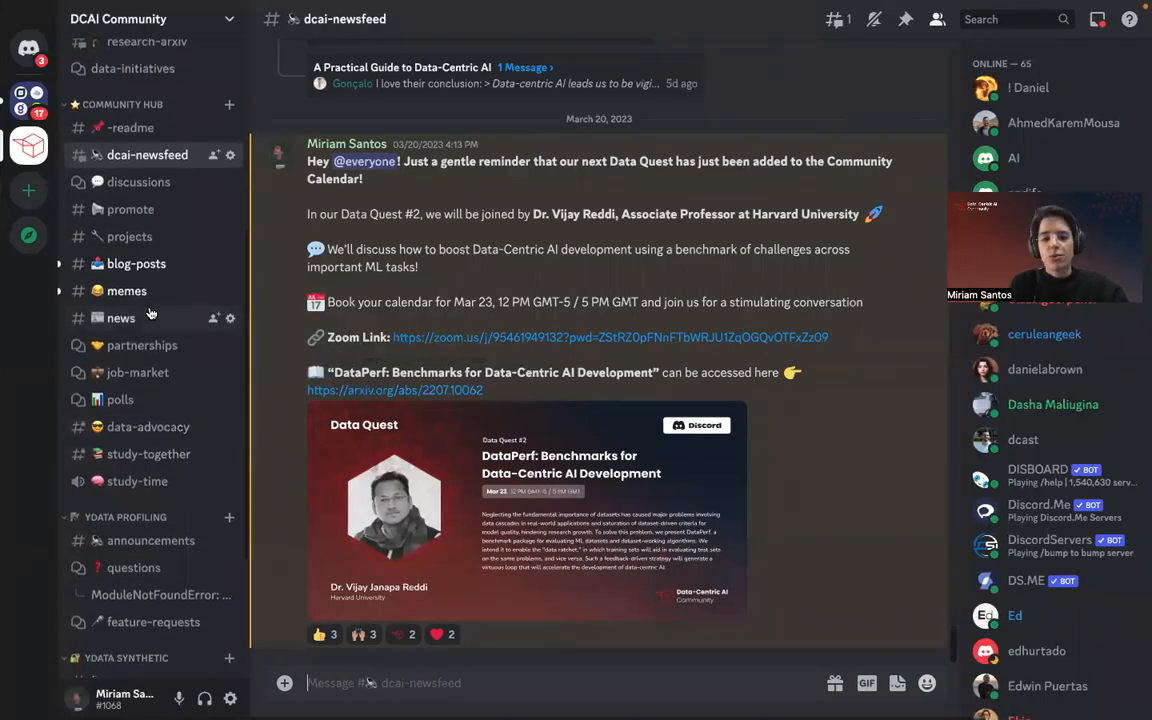
pyautogui.scroll(-3)
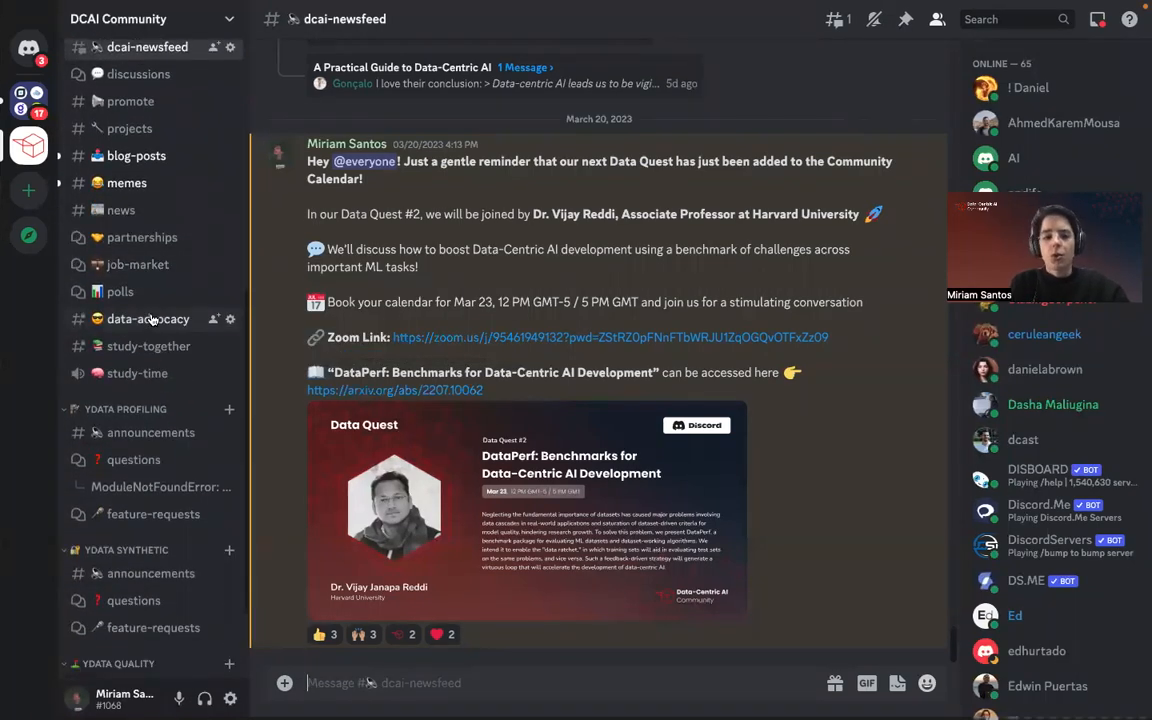
pyautogui.moveTo(148, 346)
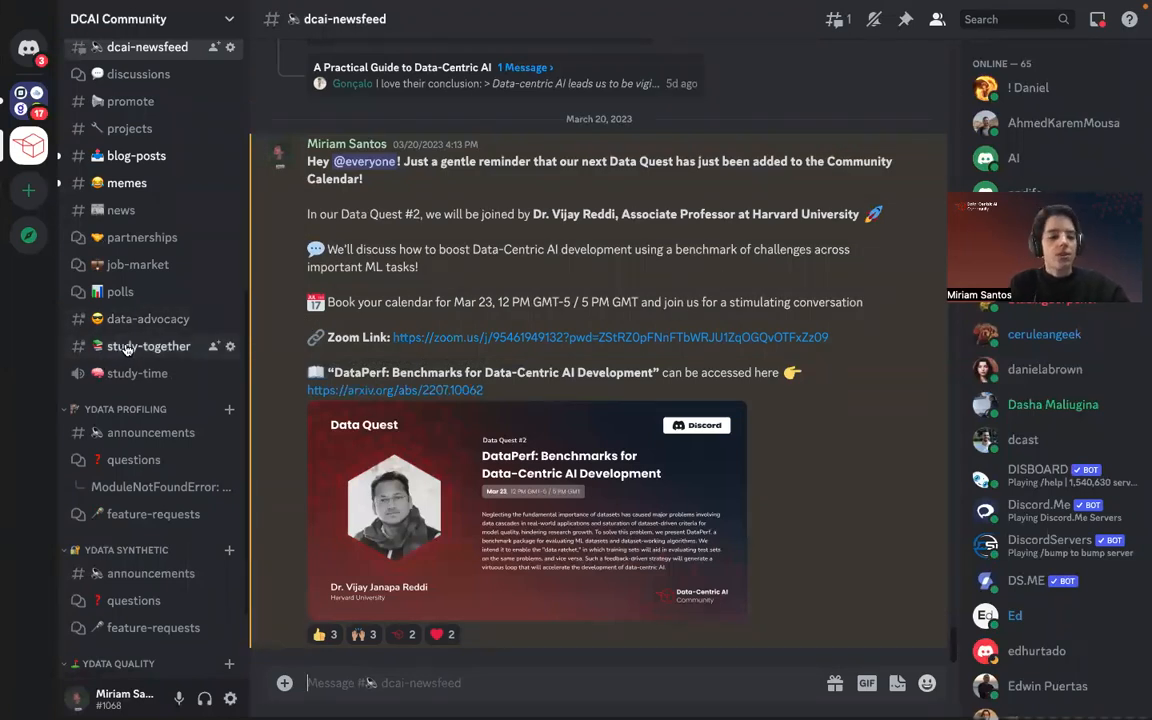
pyautogui.scroll(-3)
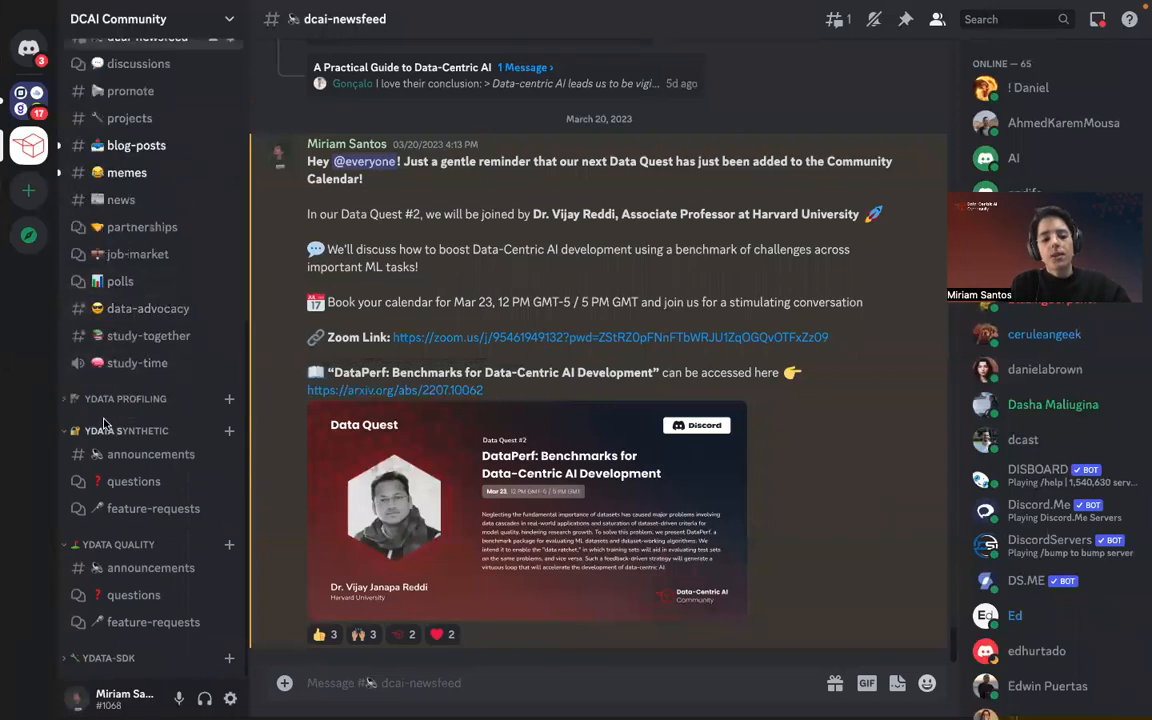
pyautogui.scroll(3)
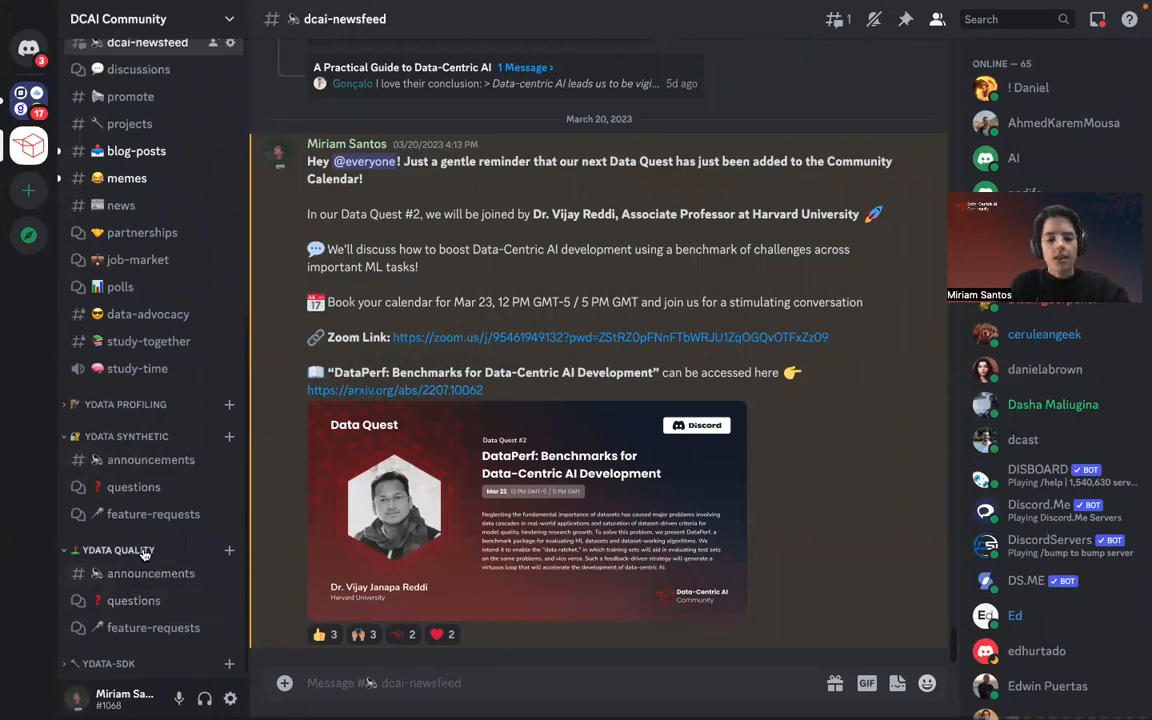
pyautogui.click(133, 487)
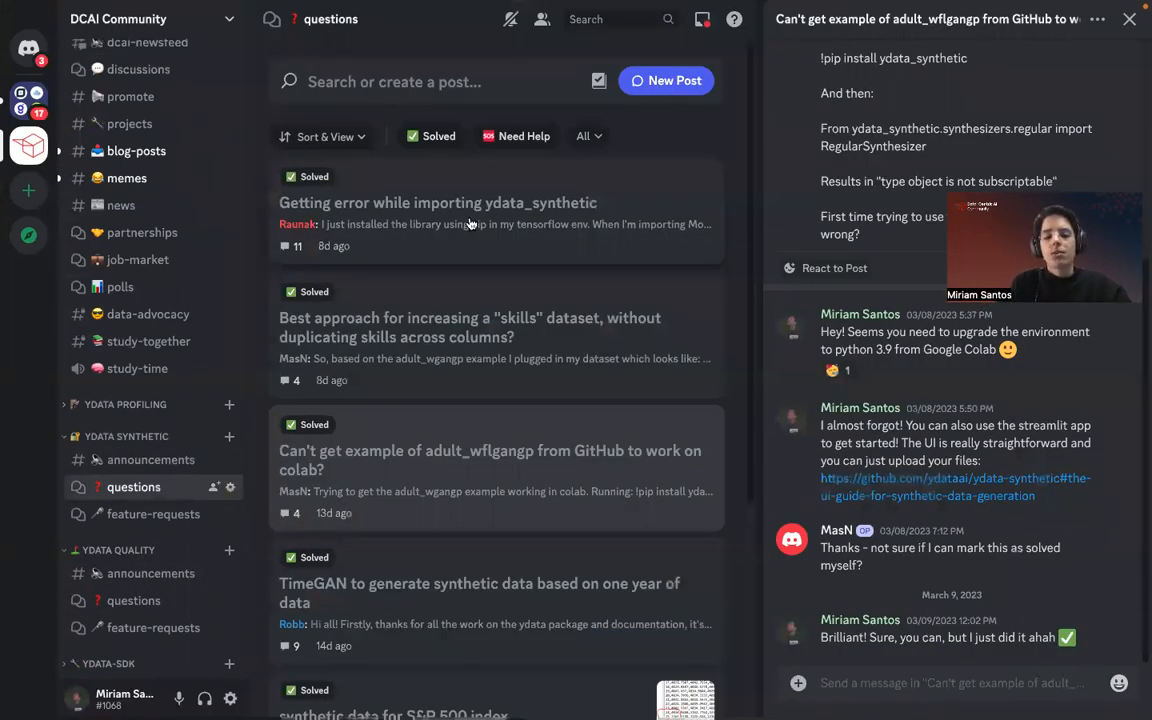
# - Read the solved 'Getting error while importing ydata_synthetic' thread
pyautogui.click(438, 203)
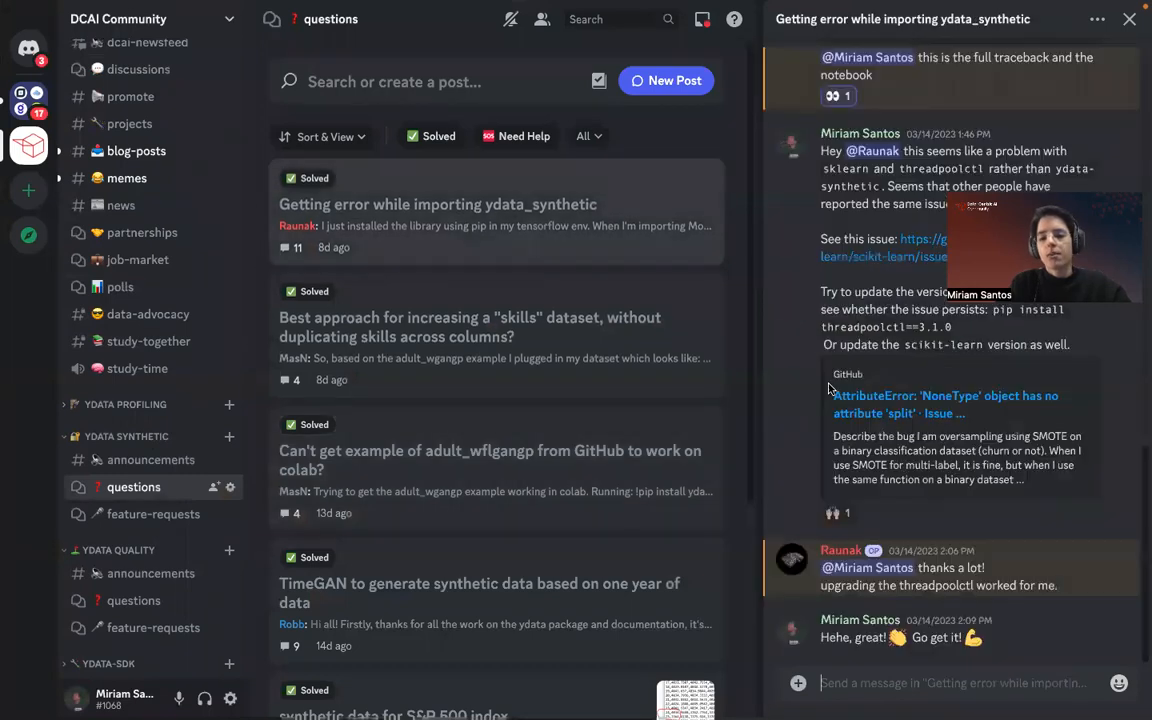
pyautogui.scroll(3)
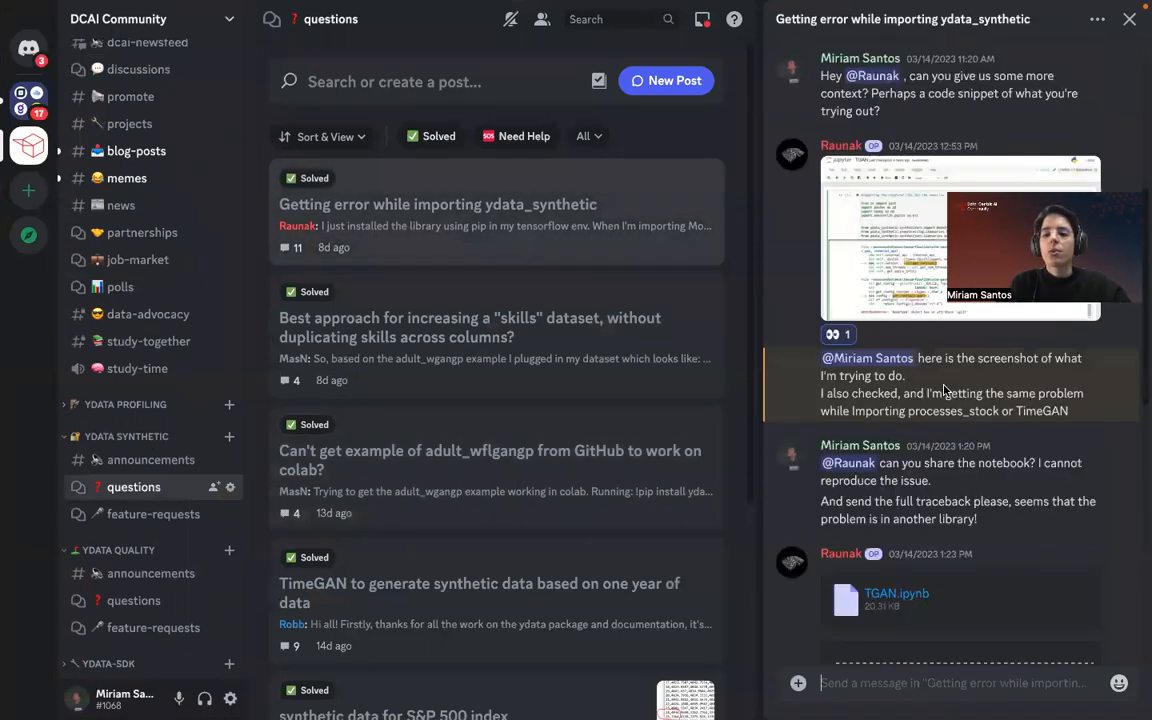
pyautogui.scroll(3)
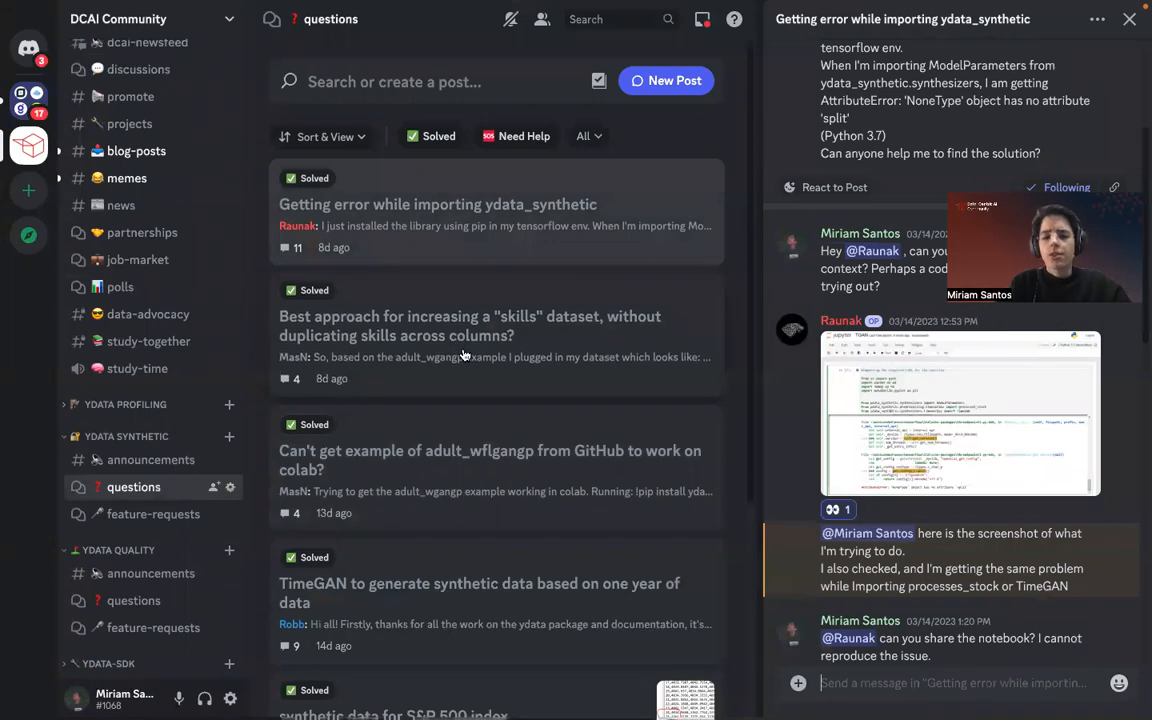